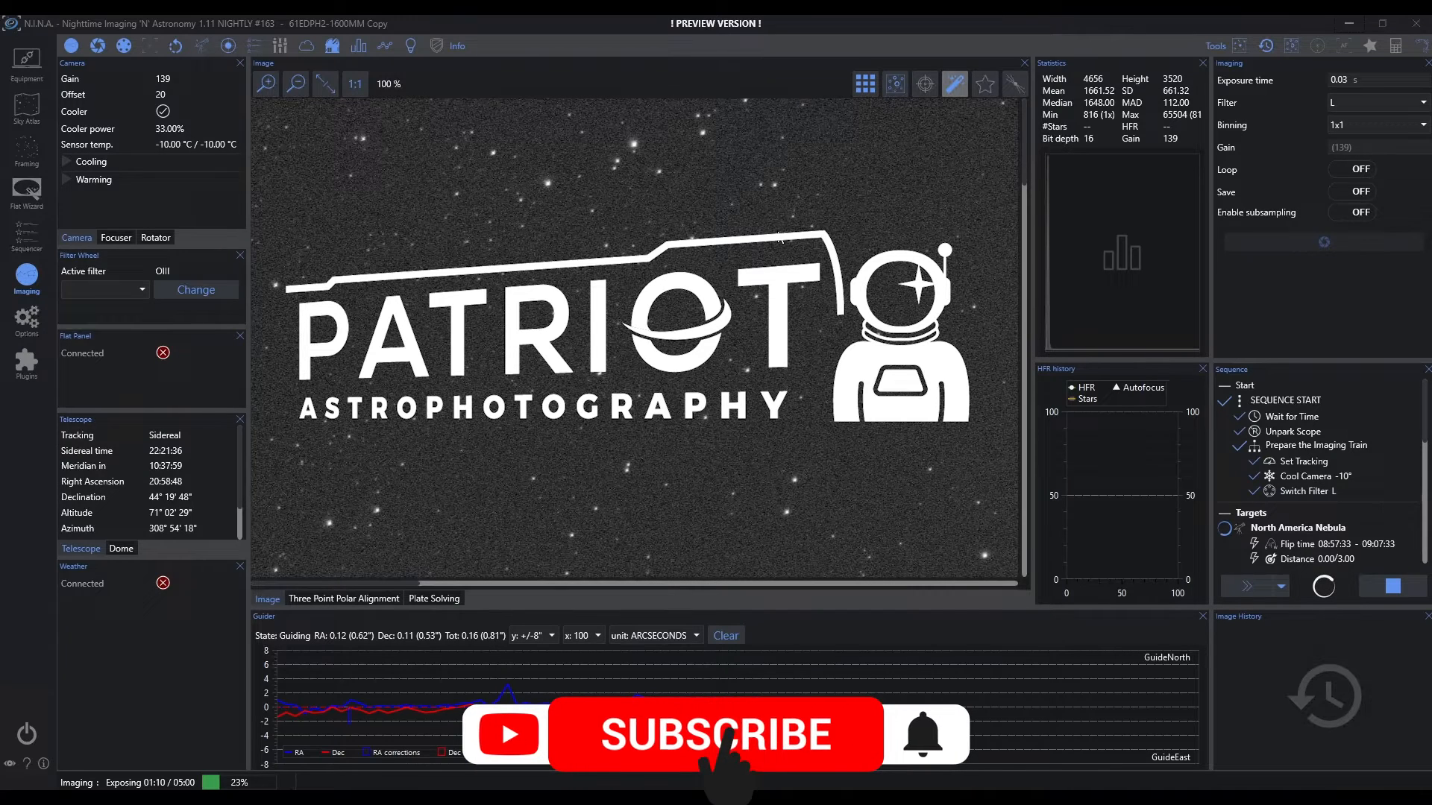
Widen the docked equipment column and flip through the Dome, Focuser and Rotator panels
left_click(715, 734)
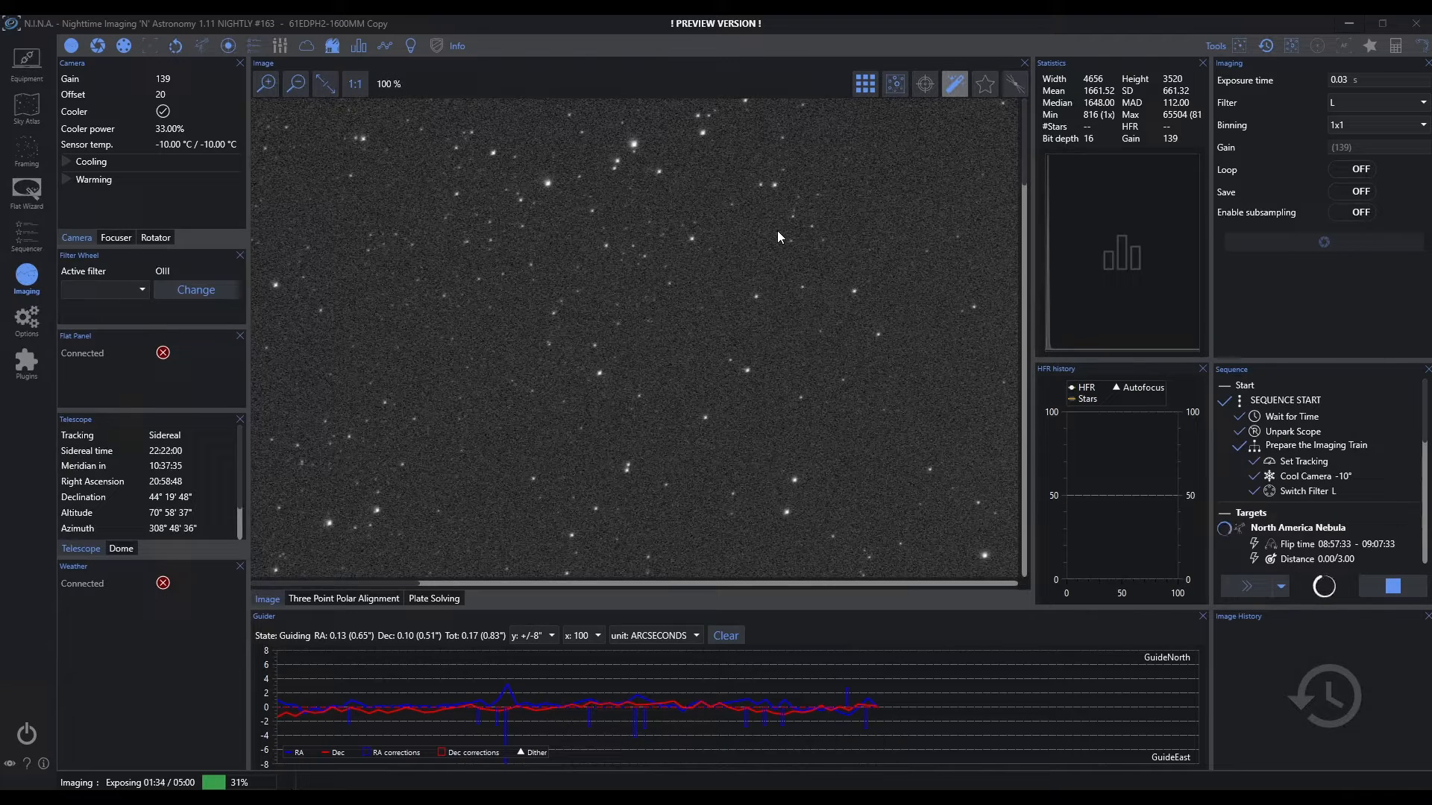
mouse_move(680, 210)
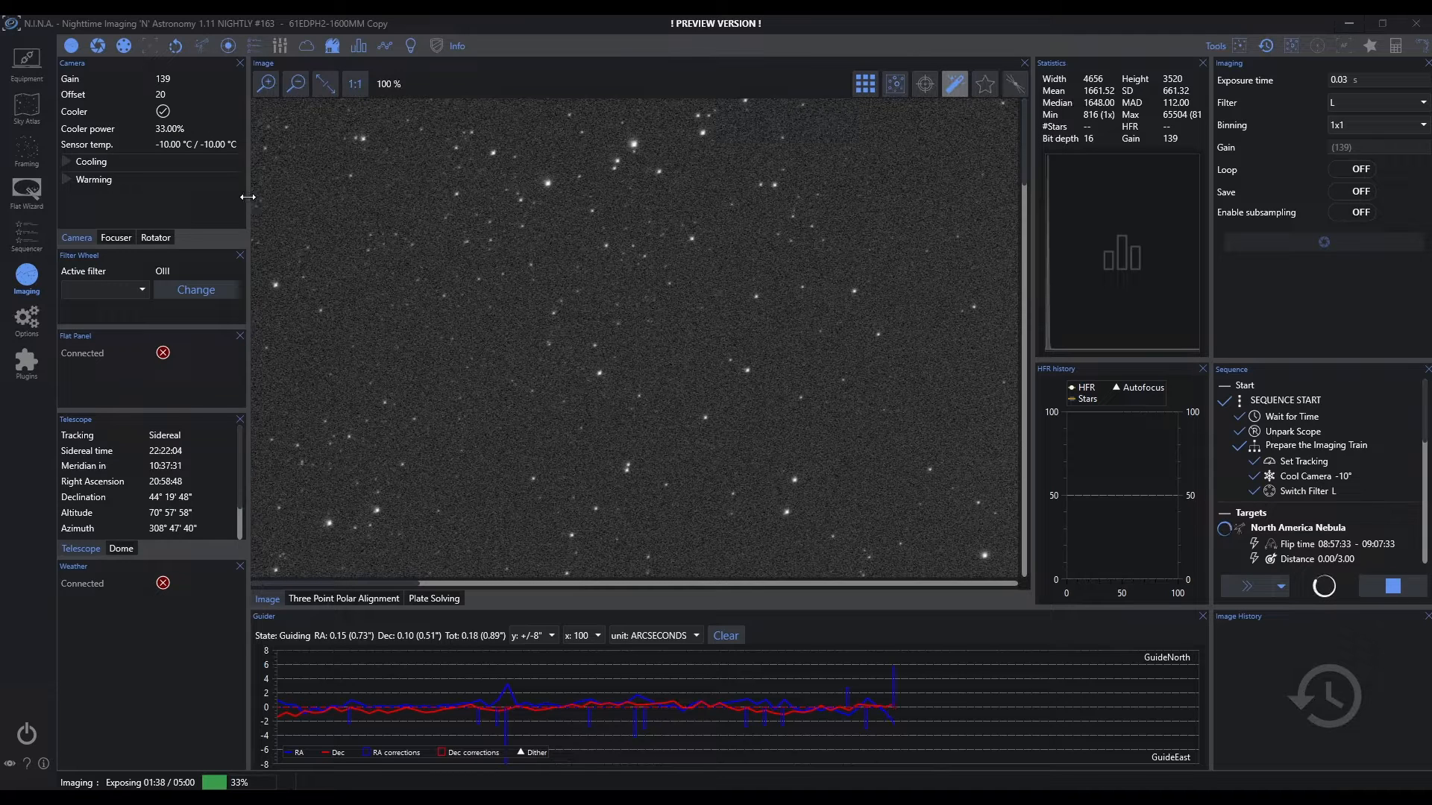
left_click_drag(247, 197, 472, 206)
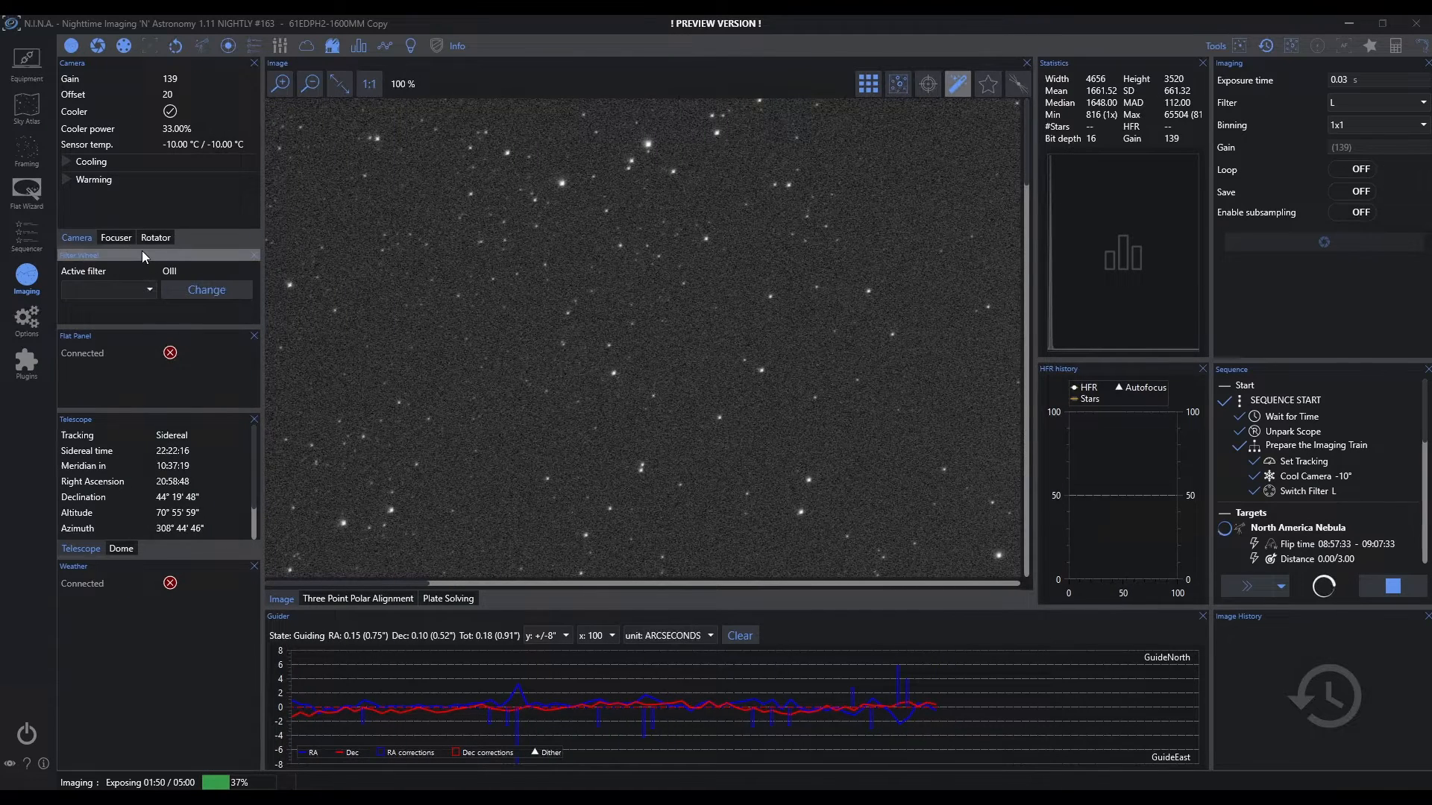
left_click(77, 237)
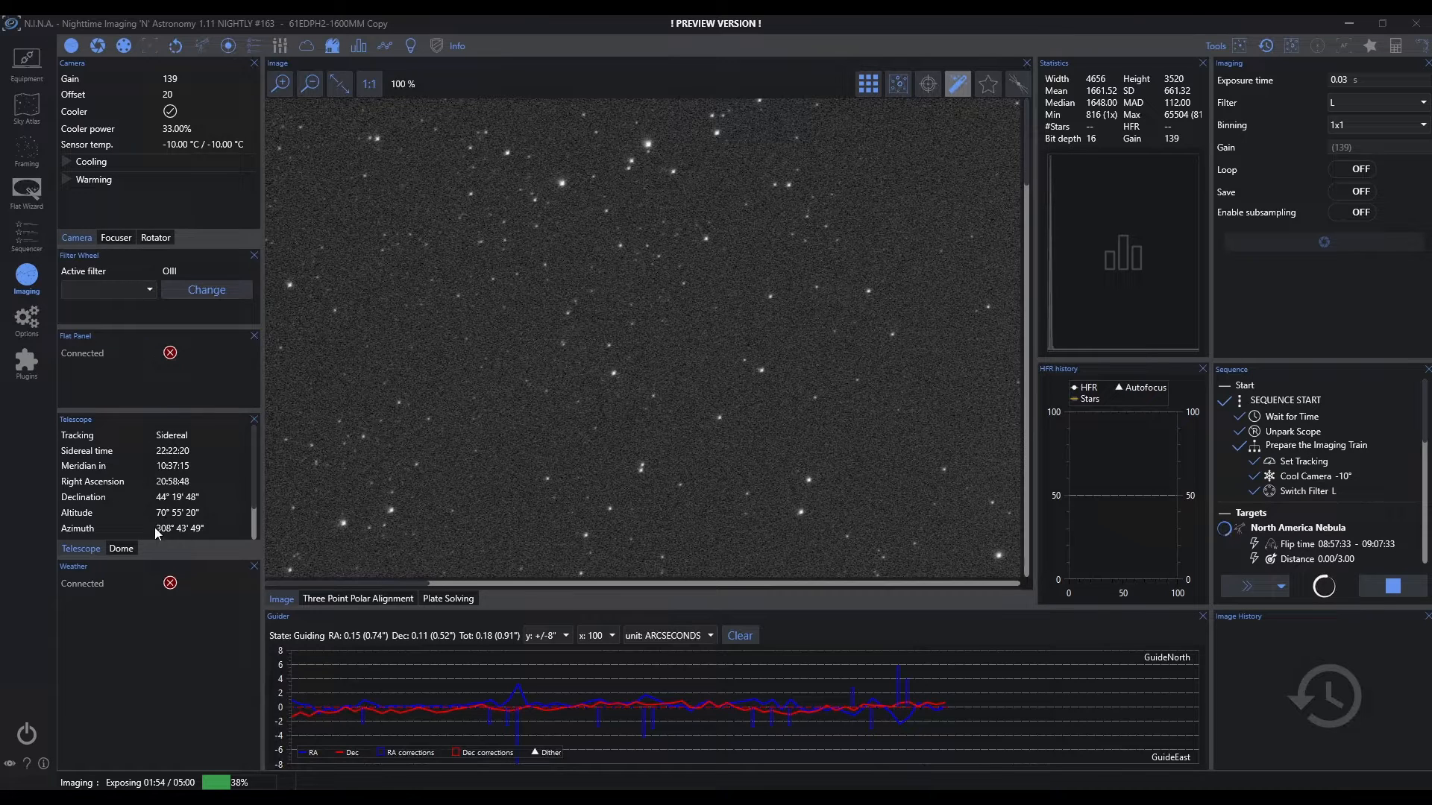
left_click(121, 547)
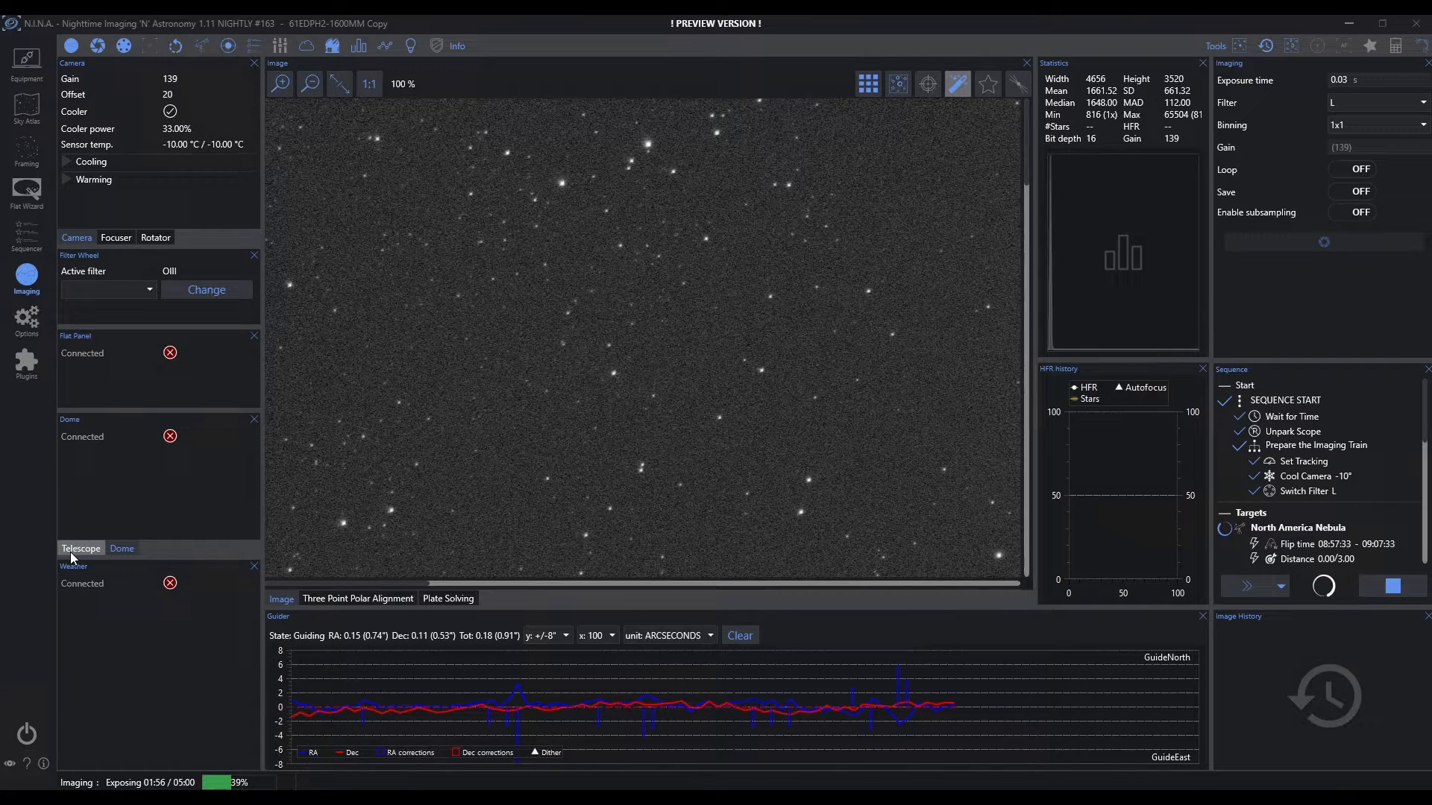
left_click(116, 237)
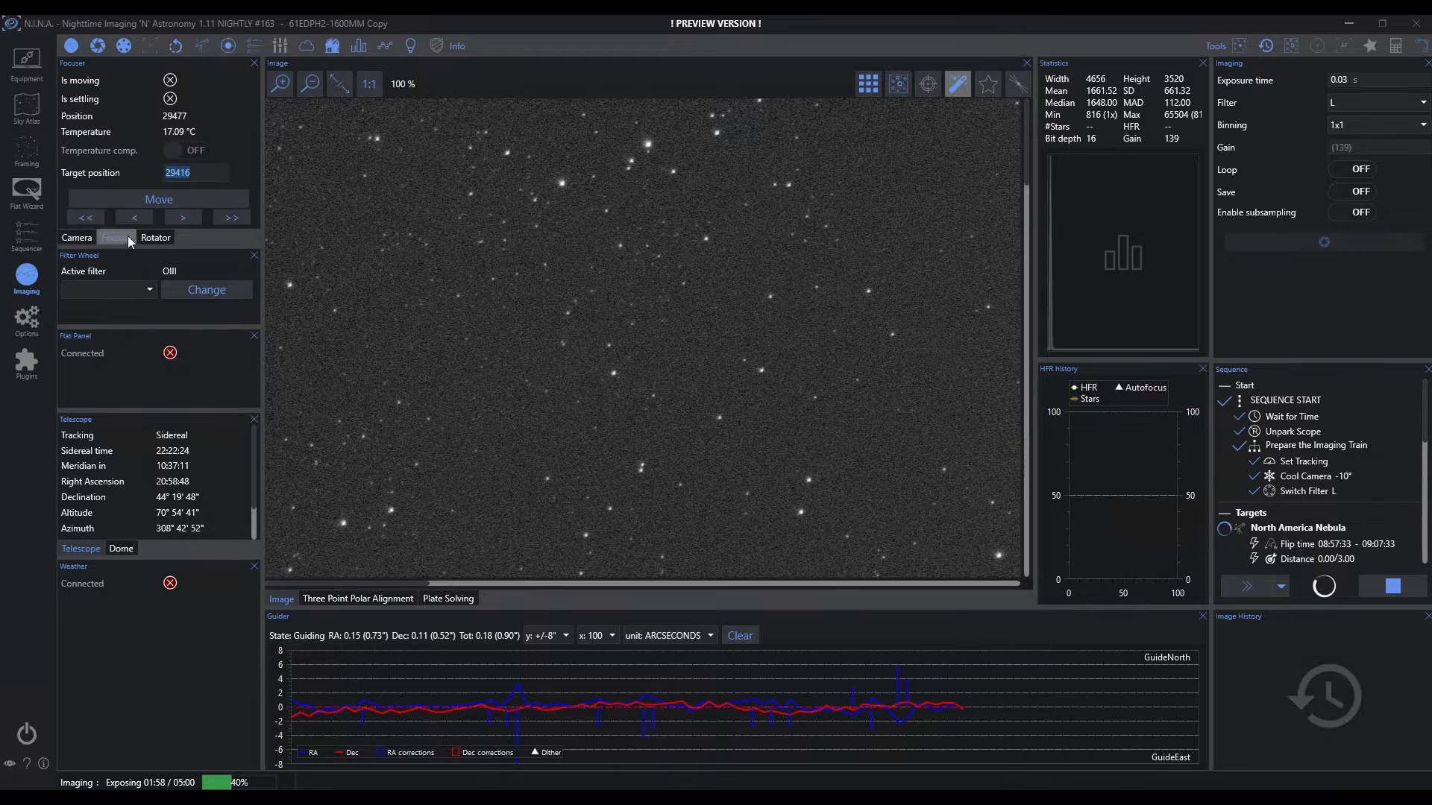
left_click(358, 598)
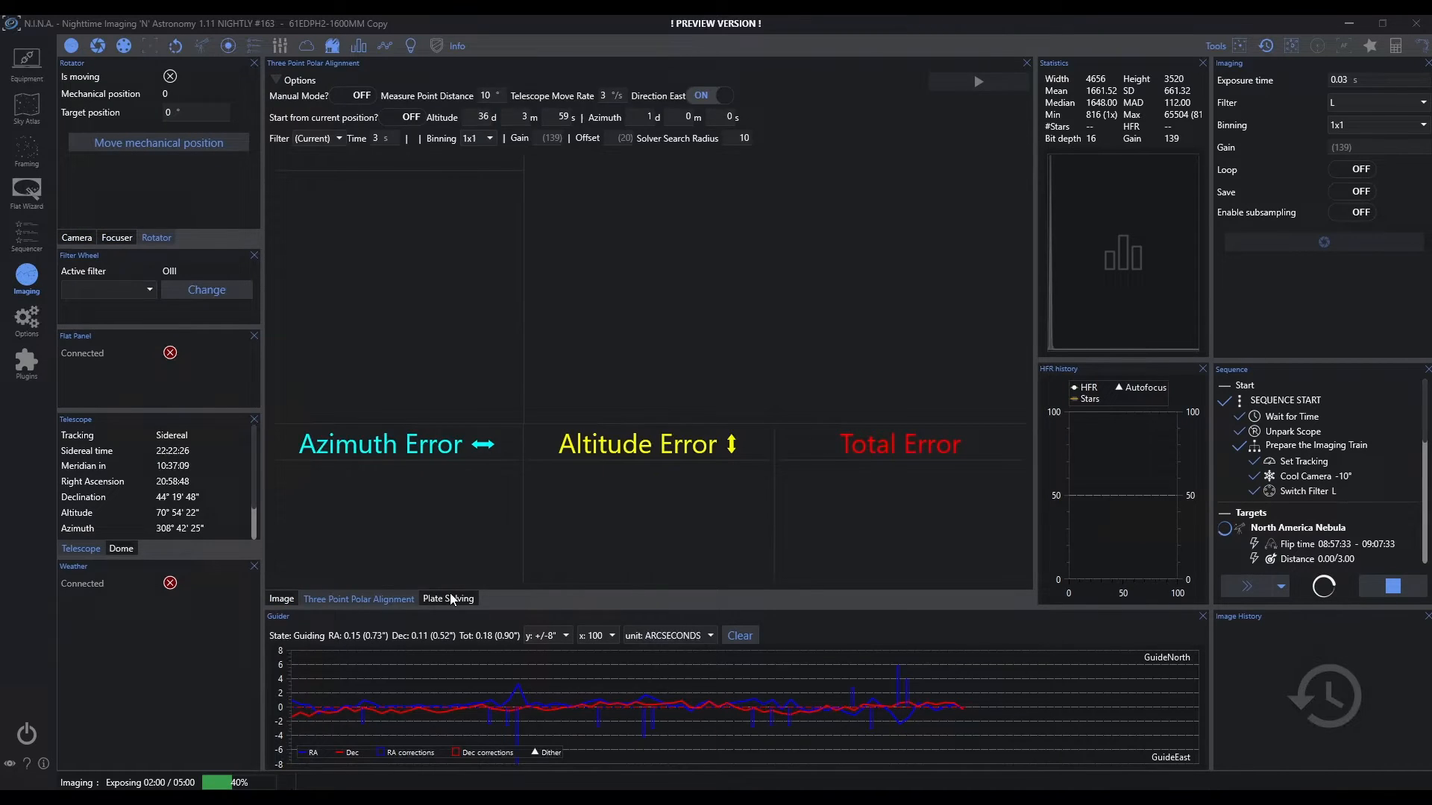
left_click(281, 598)
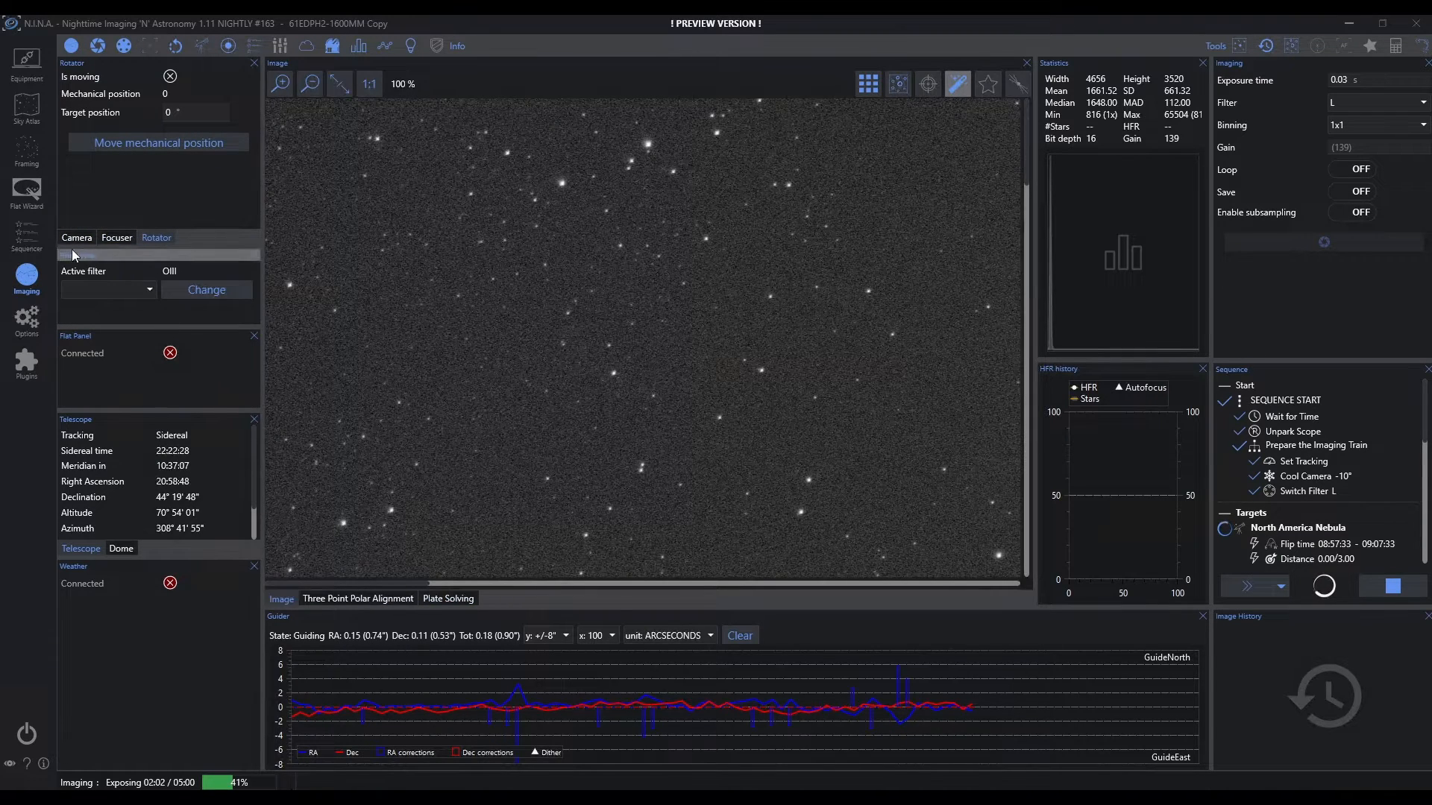
Close the Statistics, HFR history and star image panels, leaving polar alignment showing
left_click(76, 237)
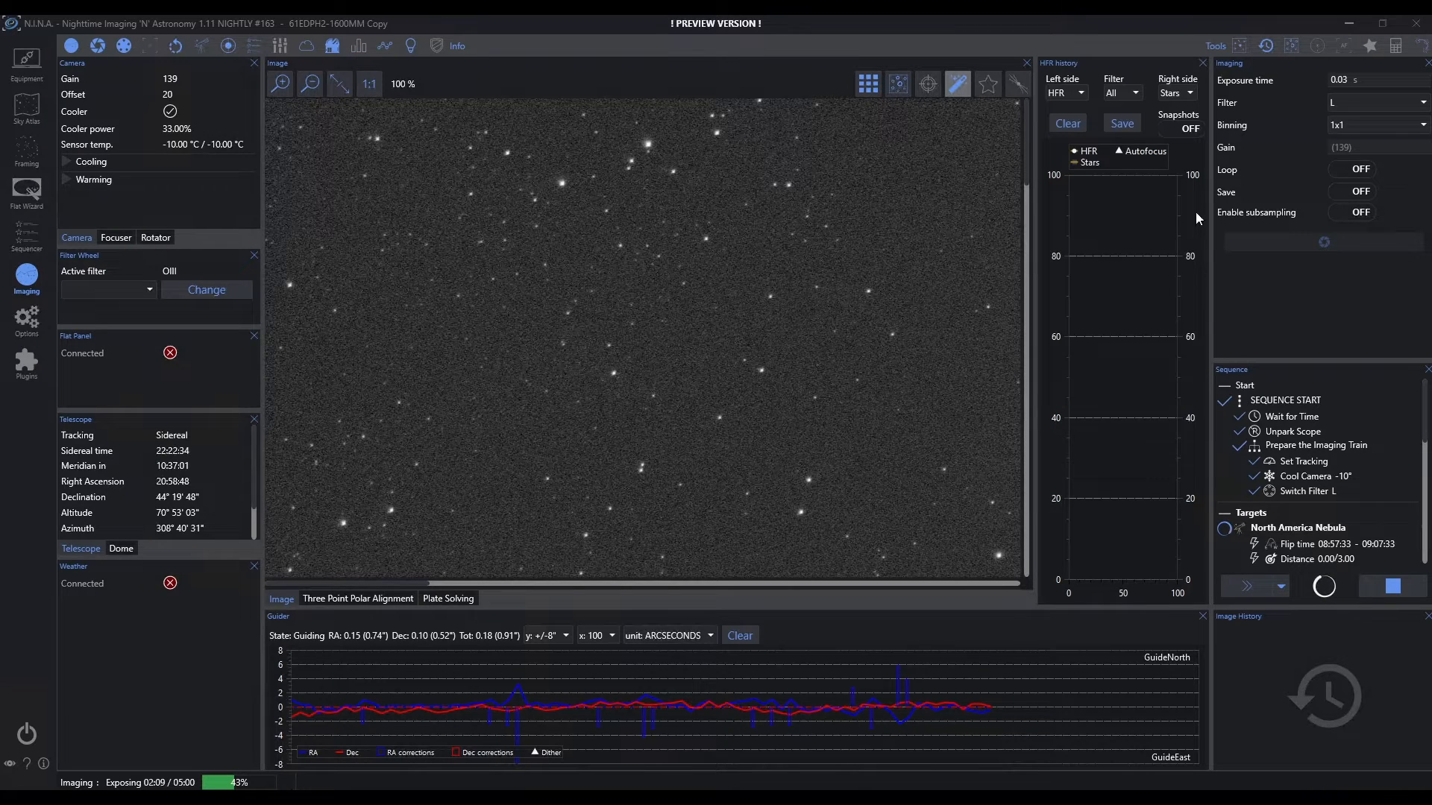
left_click(1202, 62)
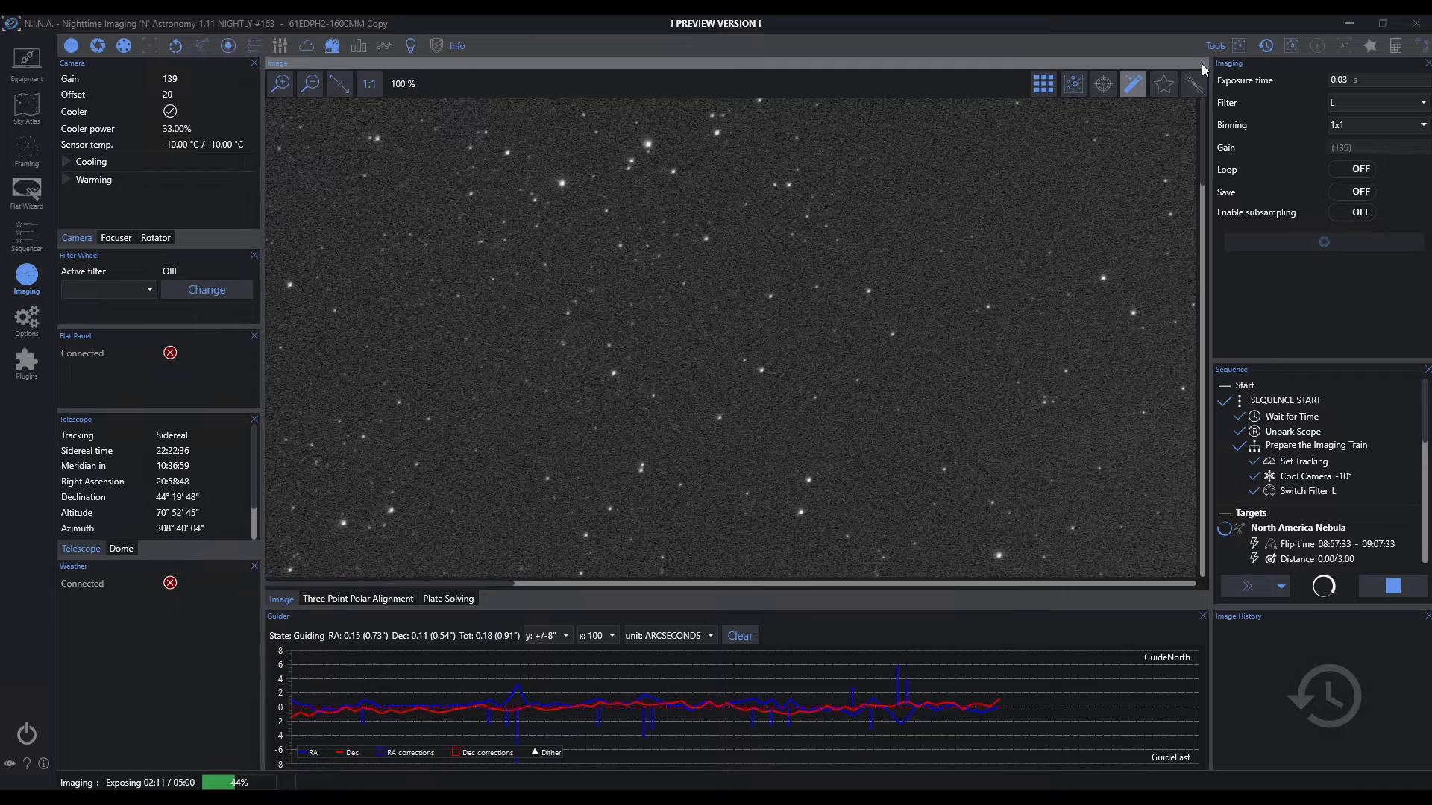
left_click(358, 598)
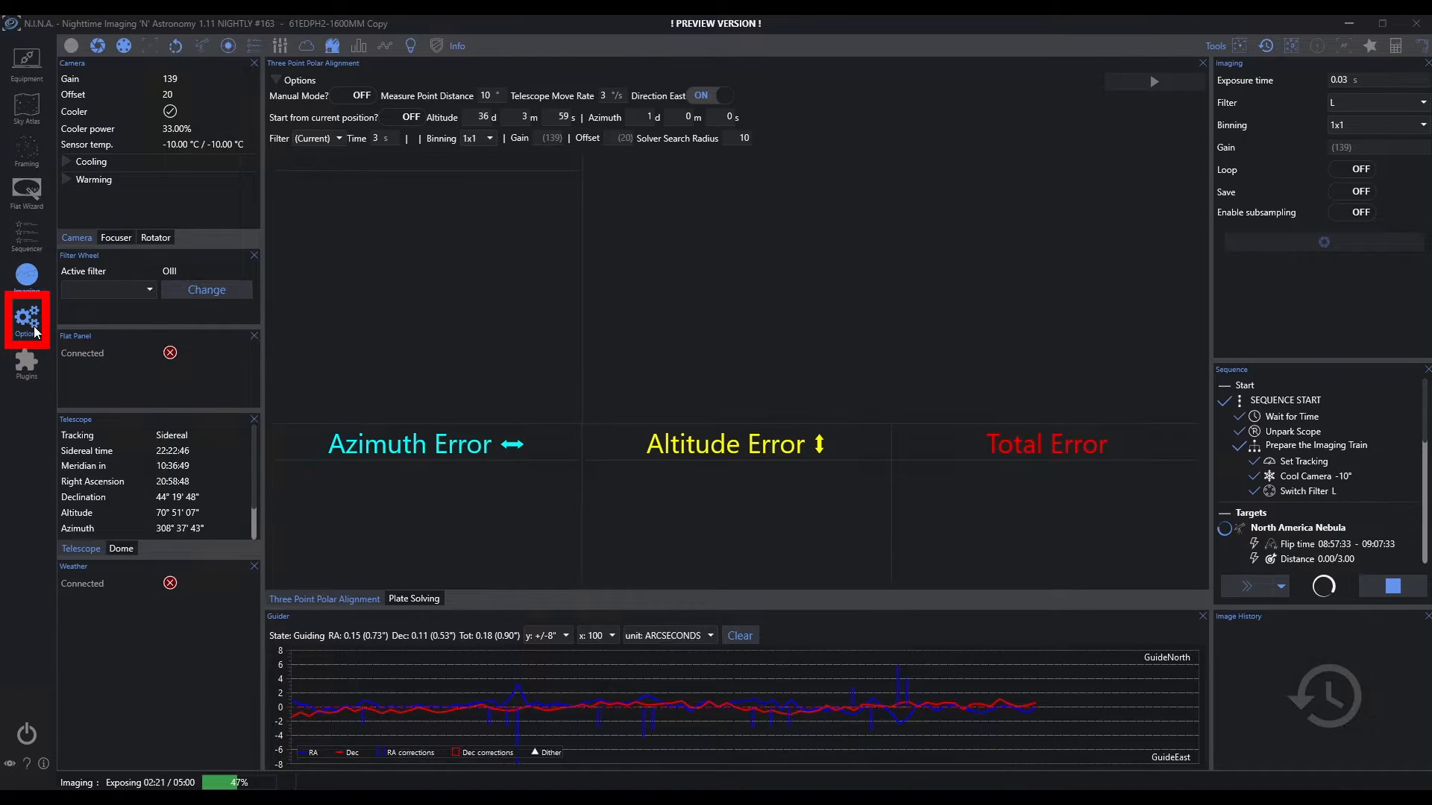
Reset the window layout to default from Options > Imaging and return to the imaging workspace
left_click(27, 318)
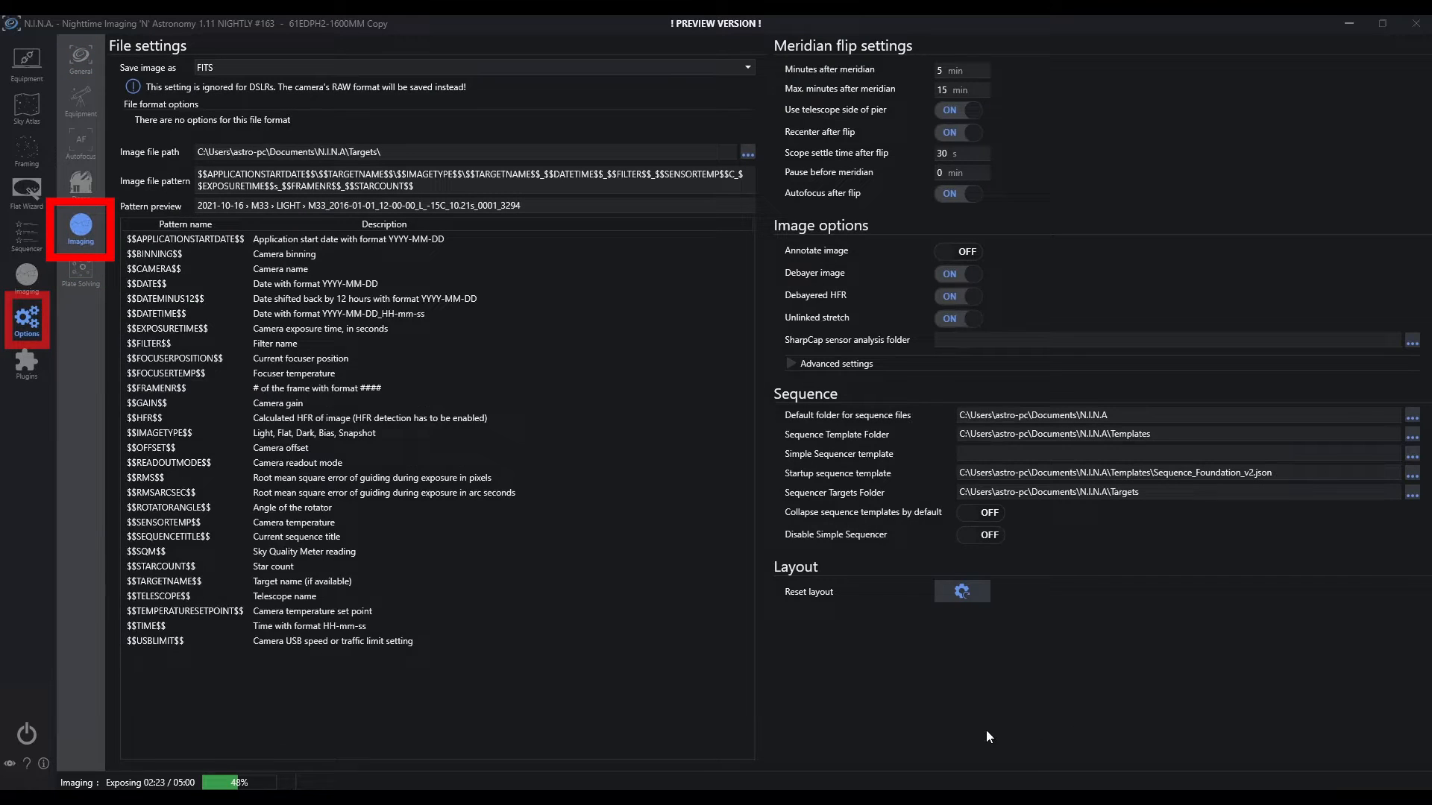
left_click(959, 590)
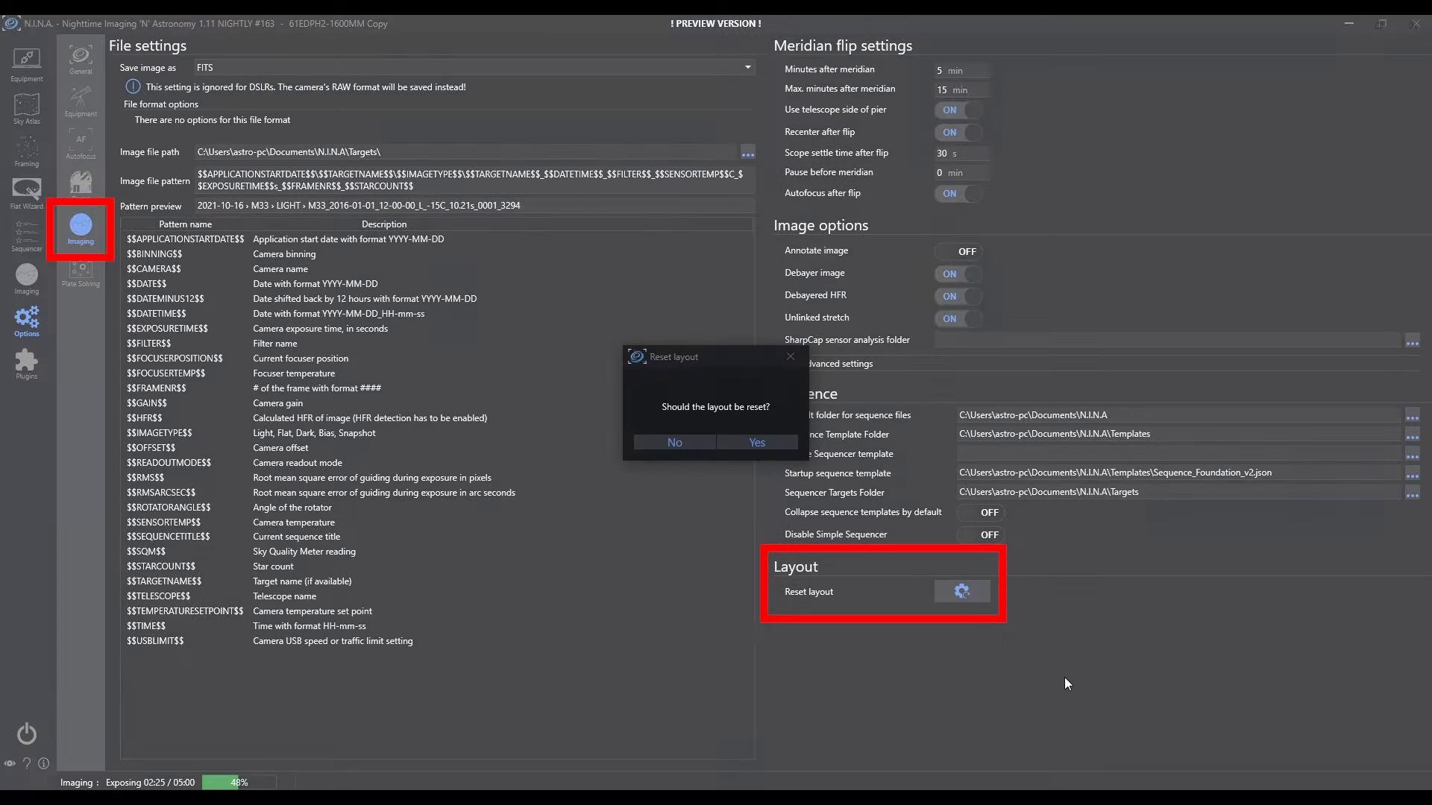
left_click(674, 441)
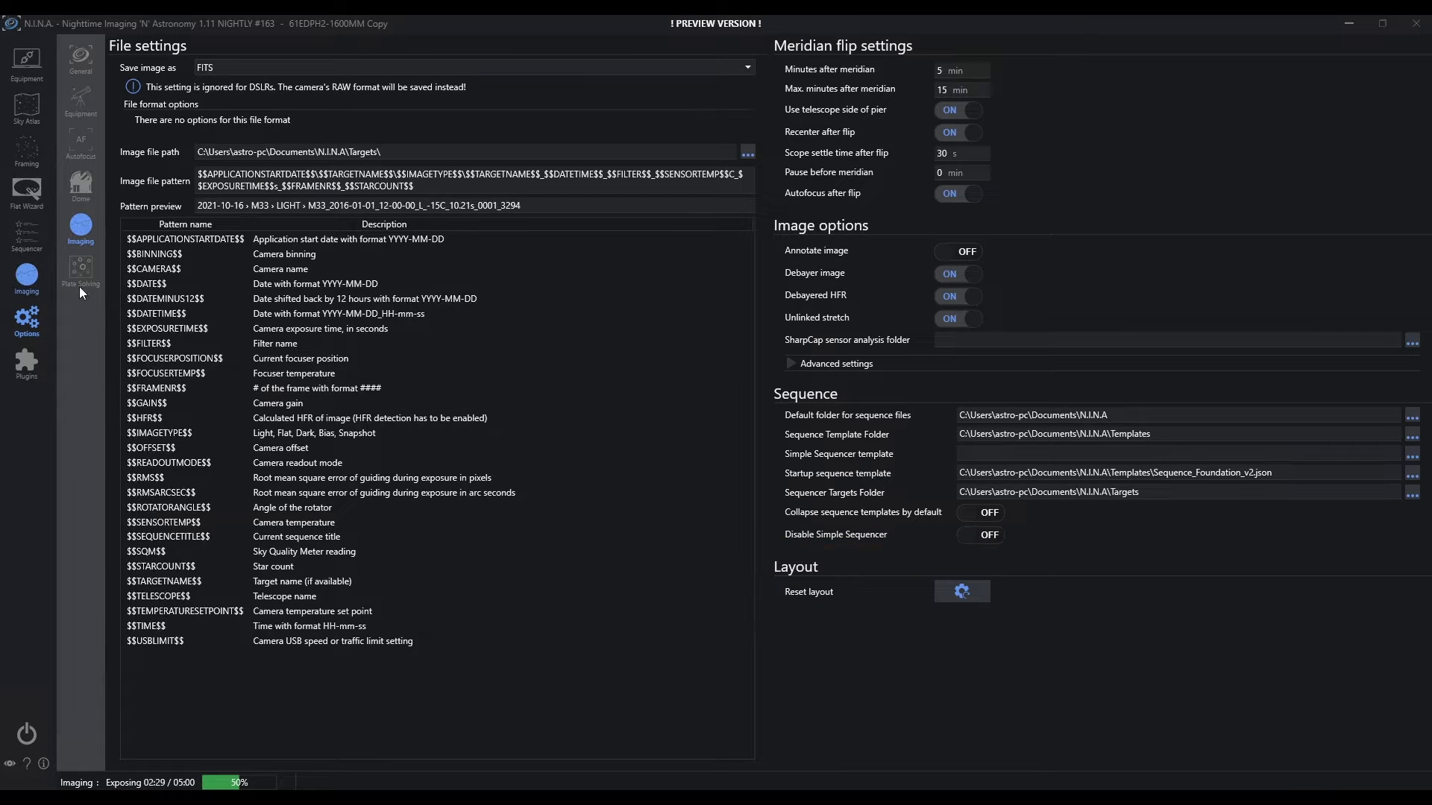
left_click(27, 279)
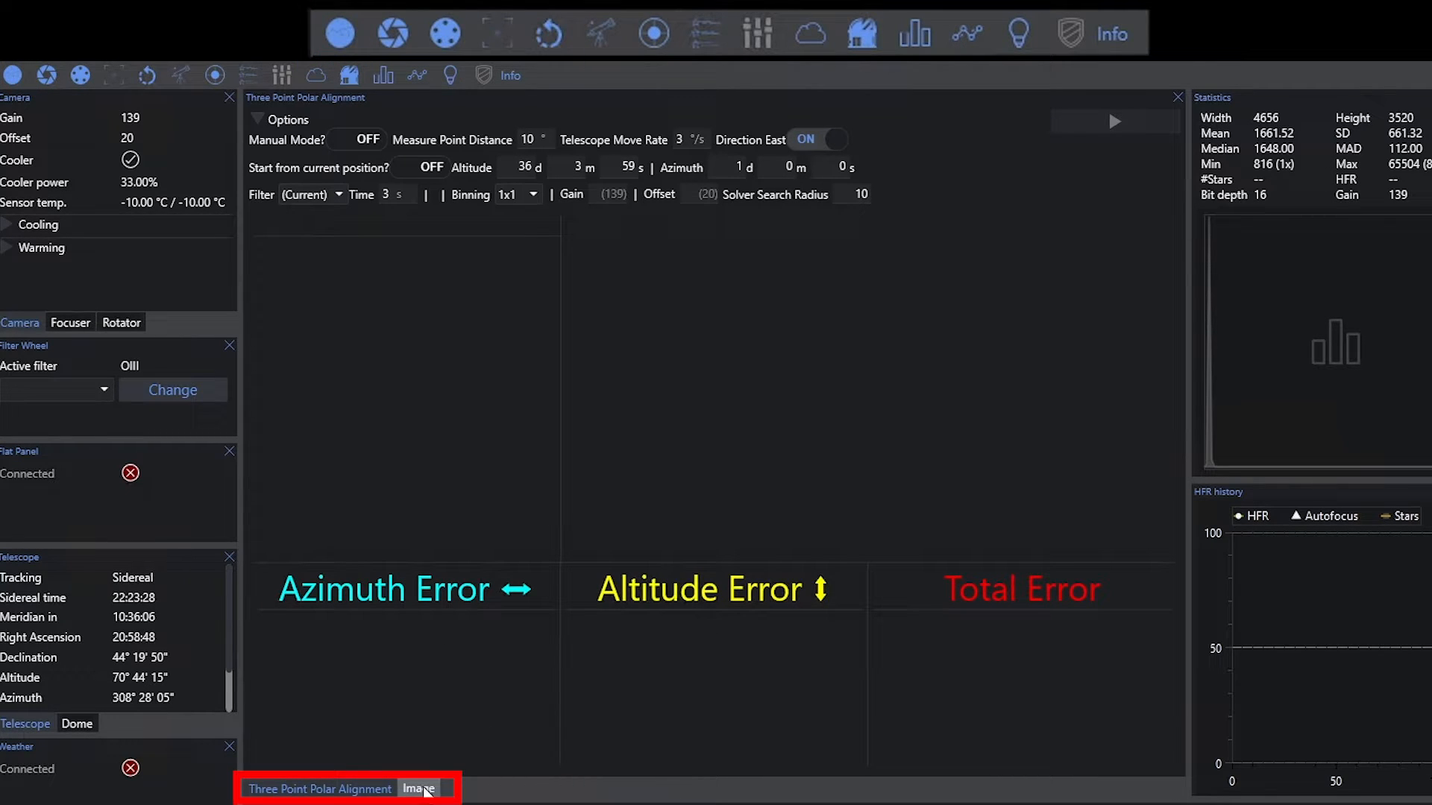
Show the star image again, fit the whole frame in view, then view it at 1:1 scale
left_click(419, 787)
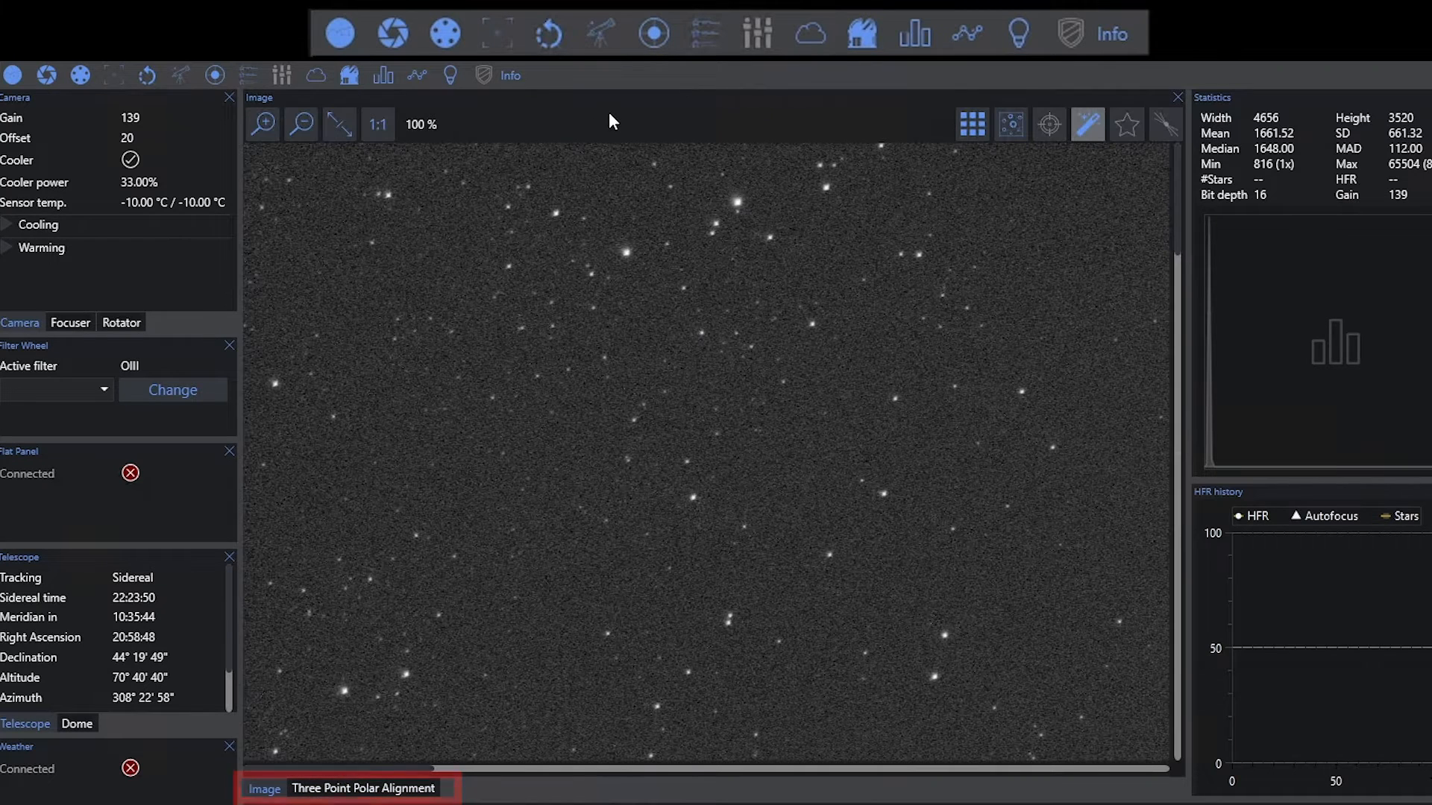
mouse_move(689, 328)
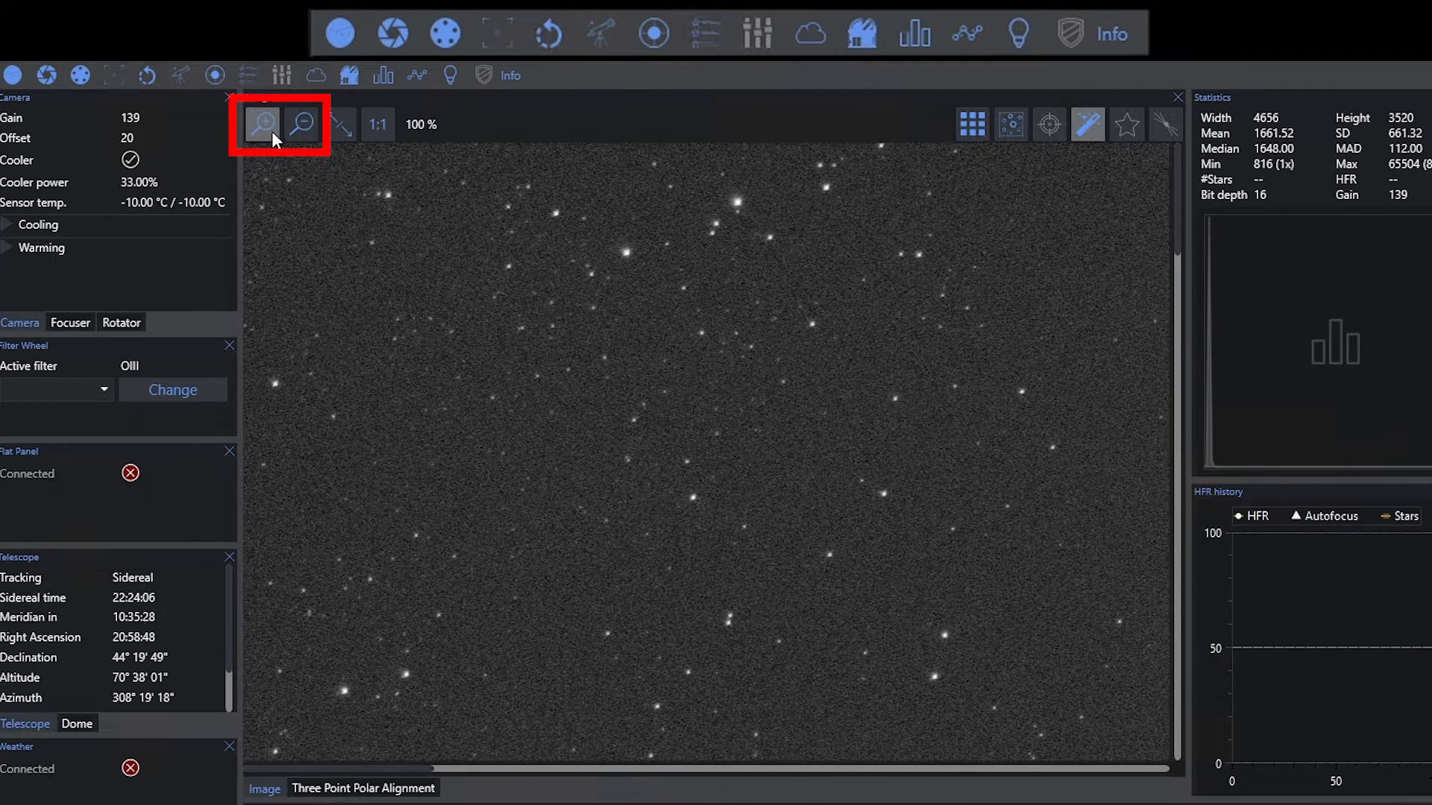
left_click(299, 123)
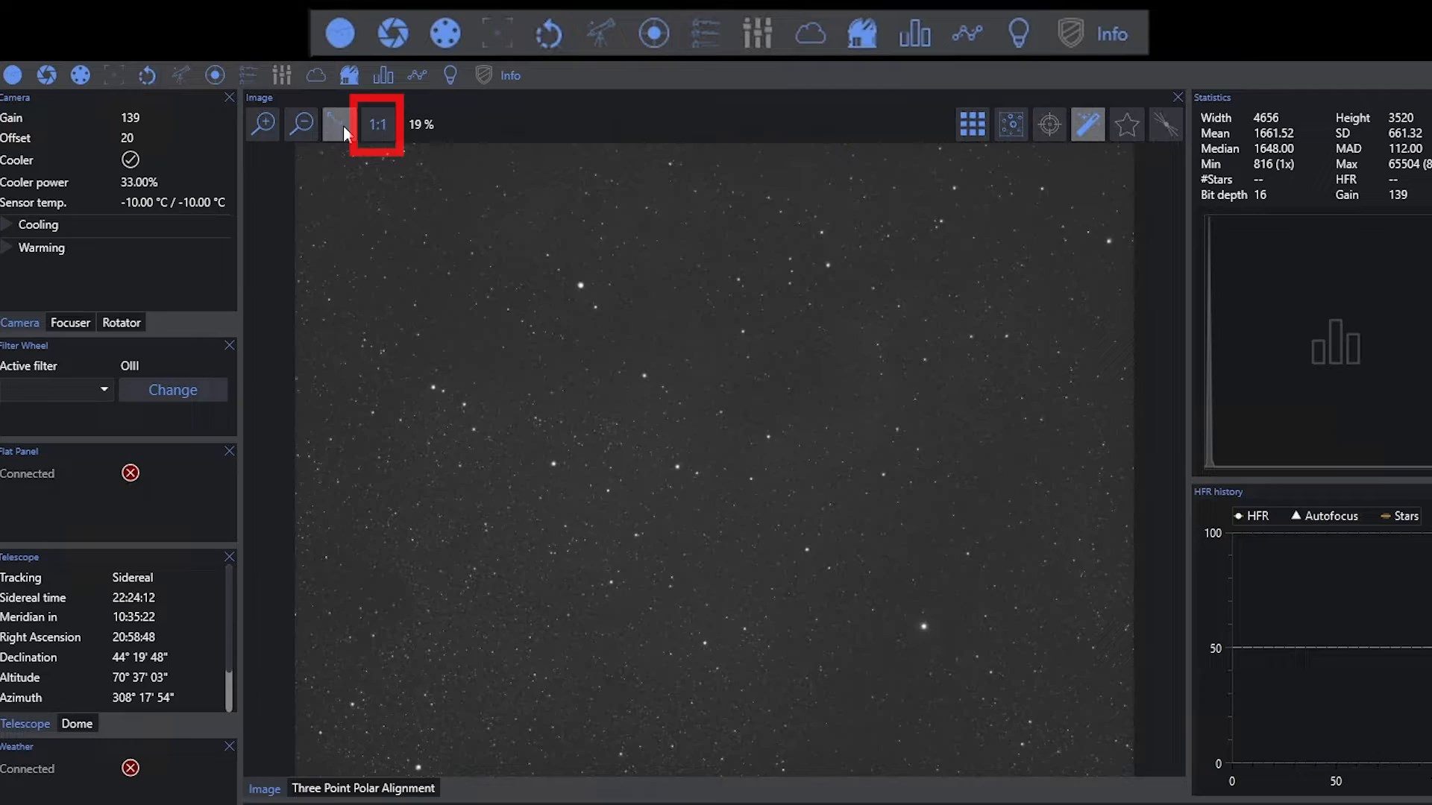
left_click(376, 124)
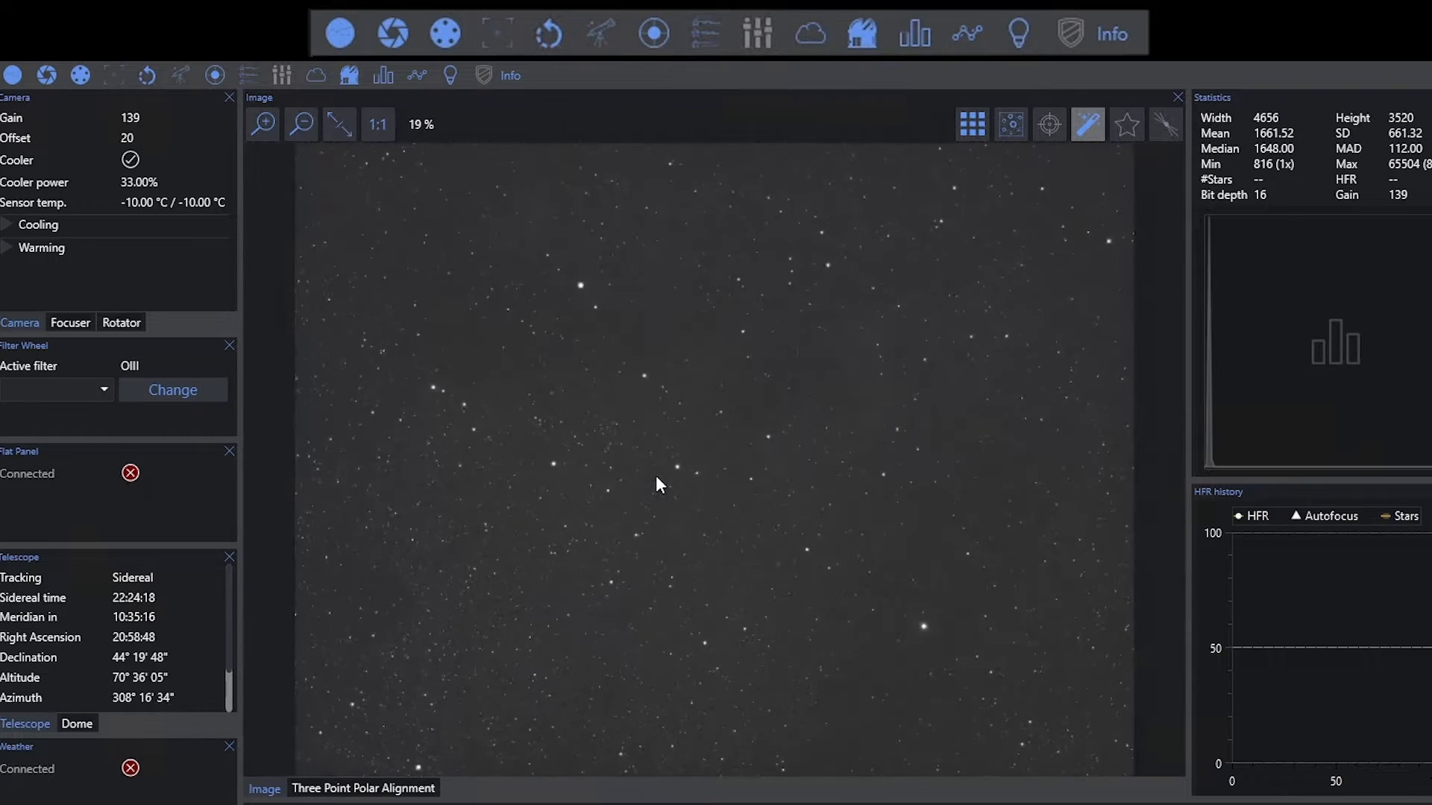
mouse_move(900, 528)
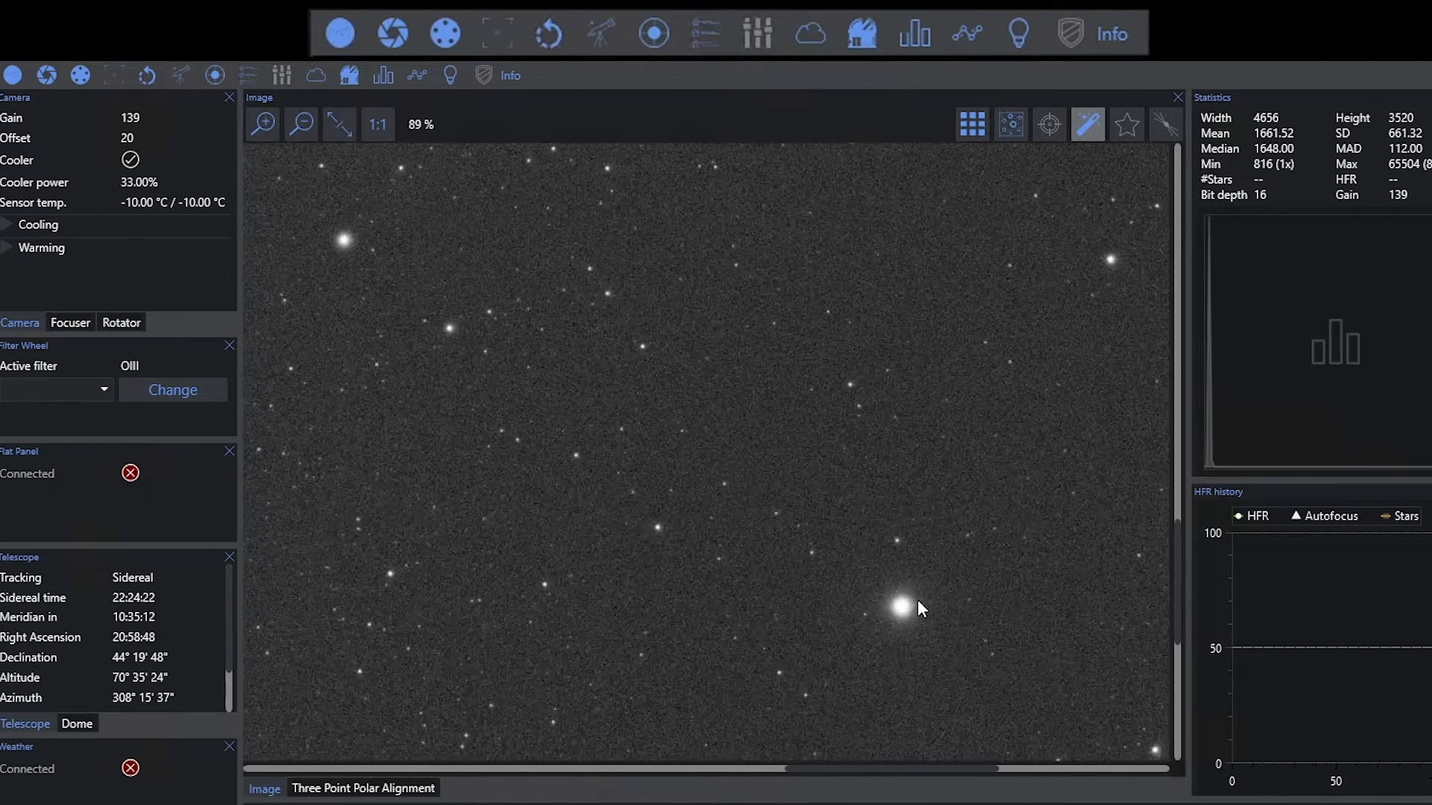
left_click(971, 125)
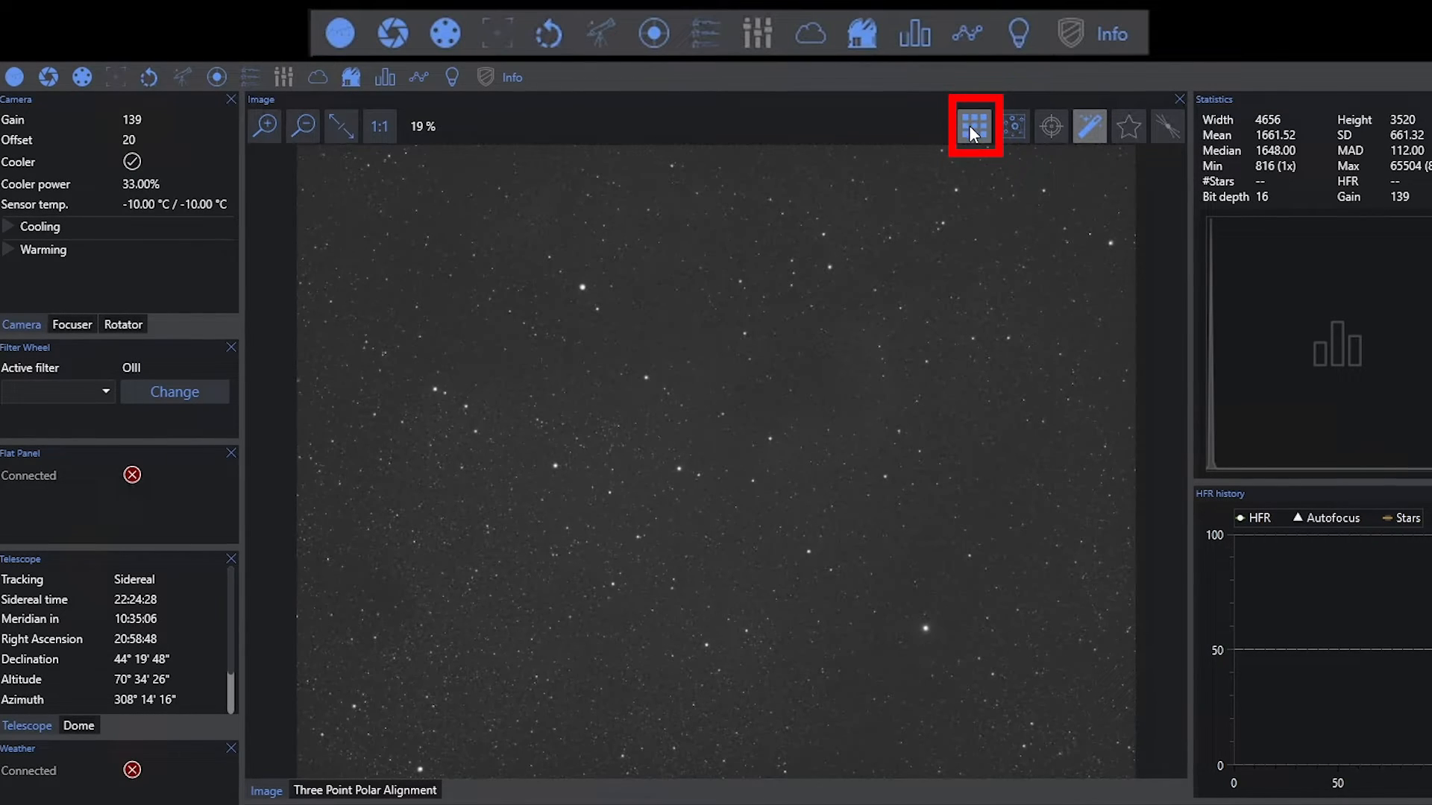
mouse_move(974, 125)
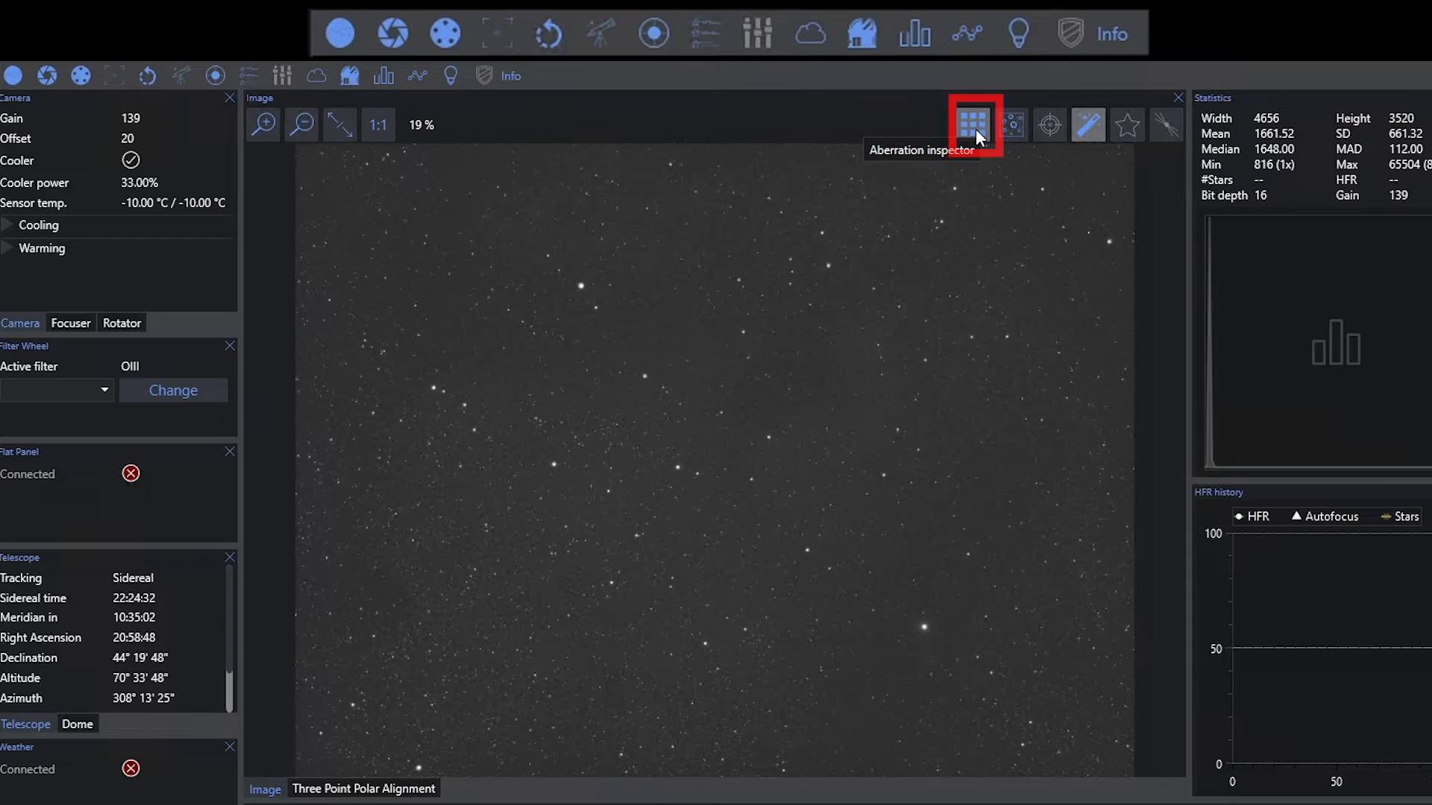
left_click(971, 124)
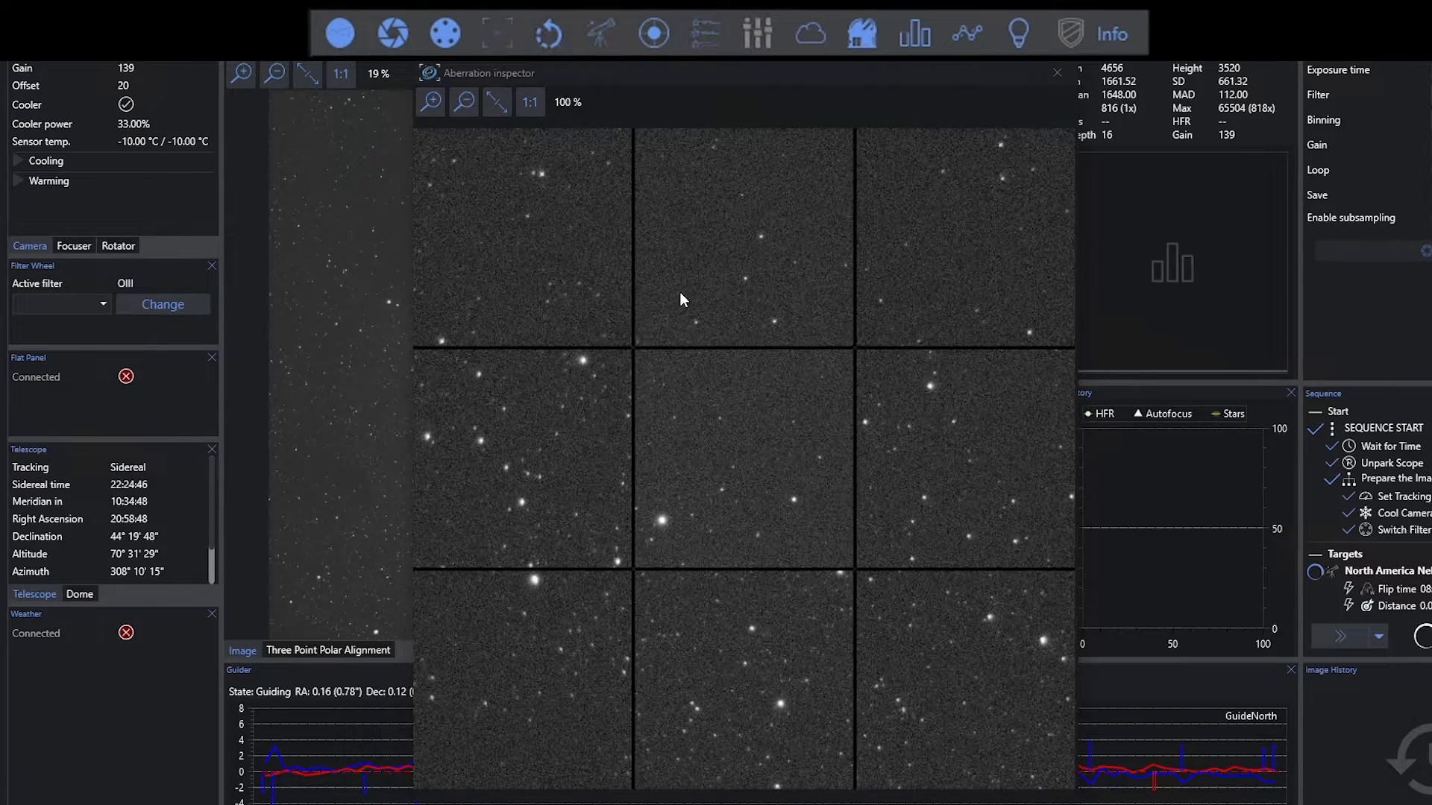
mouse_move(689, 289)
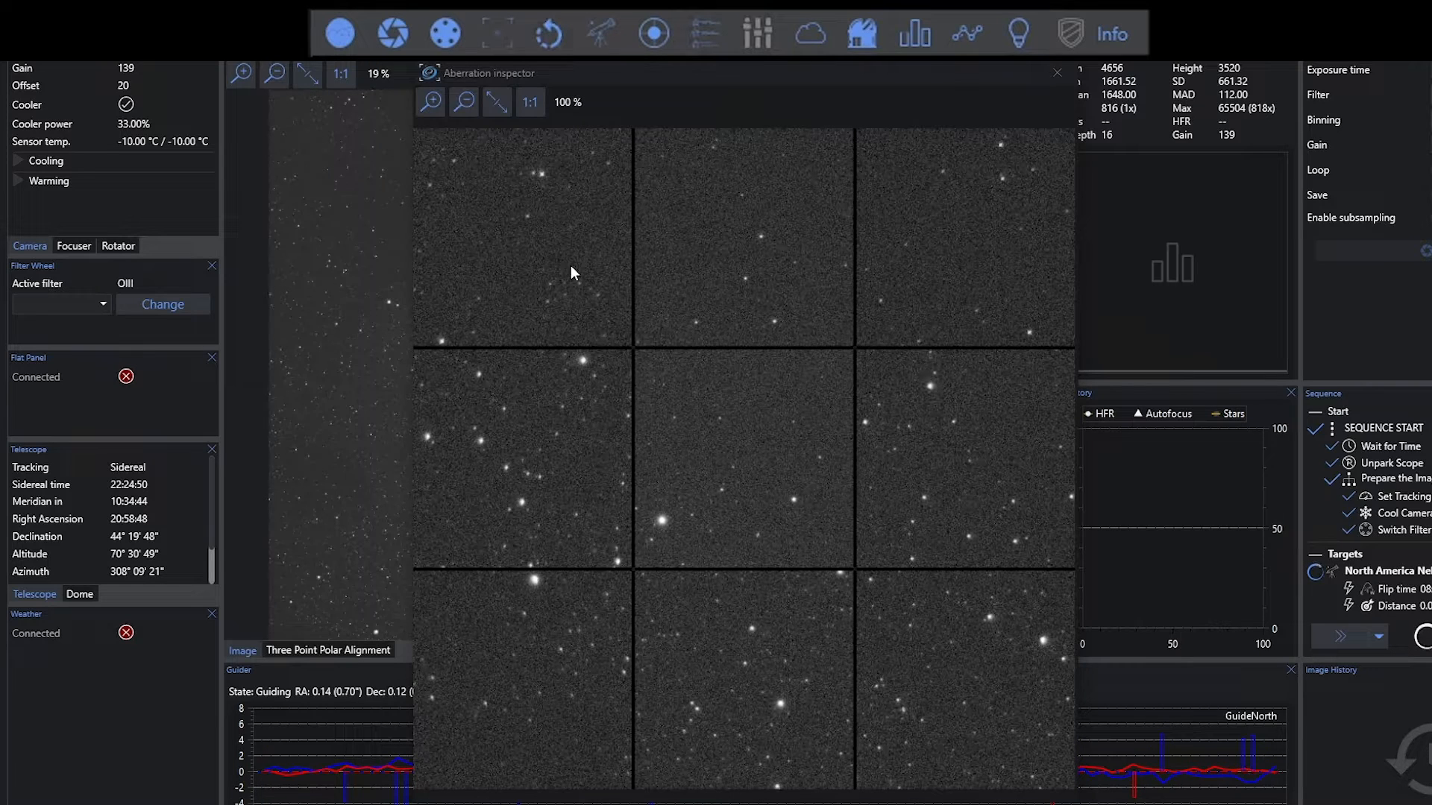
mouse_move(440, 455)
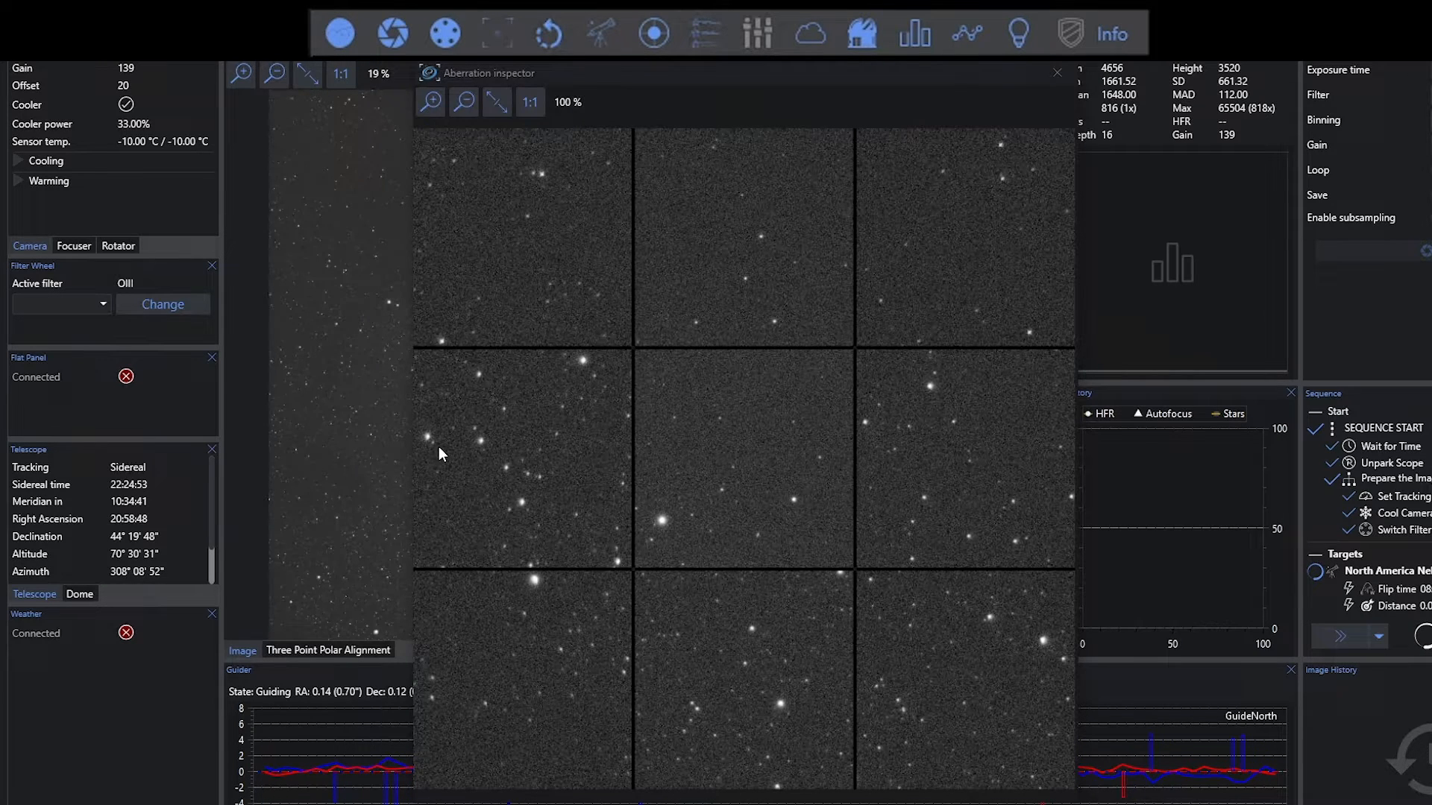
mouse_move(899, 263)
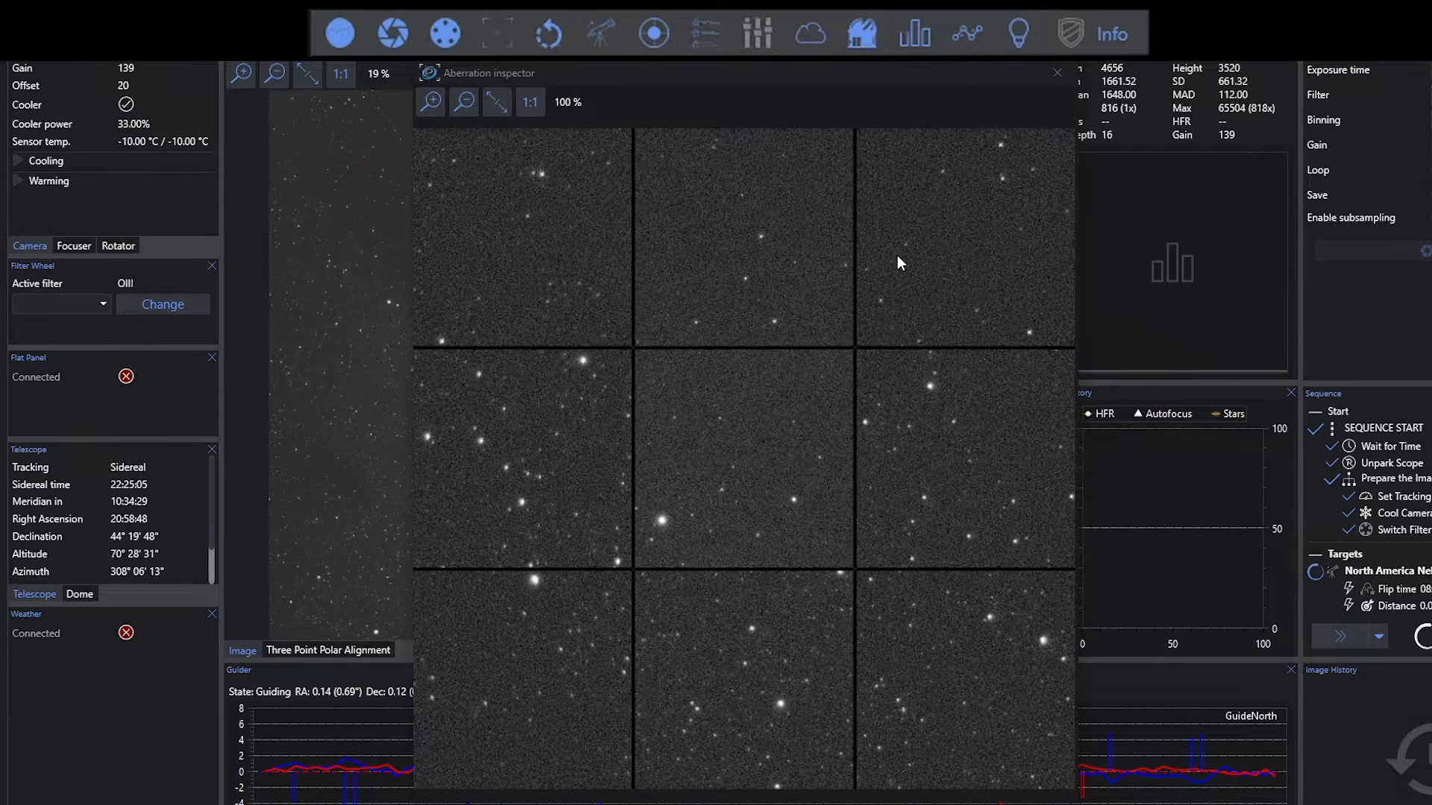
mouse_move(511, 228)
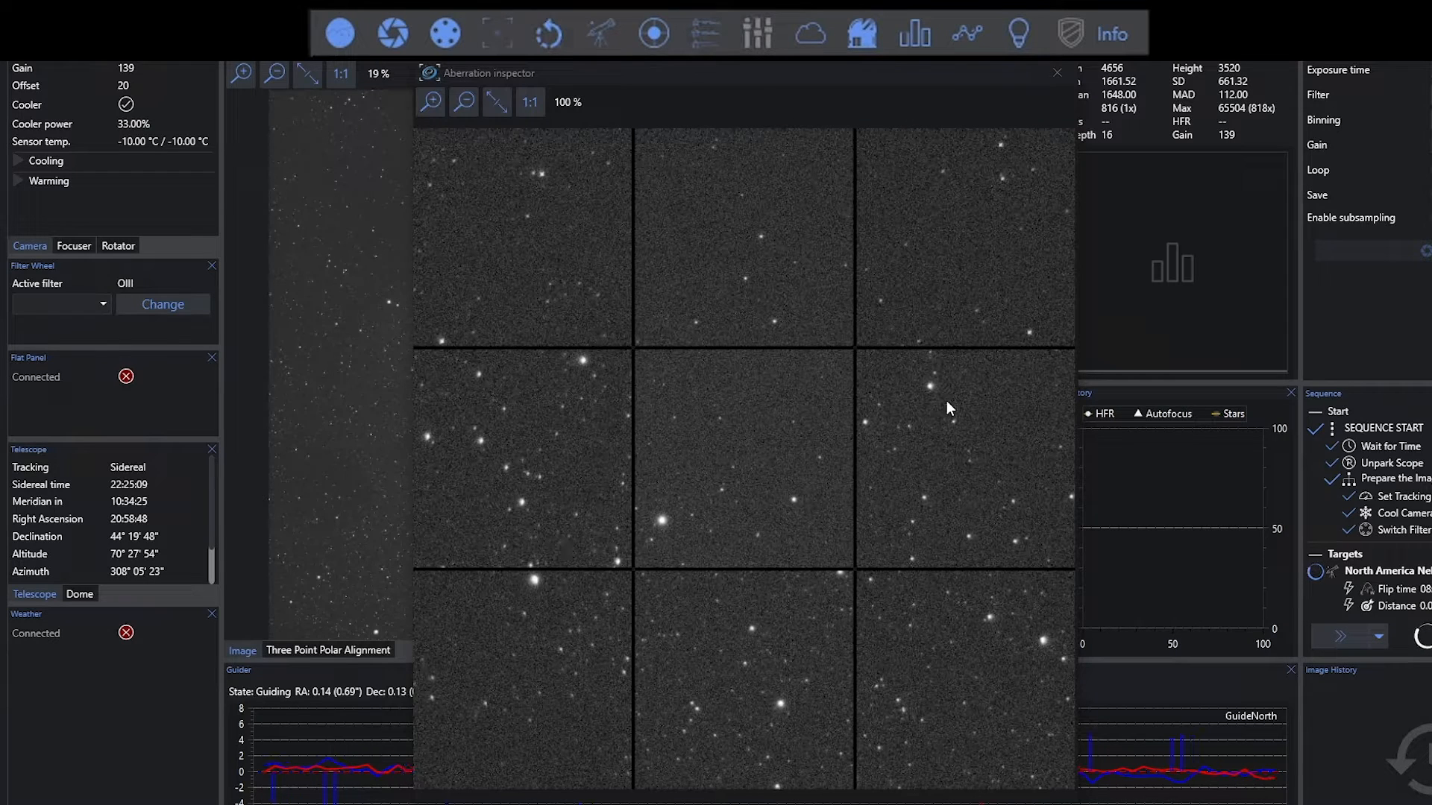
mouse_move(698, 597)
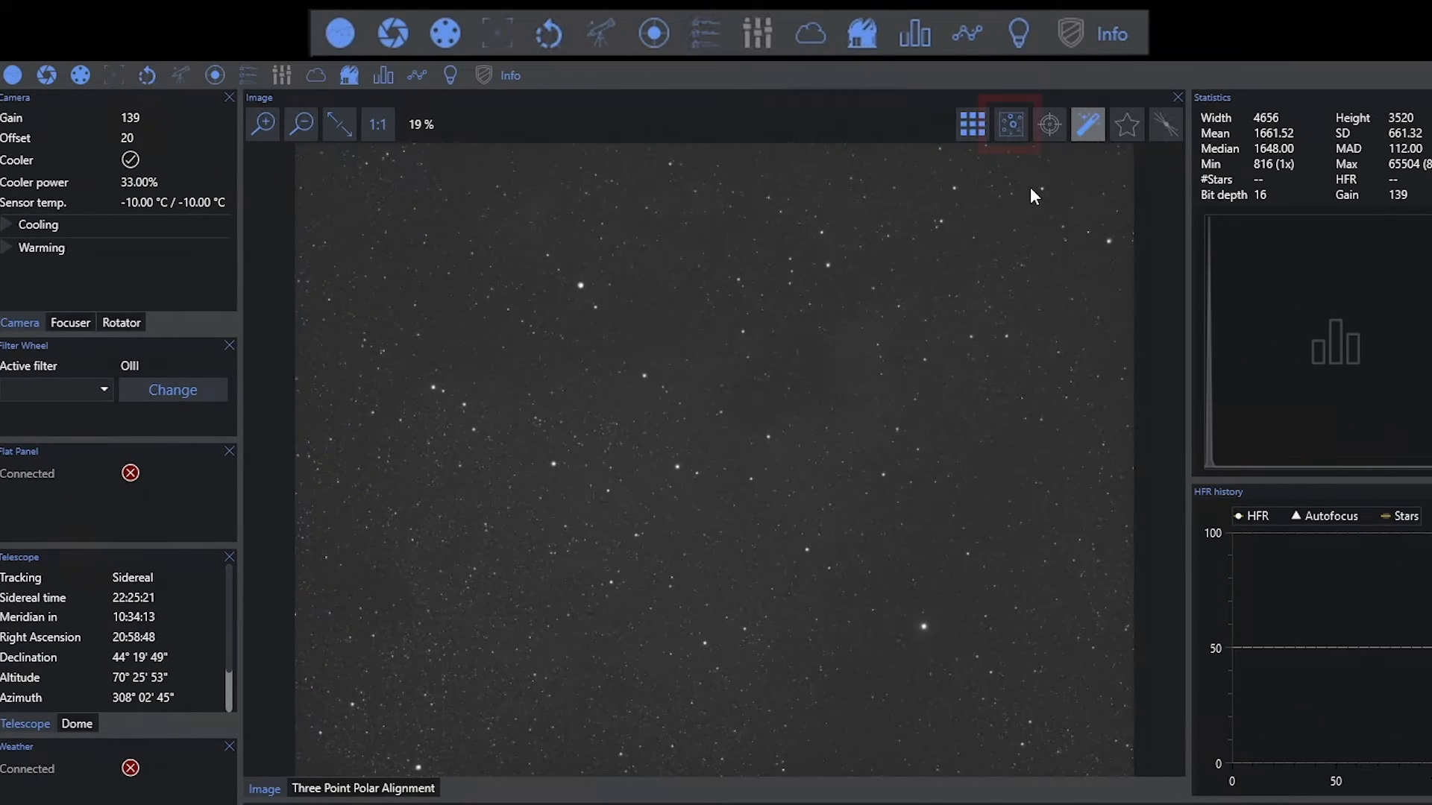
mouse_move(1010, 124)
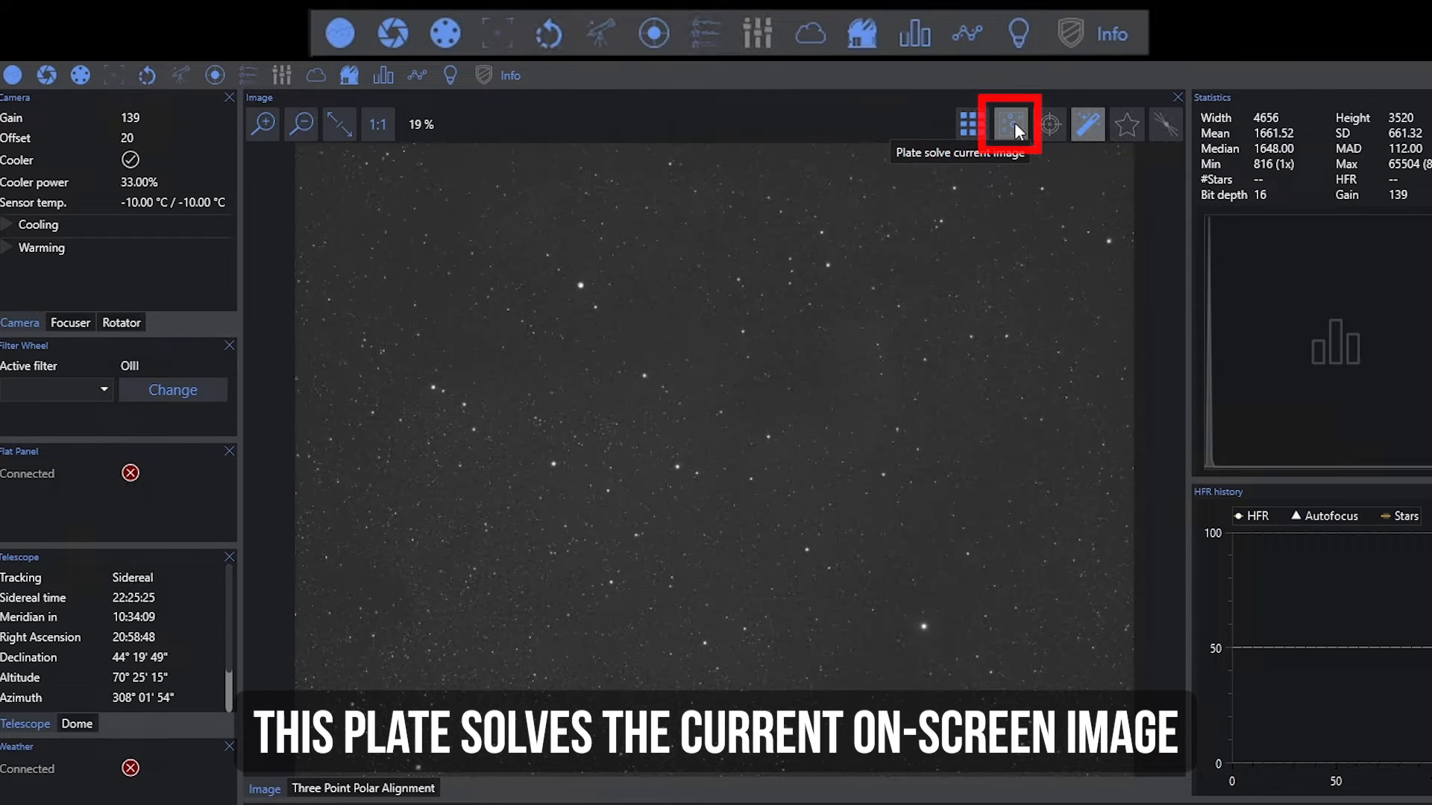
Plate solve the current frame (centre RA 20:58:41, Dec 44° 19' 05") and dismiss the results
left_click(1009, 124)
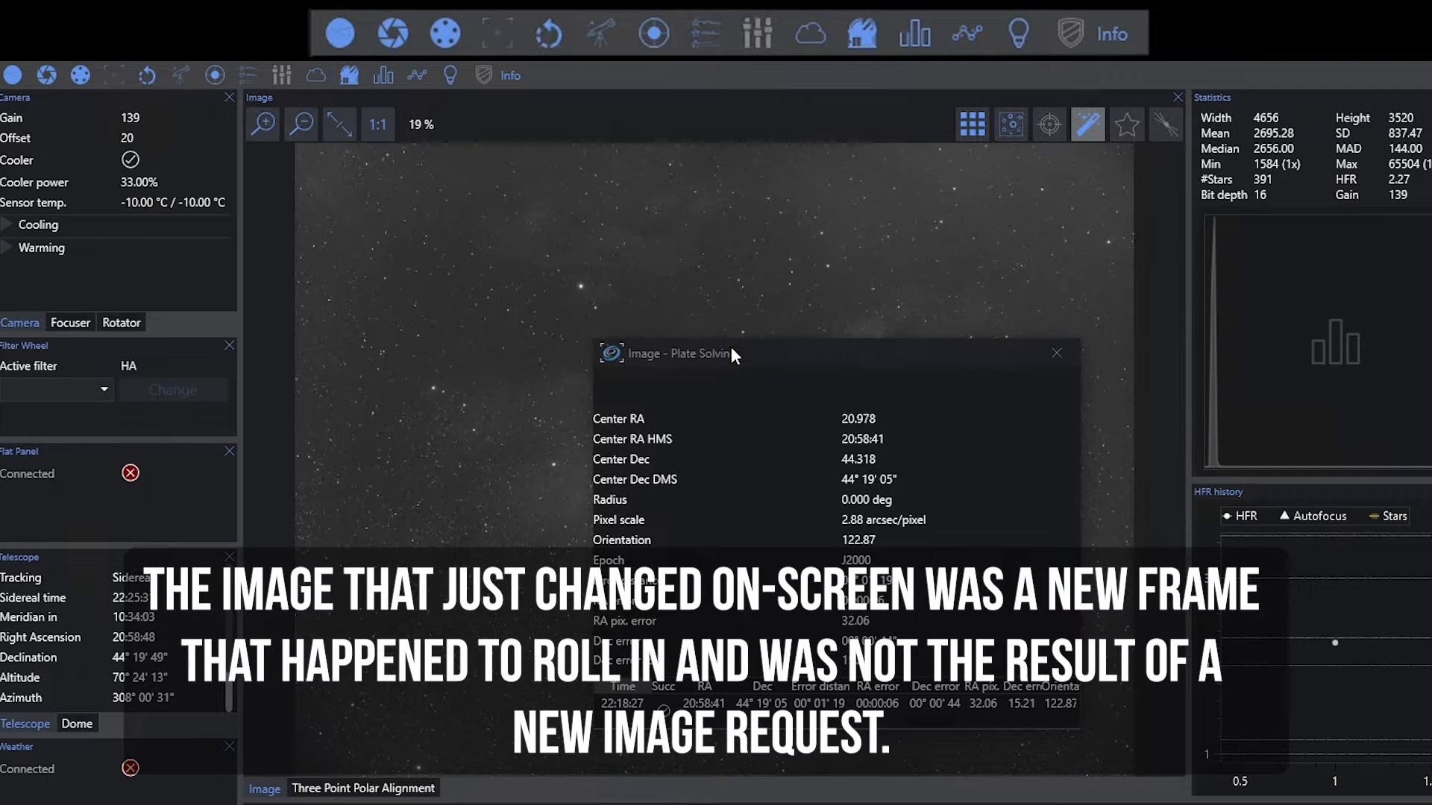
mouse_move(922, 352)
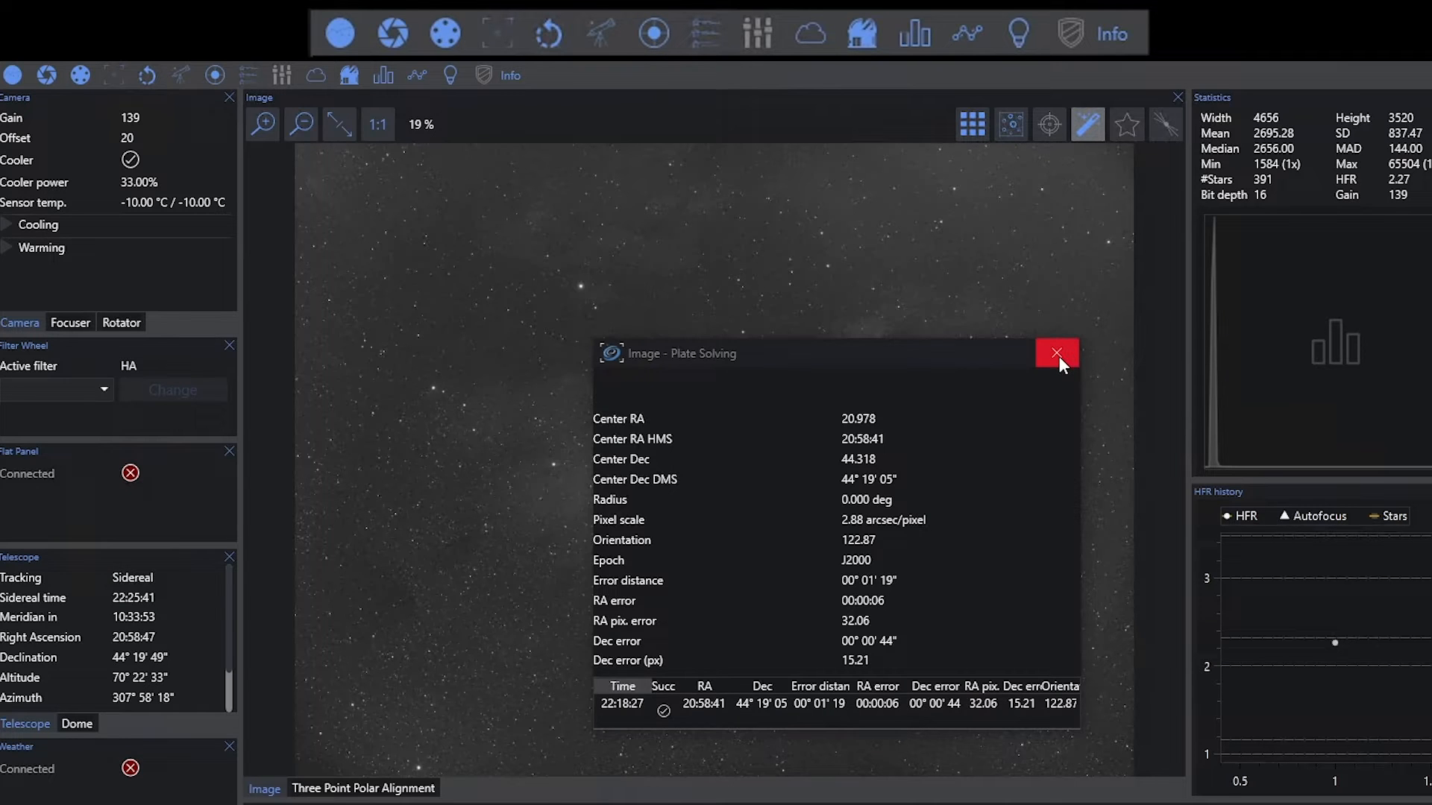
left_click(1056, 353)
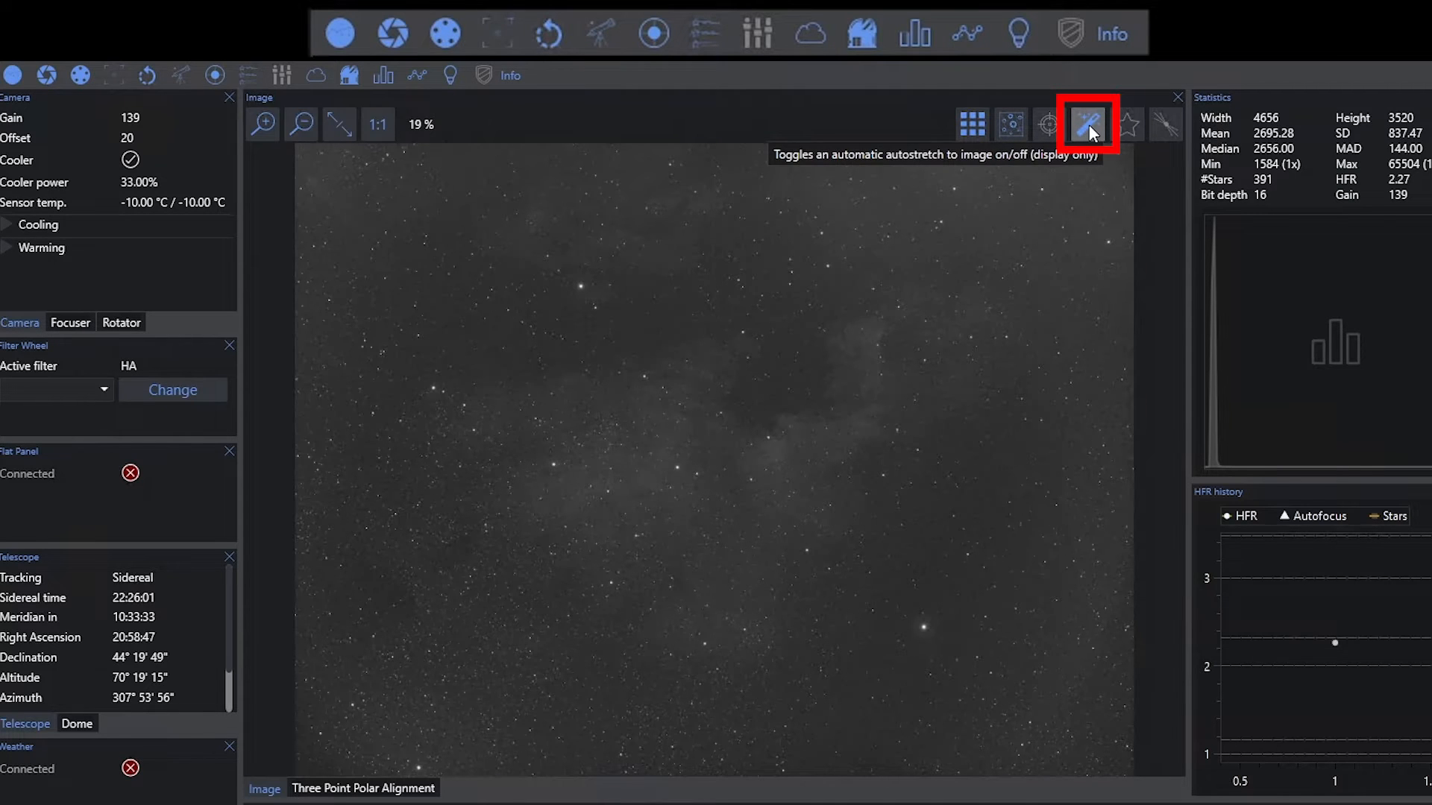
left_click(1087, 124)
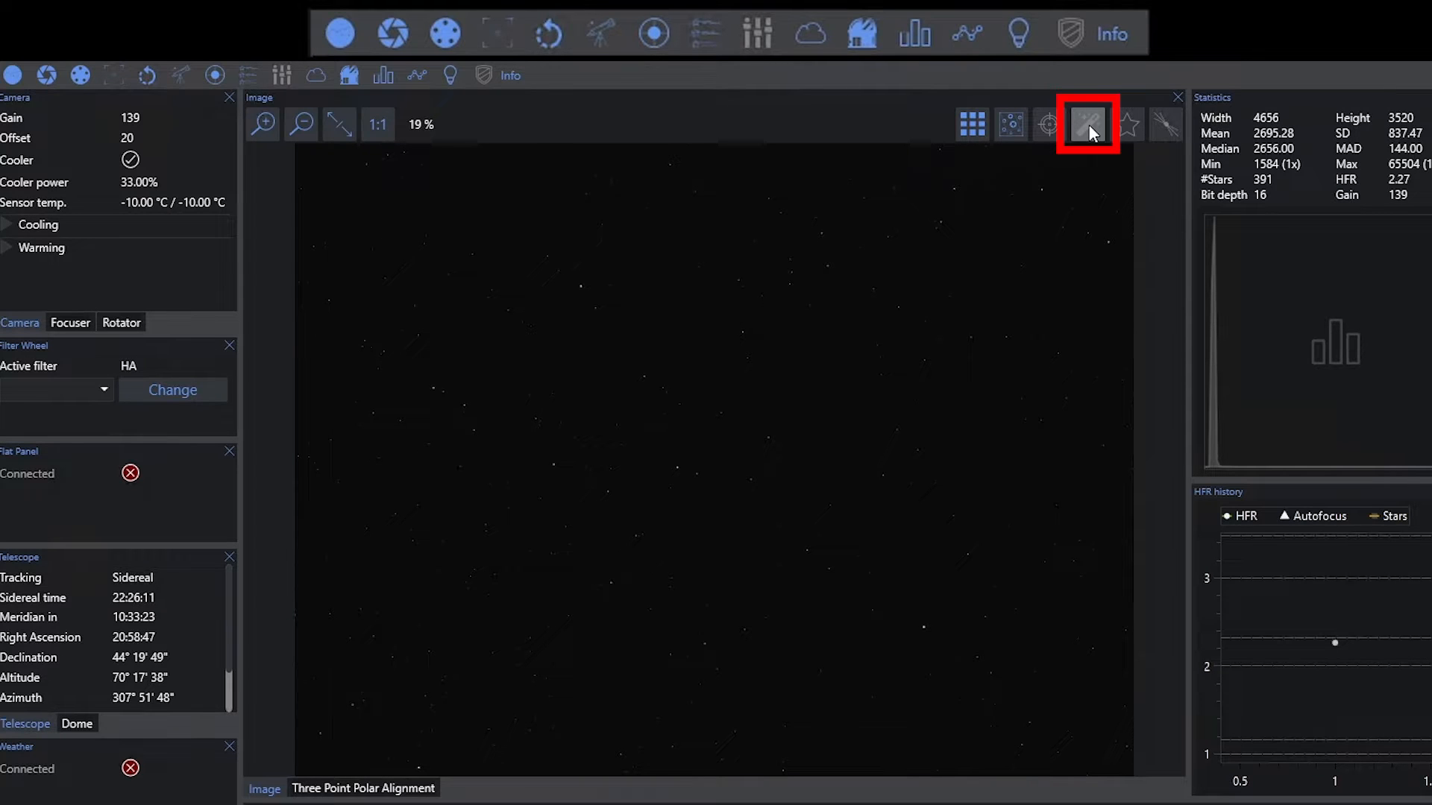
left_click(1085, 124)
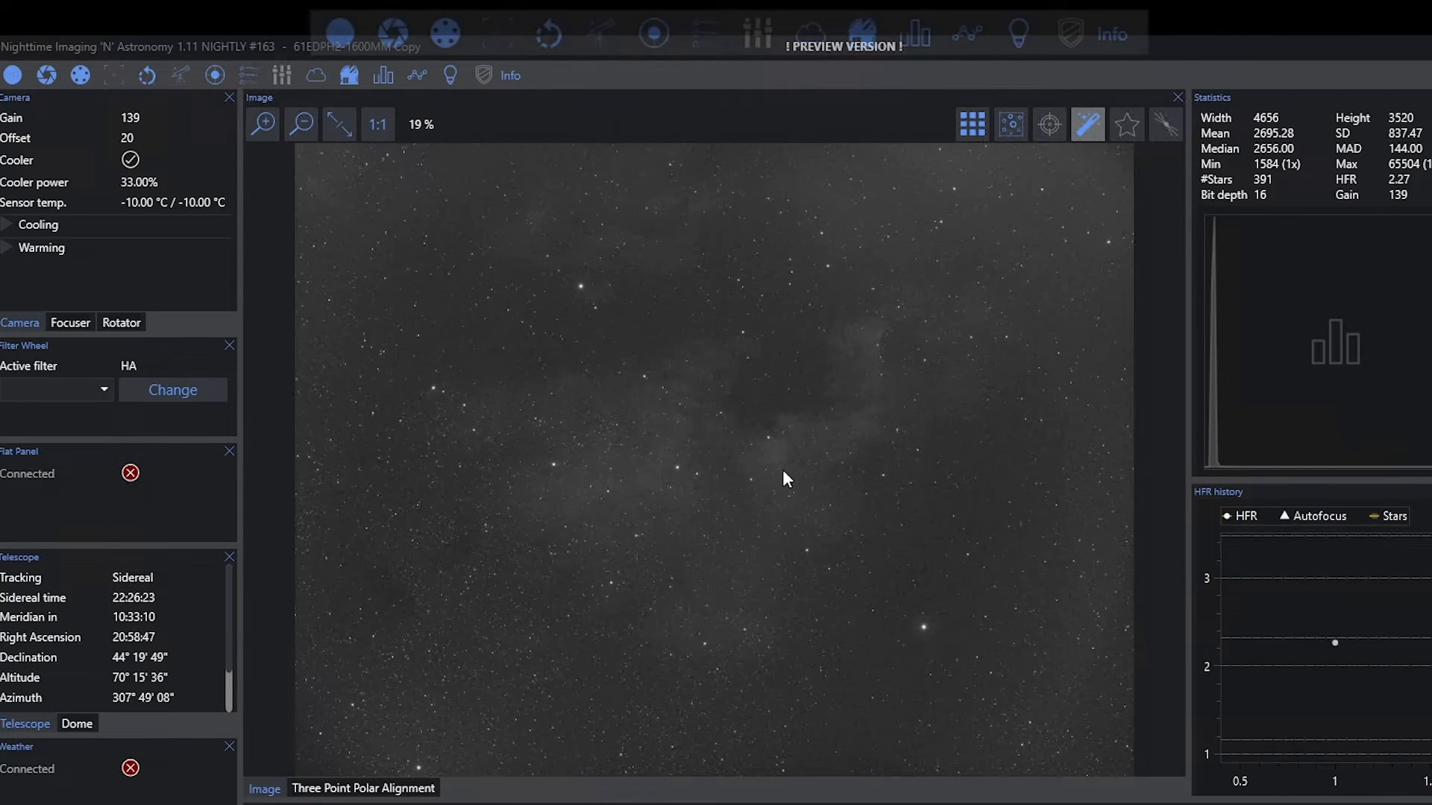
left_click(27, 317)
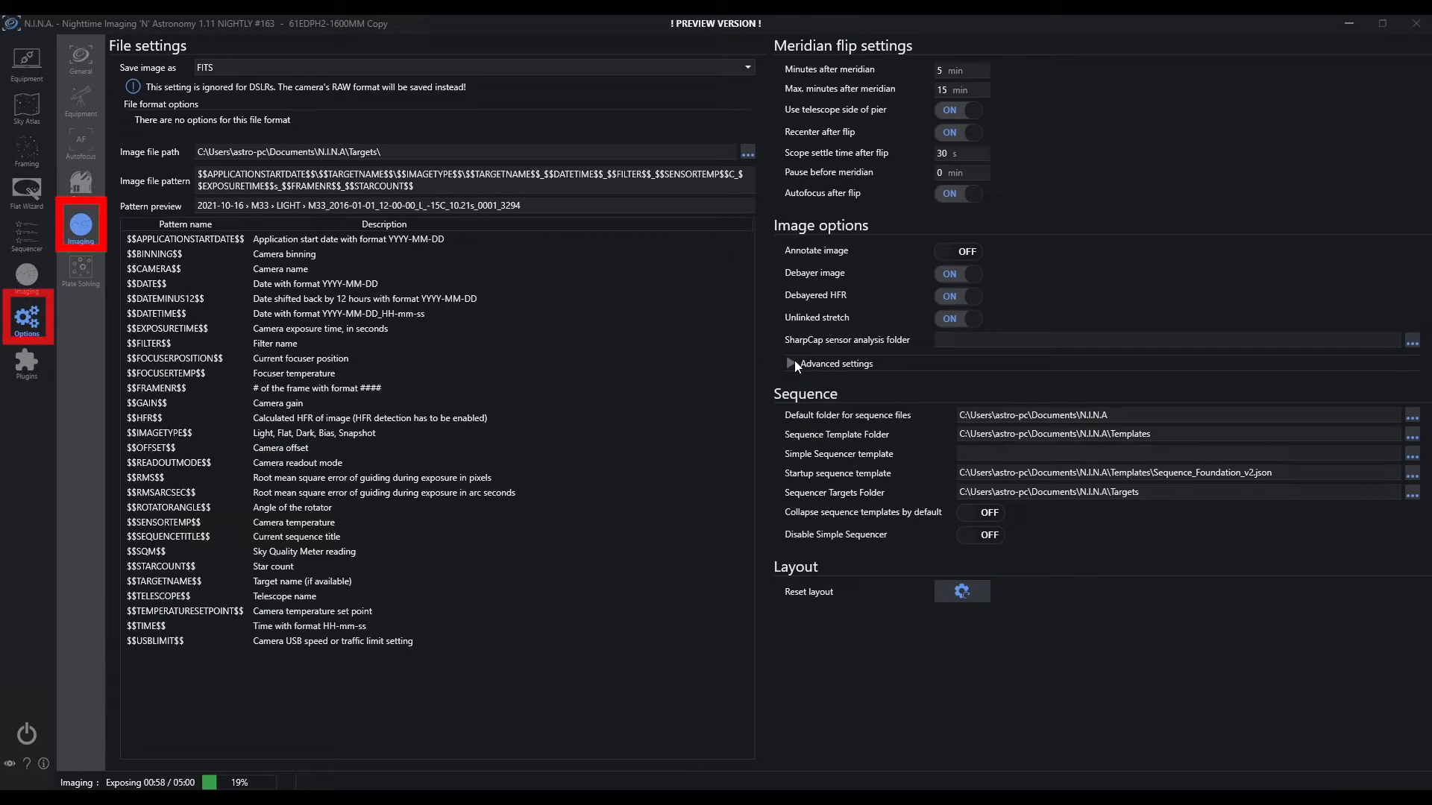
left_click(790, 364)
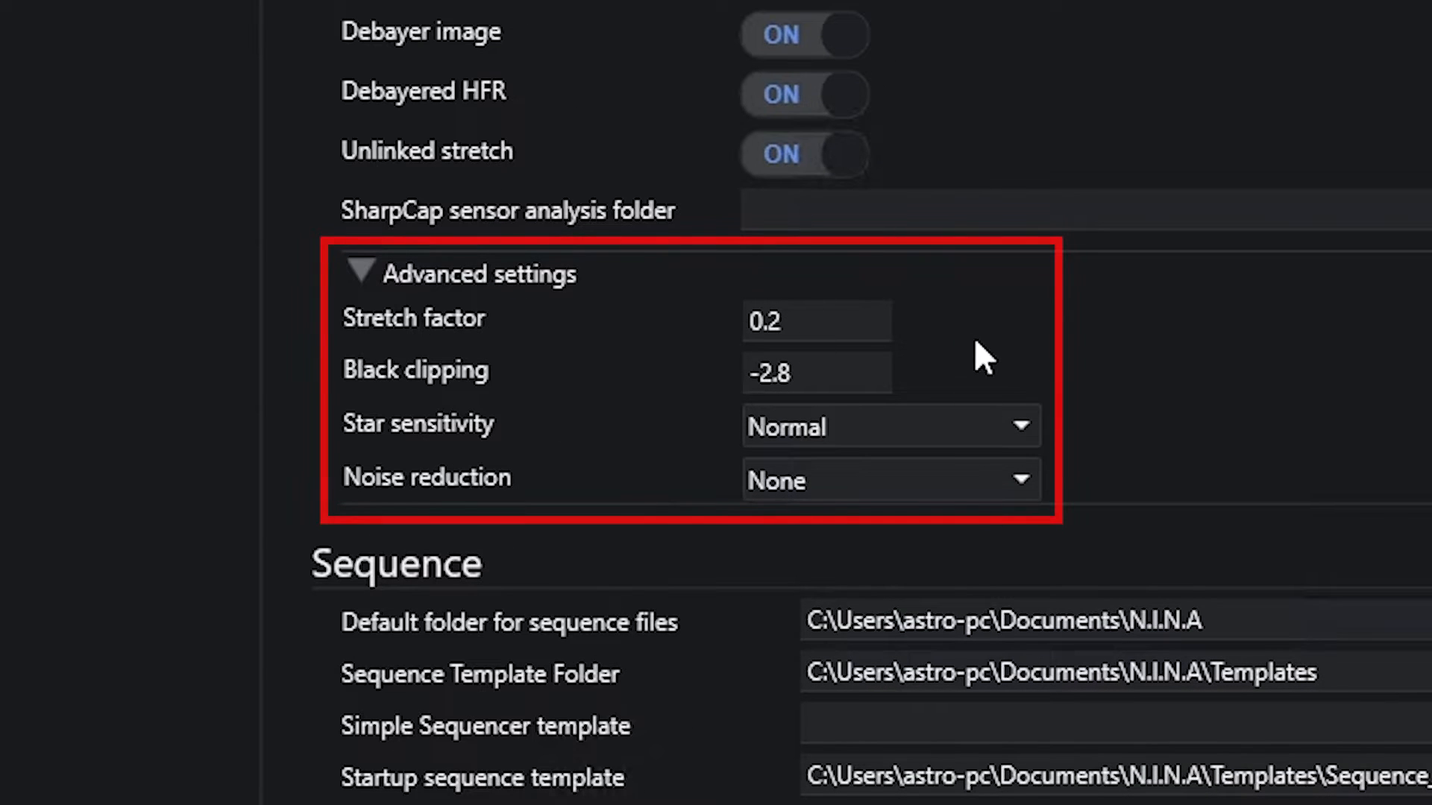
mouse_move(1003, 348)
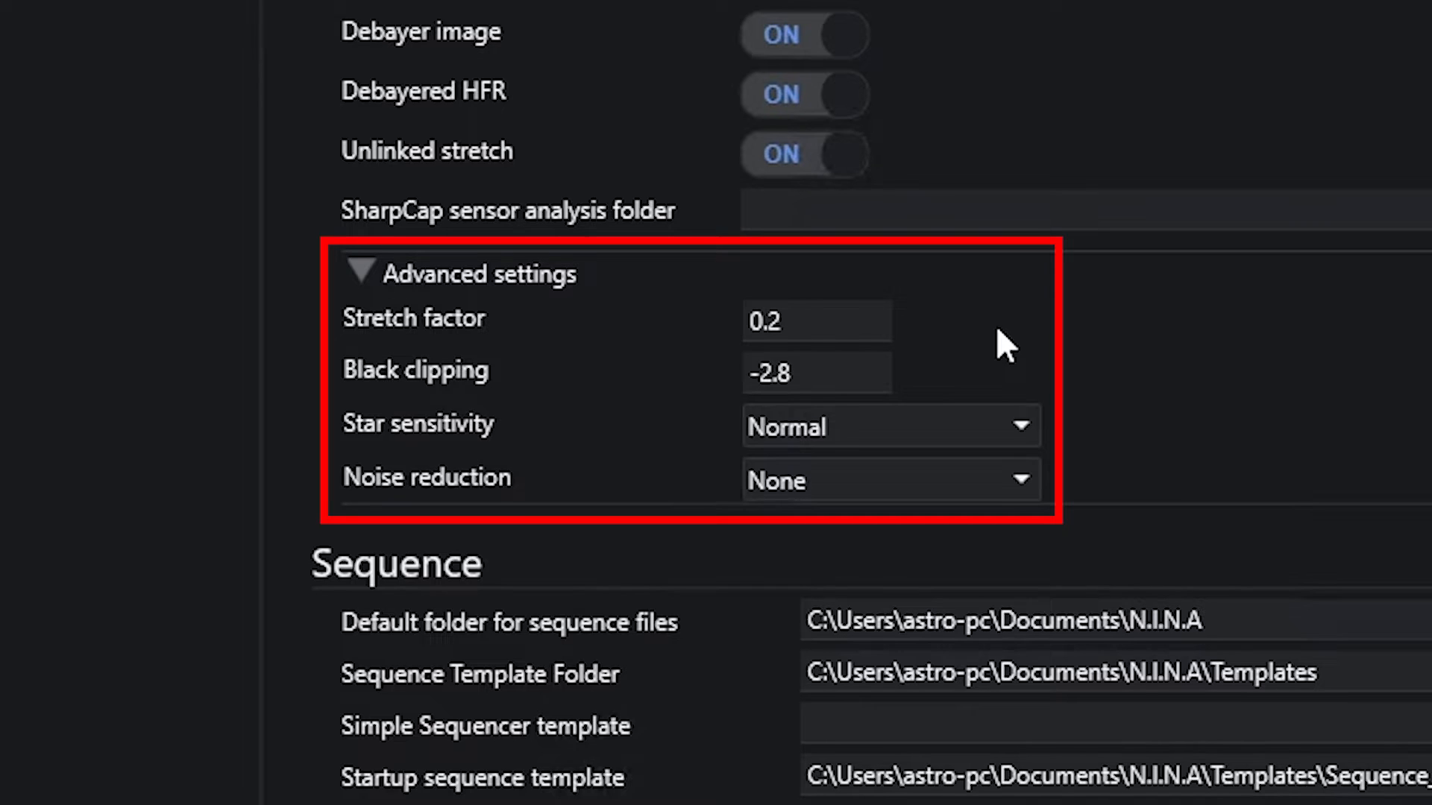
mouse_move(1031, 364)
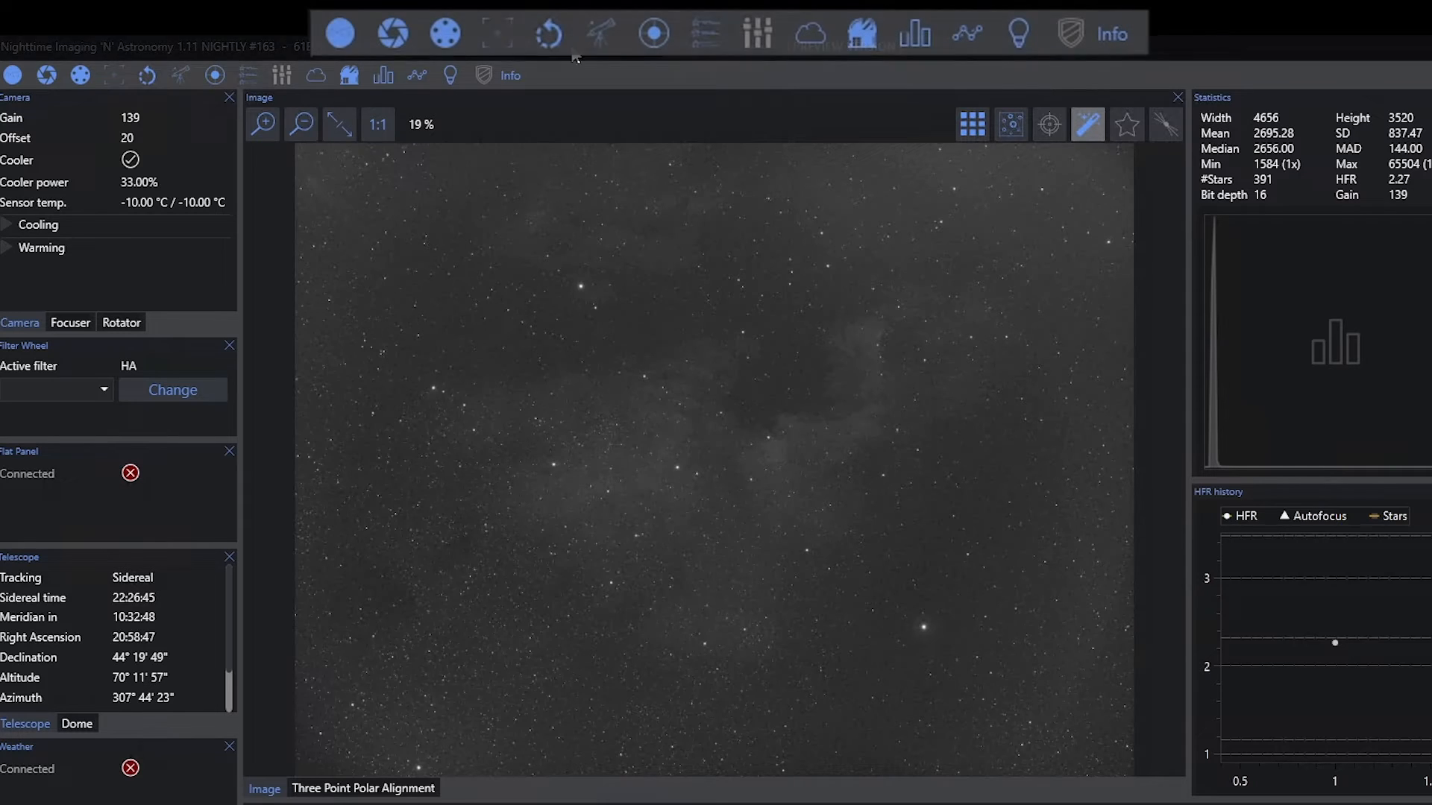
mouse_move(1127, 124)
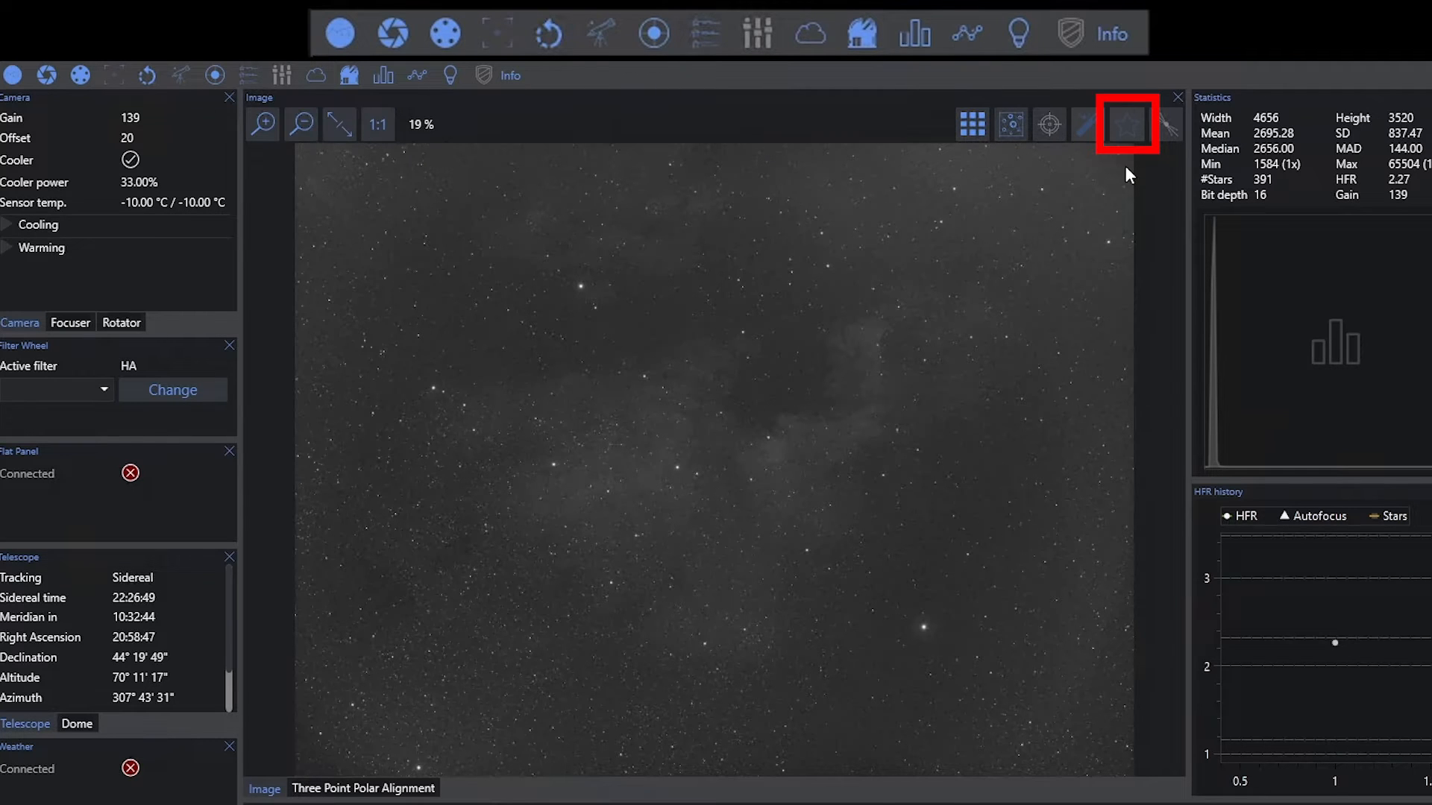
mouse_move(1124, 125)
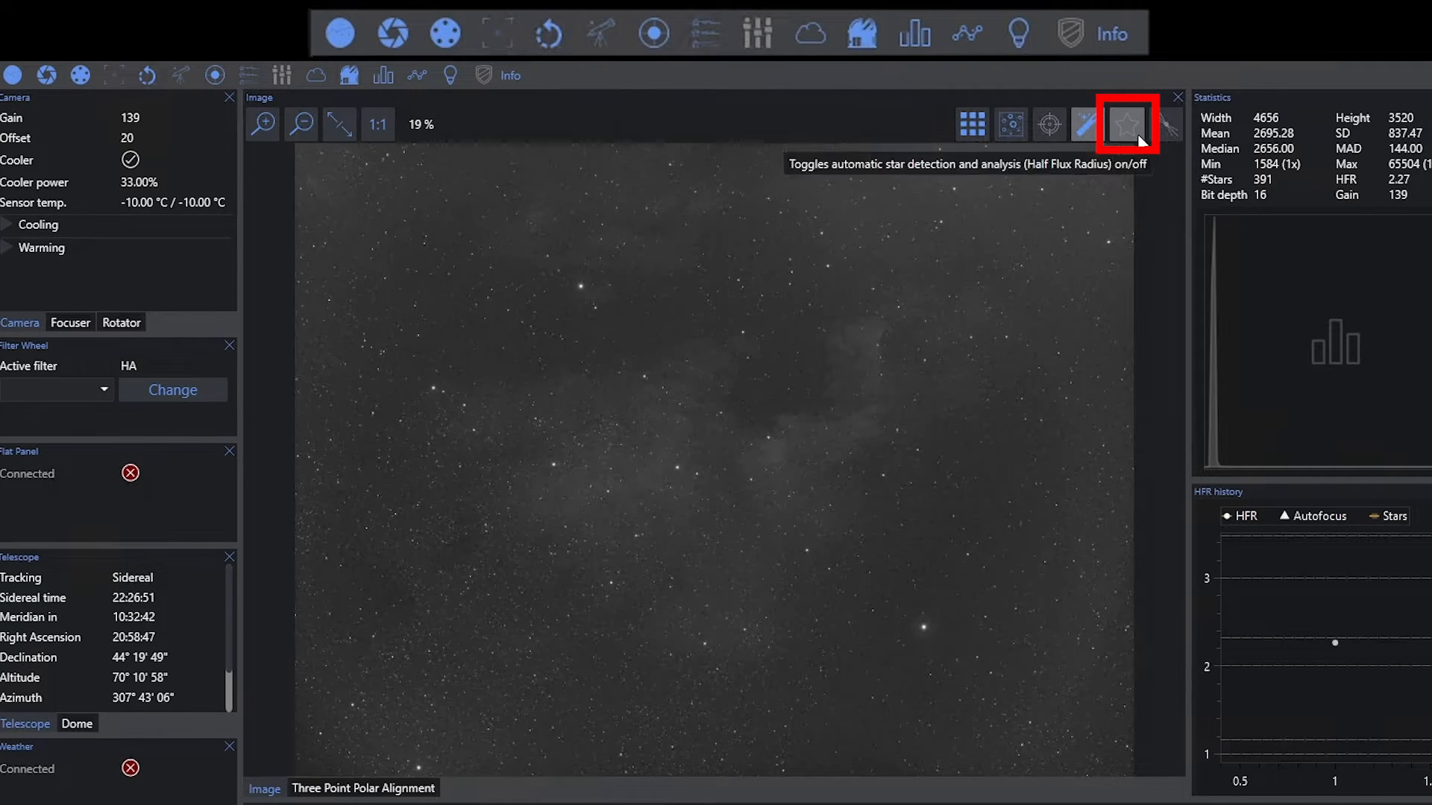
Enable star detection with HFR analysis, finding 391 stars at HFR 2.27
left_click(1125, 124)
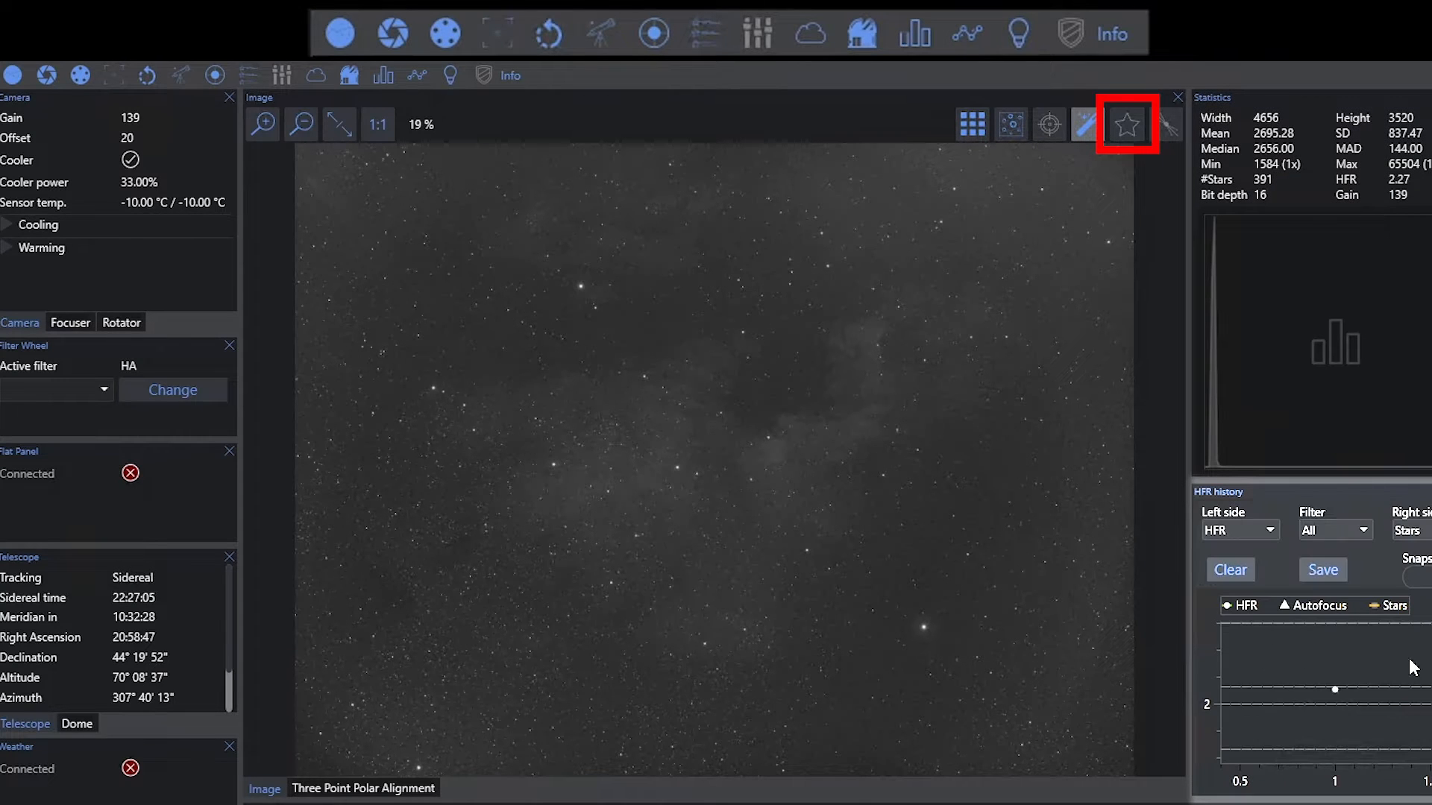
left_click(1087, 124)
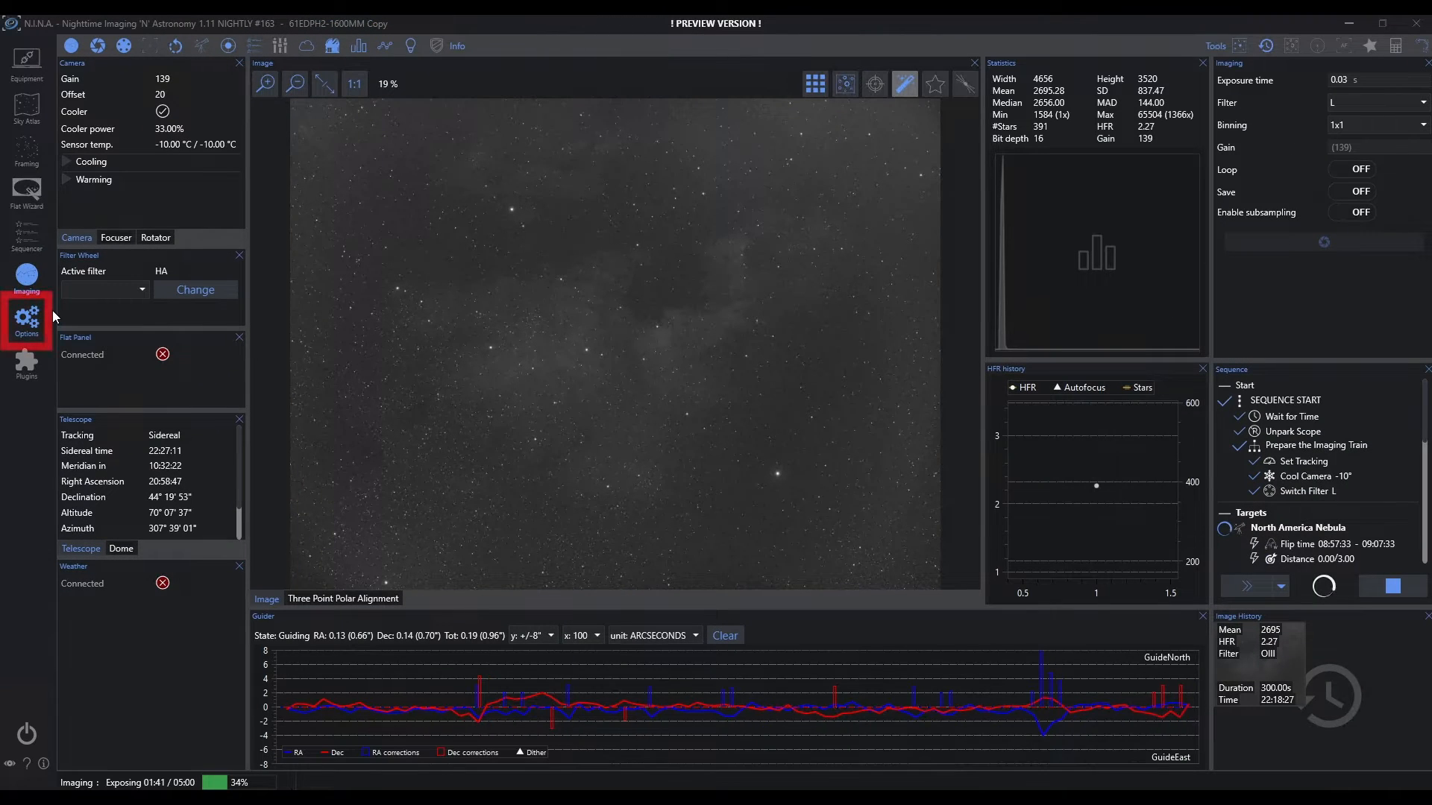
Check the Annotate image option so detected stars are labelled with HFR values across the fitted frame
left_click(27, 319)
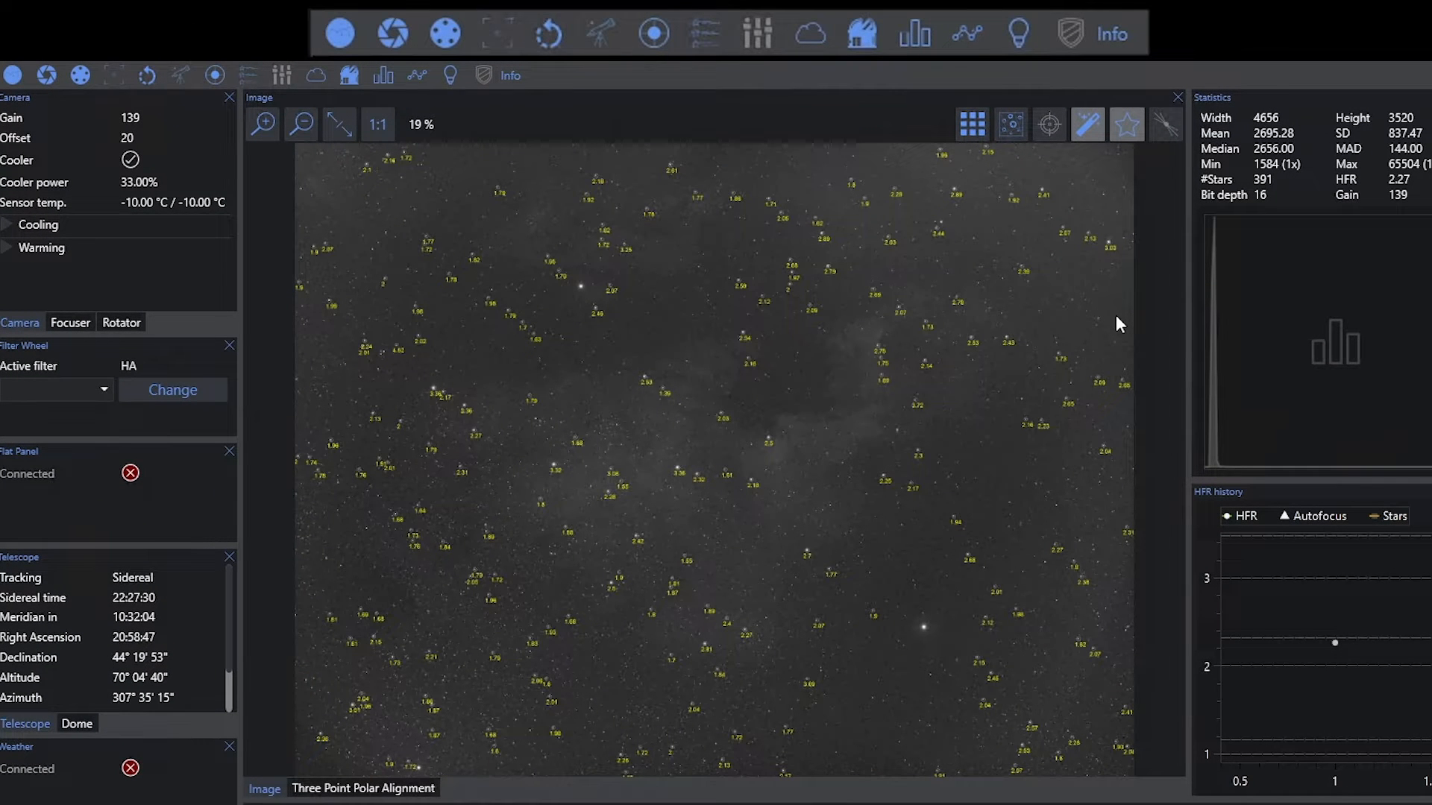
mouse_move(1127, 125)
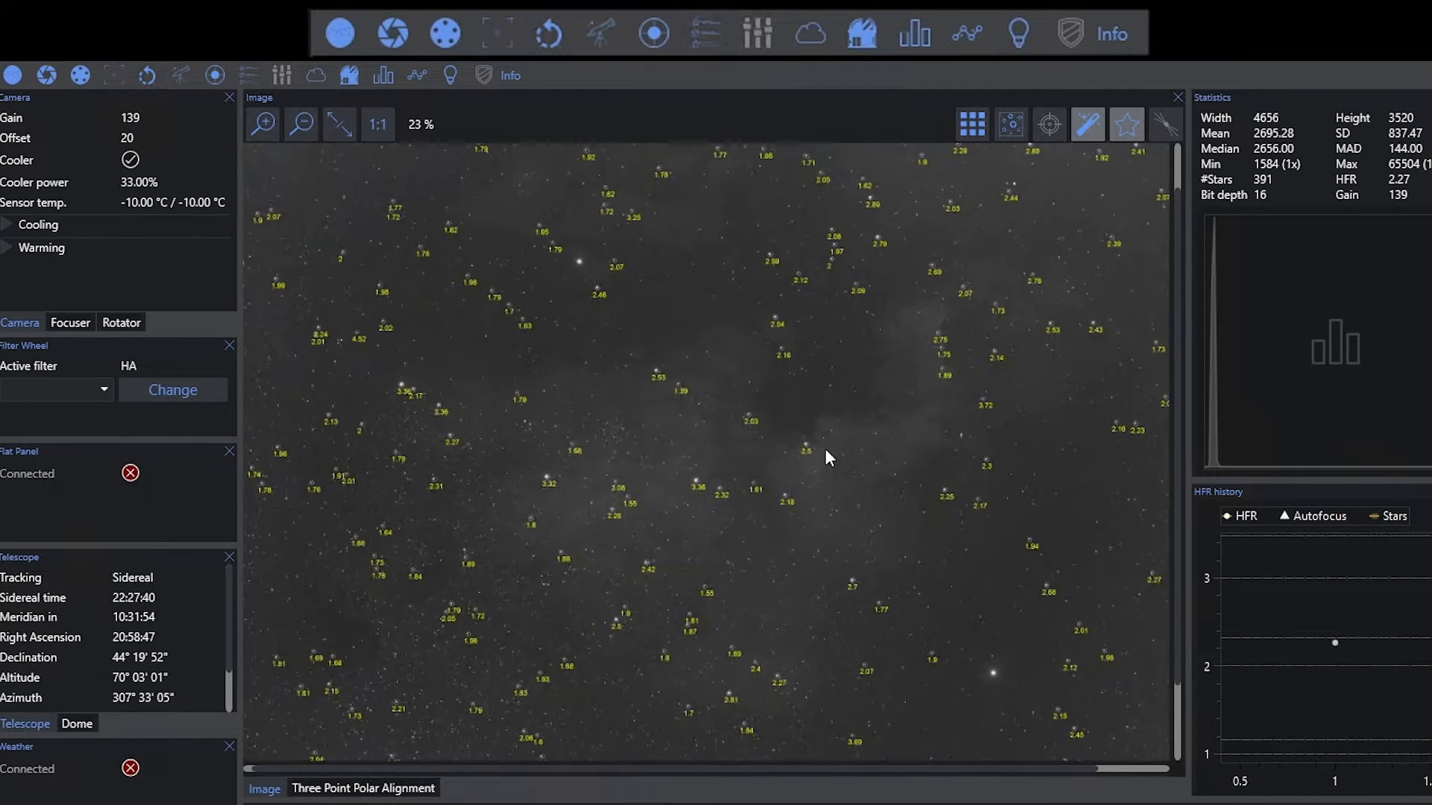
left_click(302, 124)
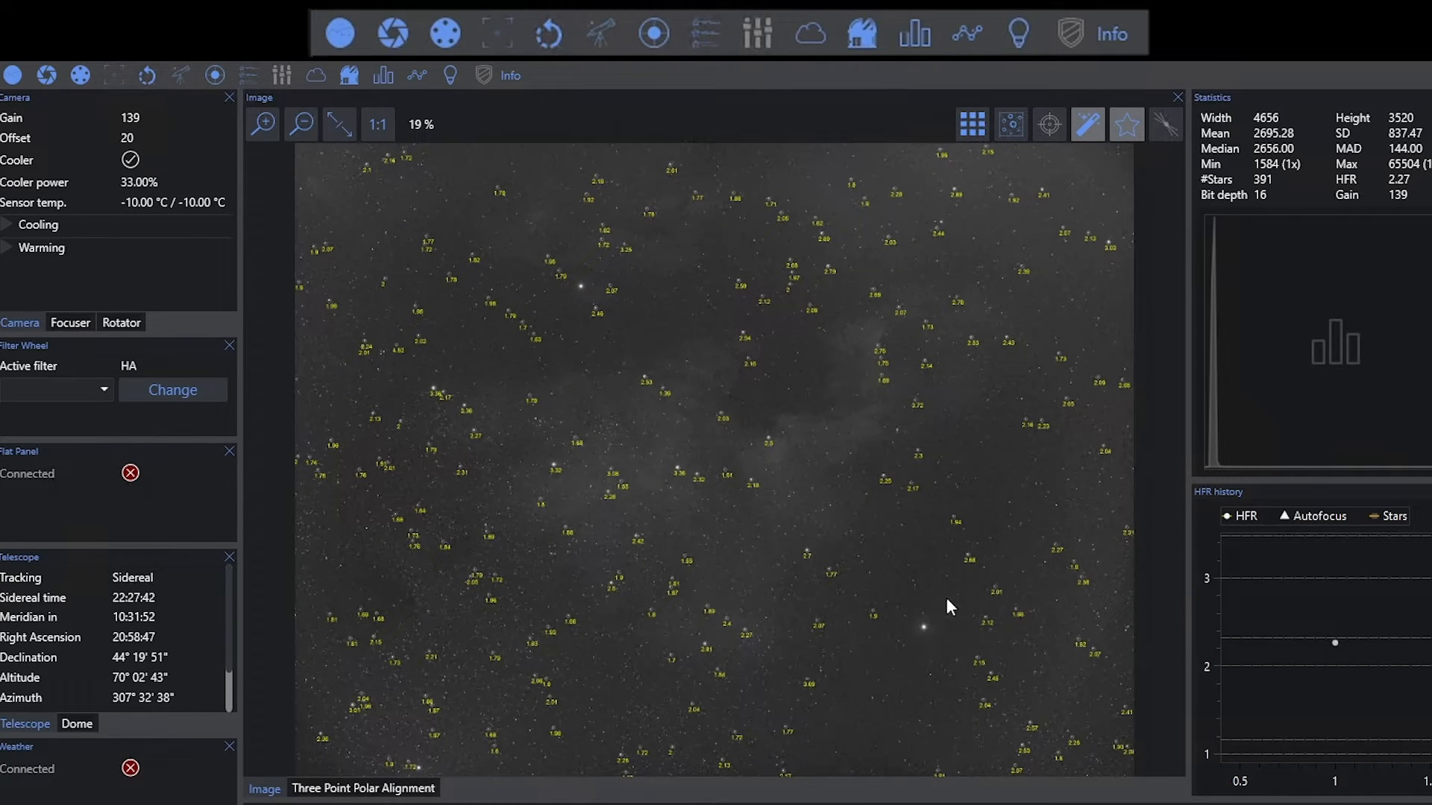
mouse_move(725, 266)
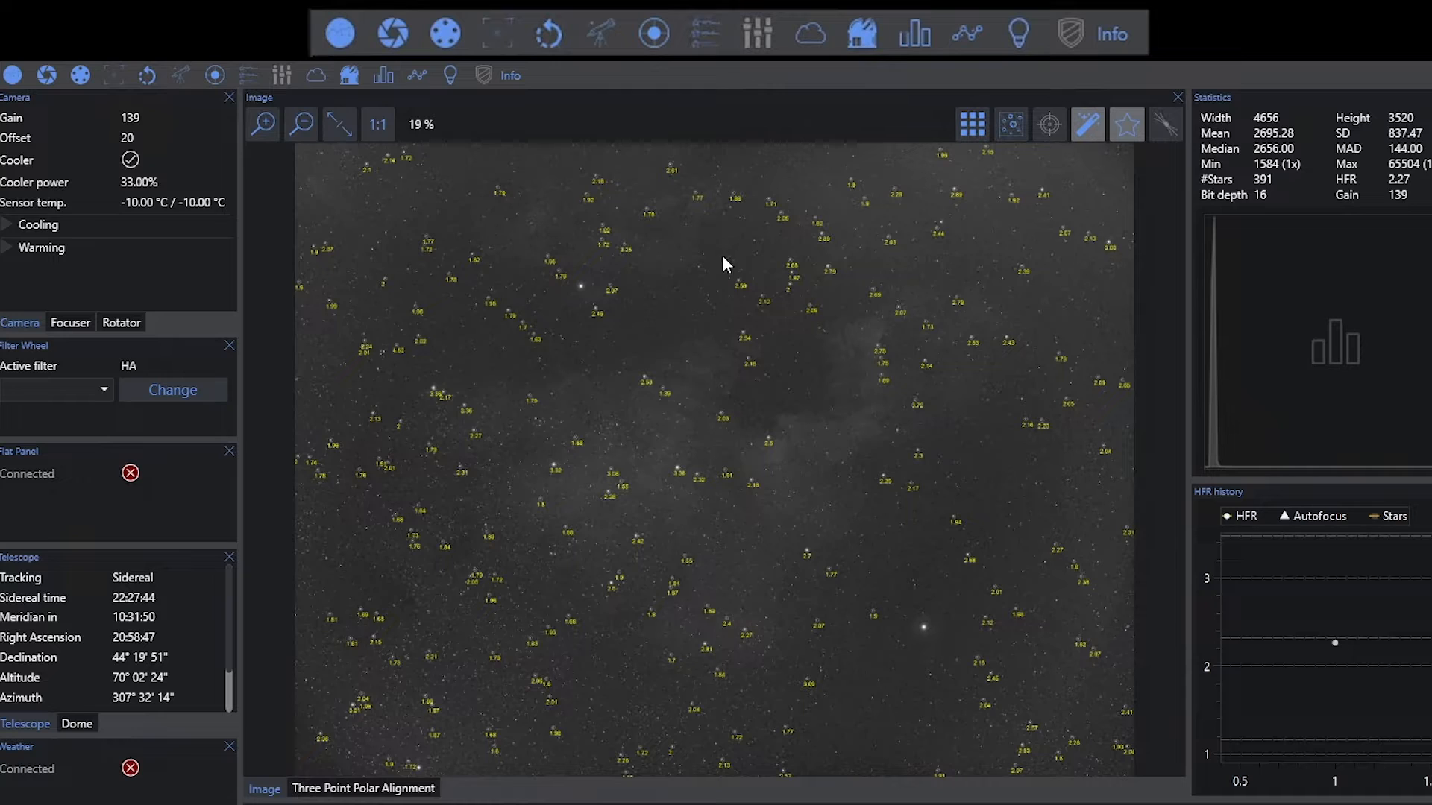
mouse_move(534, 339)
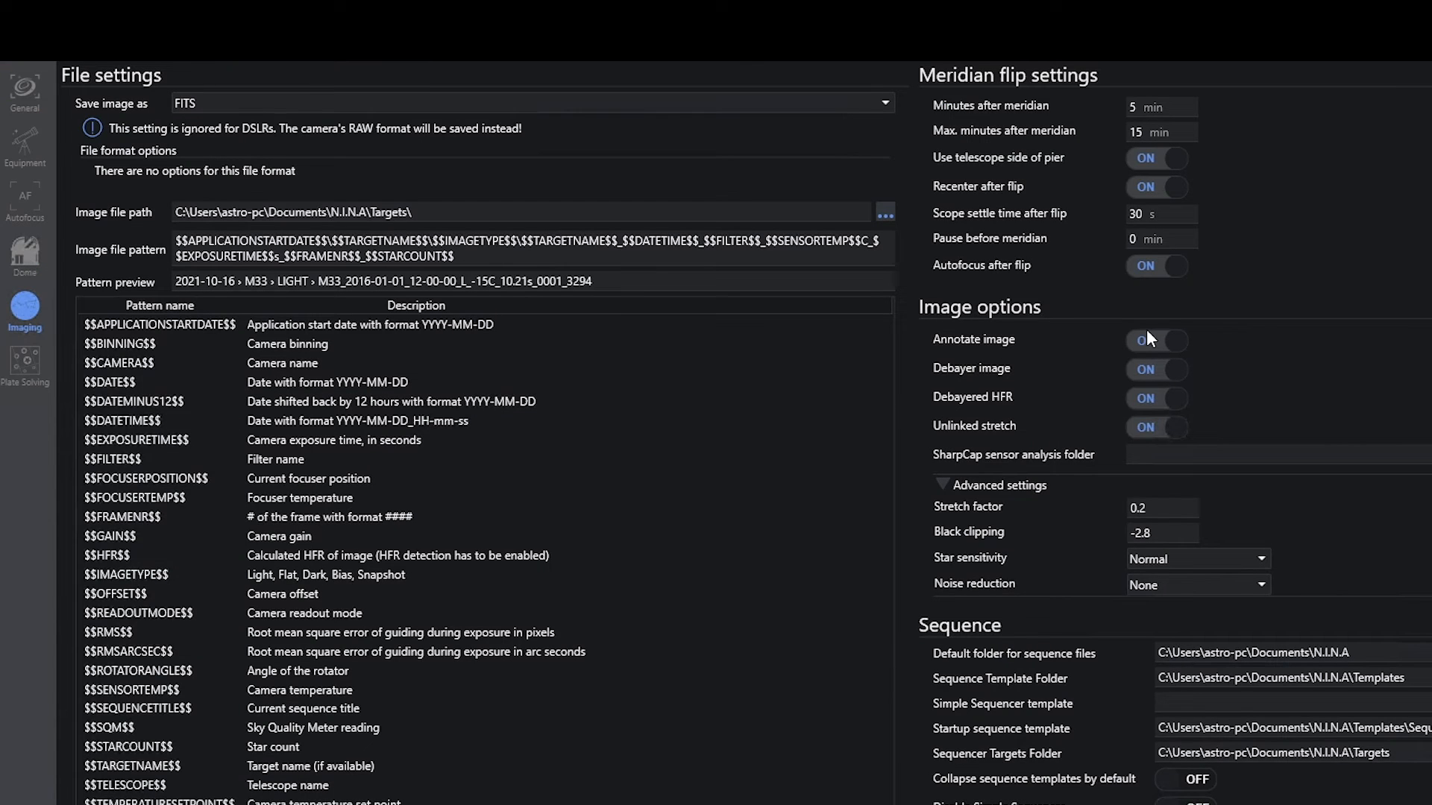
left_click(1154, 340)
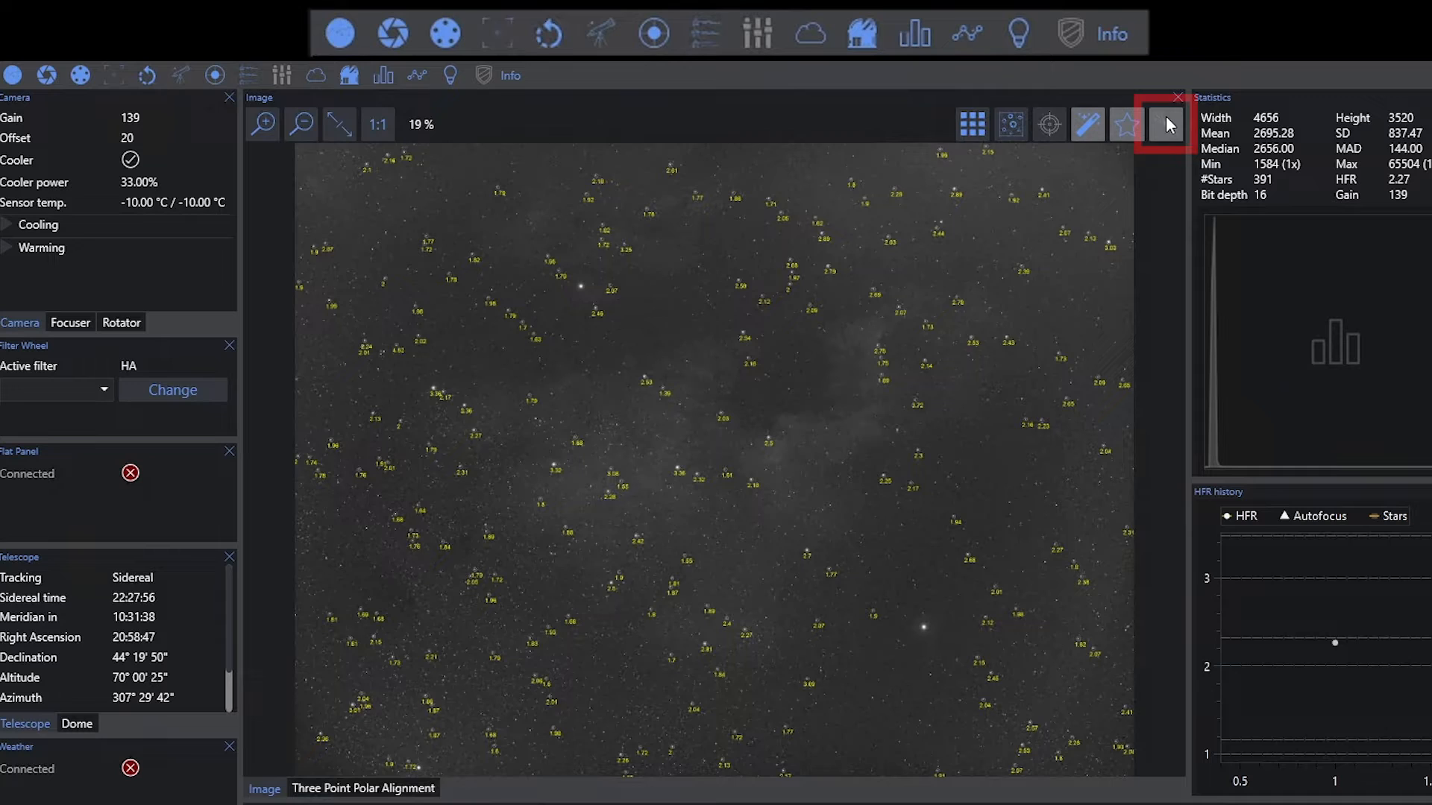
mouse_move(1166, 124)
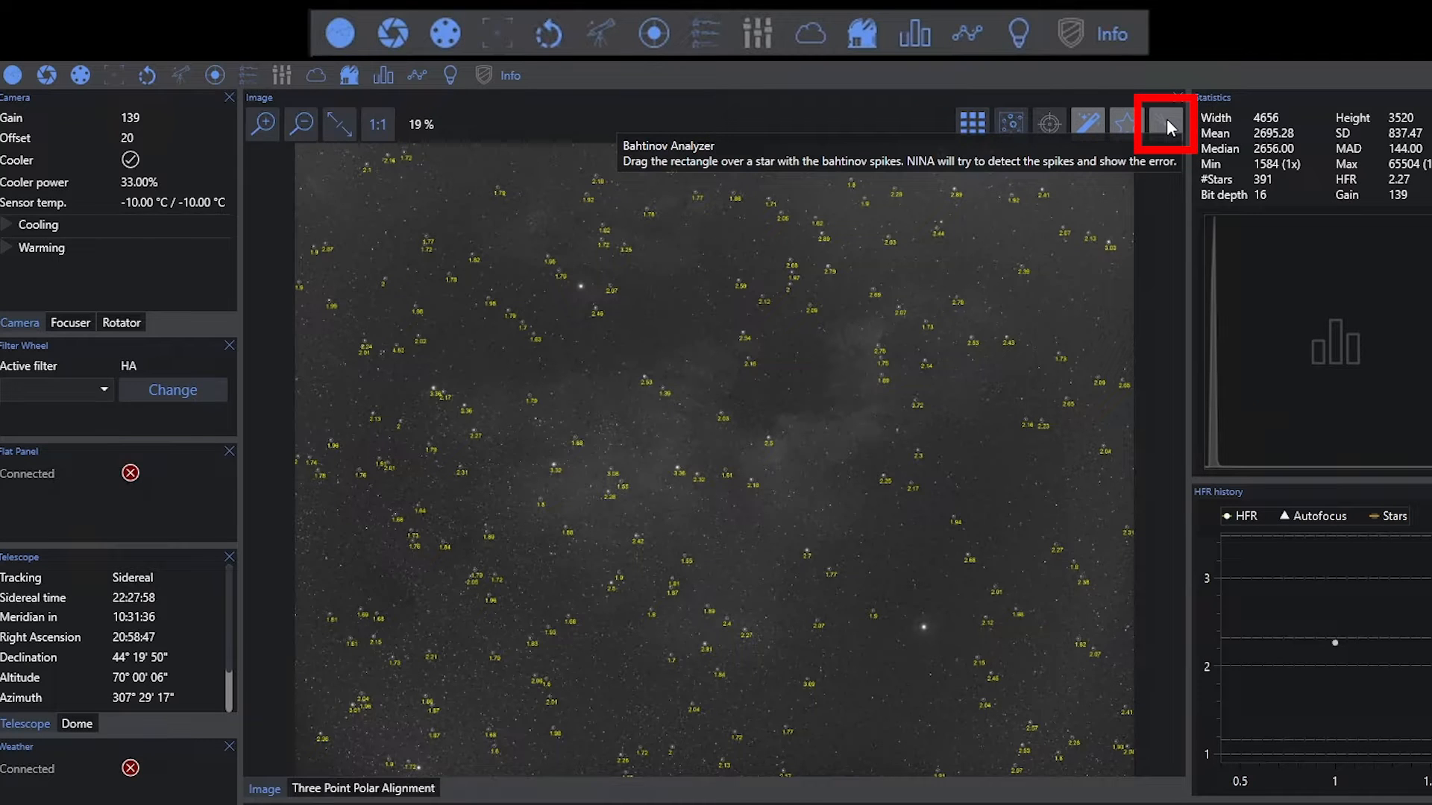
Place the Bahtinov analyzer box over an upper-left star, then turn the analyzer off again
left_click(1165, 124)
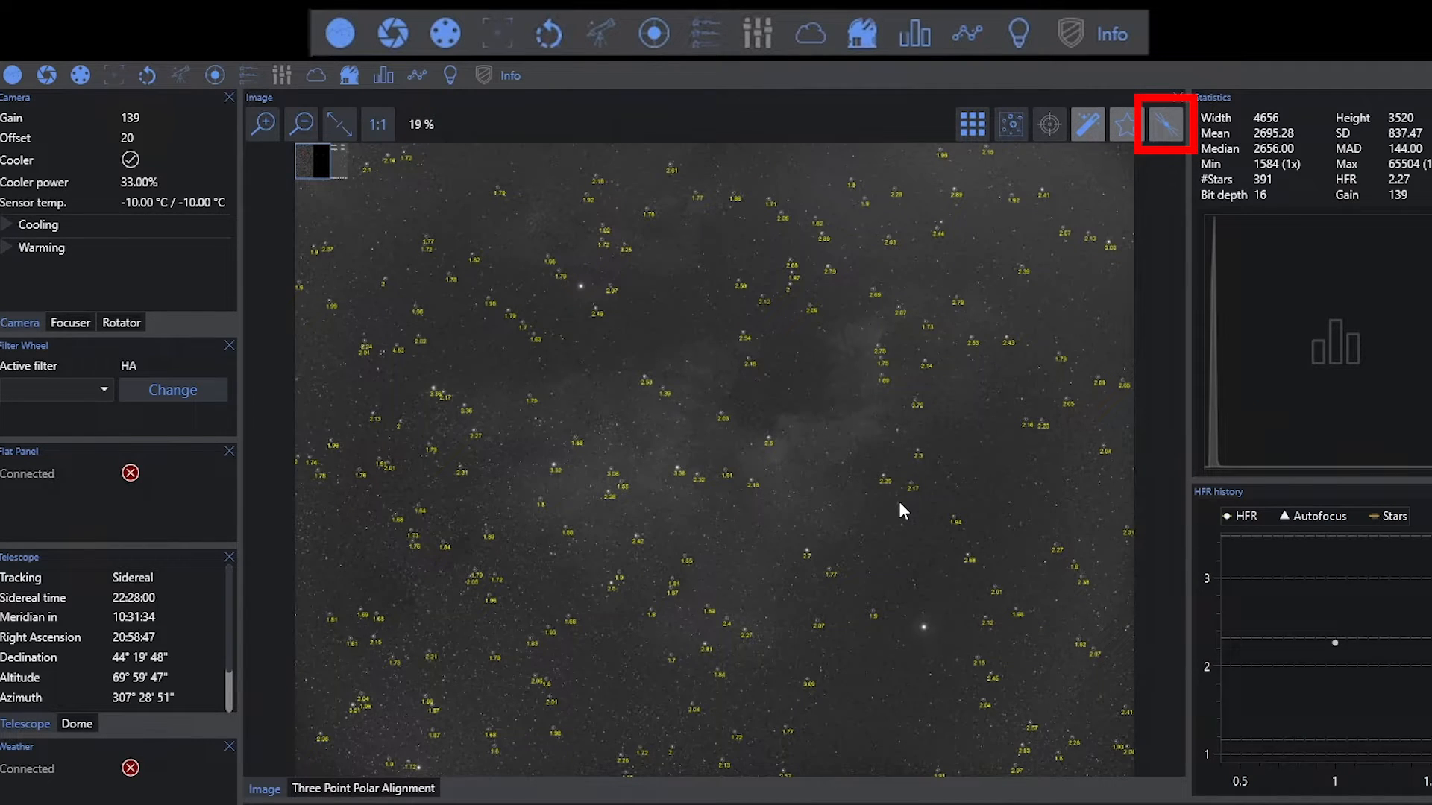
mouse_move(640, 382)
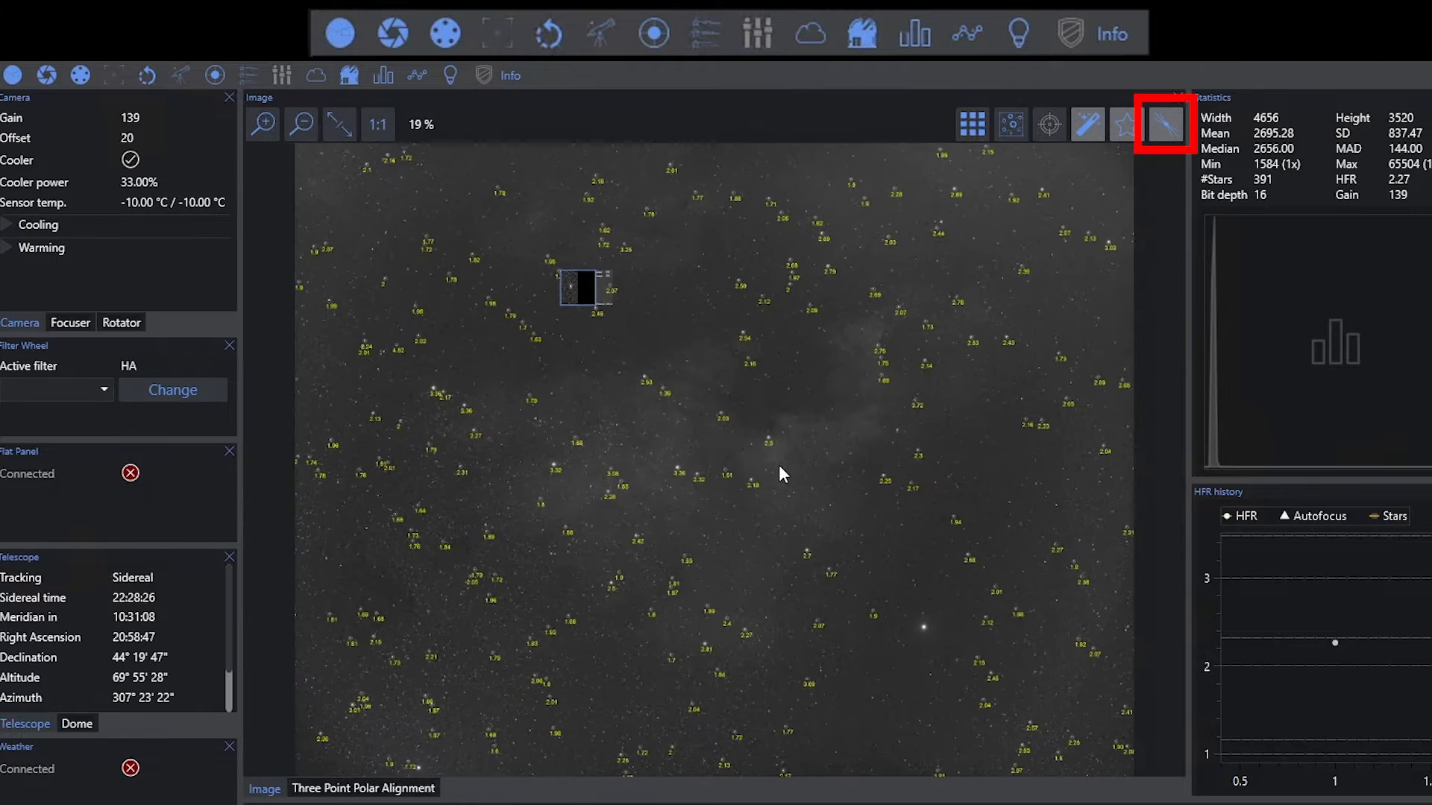
left_click(1165, 123)
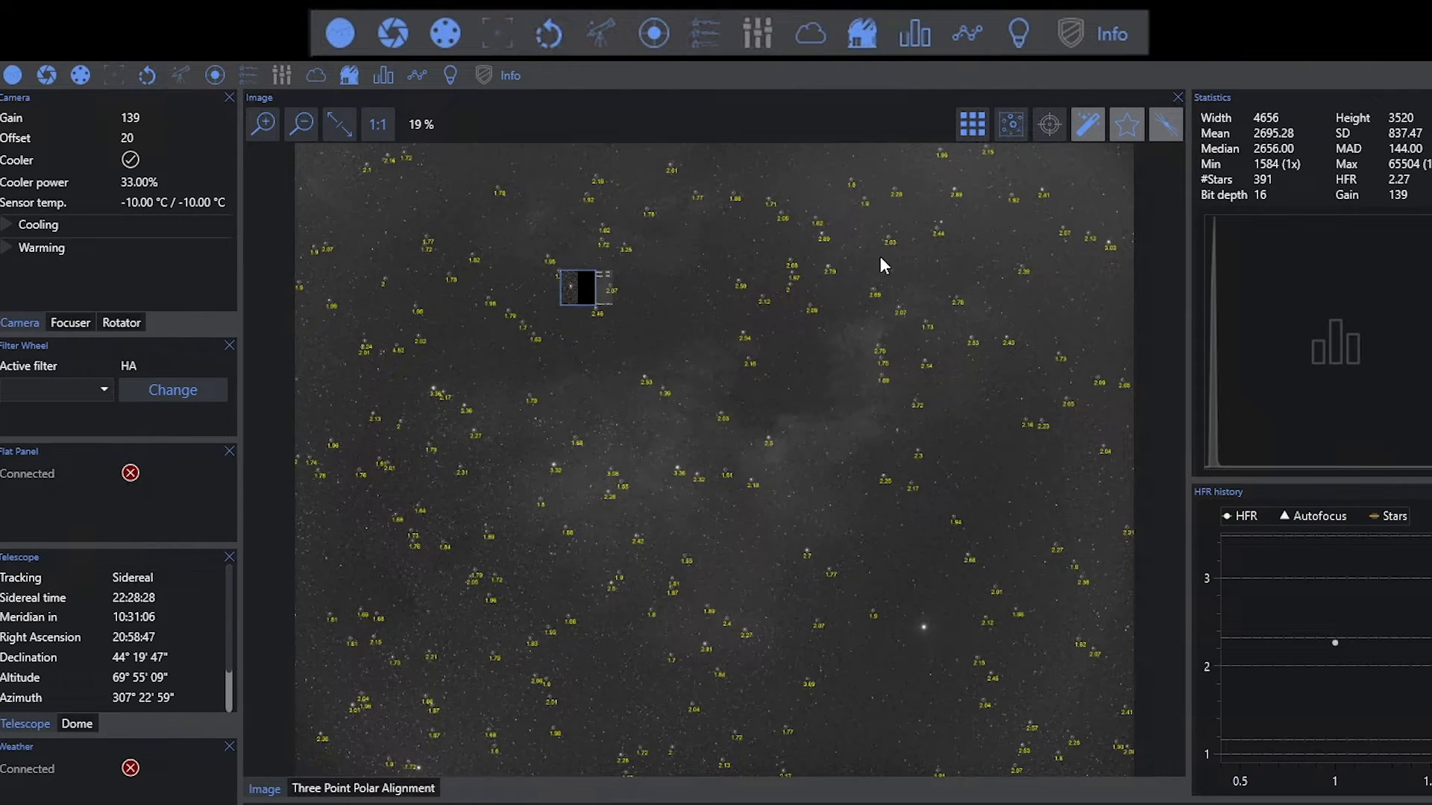
left_click(9, 225)
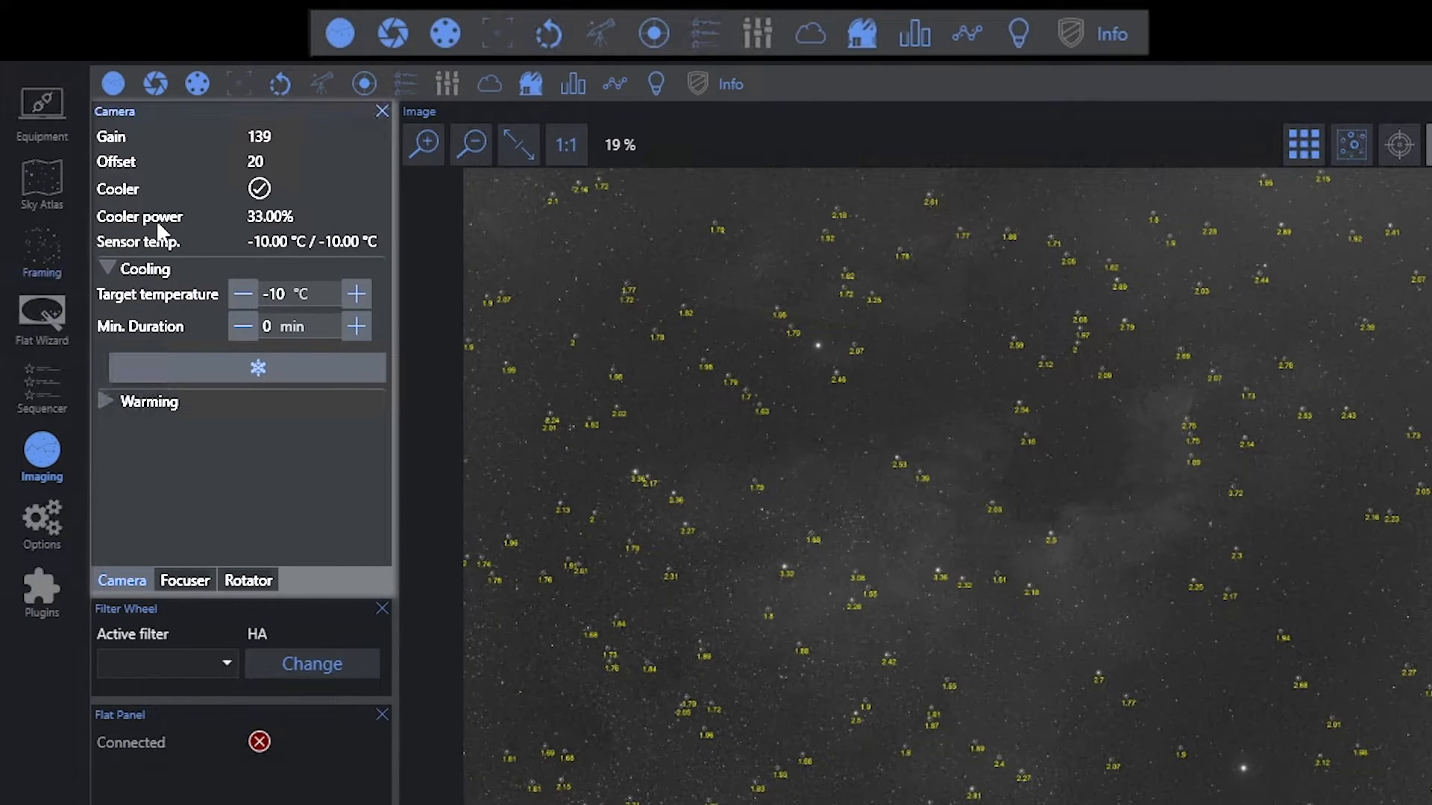
mouse_move(319, 197)
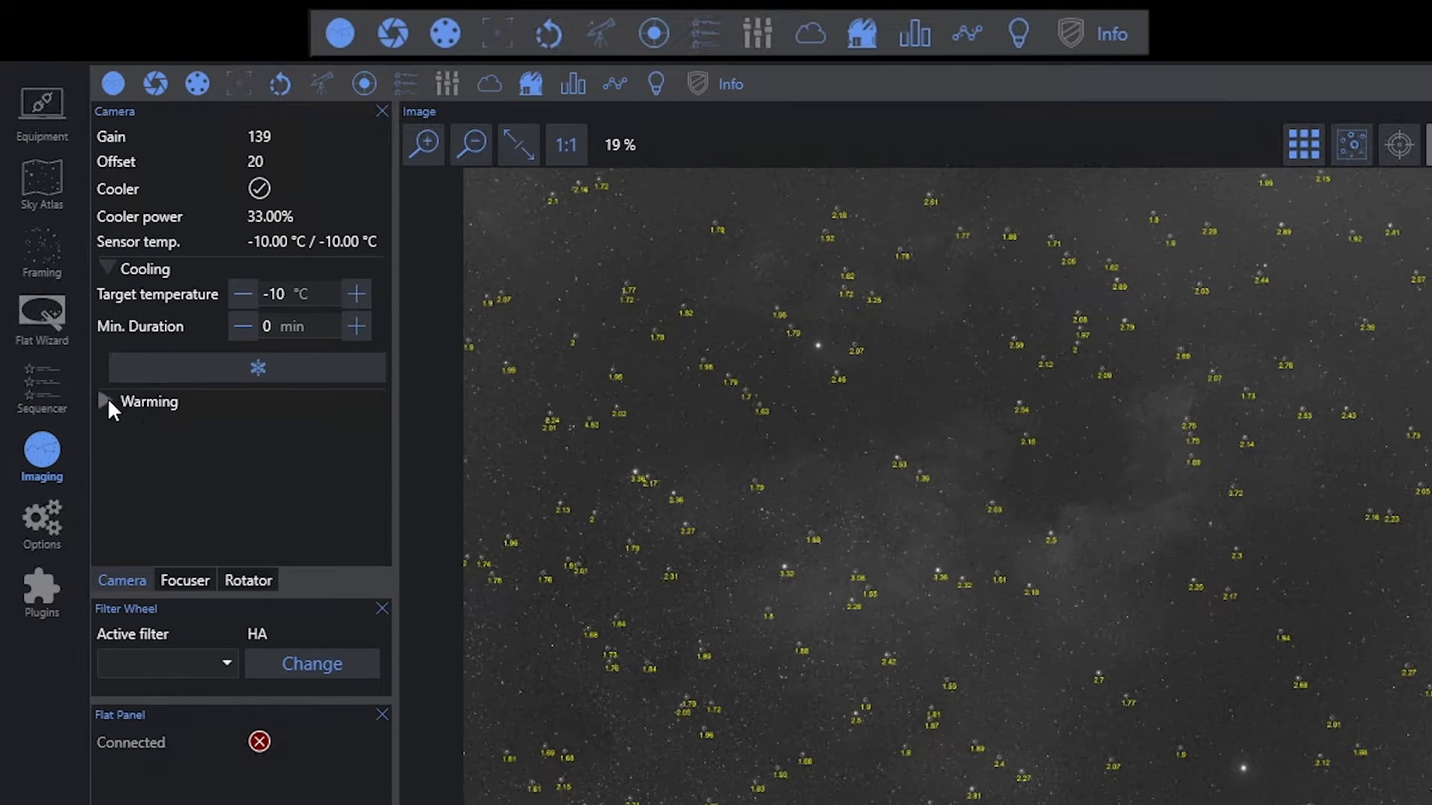
left_click(105, 401)
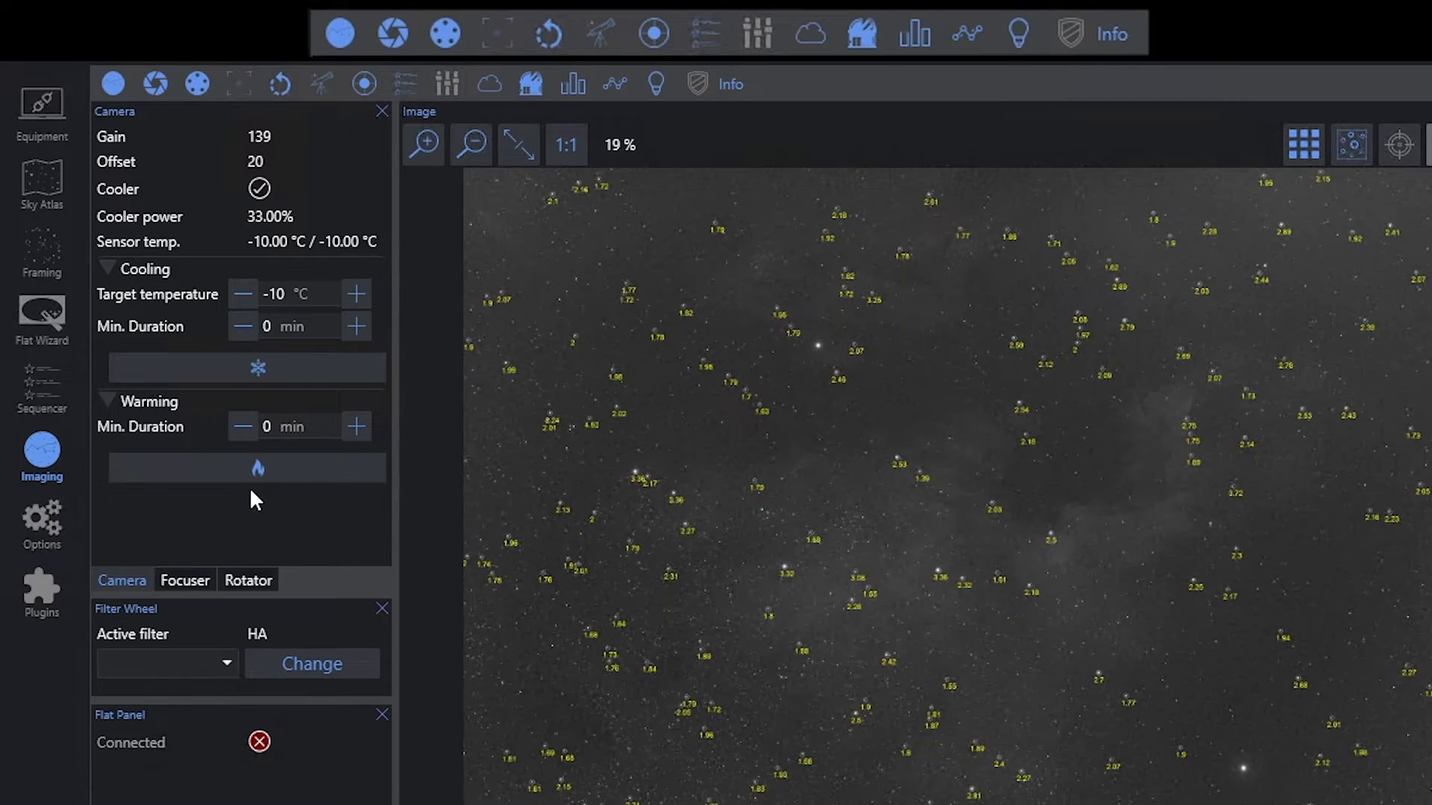
left_click(104, 401)
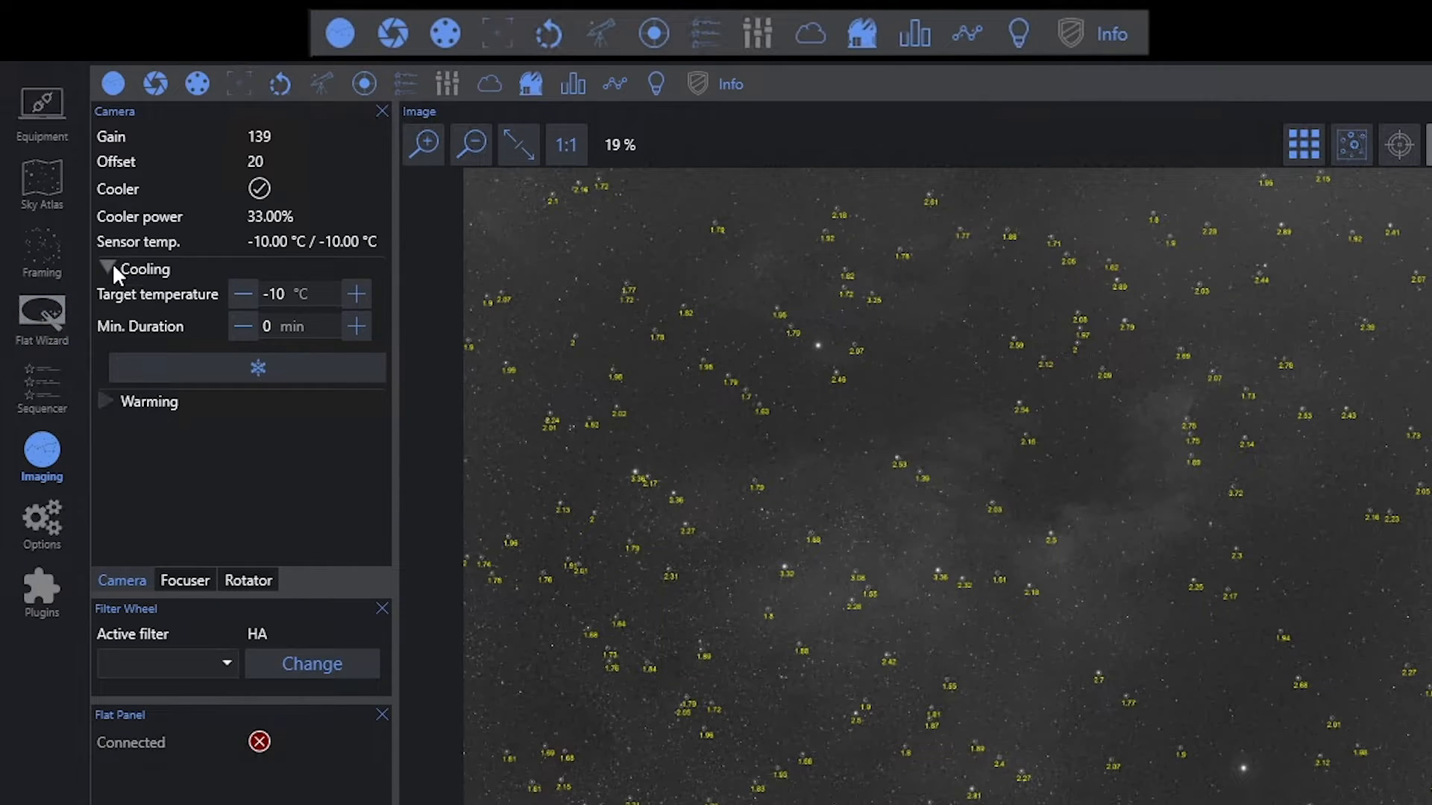
left_click(106, 268)
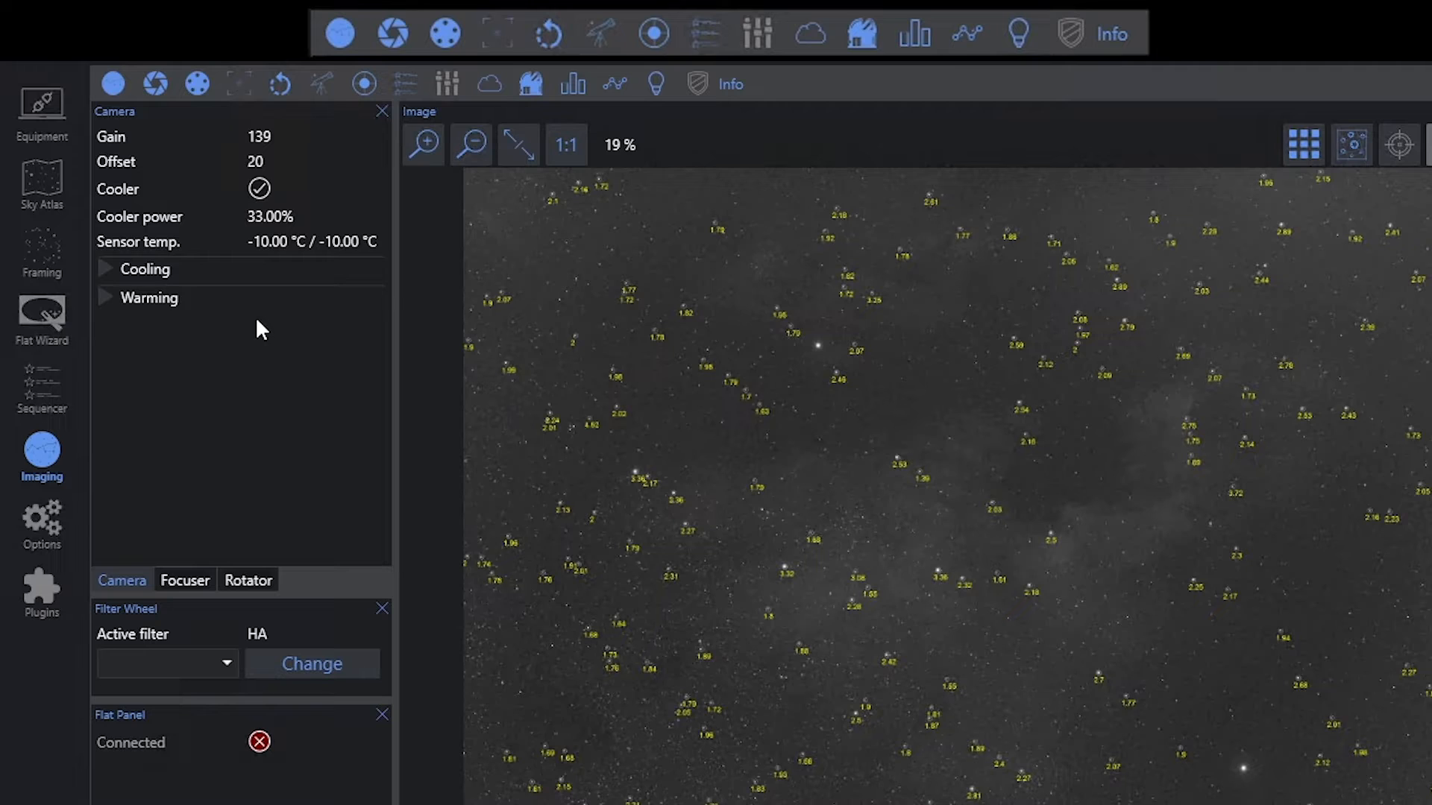
mouse_move(270, 325)
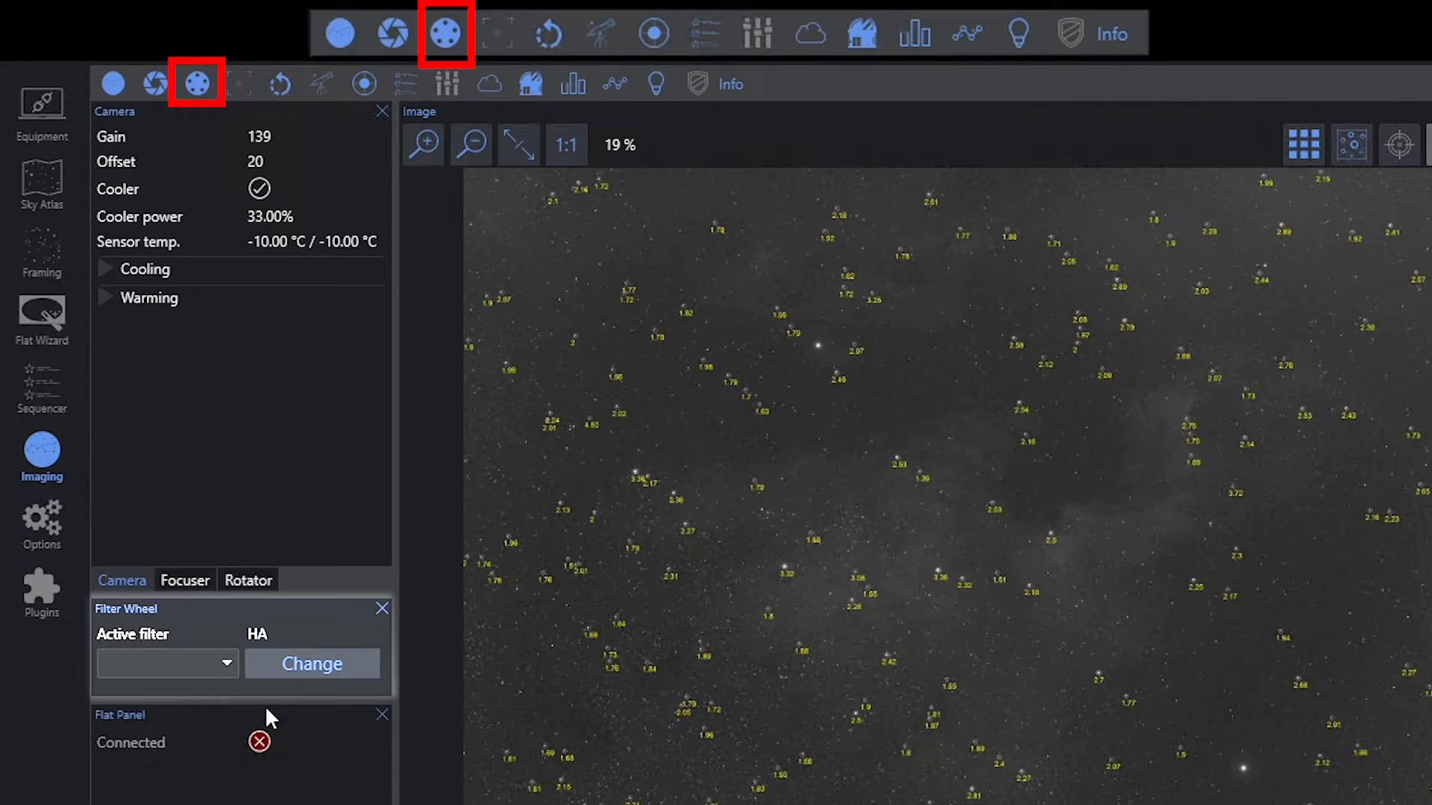
mouse_move(160, 644)
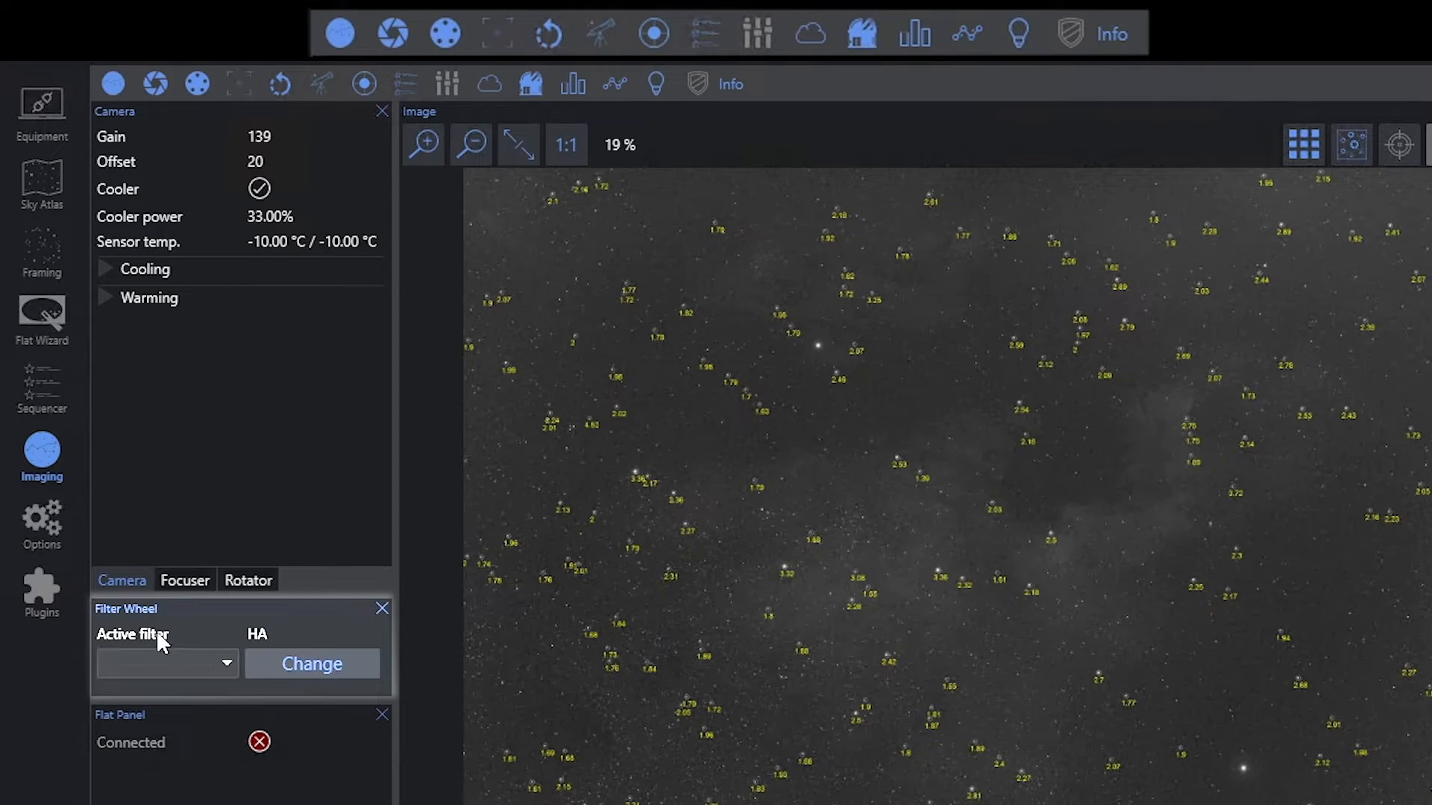
mouse_move(243, 684)
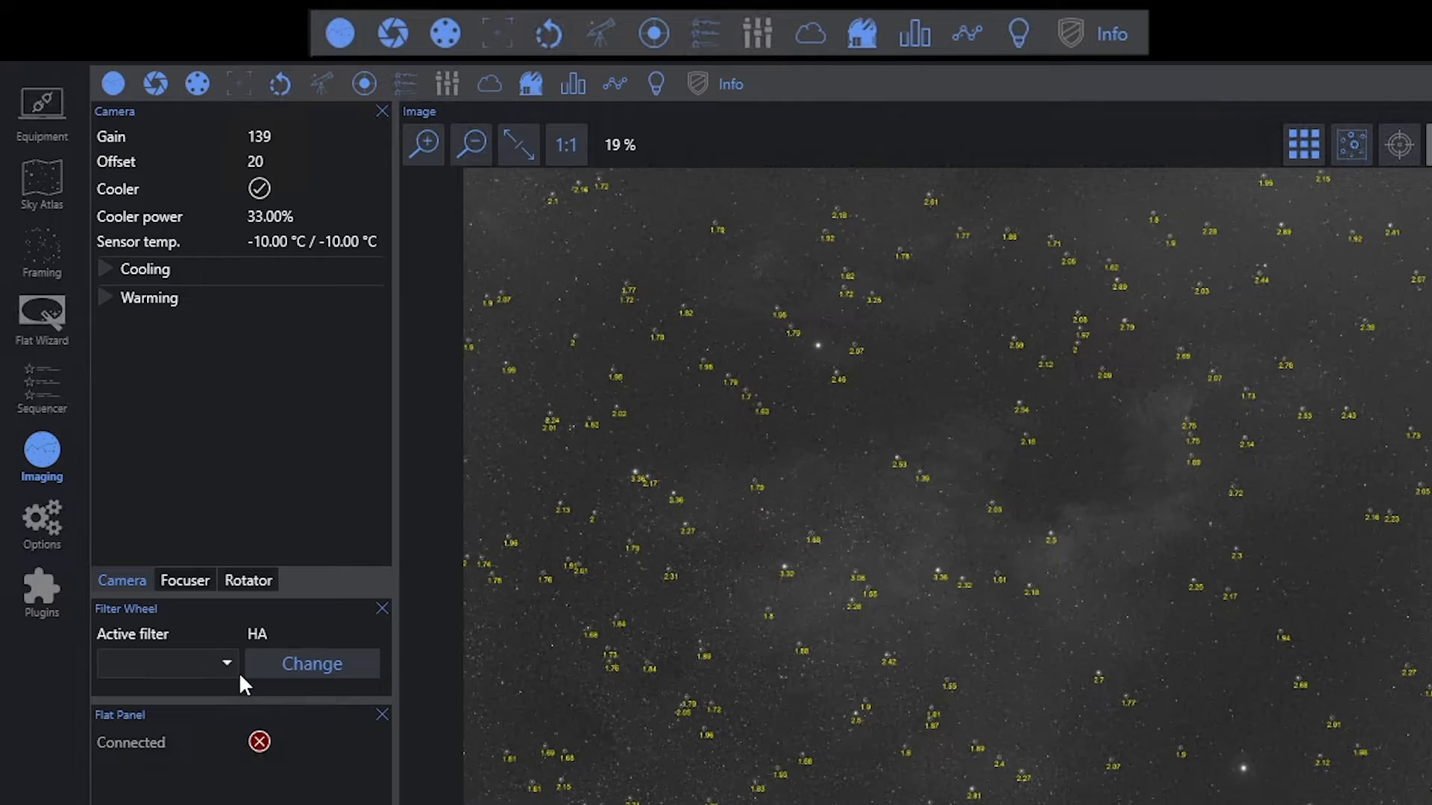
Expand the filter wheel's filter list (L, R, G, B, SII, HA) to pick SII
left_click(167, 662)
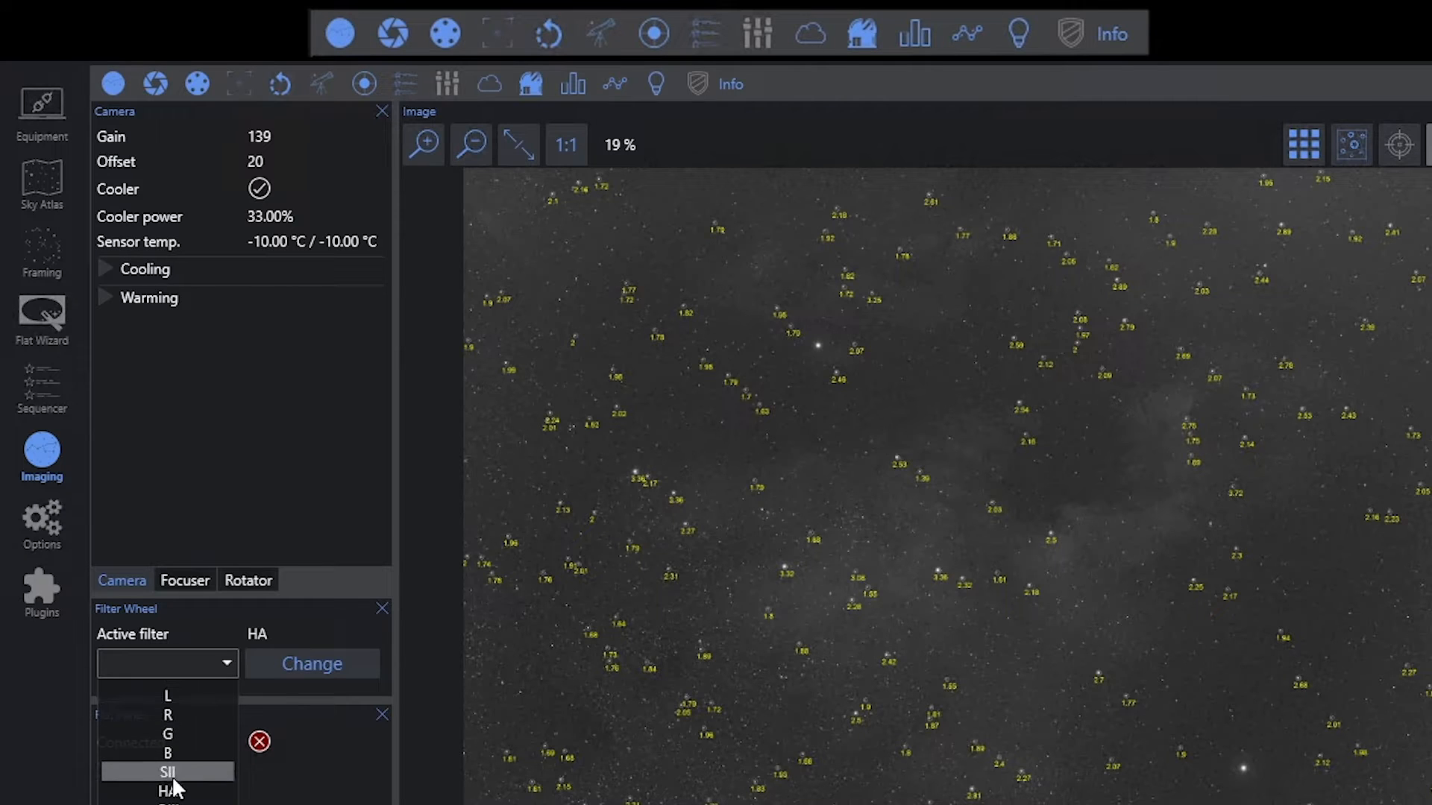
mouse_move(250, 644)
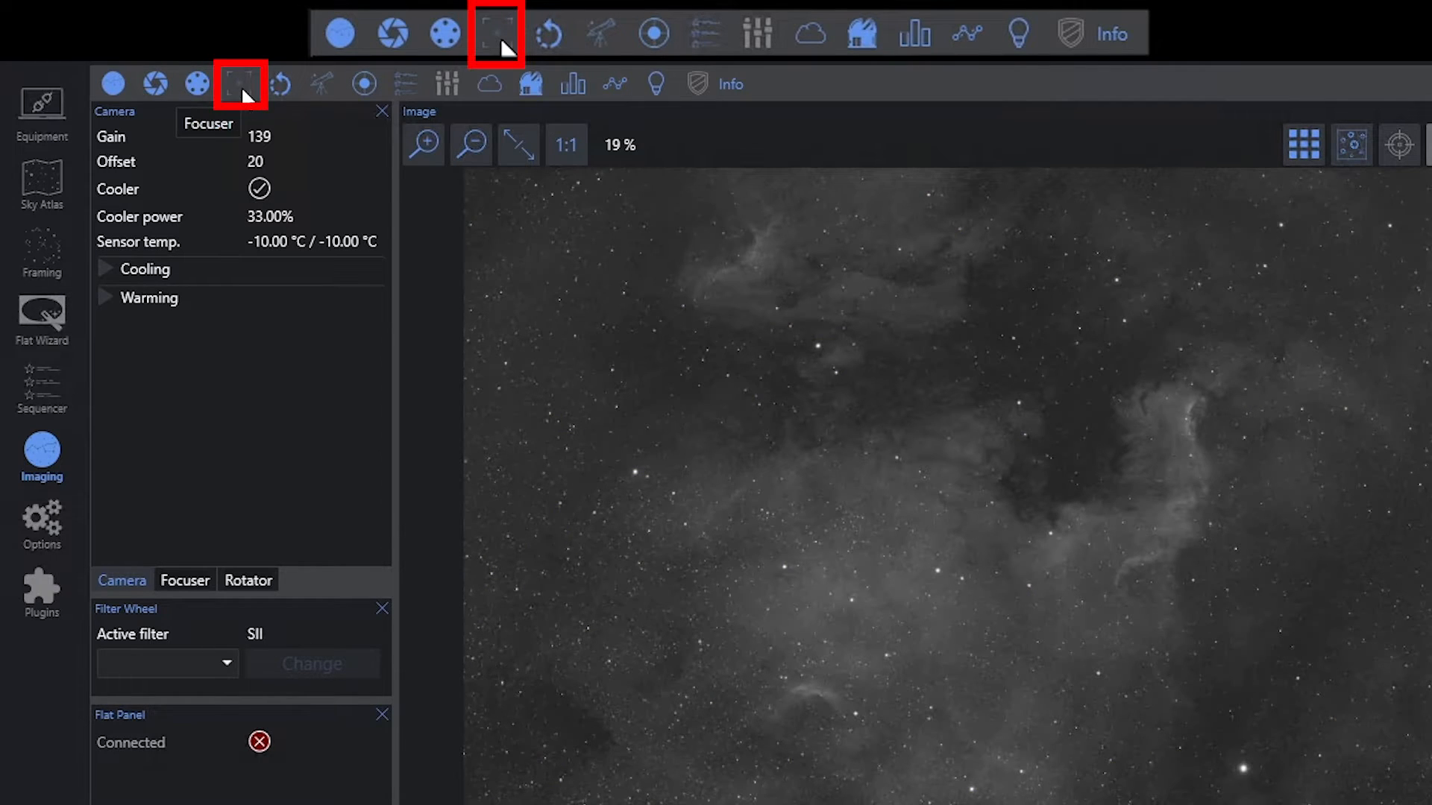
mouse_move(210, 434)
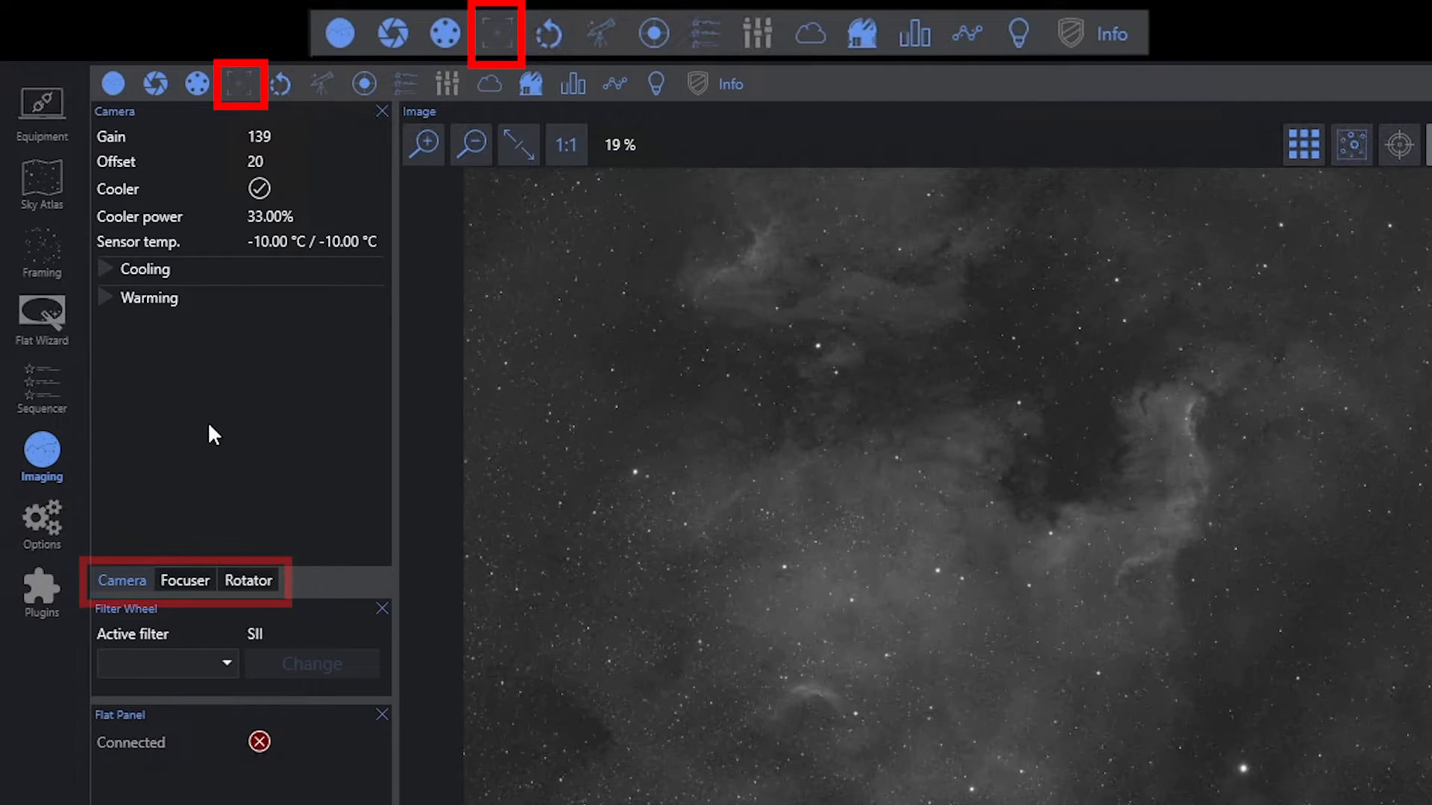
left_click(185, 580)
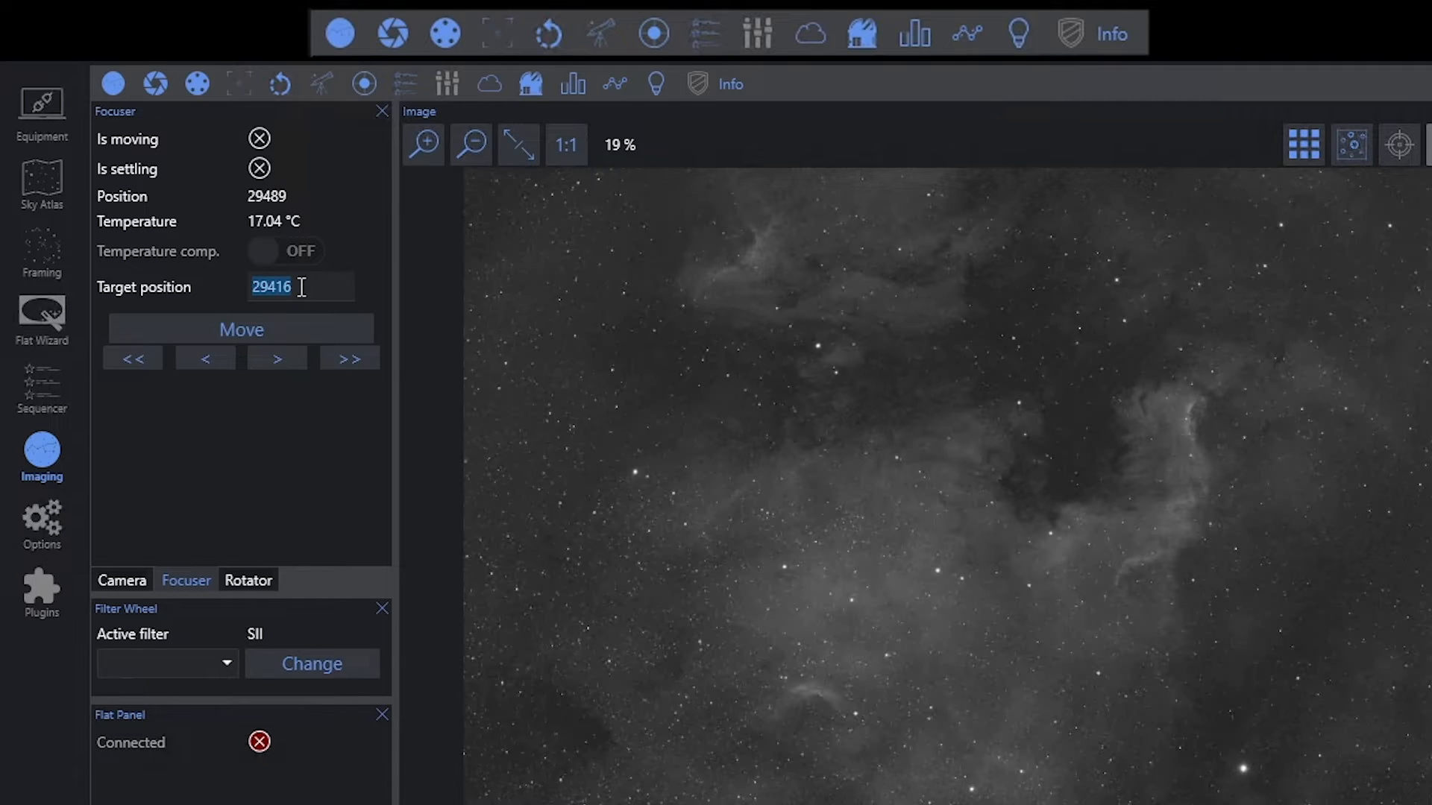
mouse_move(242, 329)
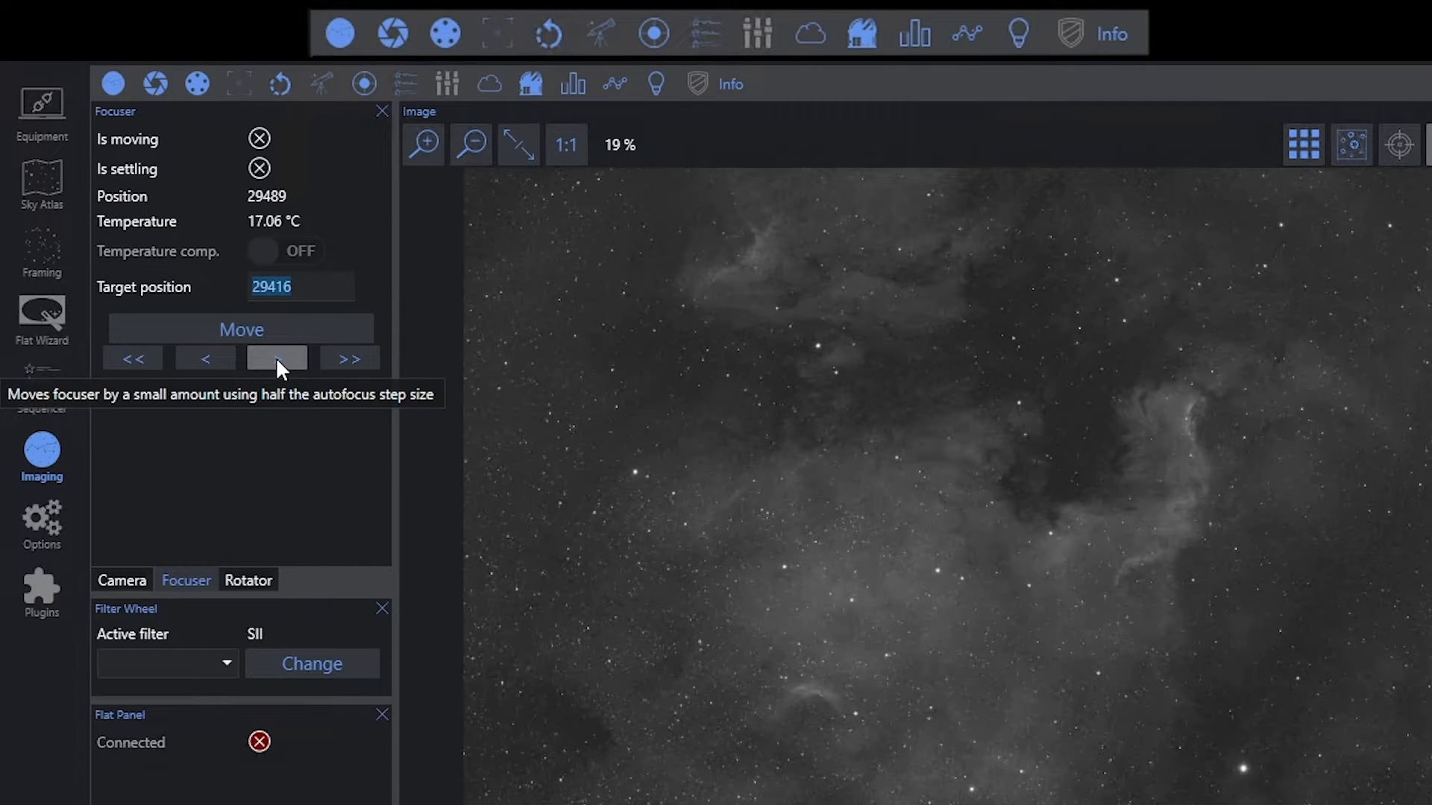
mouse_move(347, 358)
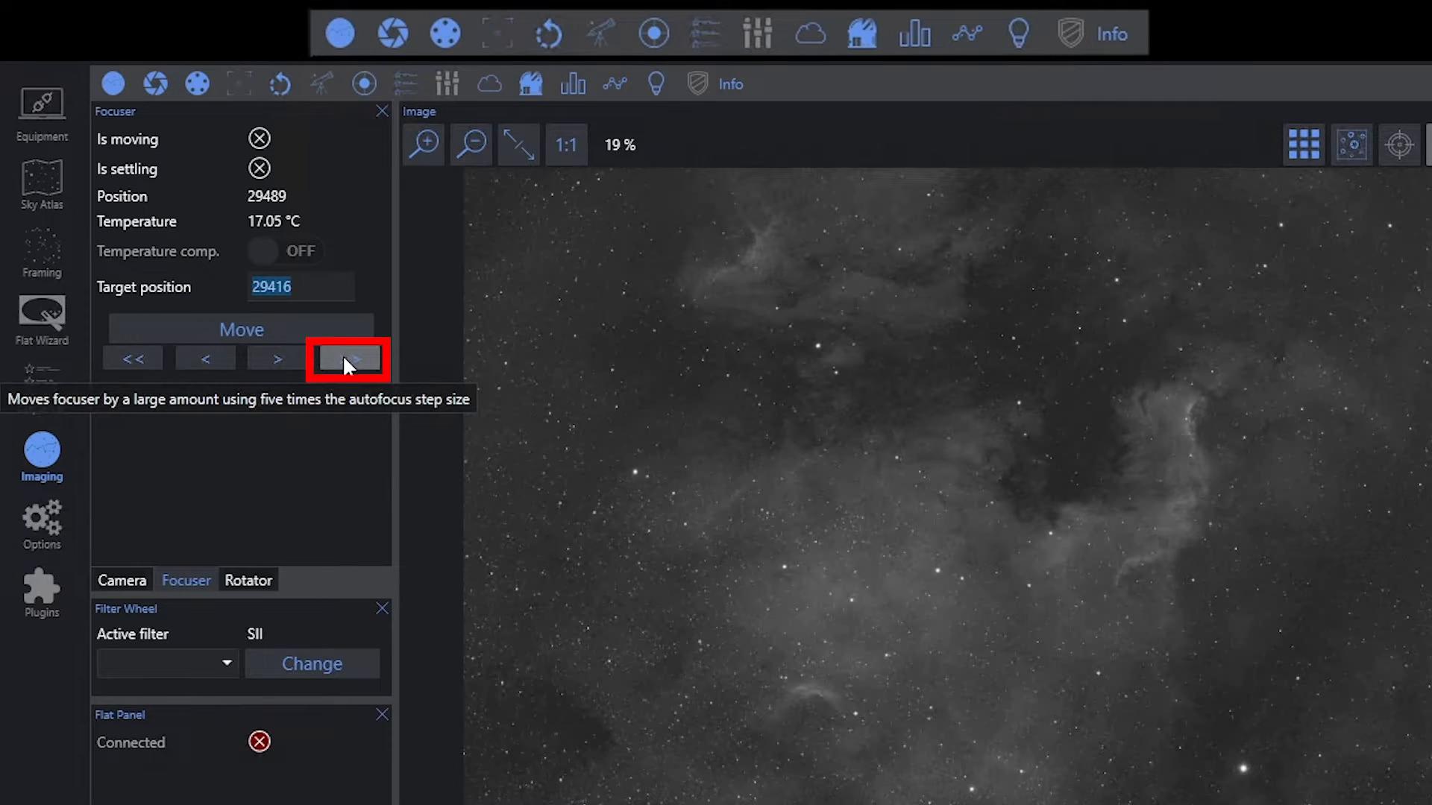
mouse_move(204, 357)
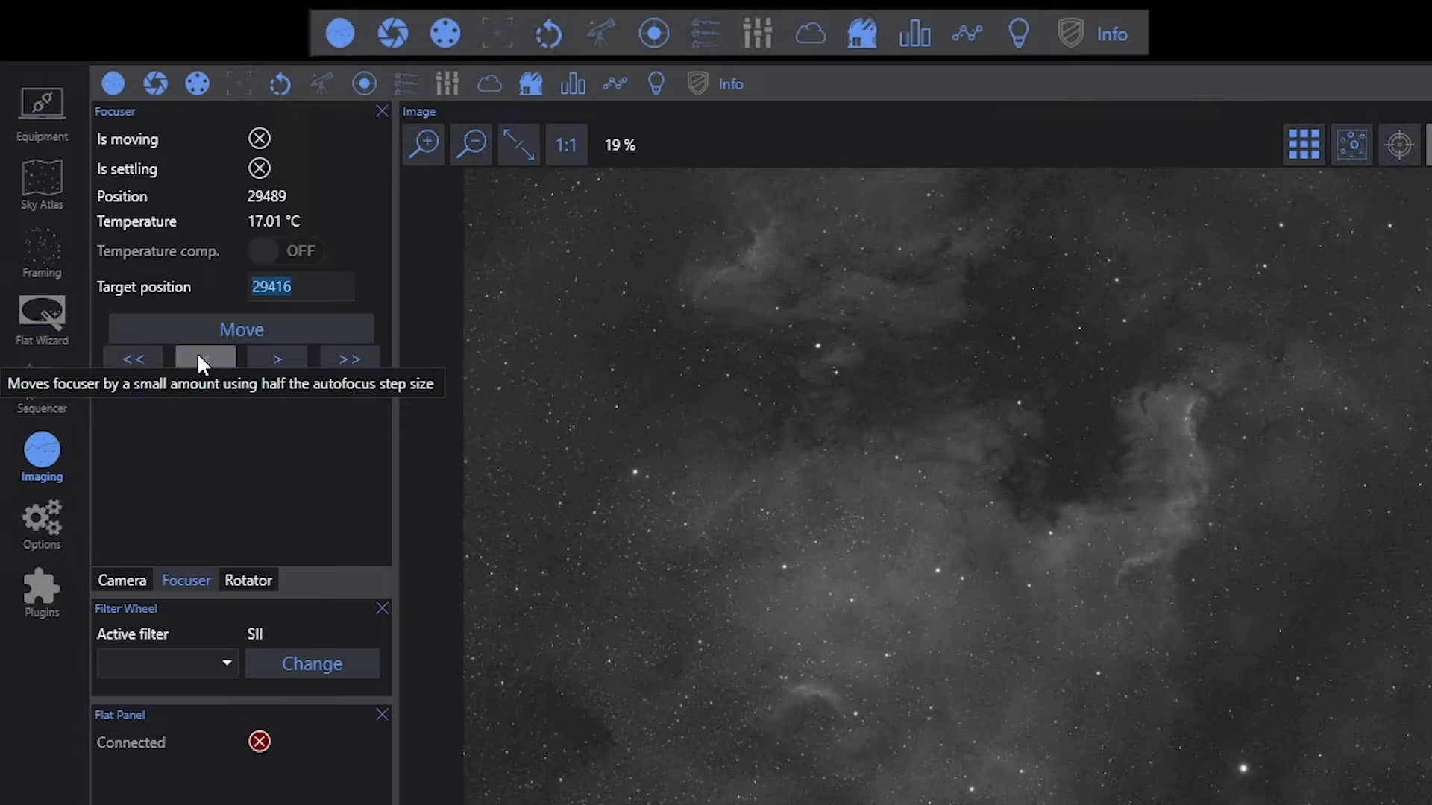
left_click(204, 358)
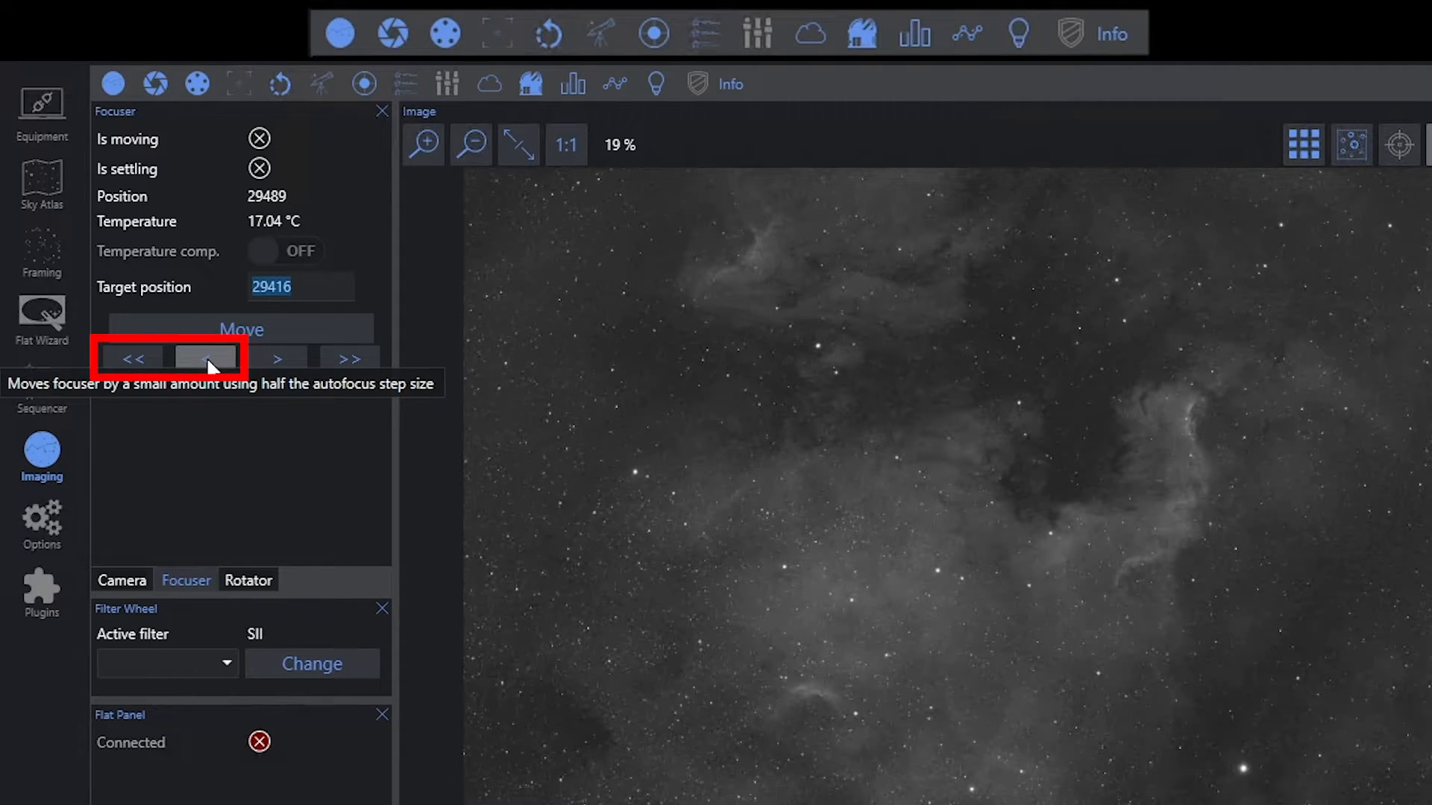
mouse_move(252, 407)
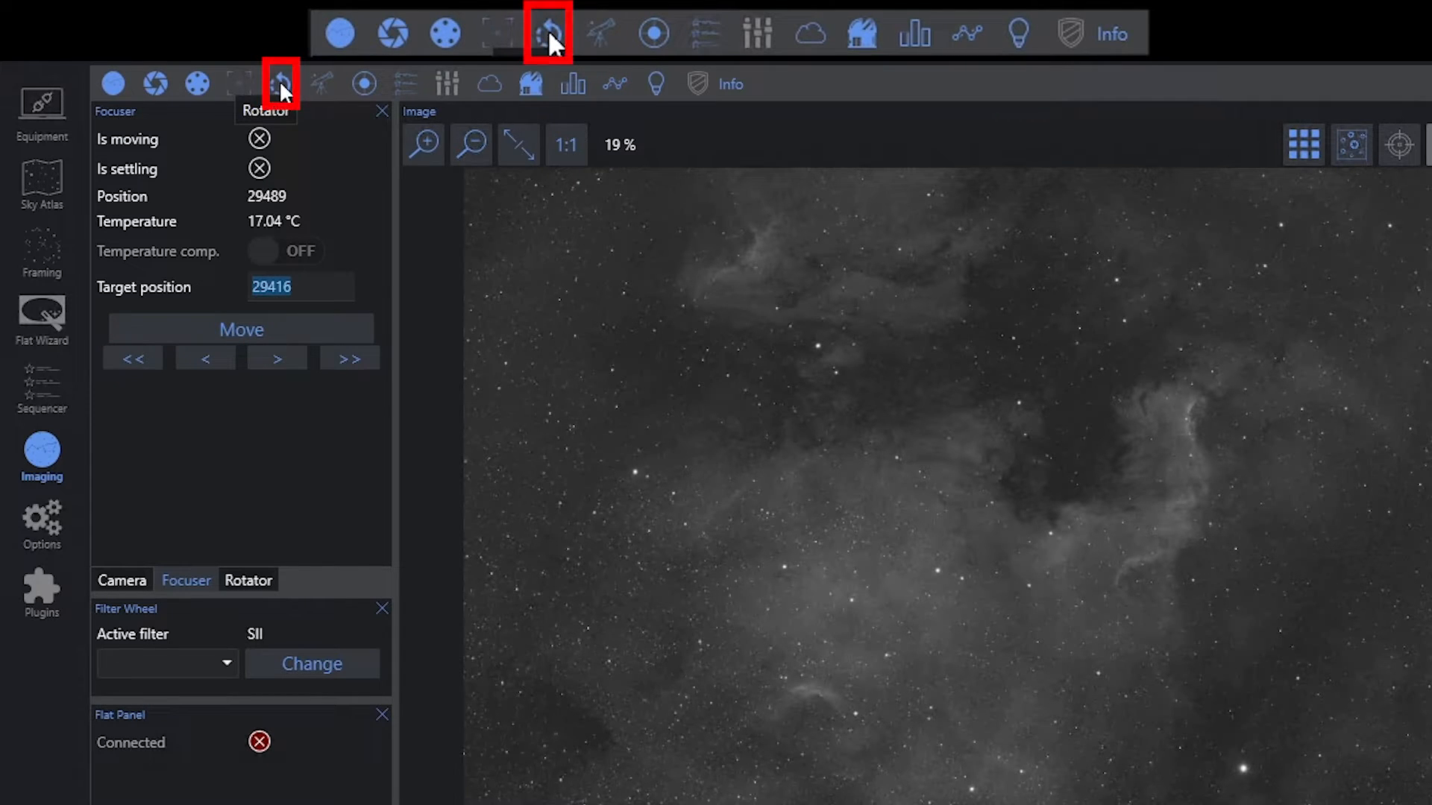
mouse_move(263, 599)
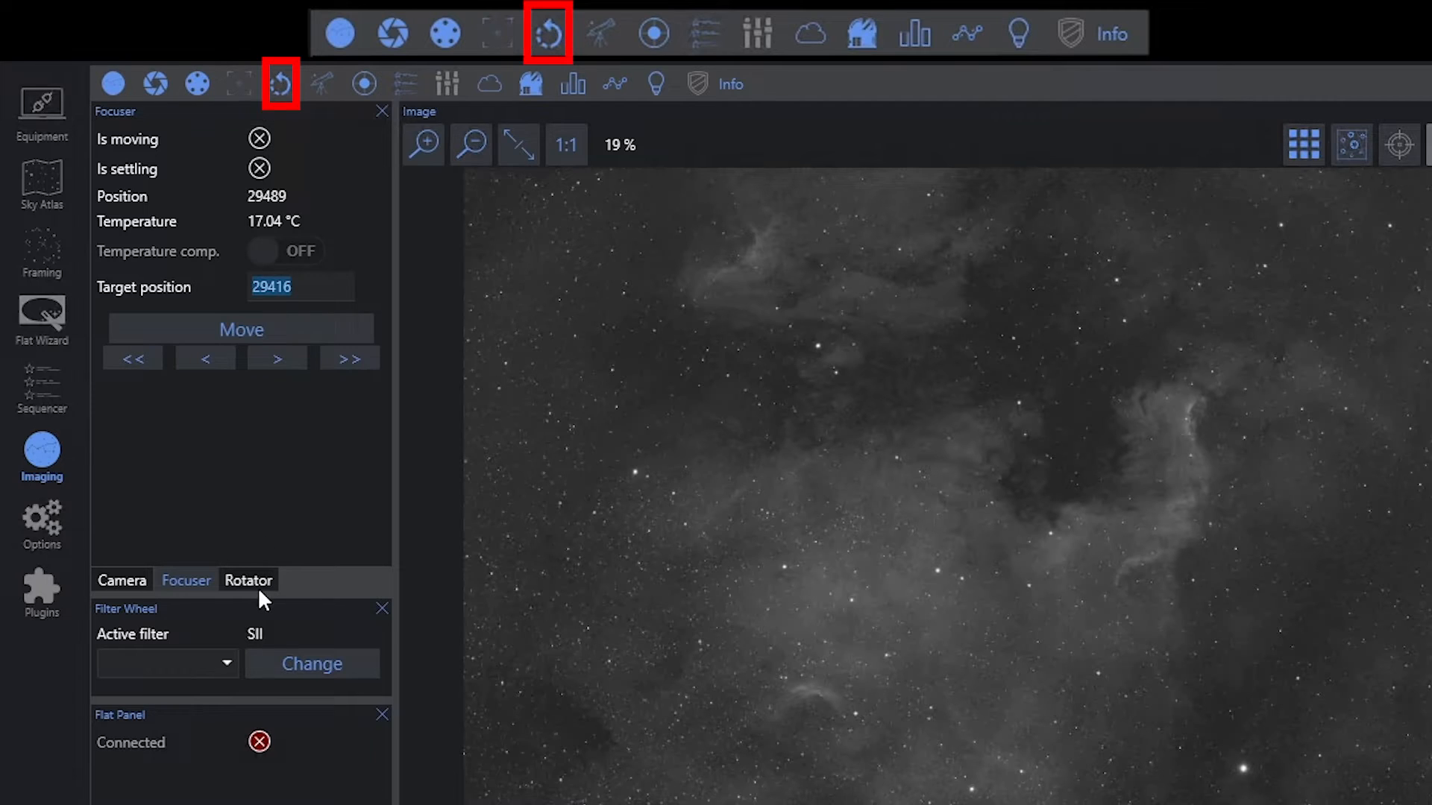
Show the rotator controls: not moving, mechanical position 0, target 0°
left_click(248, 580)
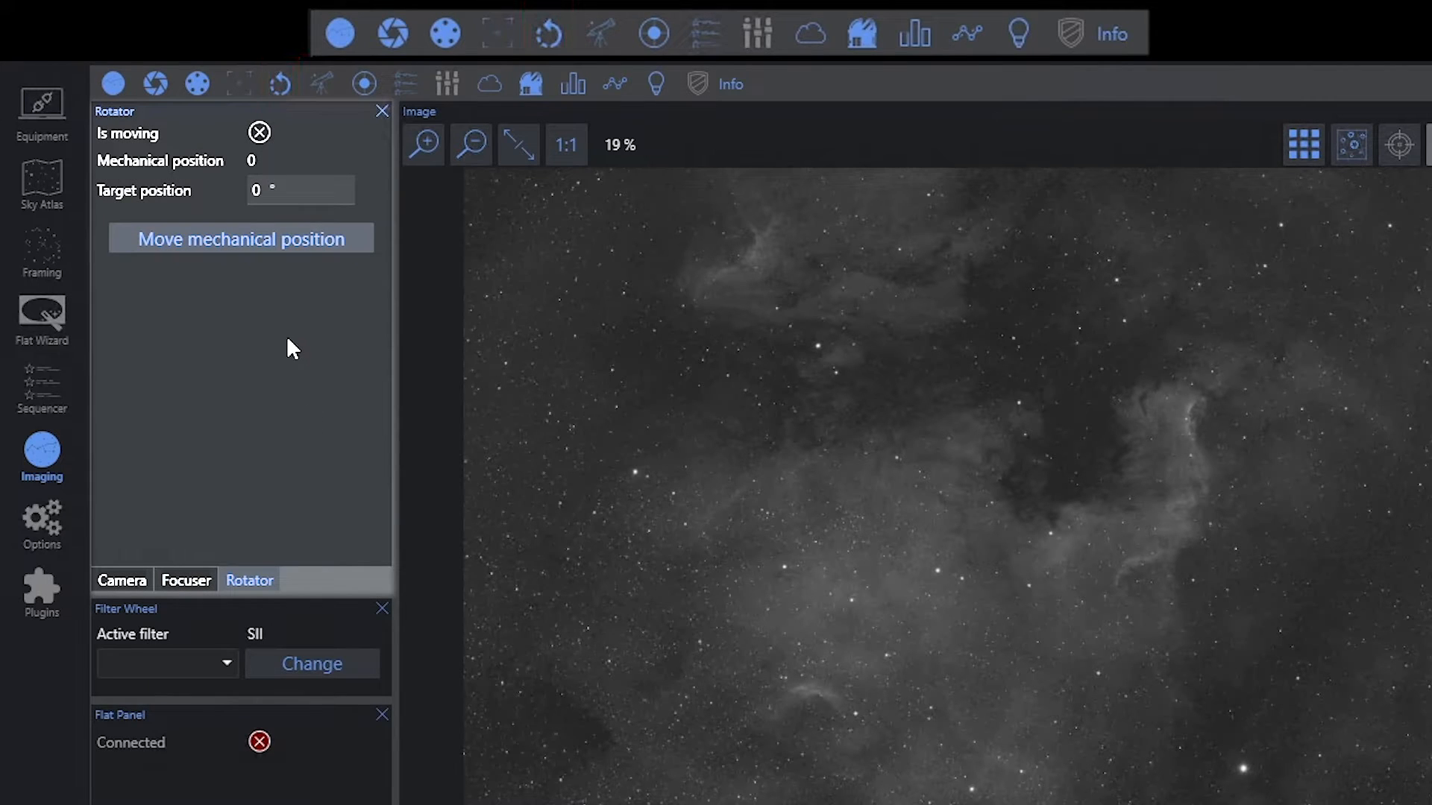
mouse_move(250, 295)
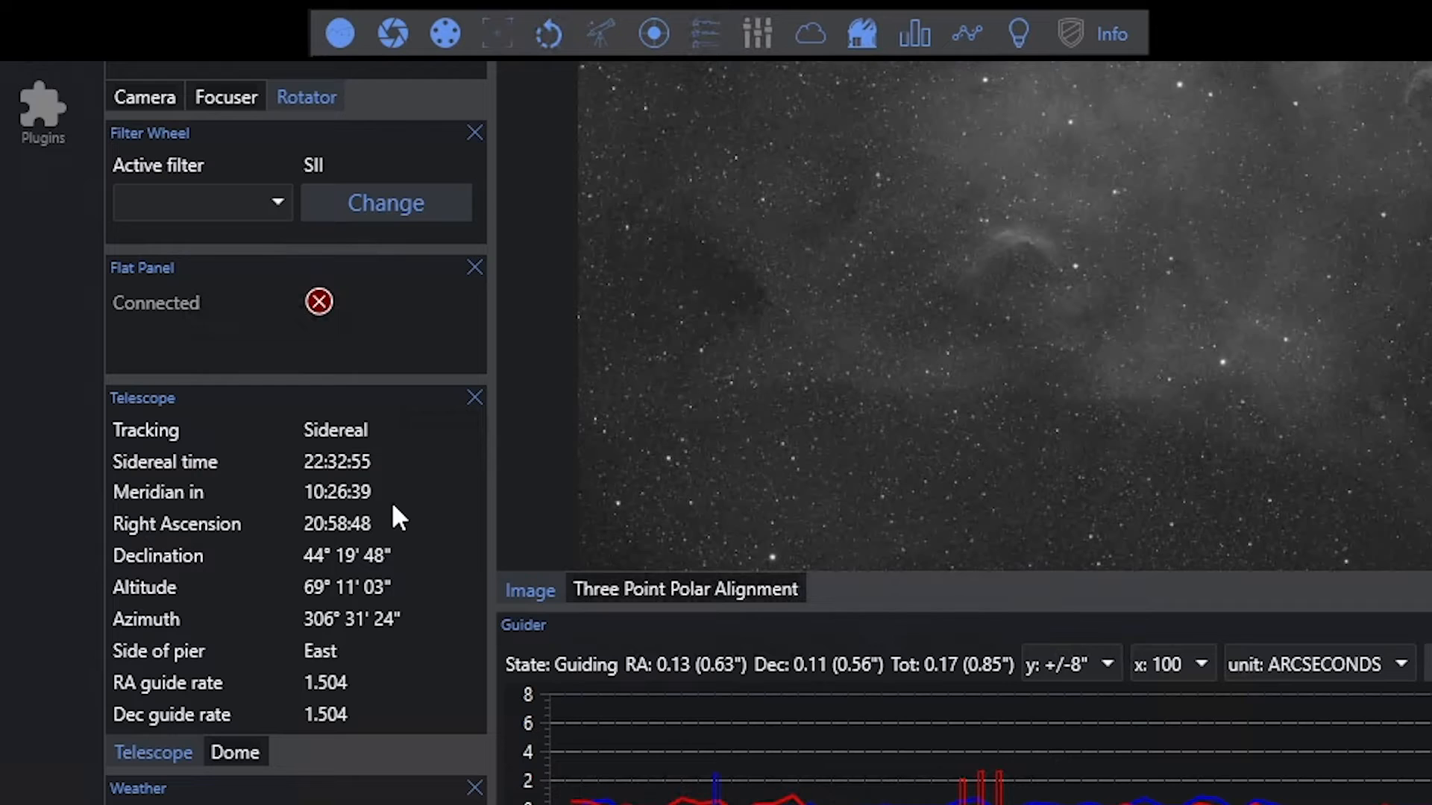
left_click(653, 33)
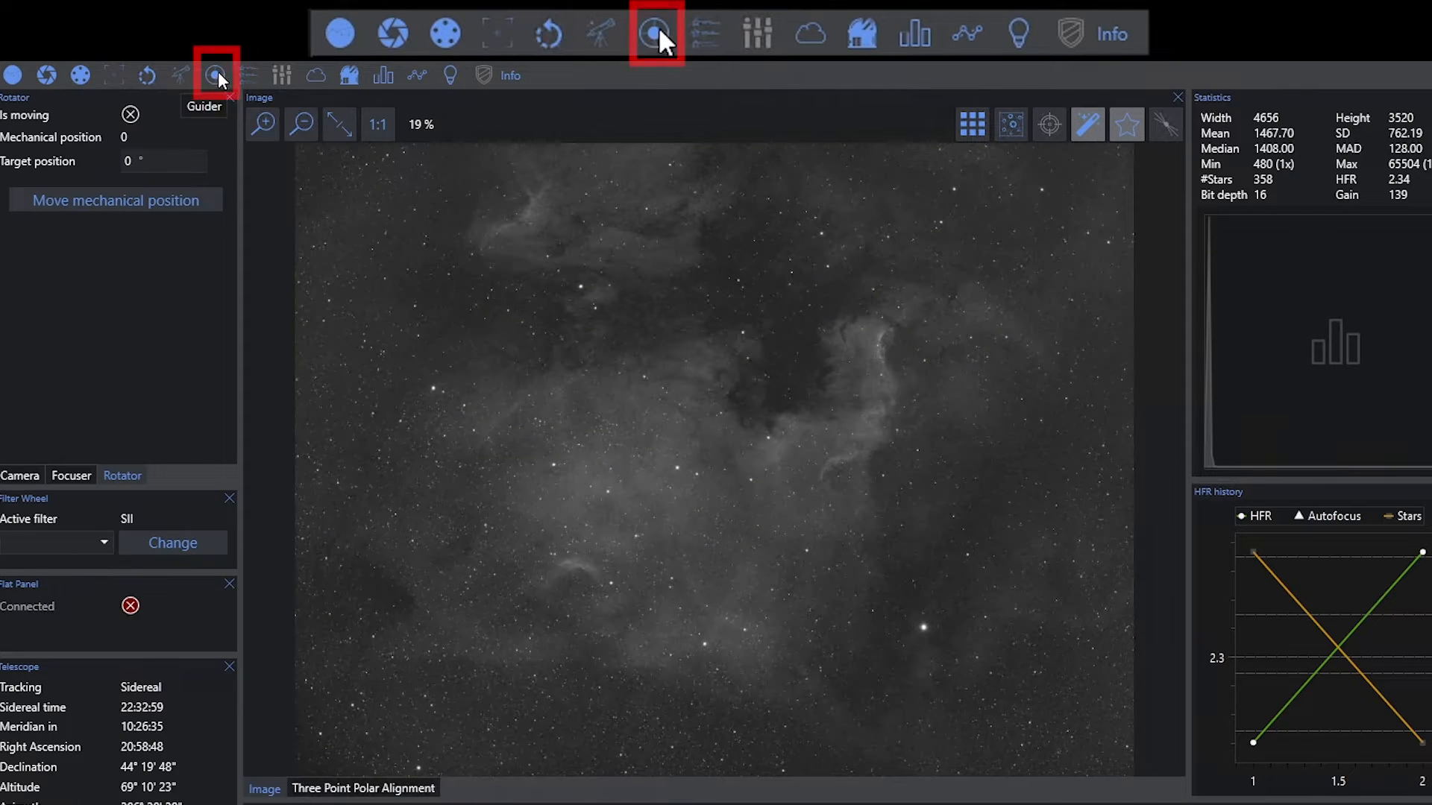
left_click(653, 33)
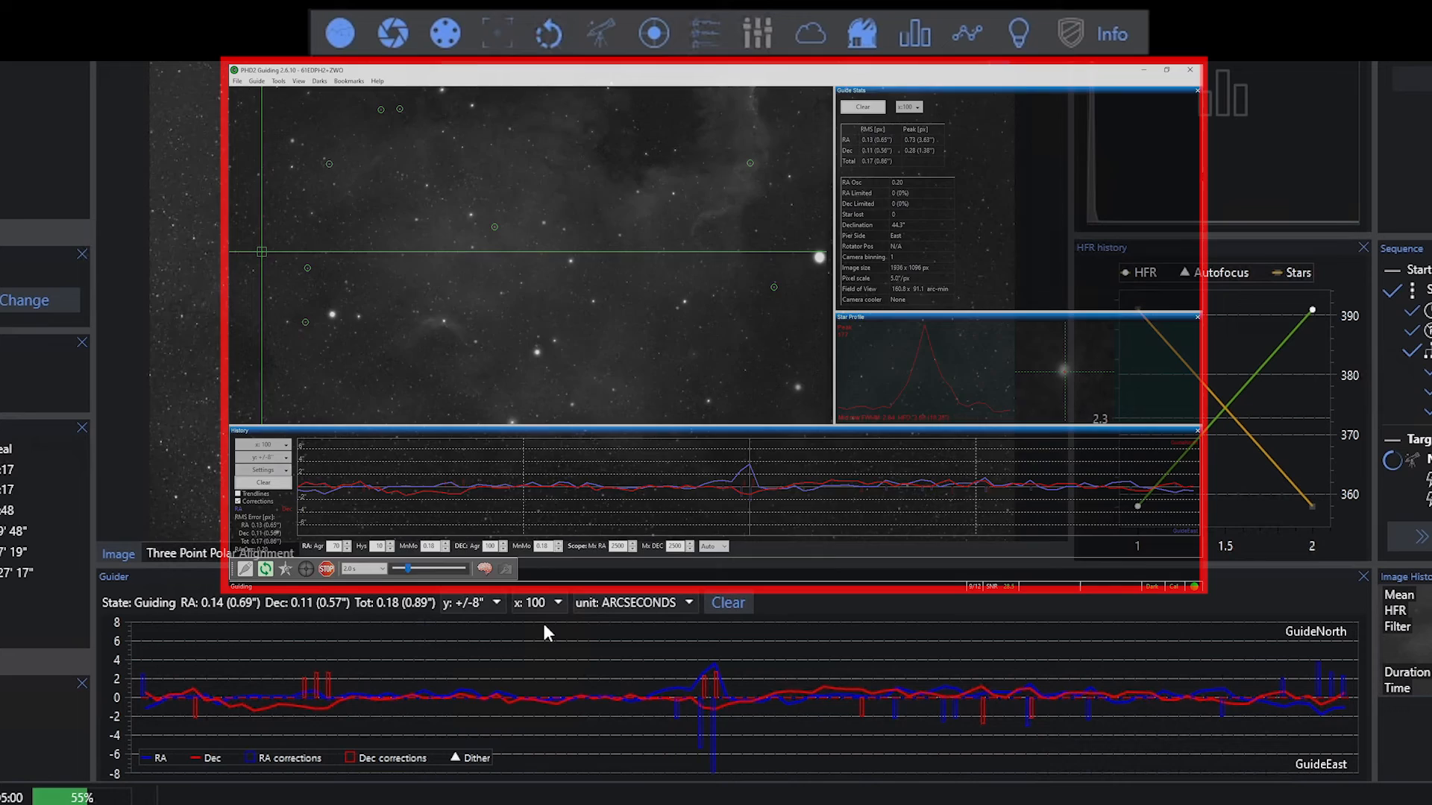
left_click(1188, 69)
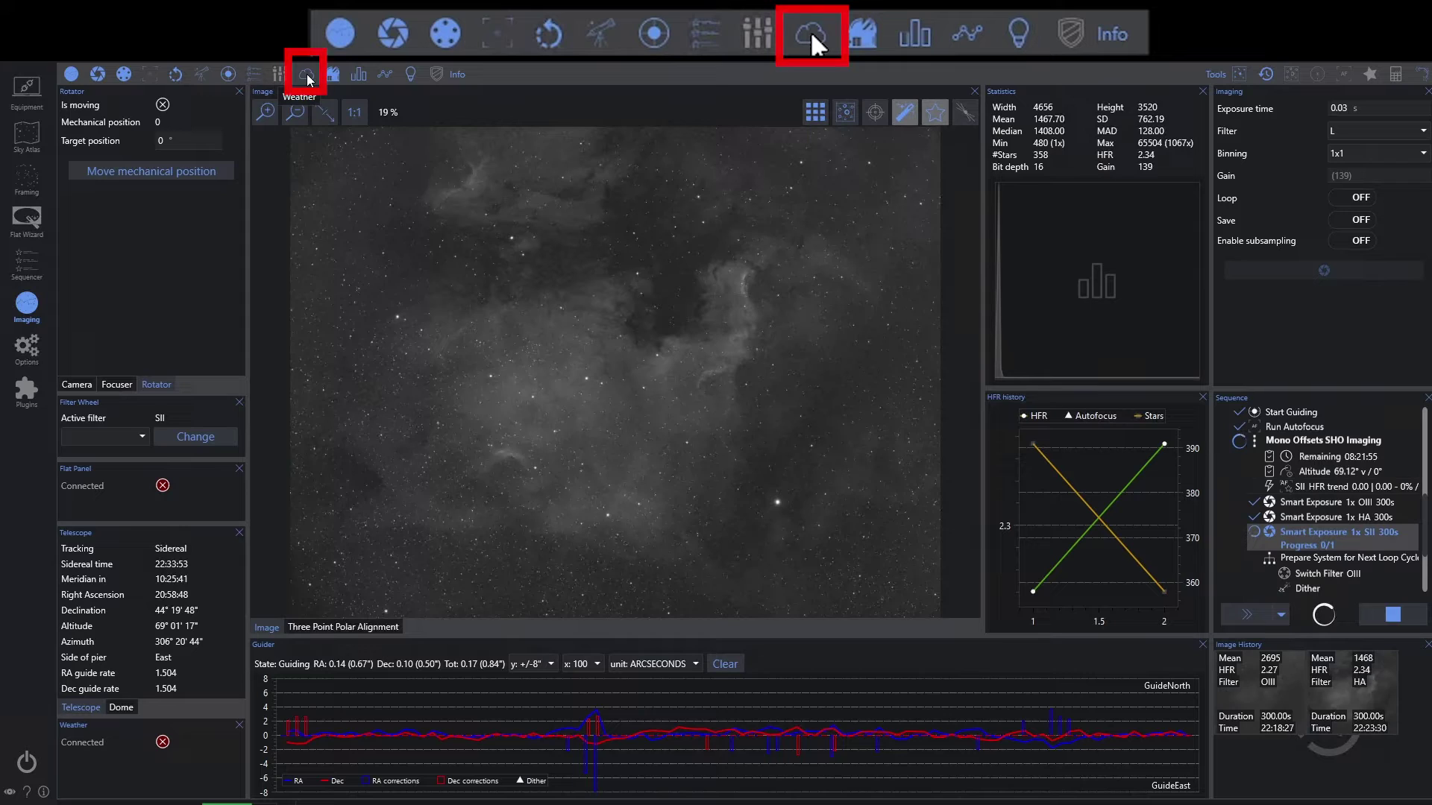
left_click(862, 33)
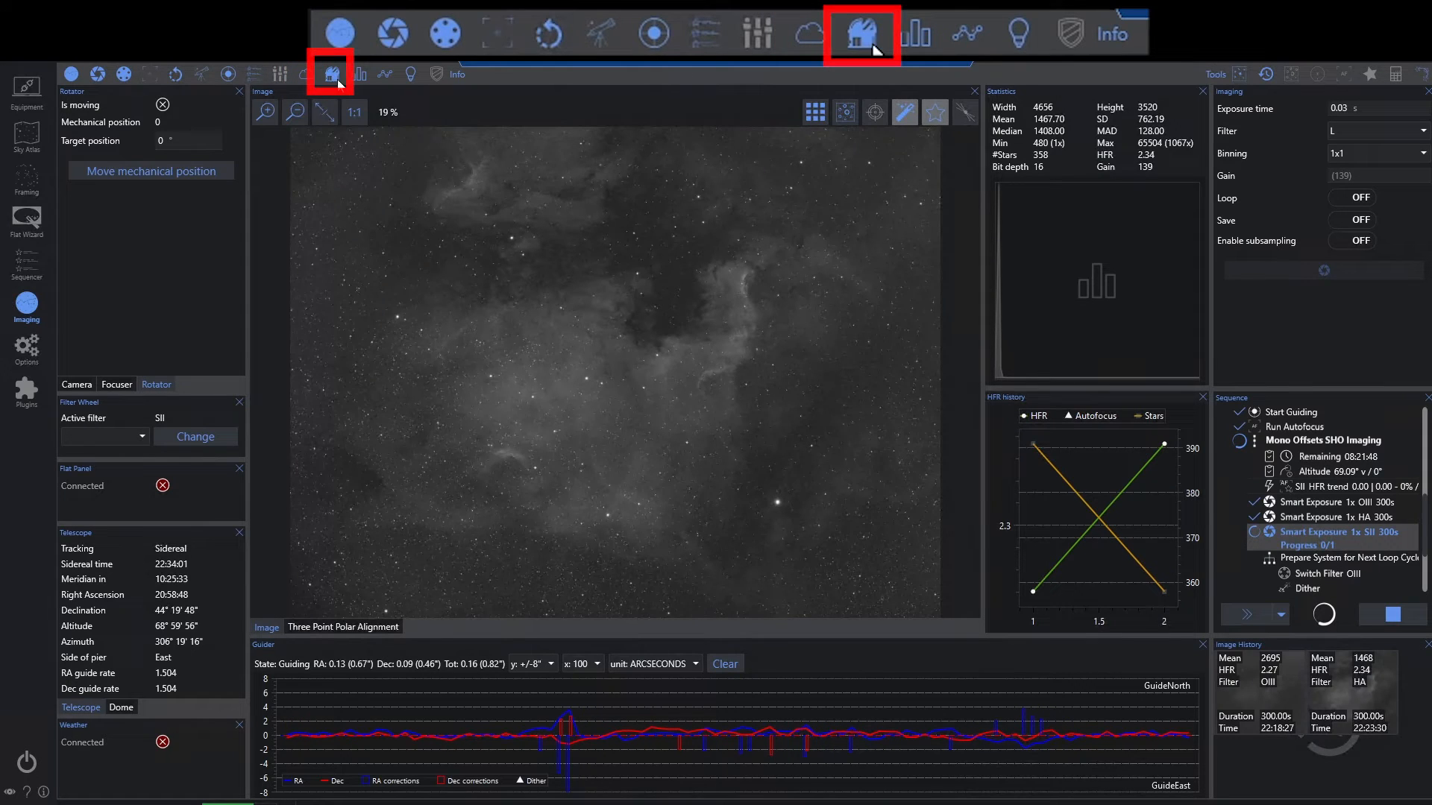
mouse_move(328, 74)
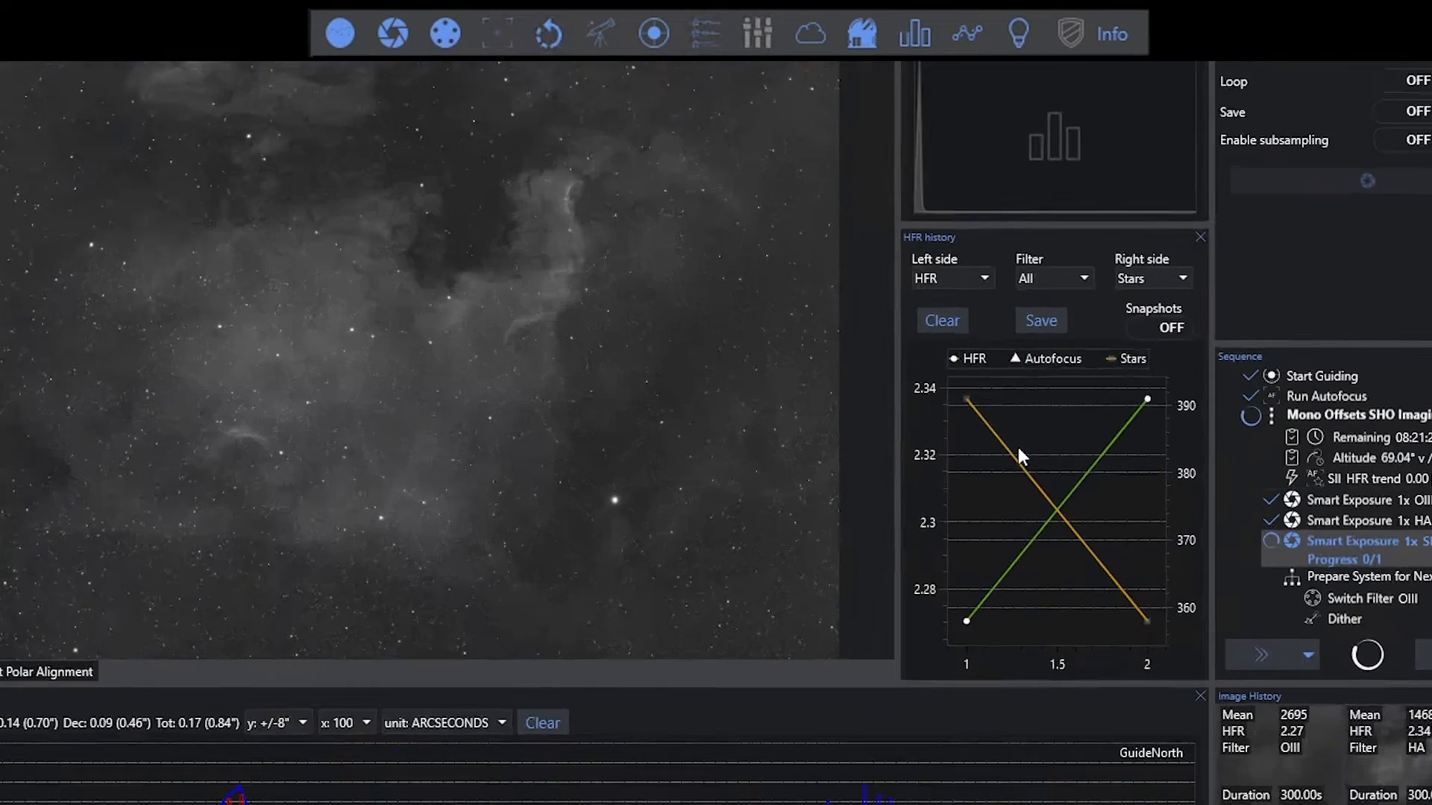
left_click(953, 279)
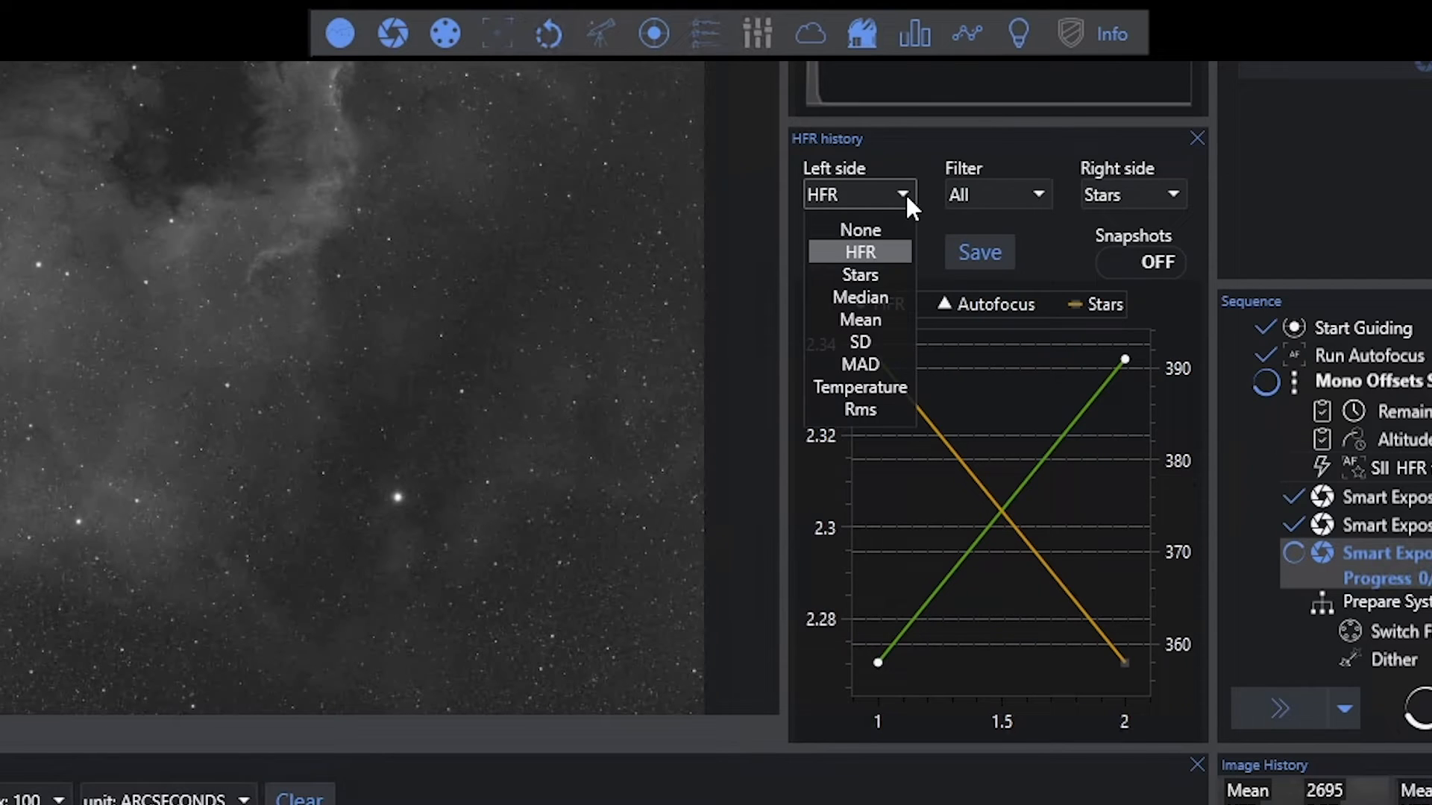
left_click(856, 252)
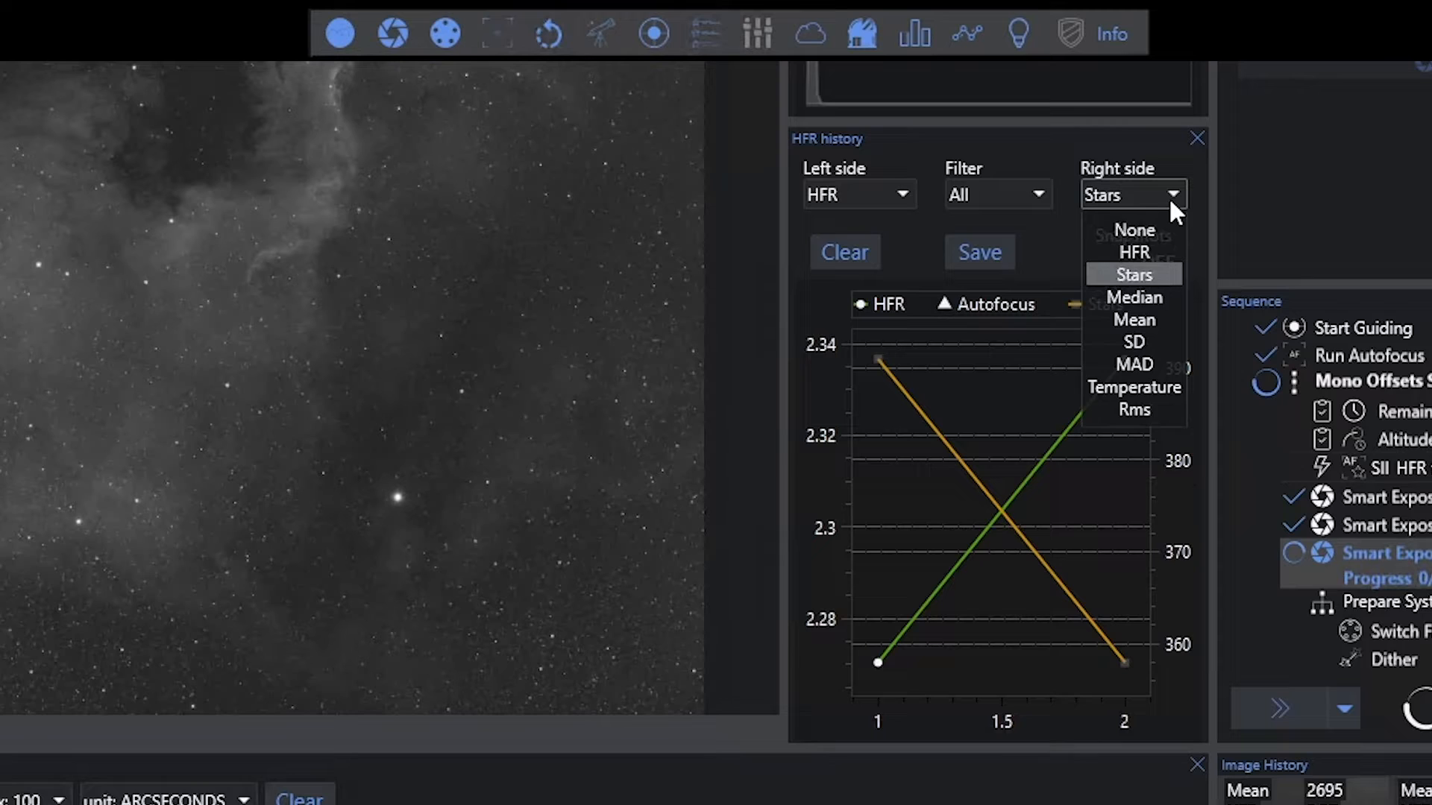
left_click(1133, 274)
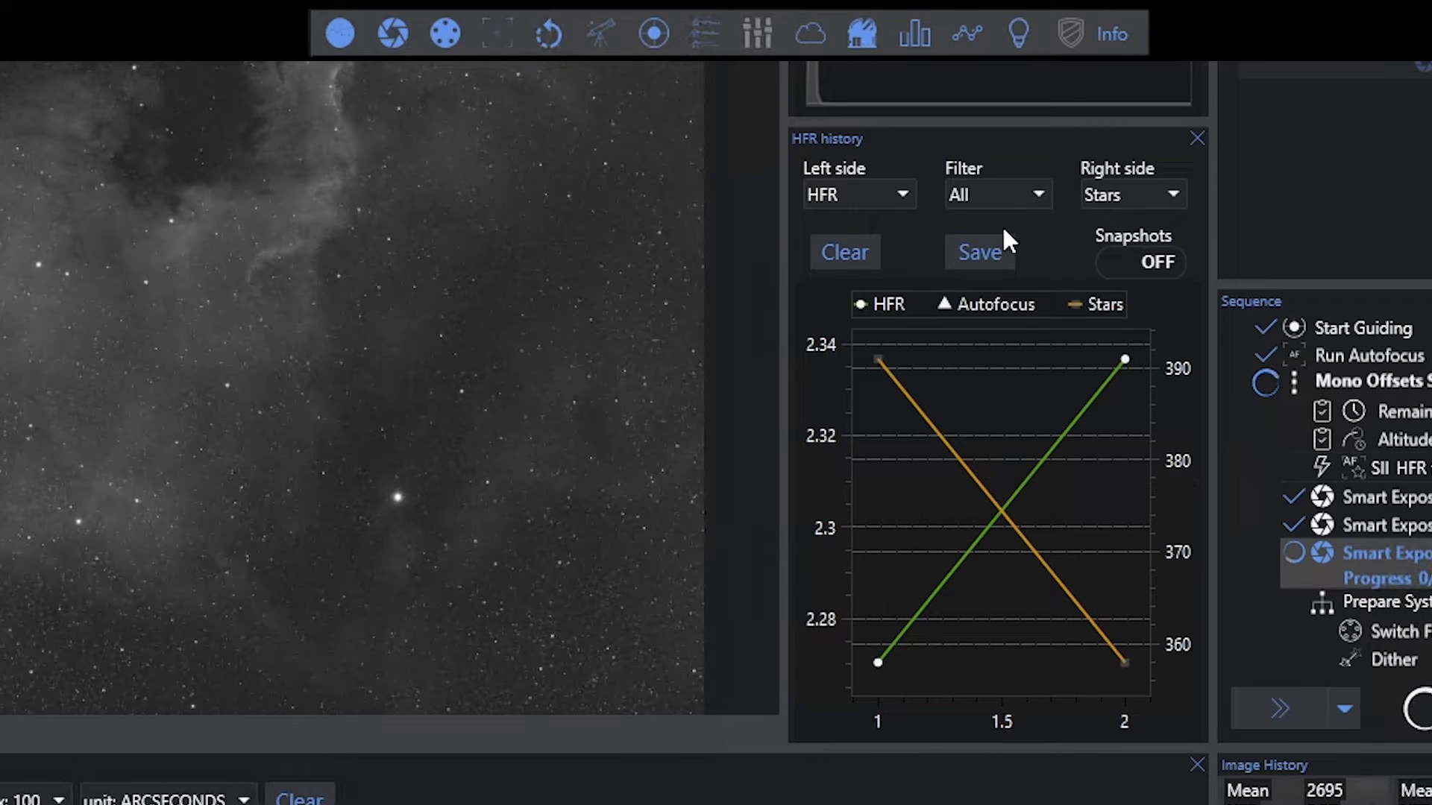
left_click(996, 194)
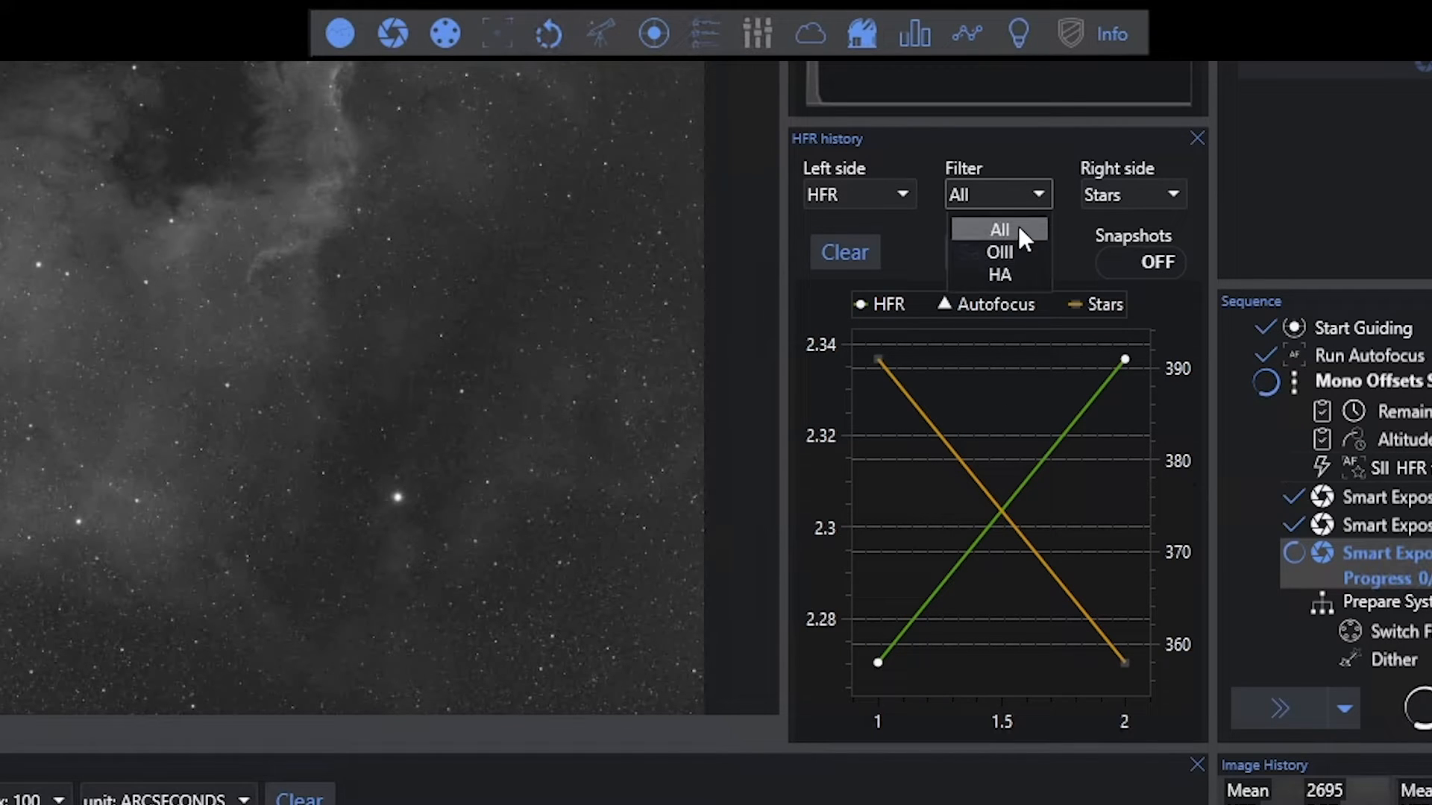
mouse_move(999, 275)
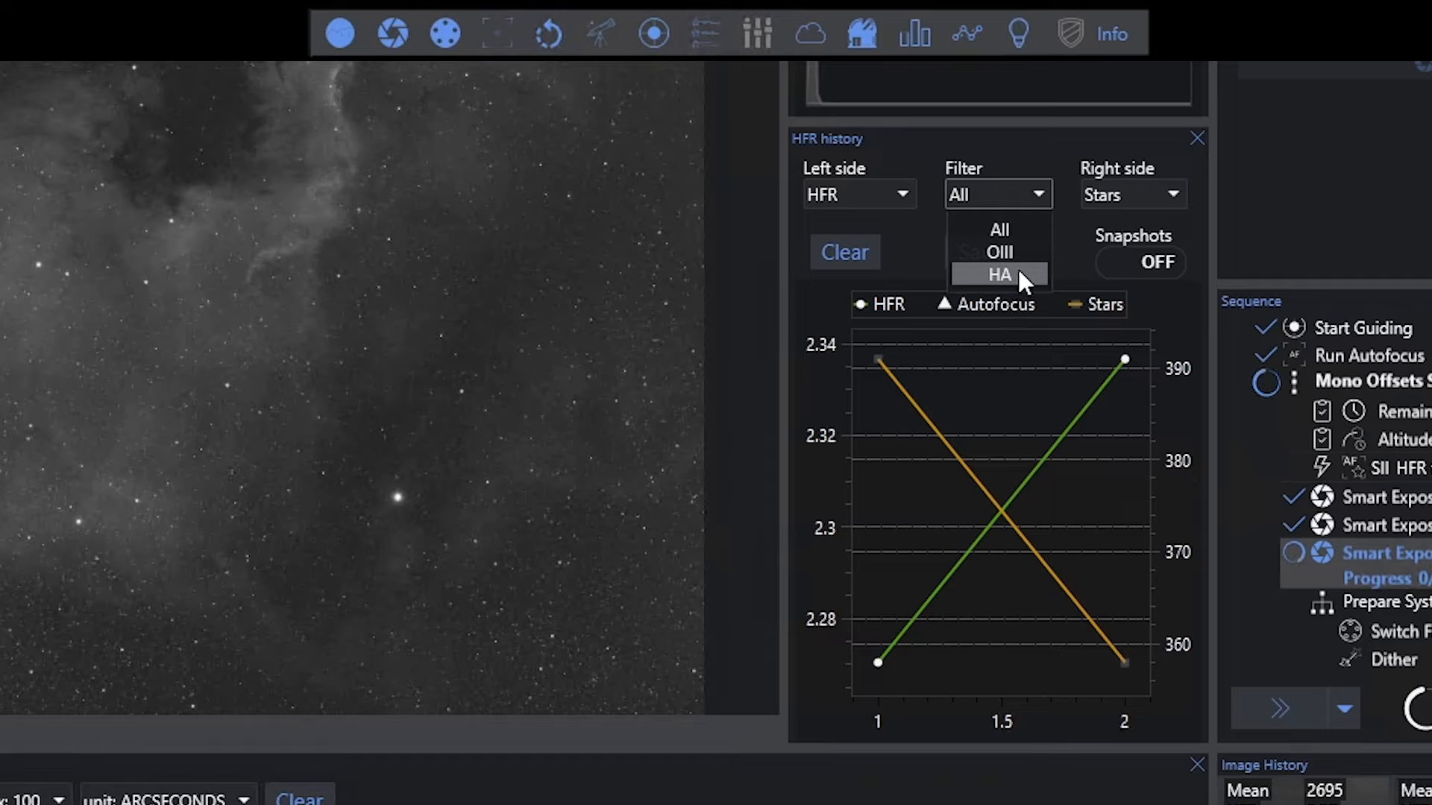
mouse_move(997, 252)
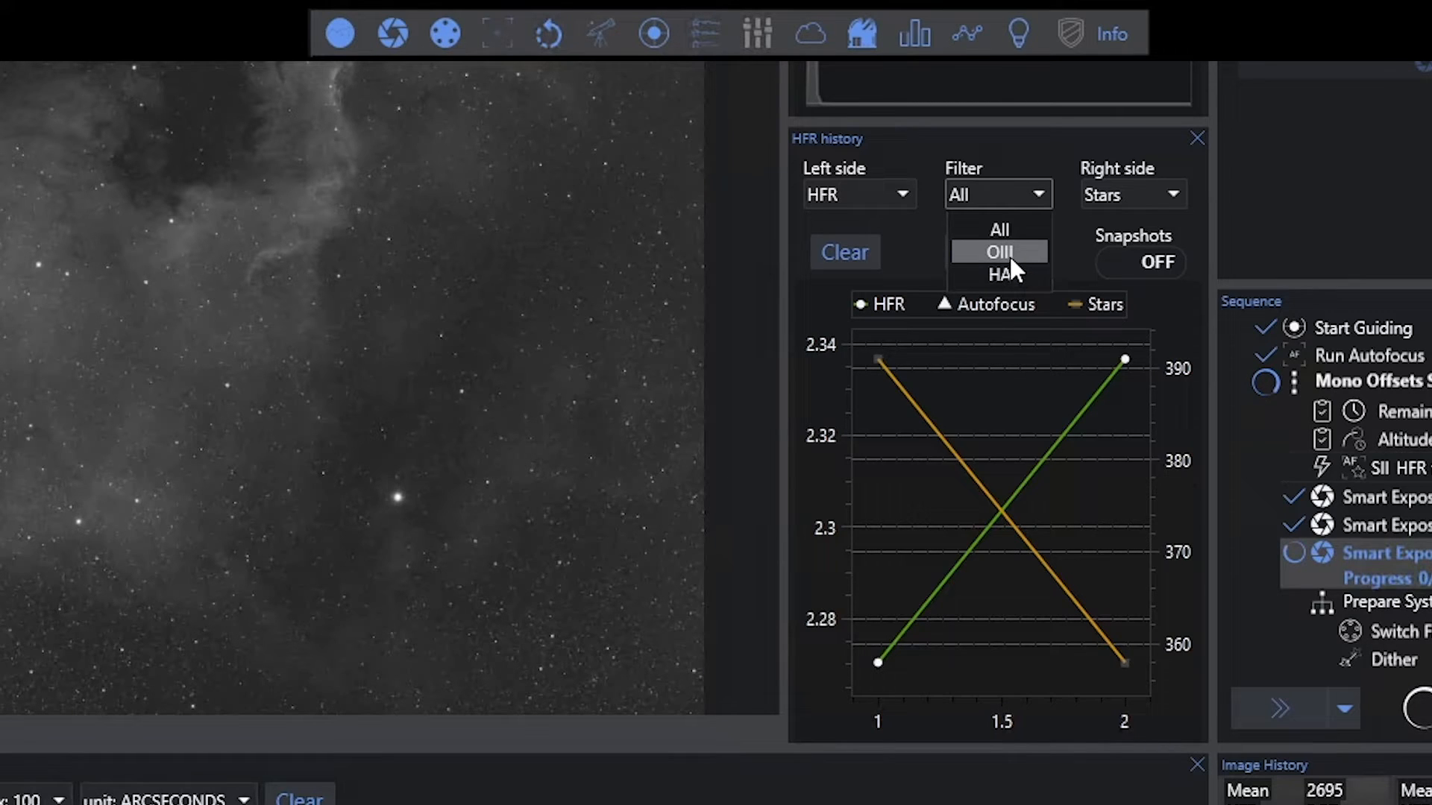
mouse_move(1020, 291)
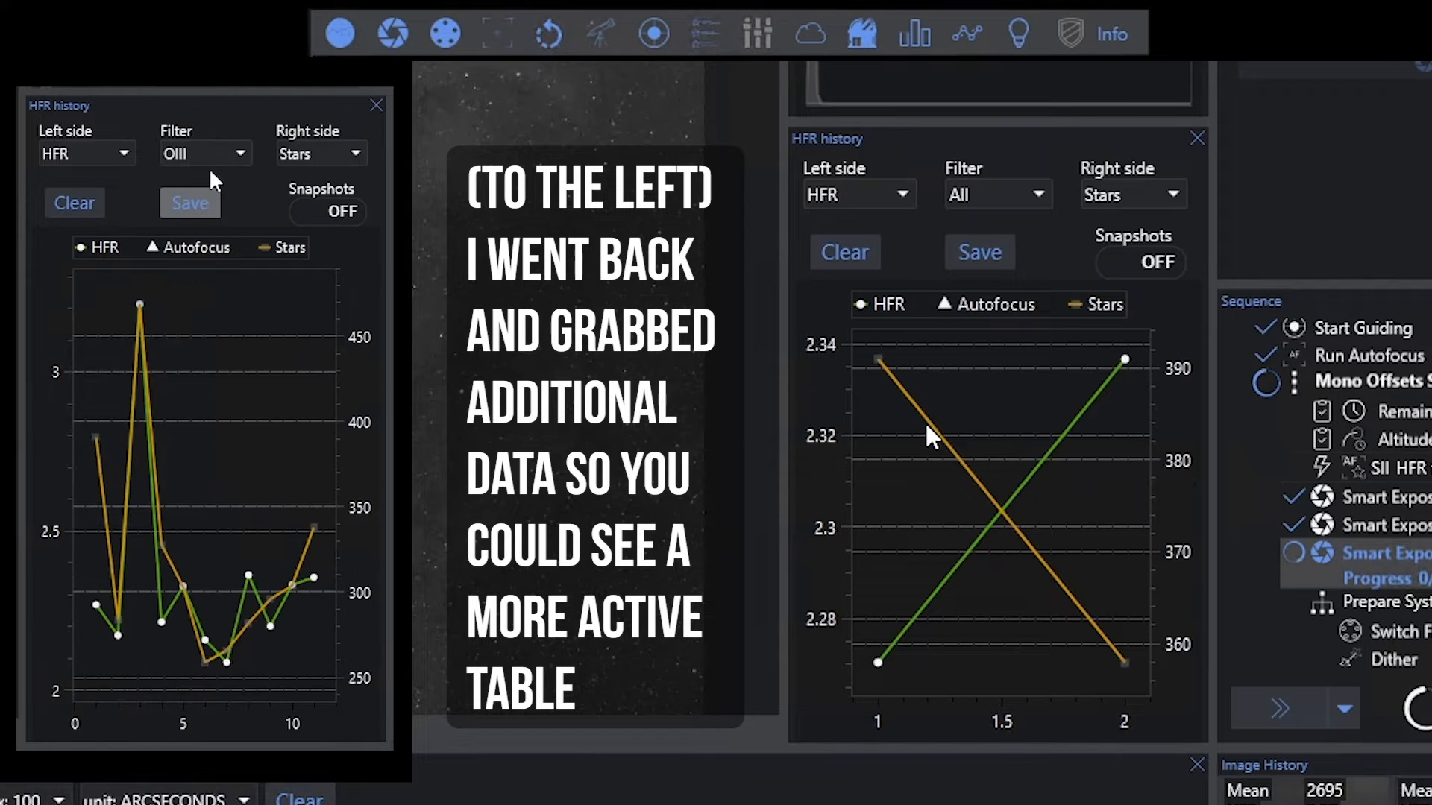
left_click(202, 152)
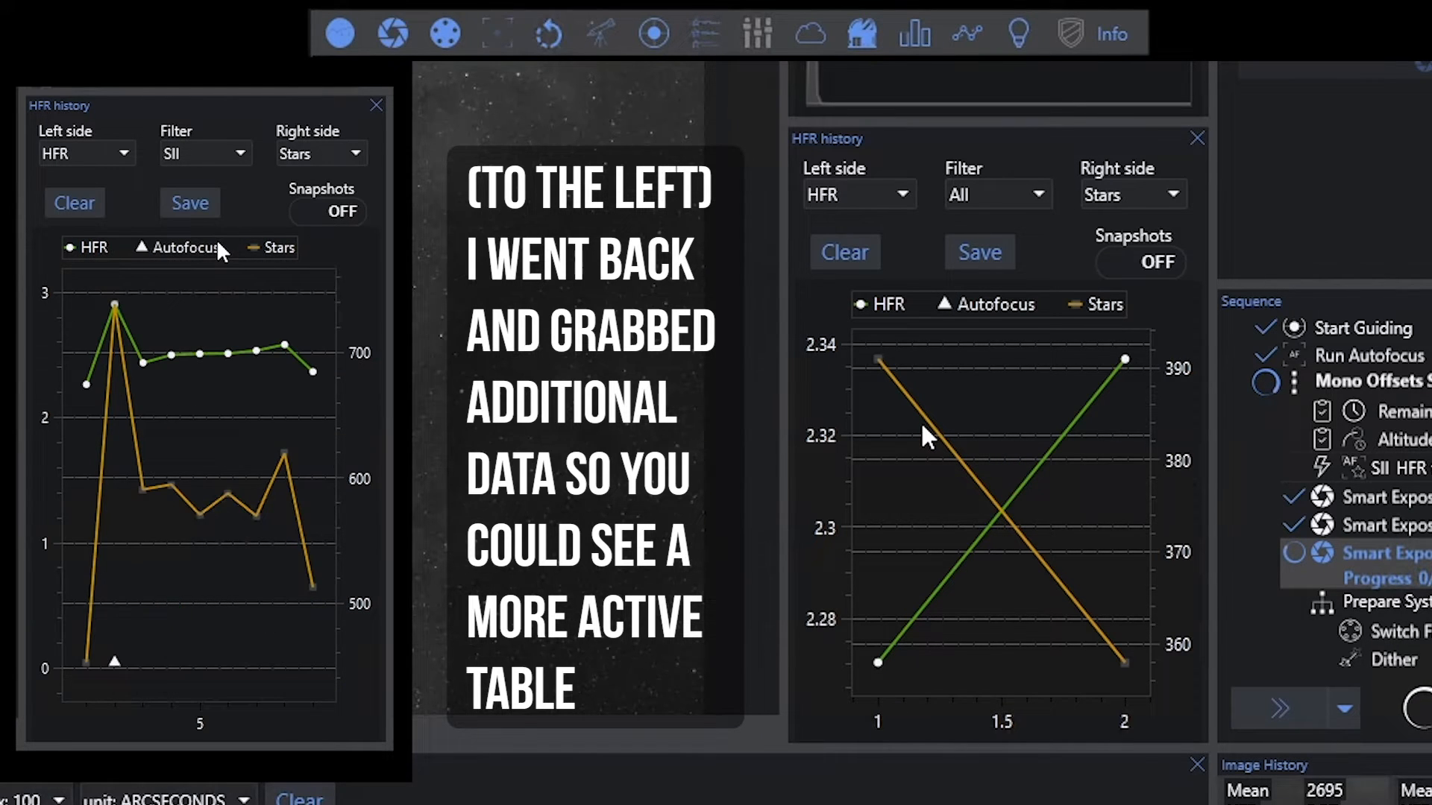
left_click(204, 153)
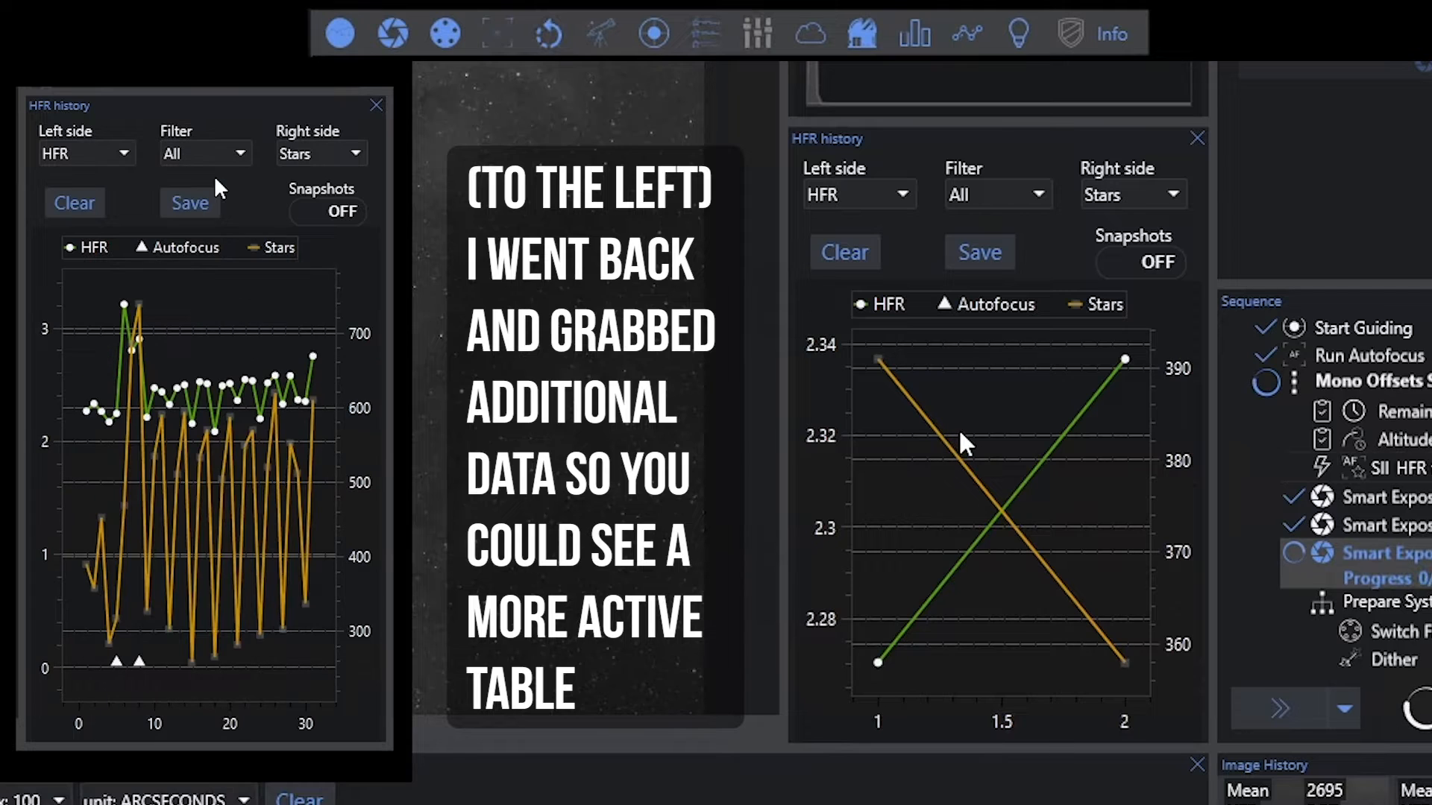
mouse_move(1010, 635)
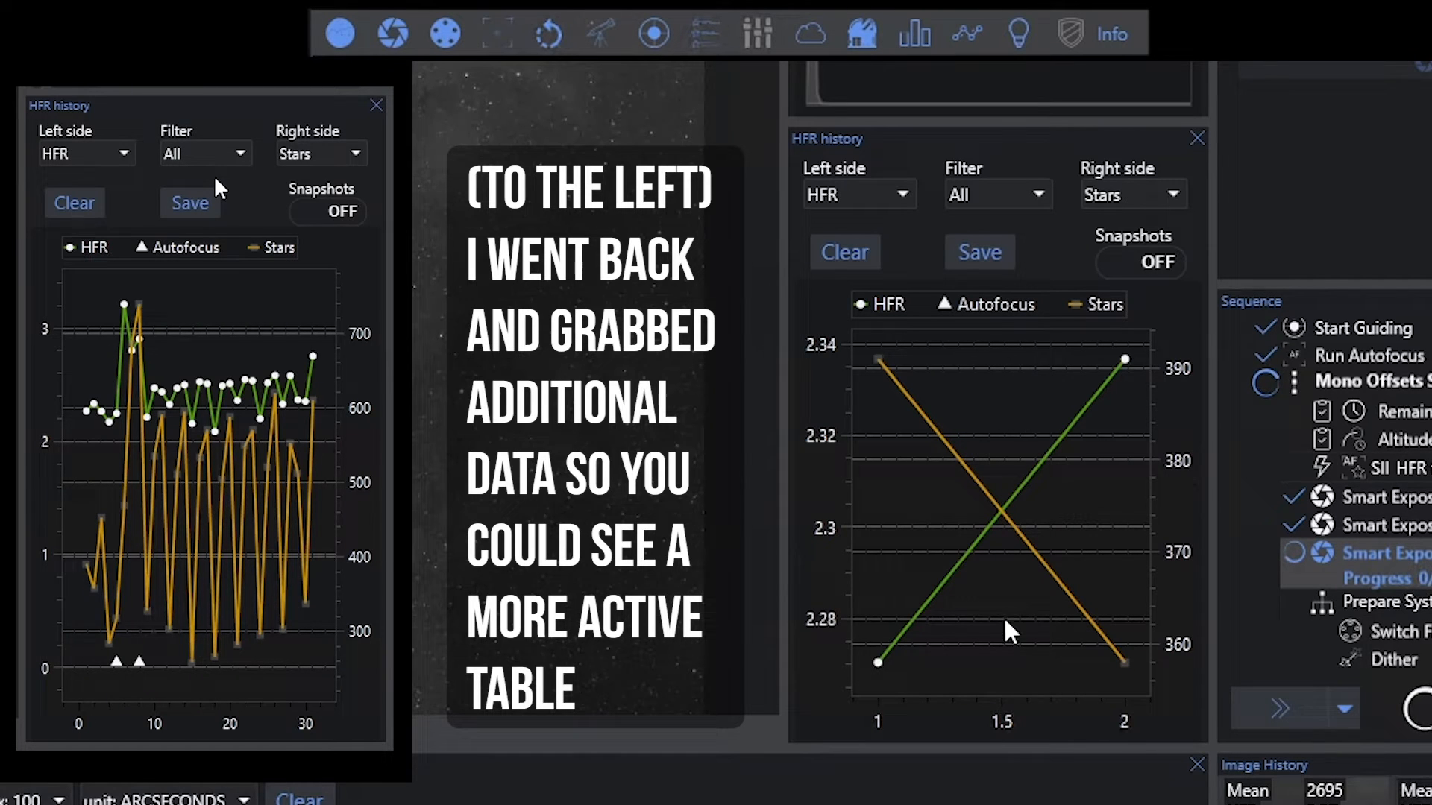
mouse_move(941, 332)
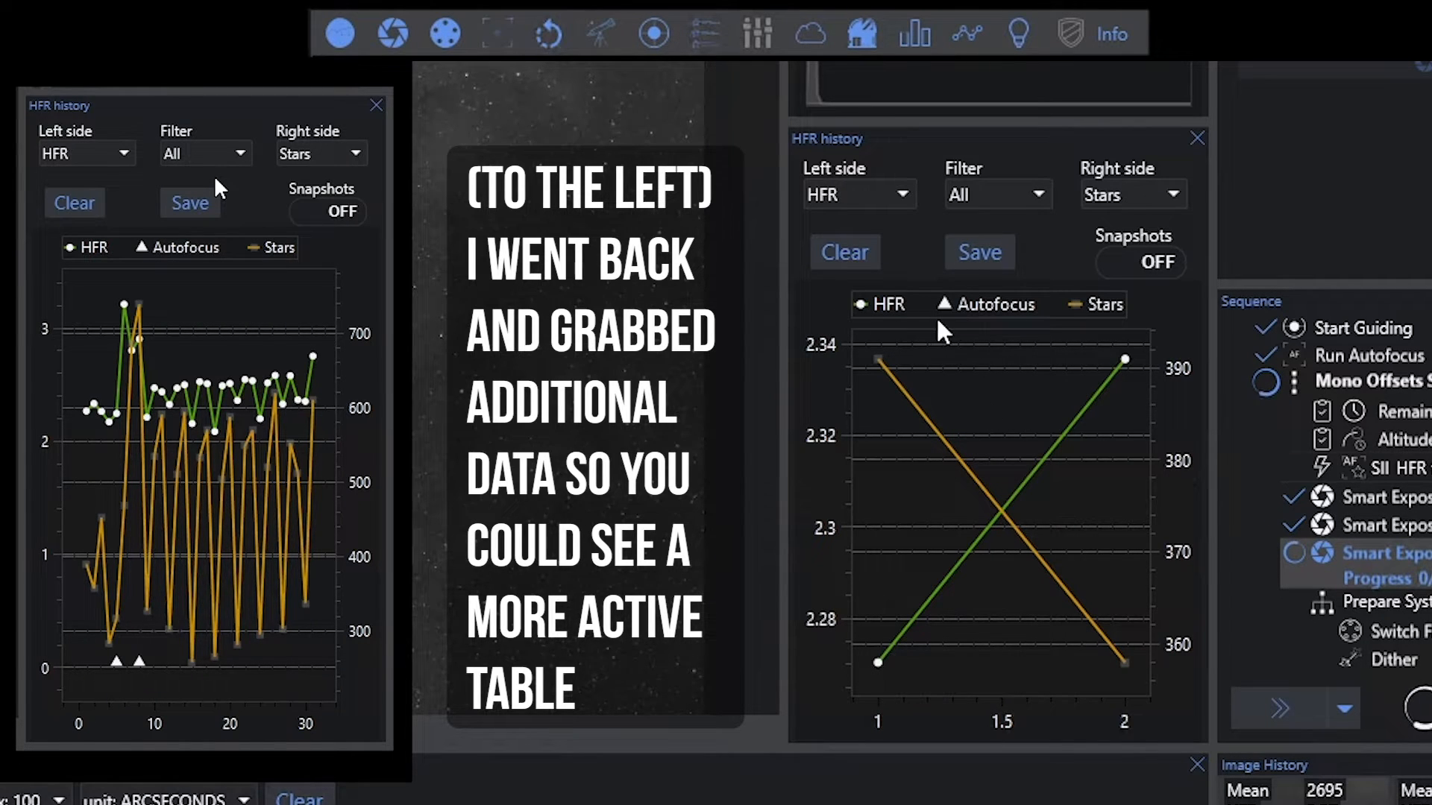
mouse_move(994, 698)
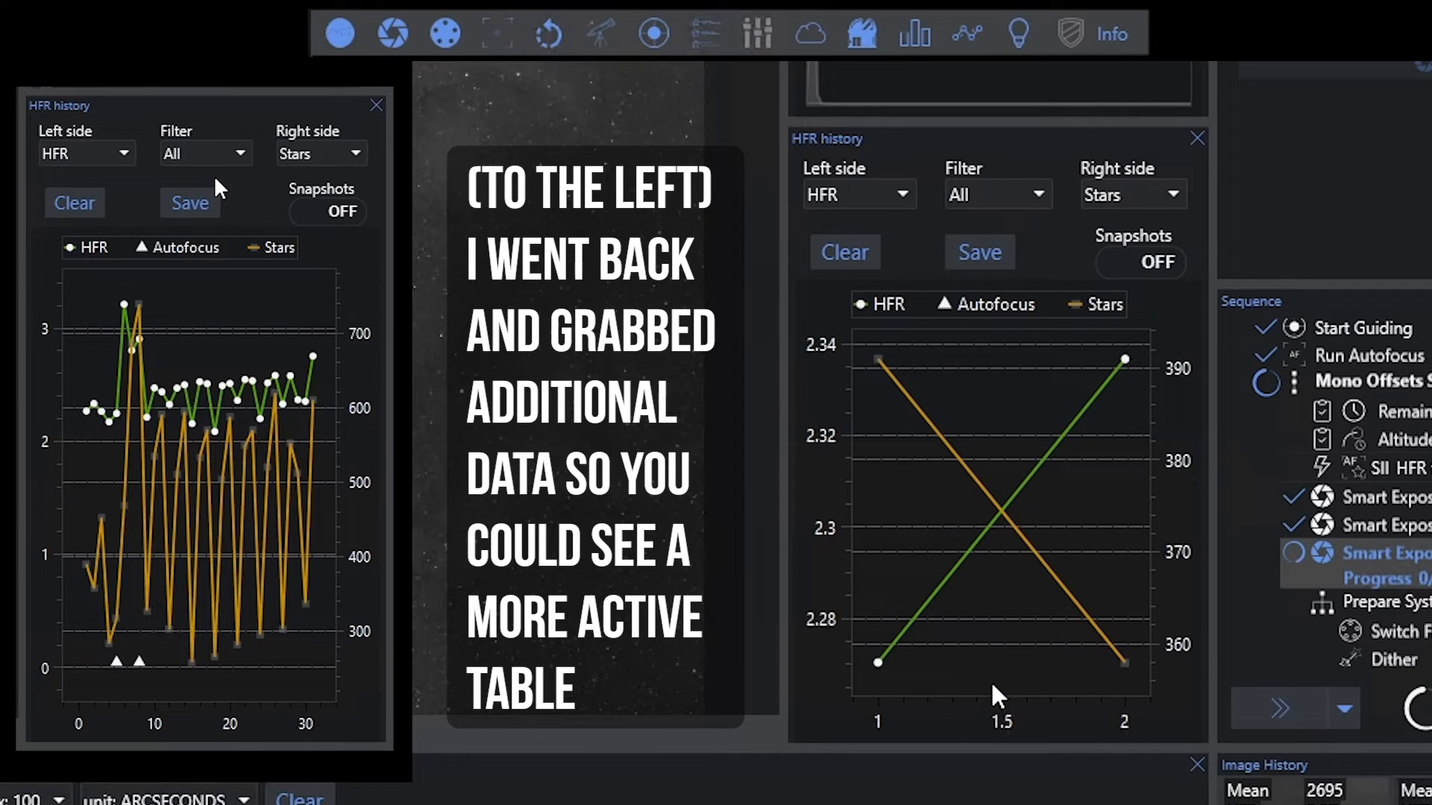
left_click(376, 105)
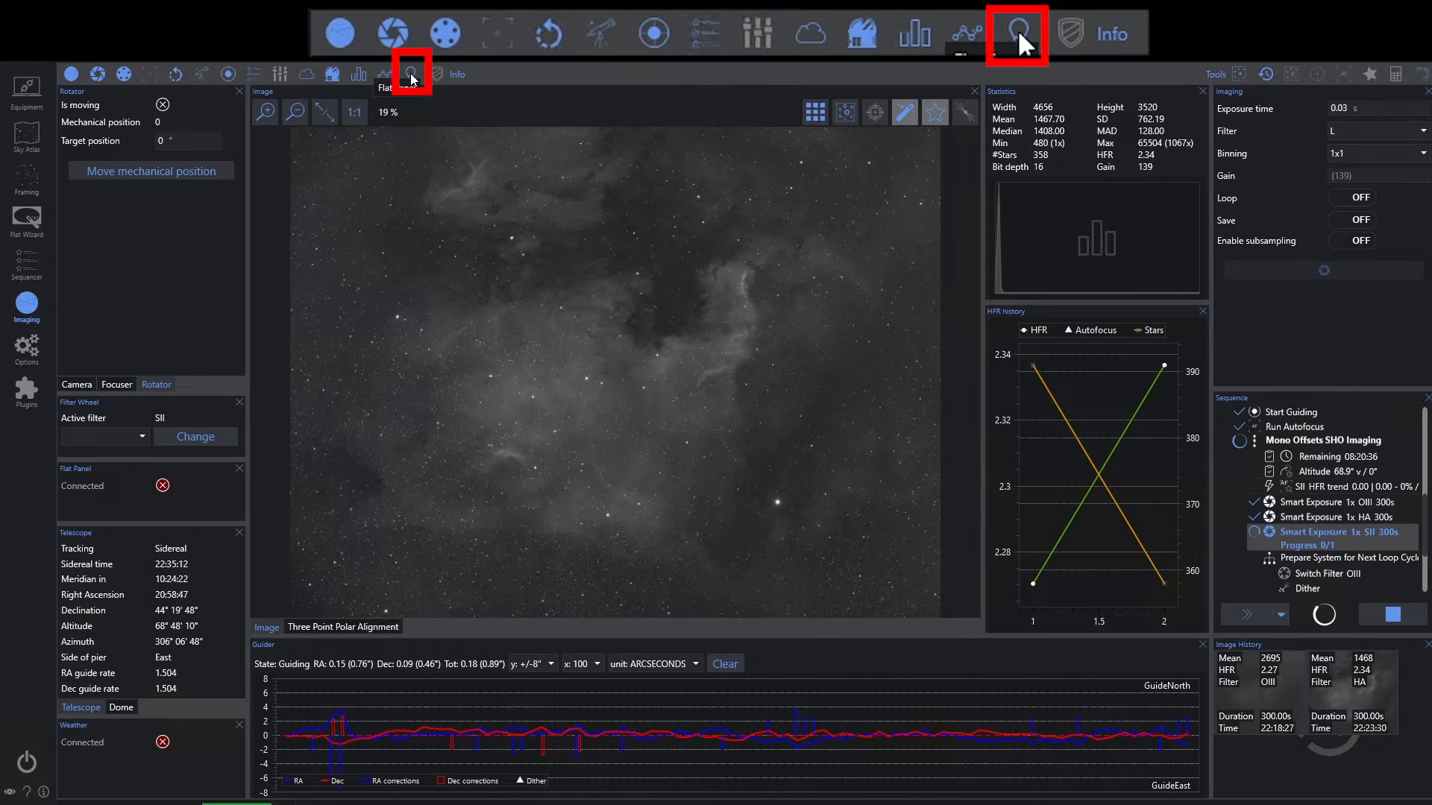
mouse_move(1067, 34)
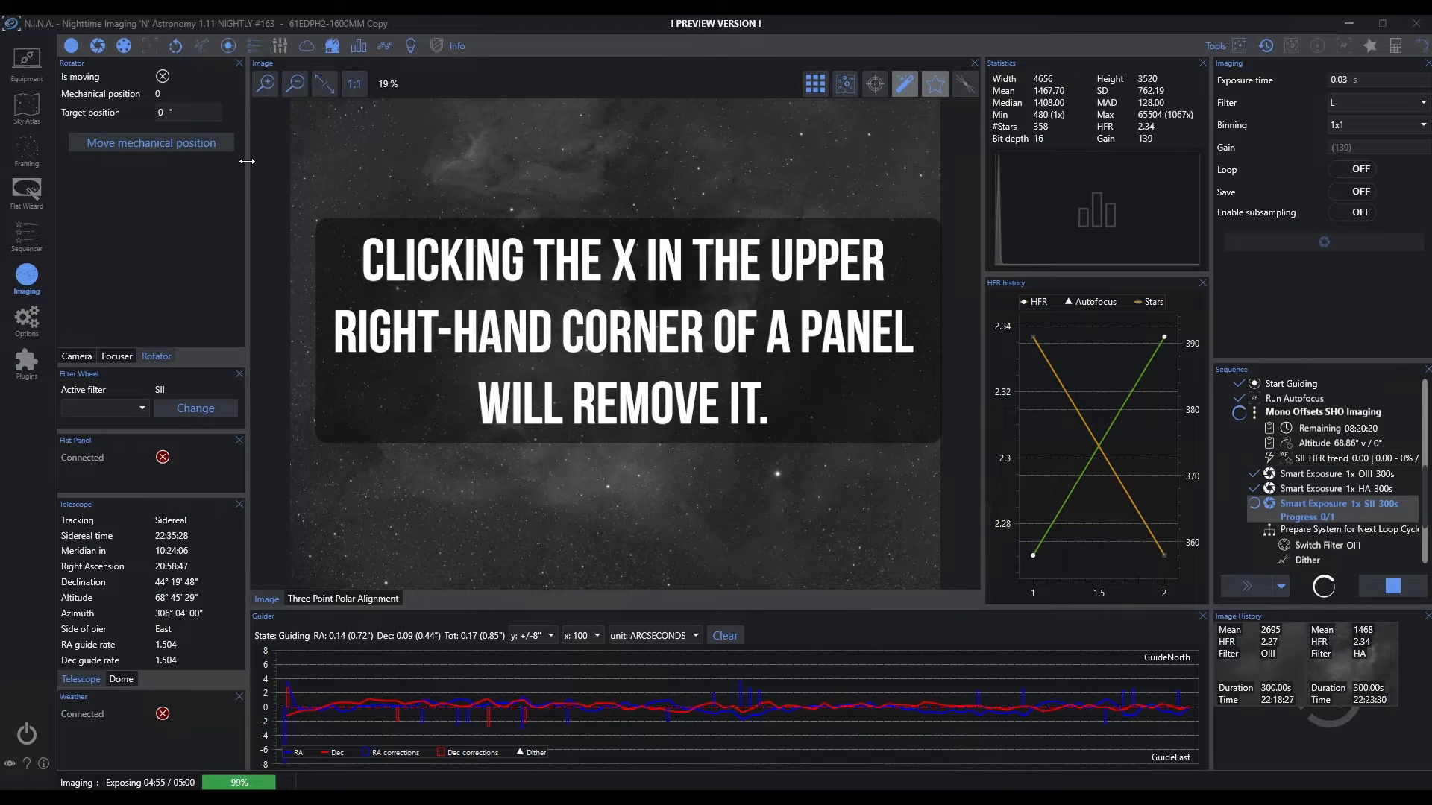
Close the Rotator panel, check the focuser controls, then return to the camera cooling status
left_click(238, 62)
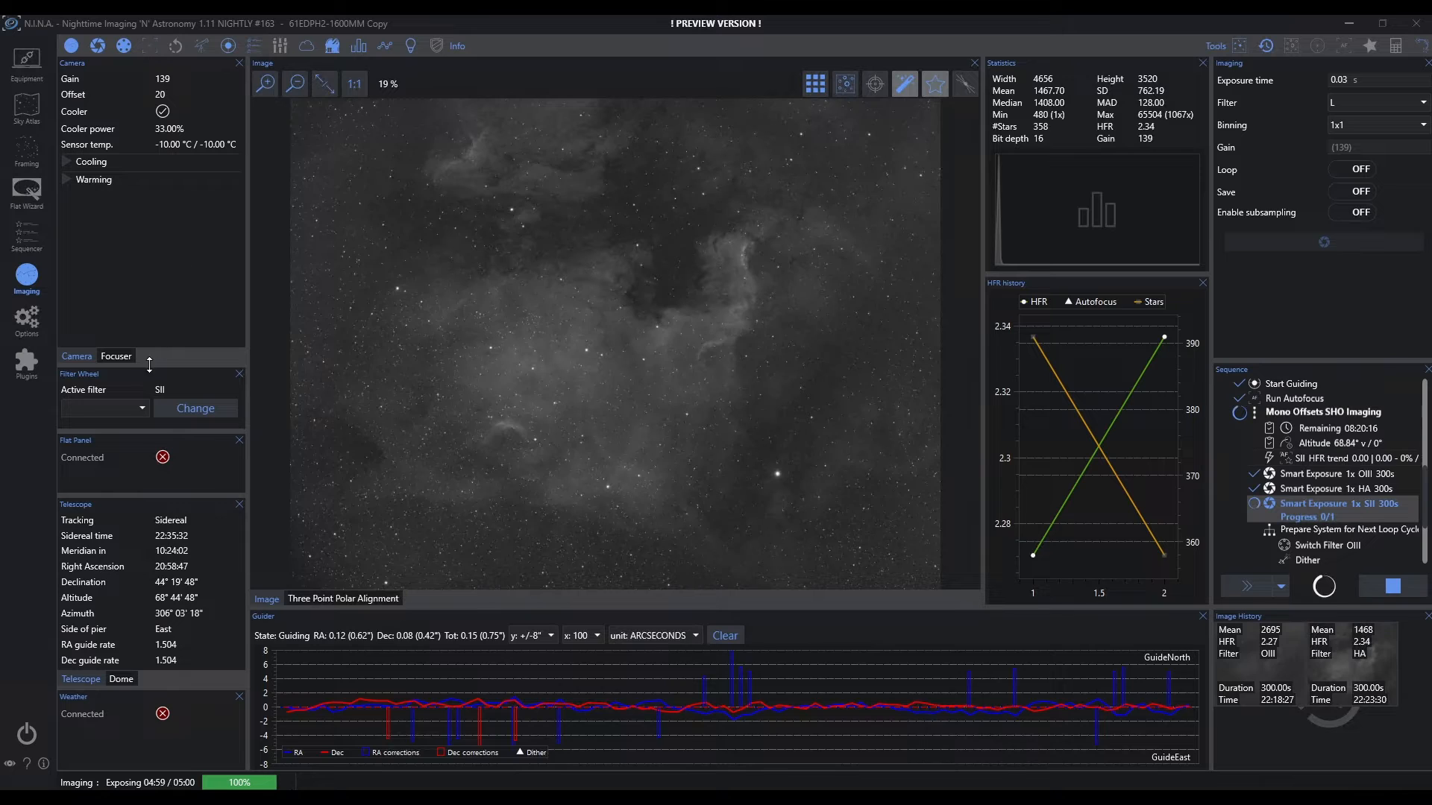
left_click(116, 356)
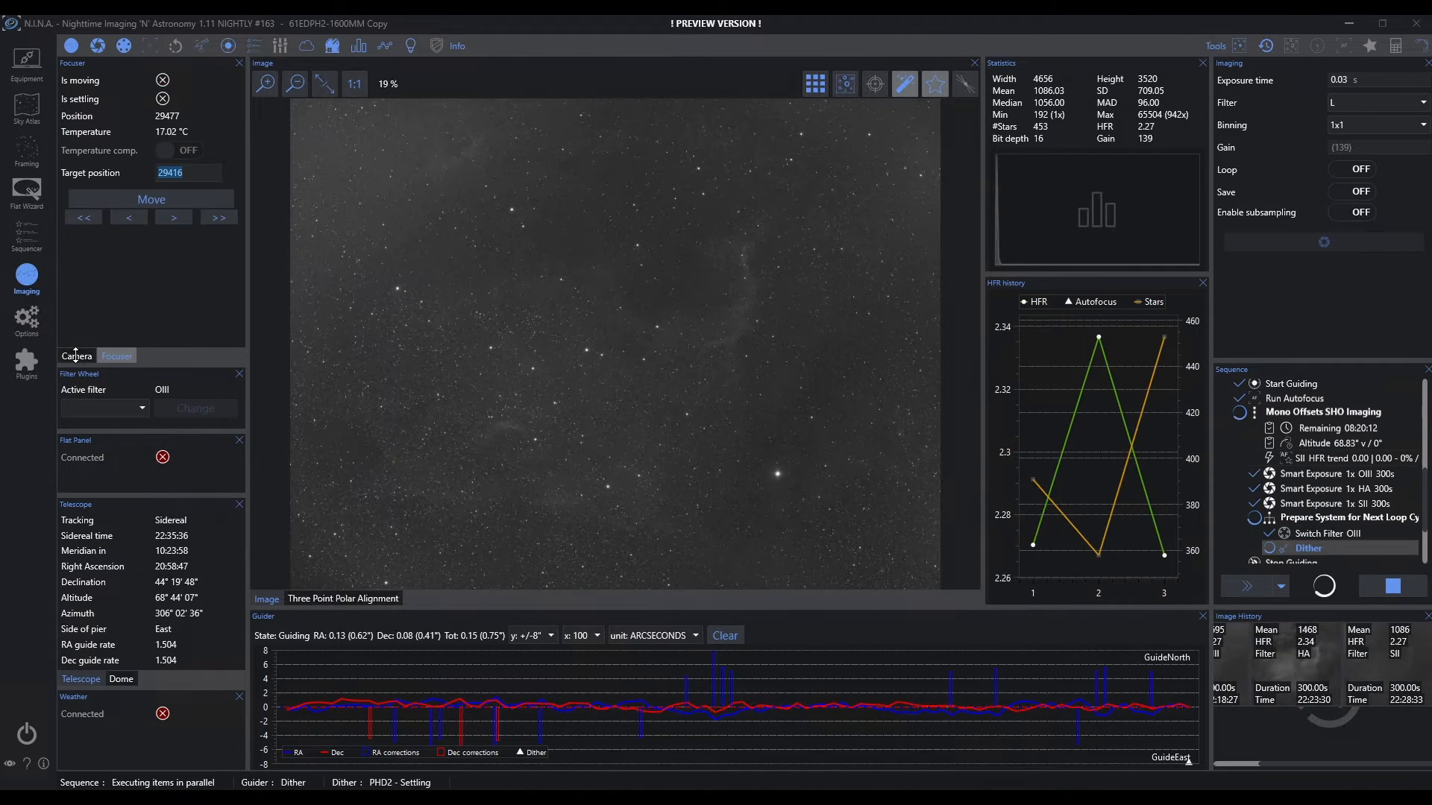
left_click(76, 356)
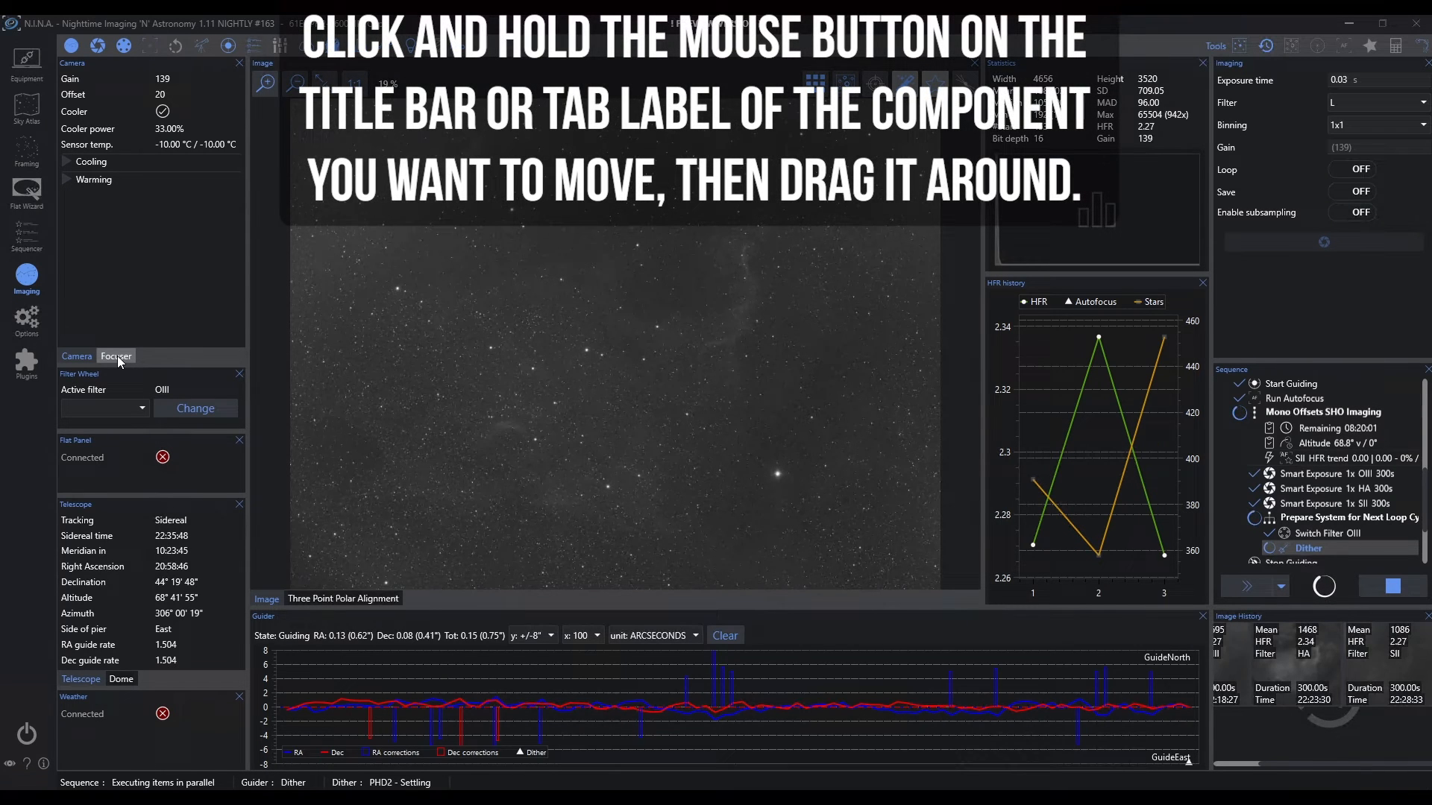
Dock the Focuser panel beneath the Filter Wheel panel in the left column
left_click(115, 356)
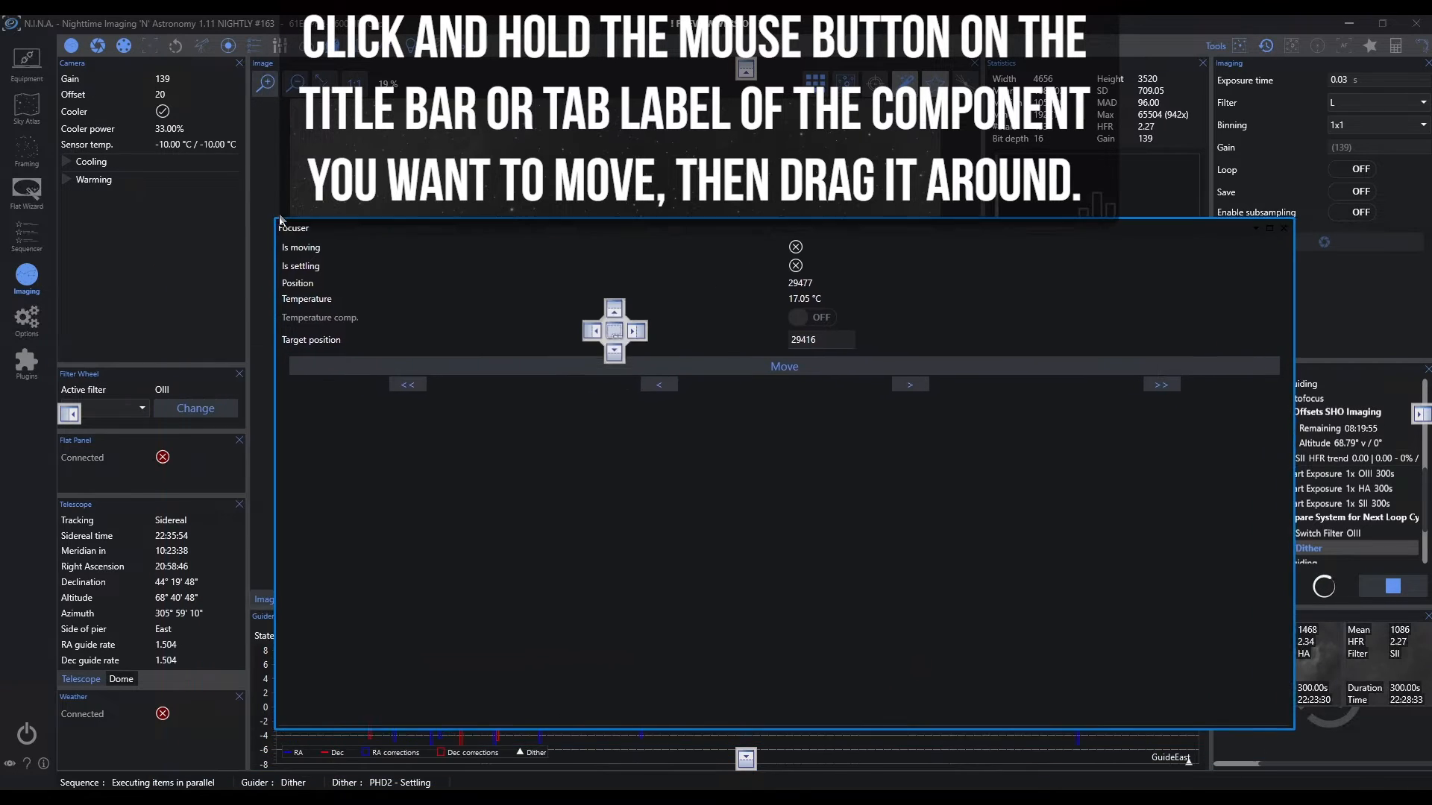
left_click_drag(292, 227, 201, 234)
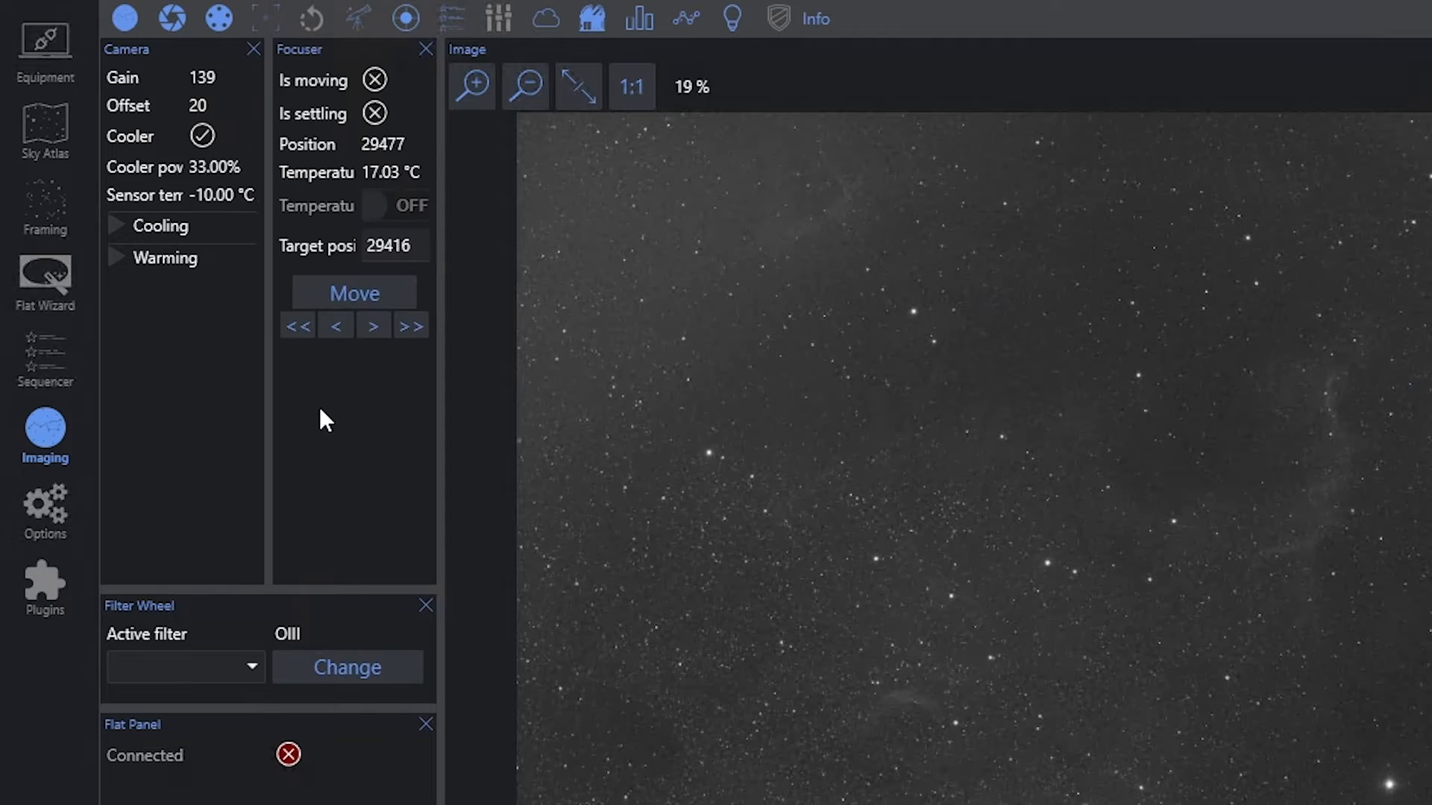
mouse_move(131, 405)
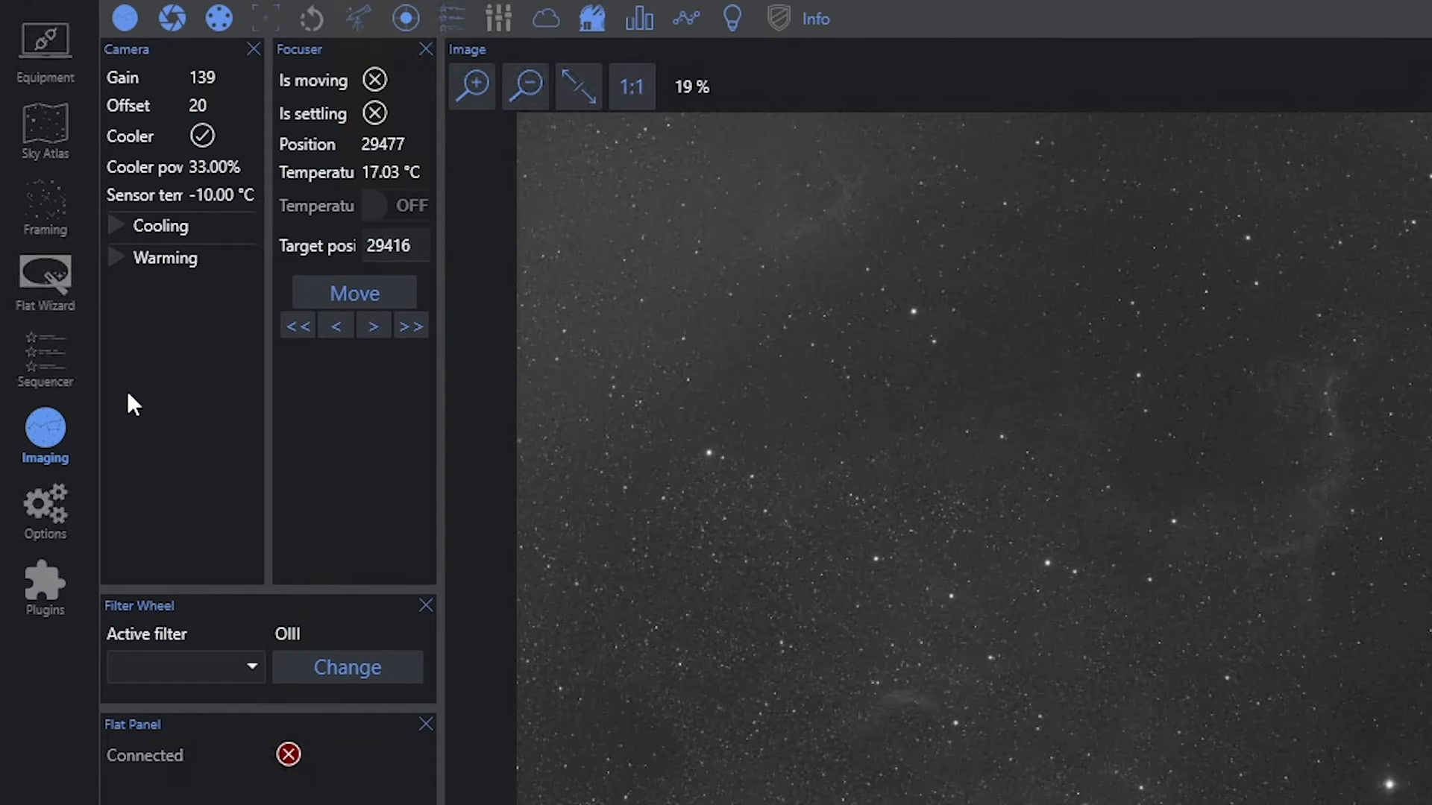
mouse_move(370, 124)
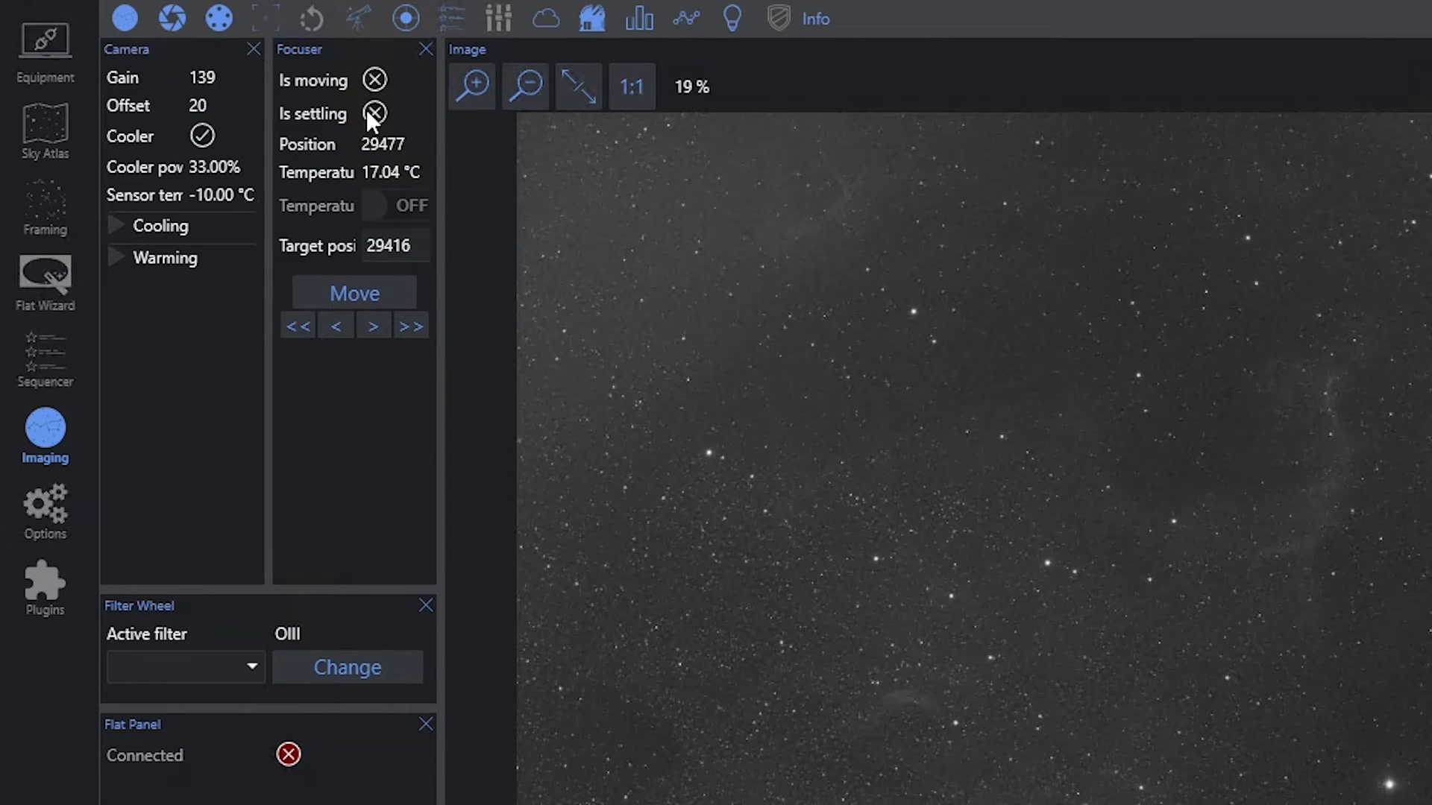
mouse_move(358, 56)
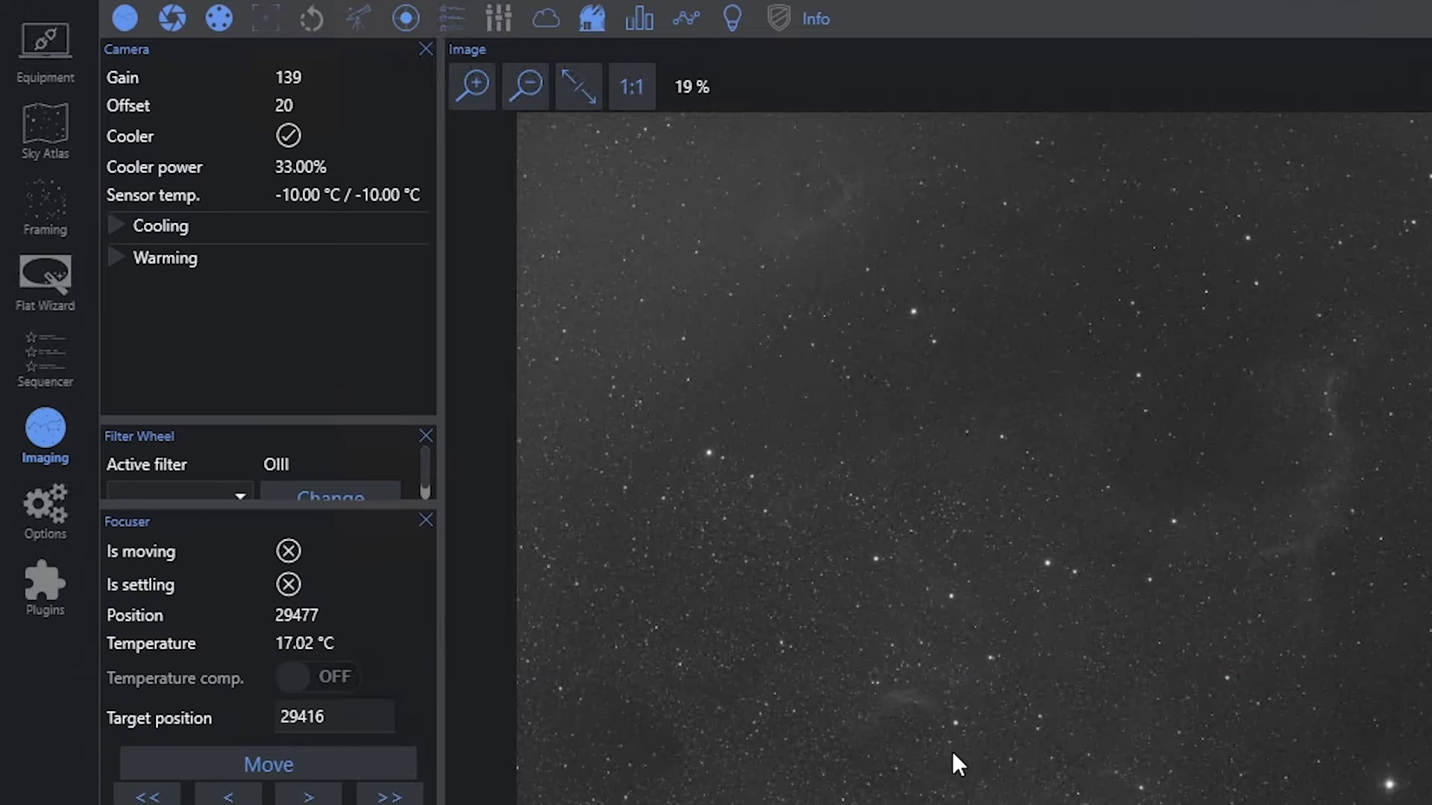
mouse_move(266, 422)
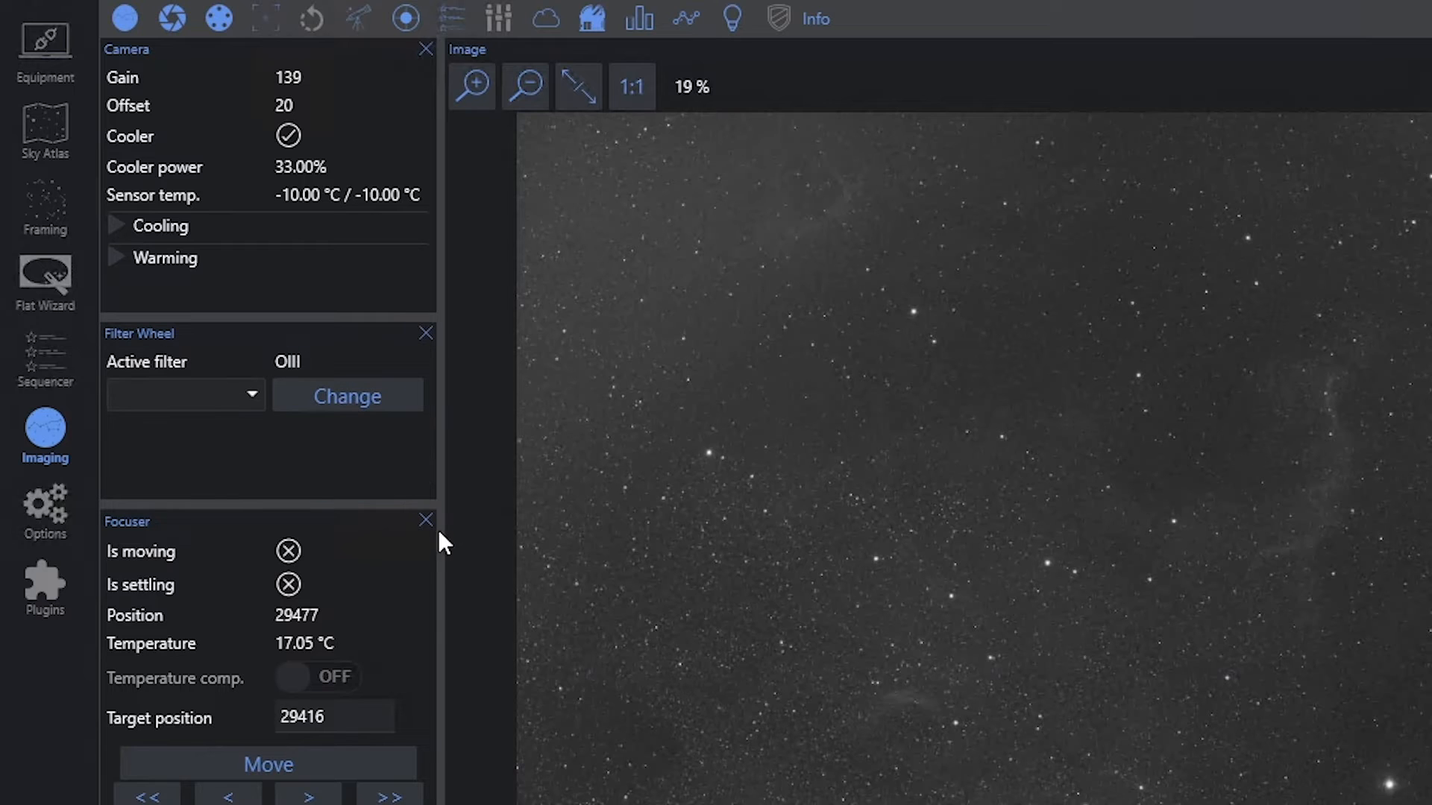
mouse_move(328, 505)
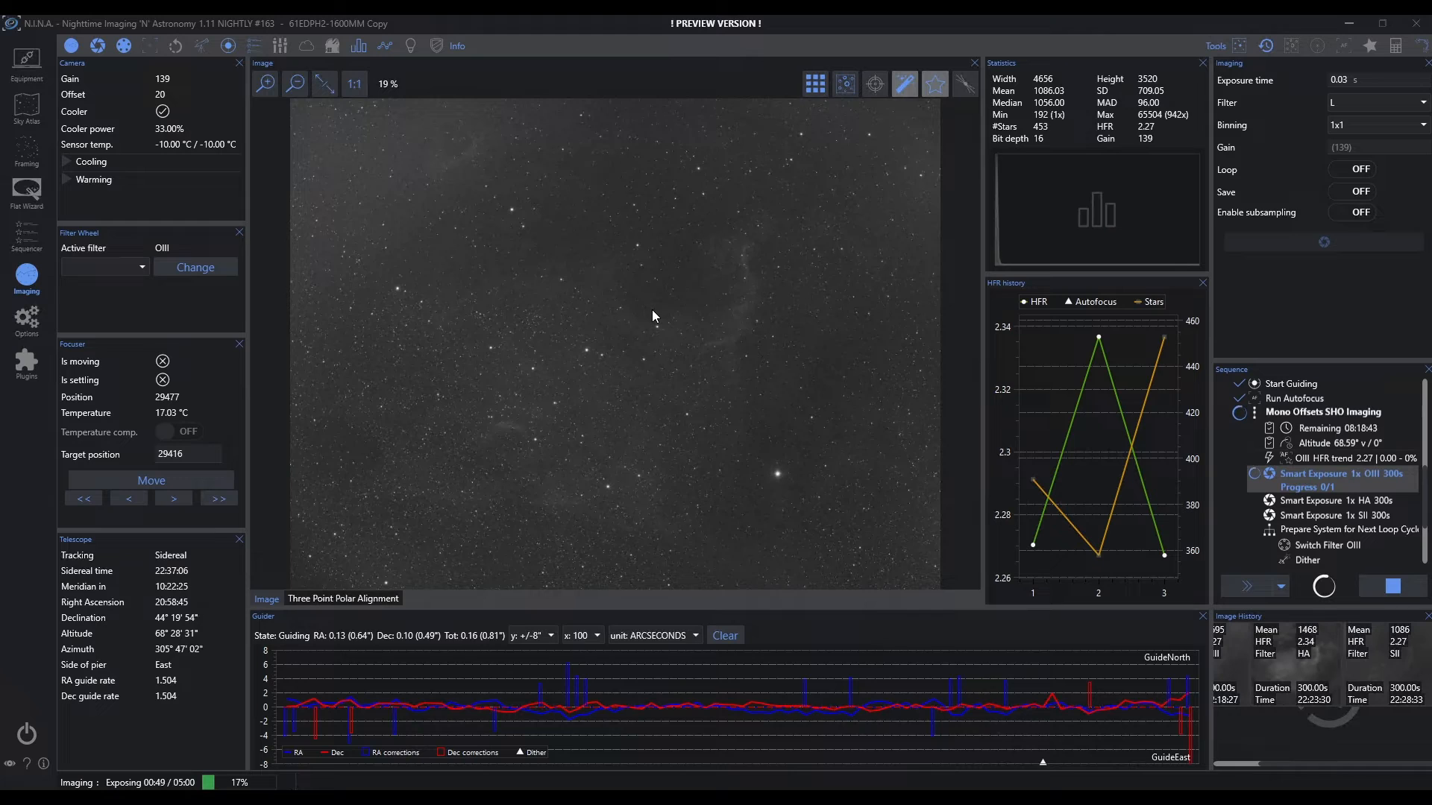
mouse_move(677, 315)
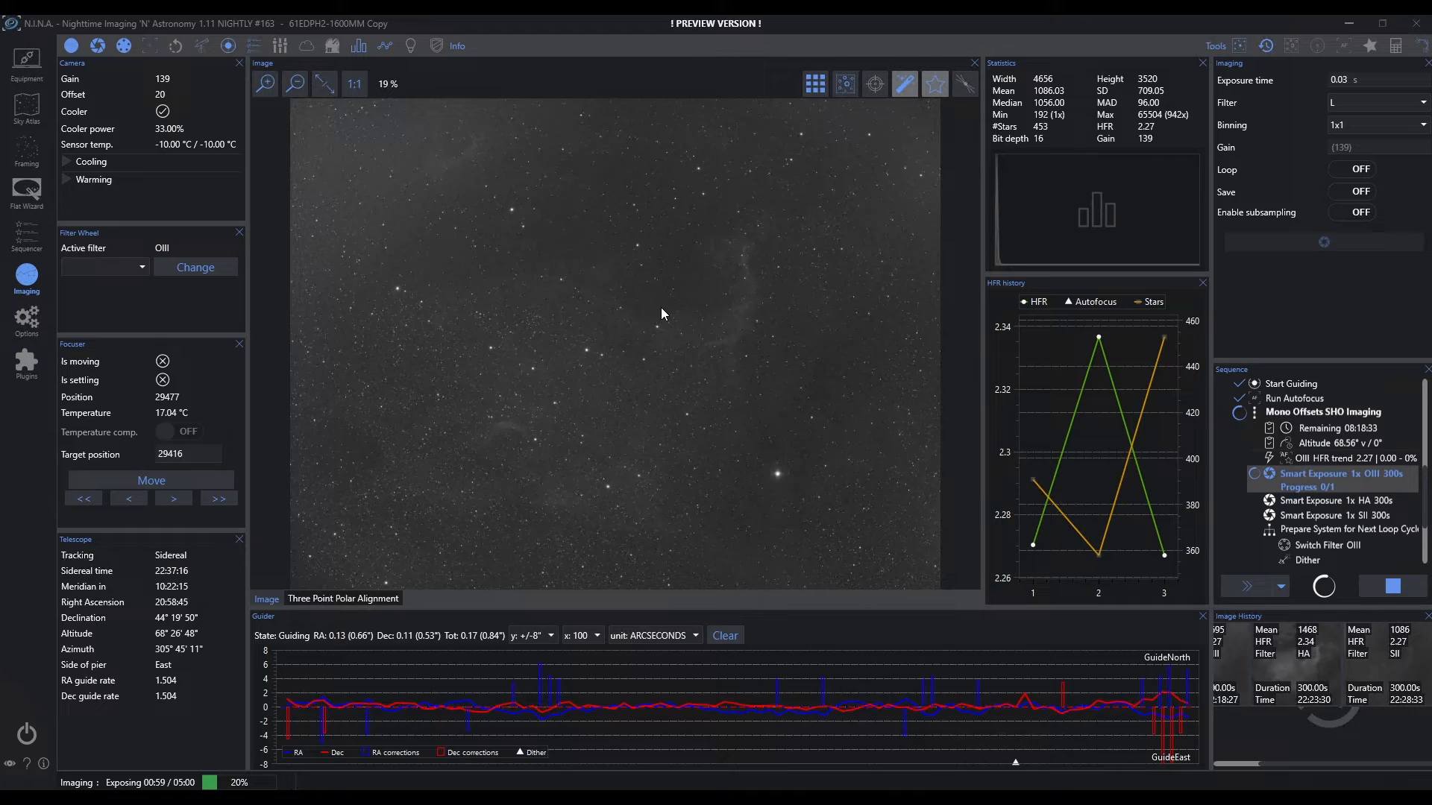
left_click(1214, 46)
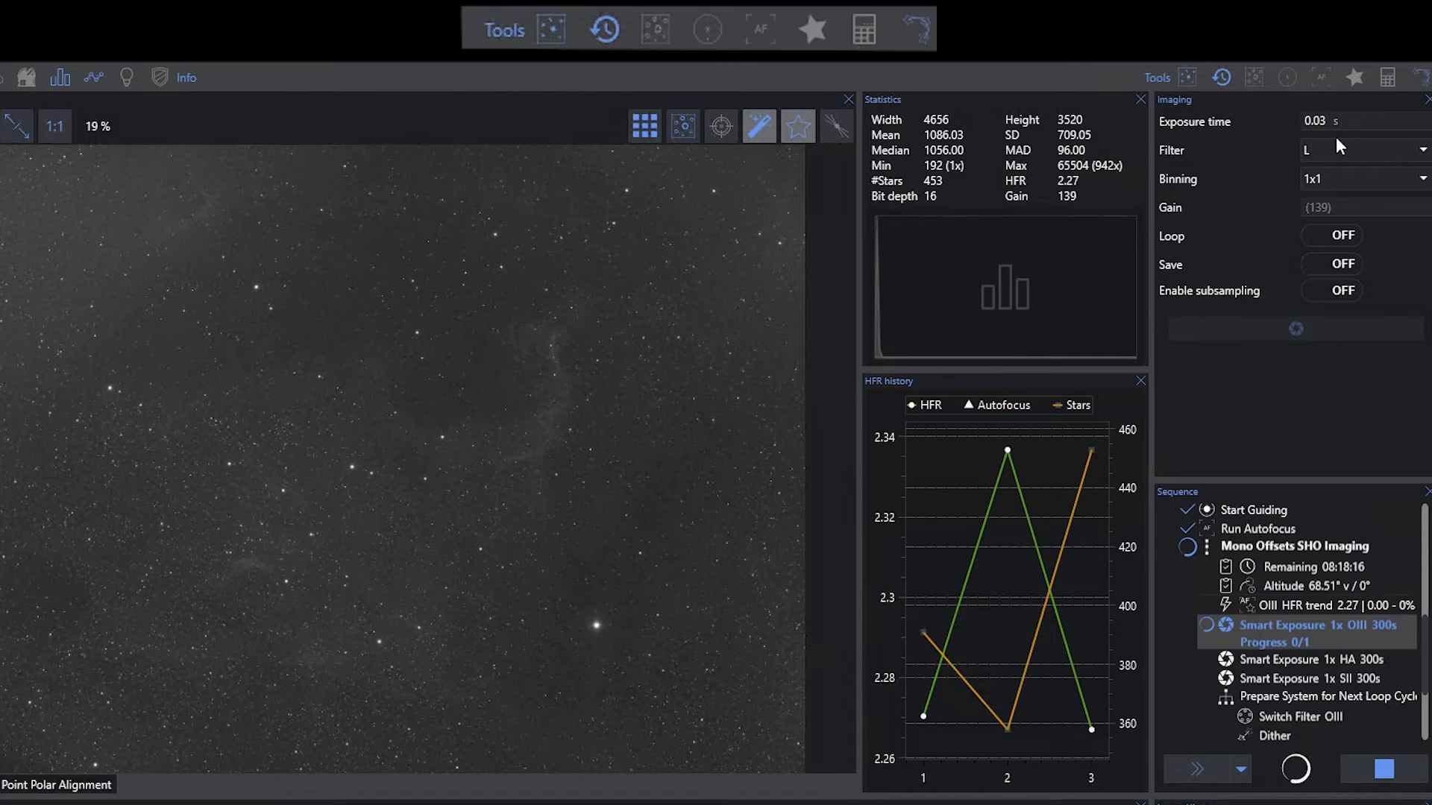
mouse_move(1294, 328)
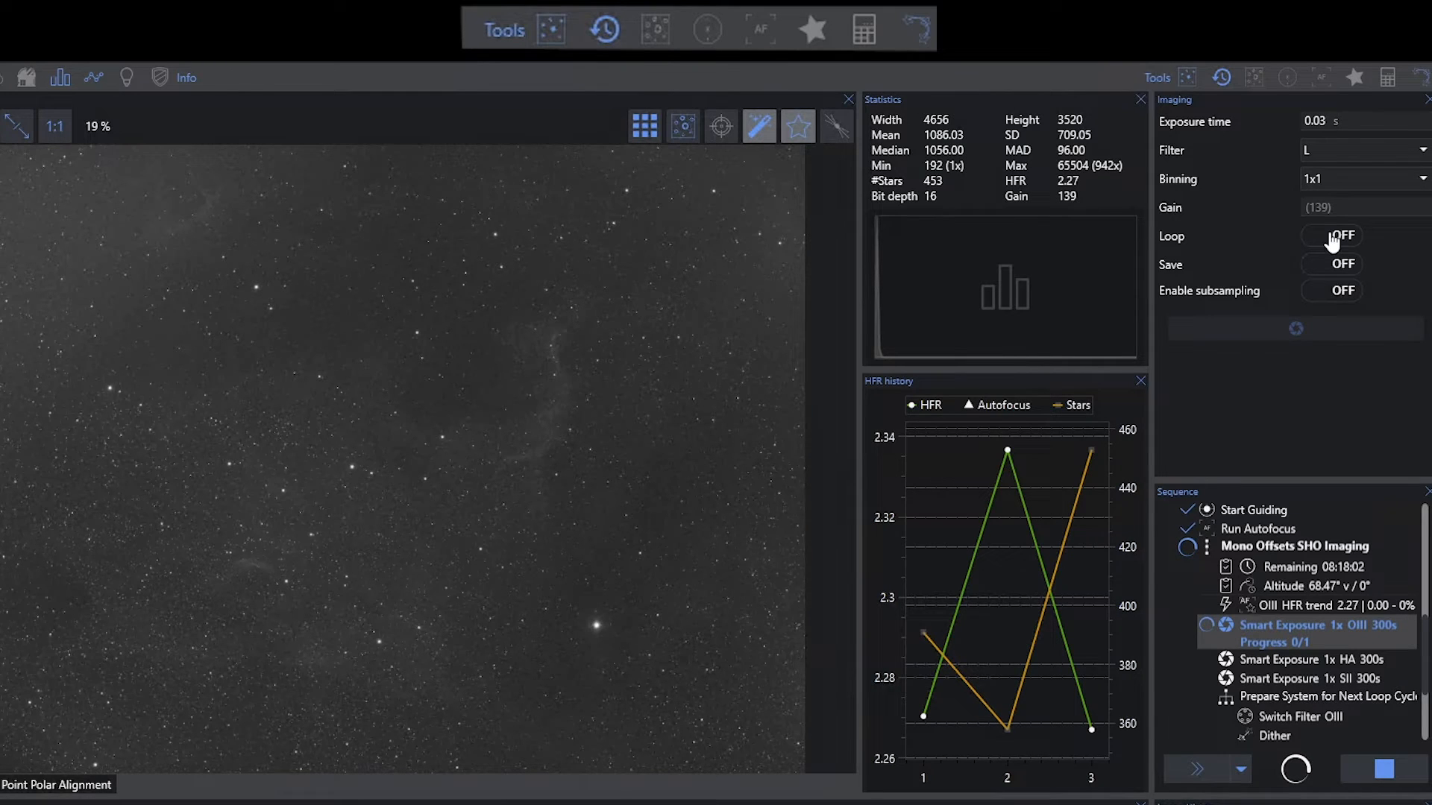
mouse_move(474, 408)
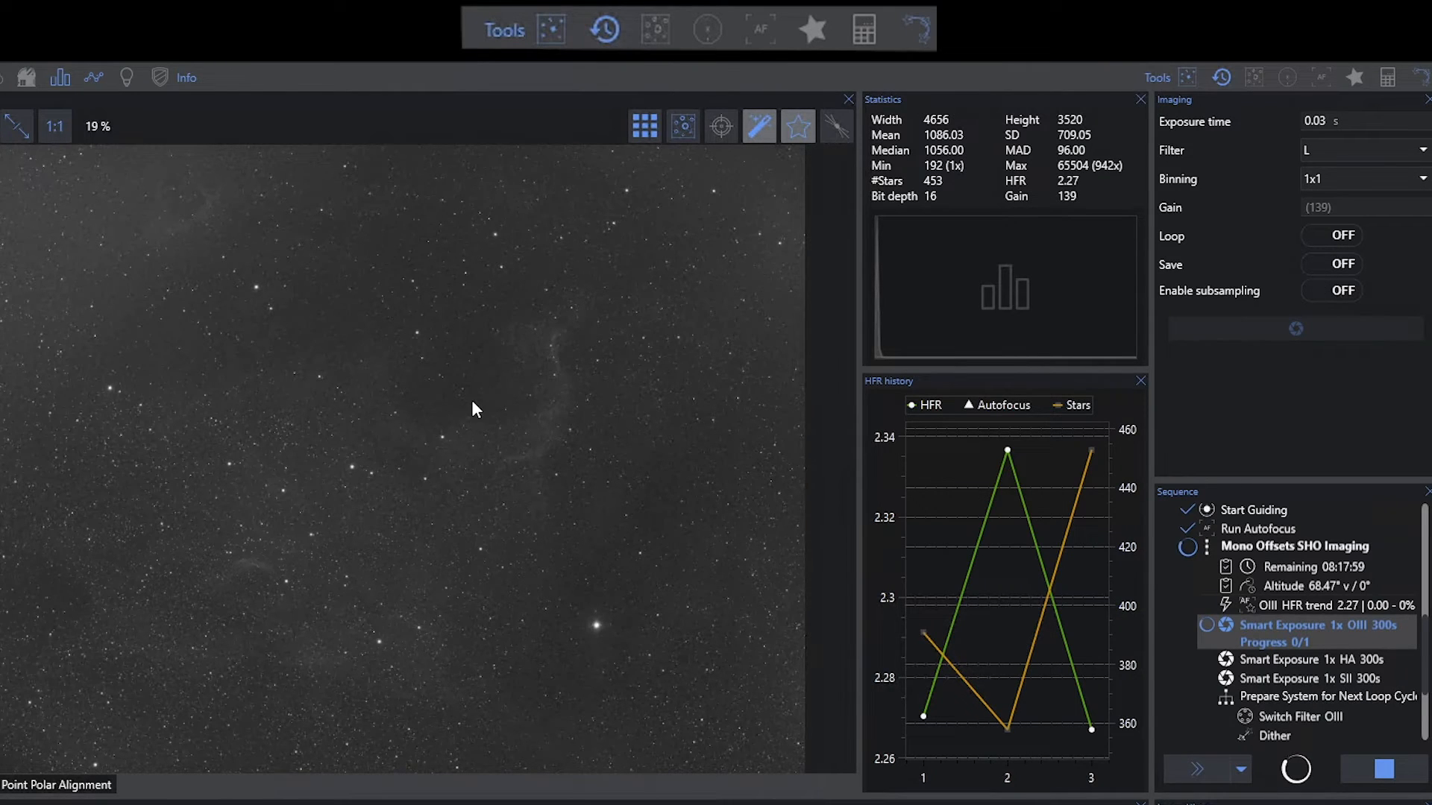
mouse_move(1331, 325)
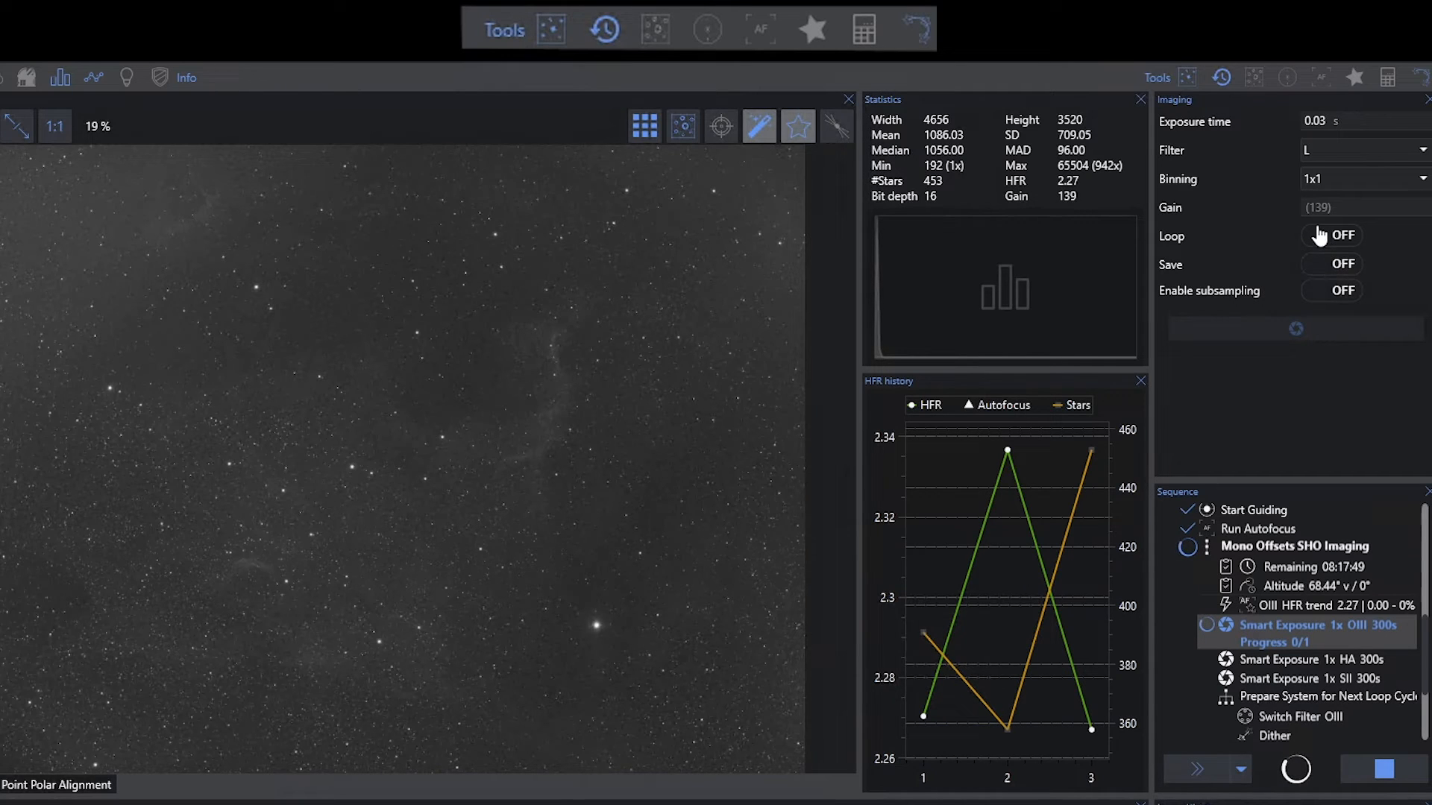
mouse_move(1331, 246)
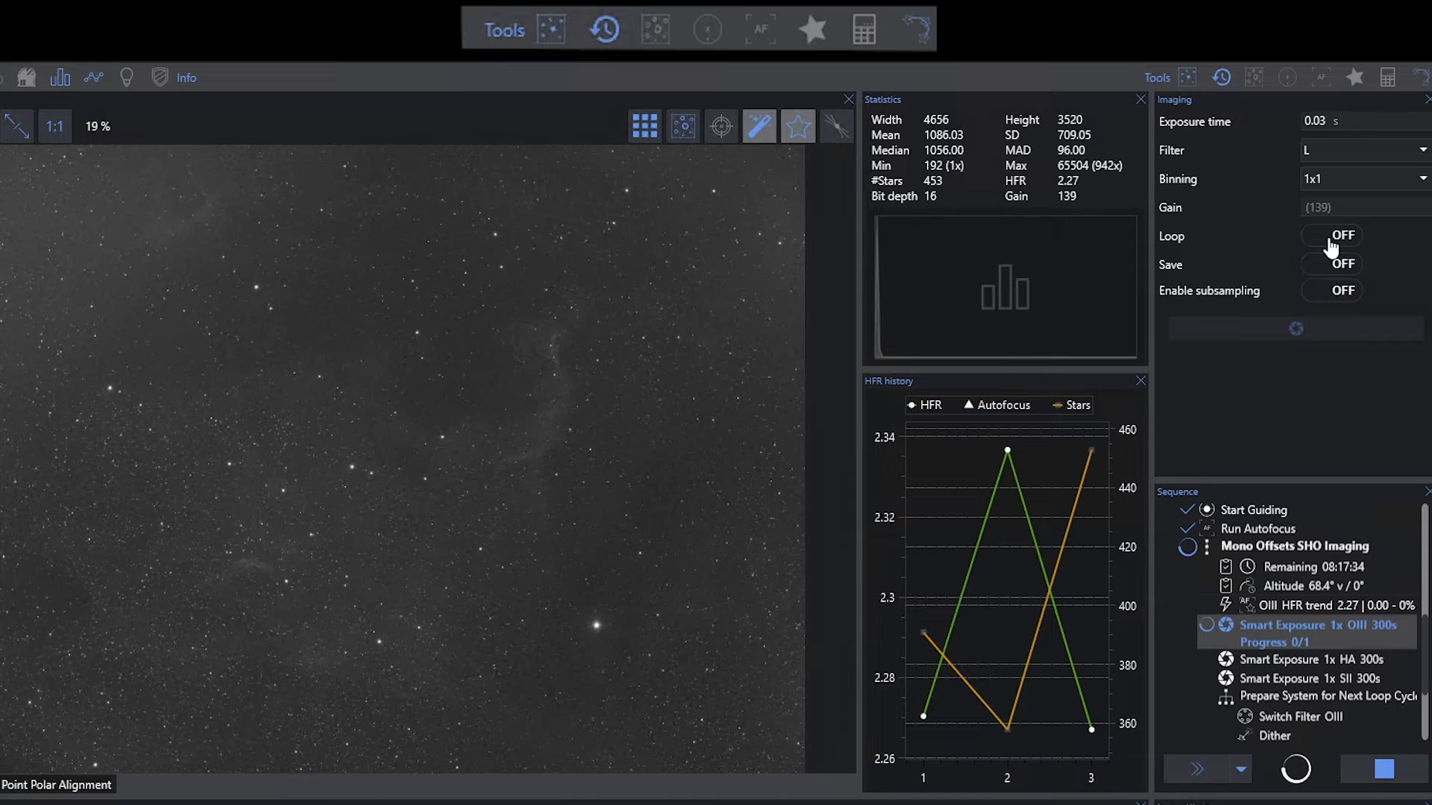
left_click(1329, 236)
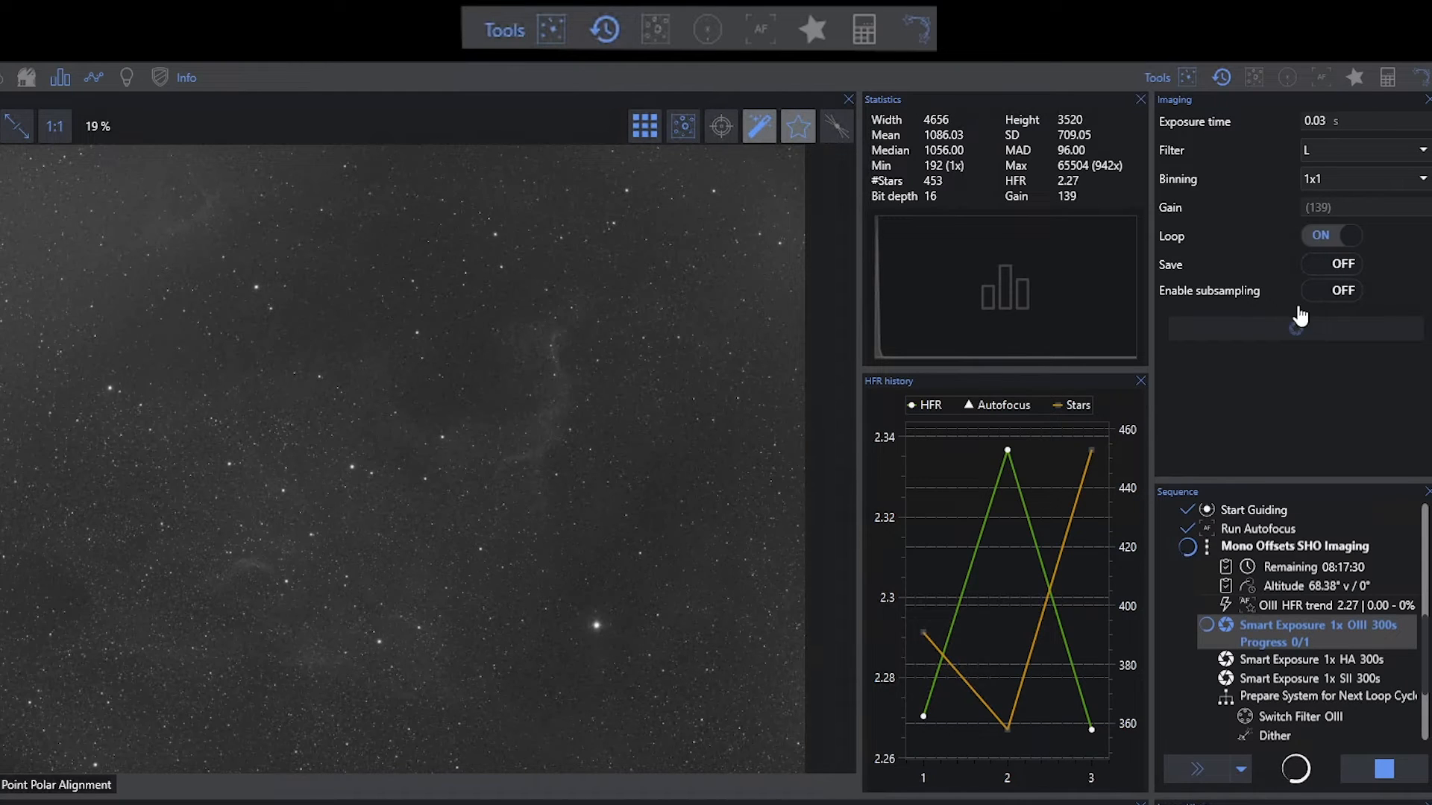
mouse_move(1298, 331)
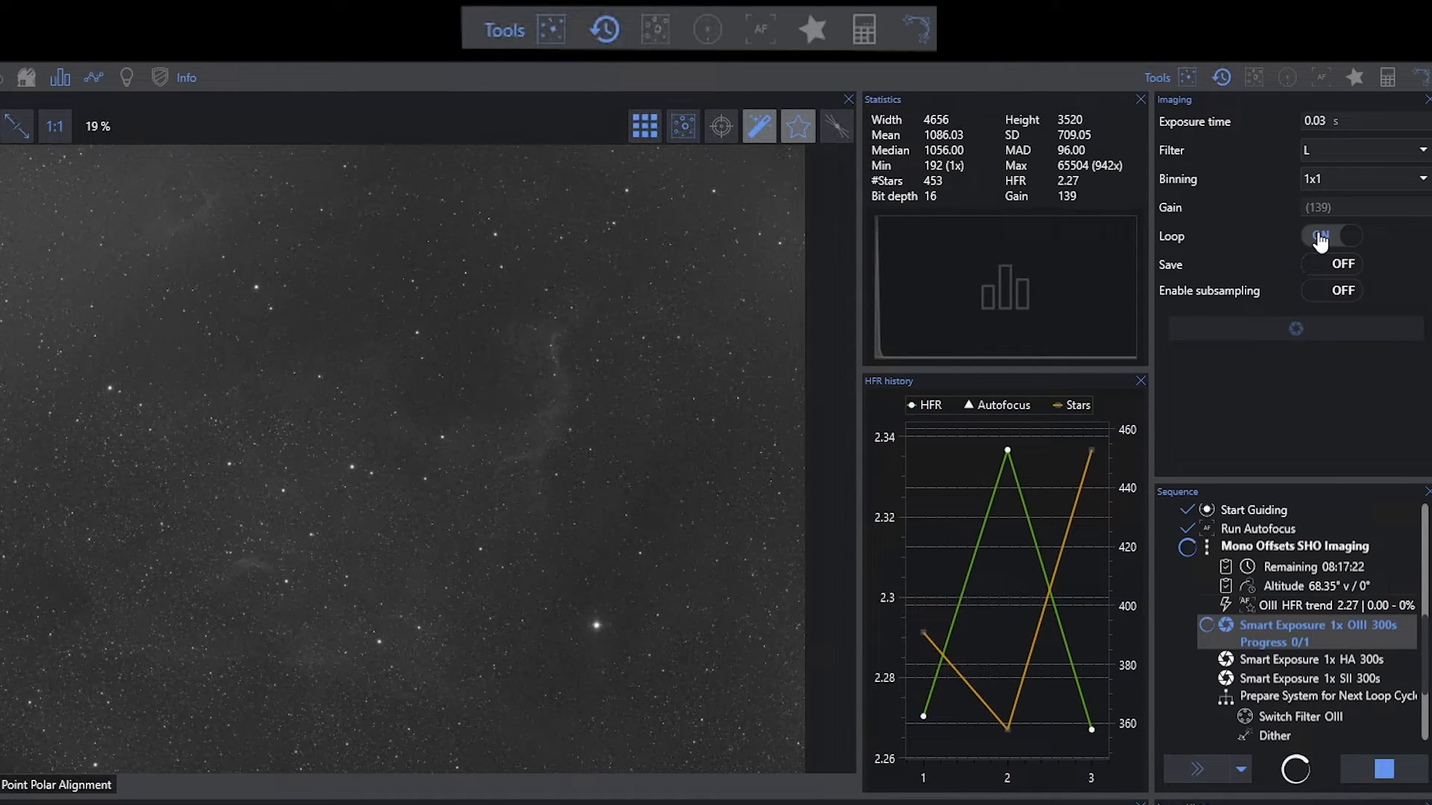
left_click(603, 28)
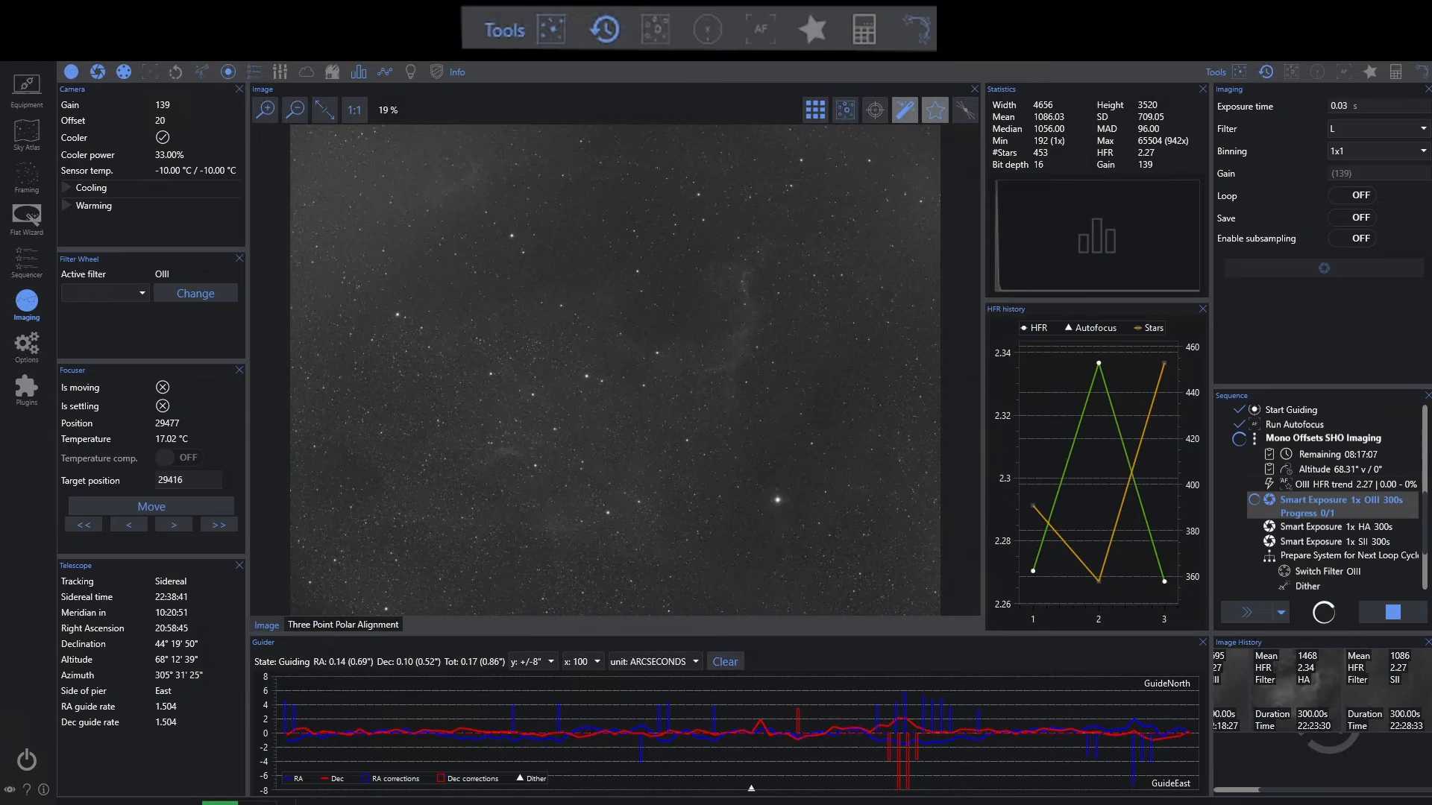
mouse_move(1254, 796)
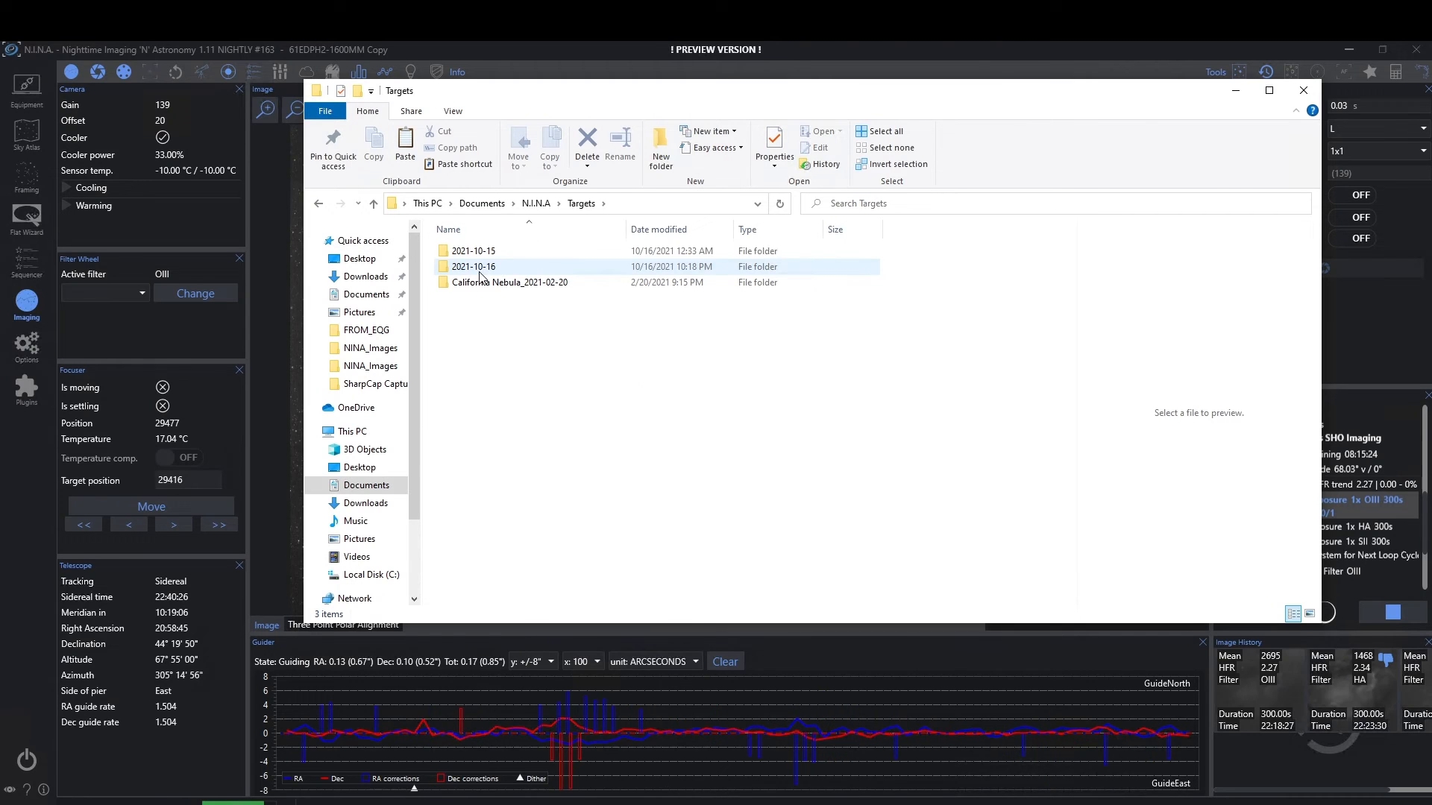
Navigate into 2021-10-16 > North America Nebula to reach the LIGHT frames folder
double_click(472, 266)
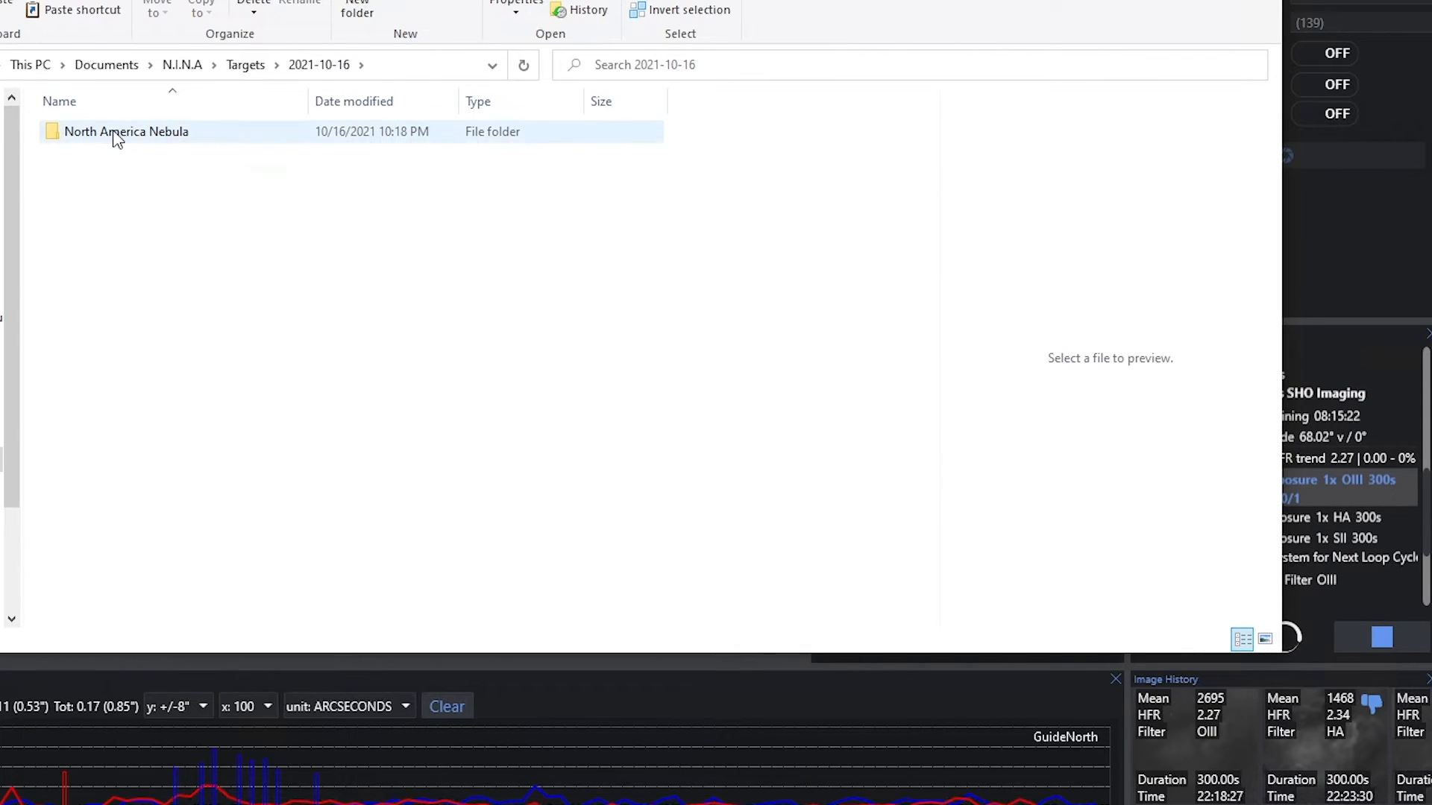
double_click(126, 131)
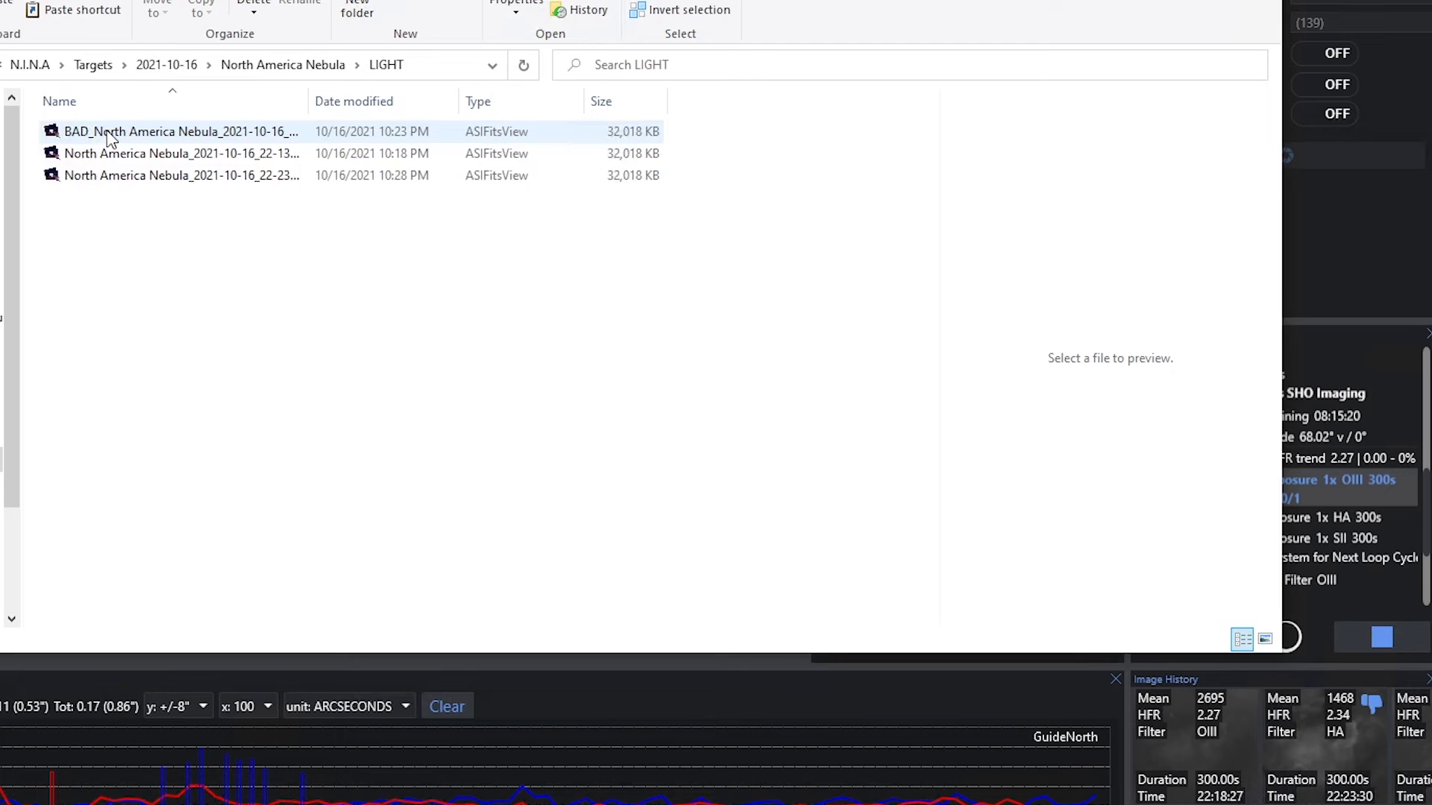
mouse_move(121, 137)
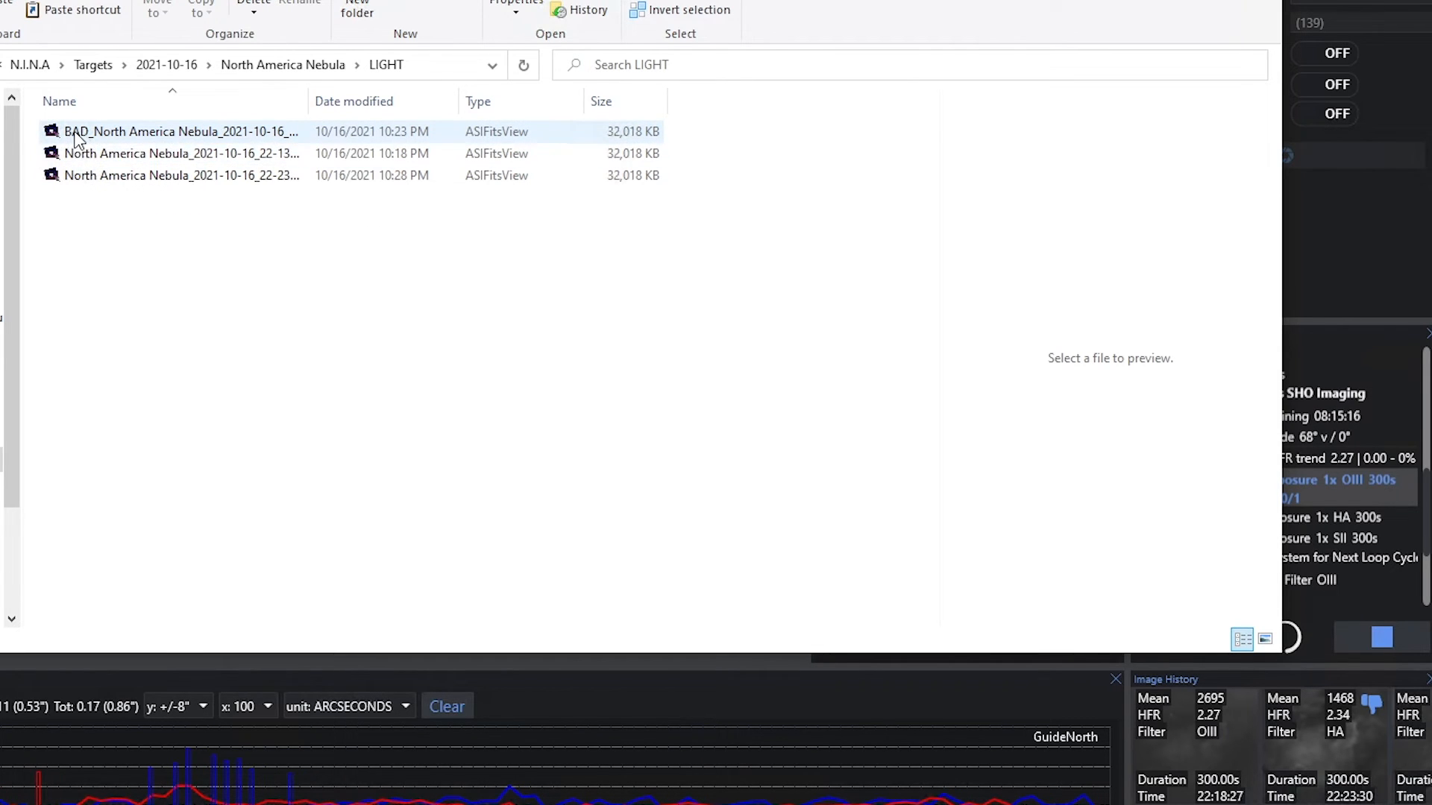
mouse_move(82, 133)
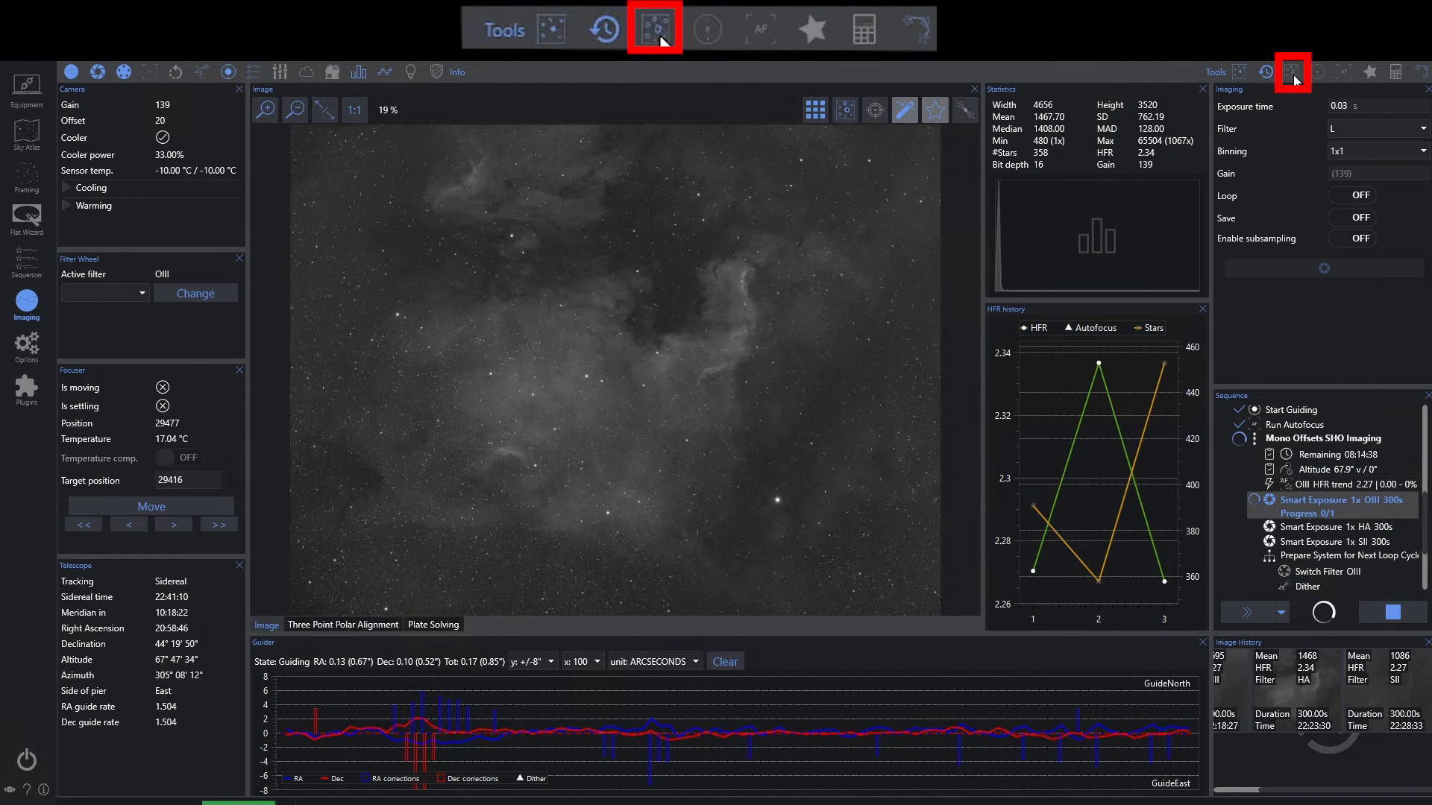
Add and show the Plate Solving tool, then add the Autofocus tool from the toolbar
left_click(432, 625)
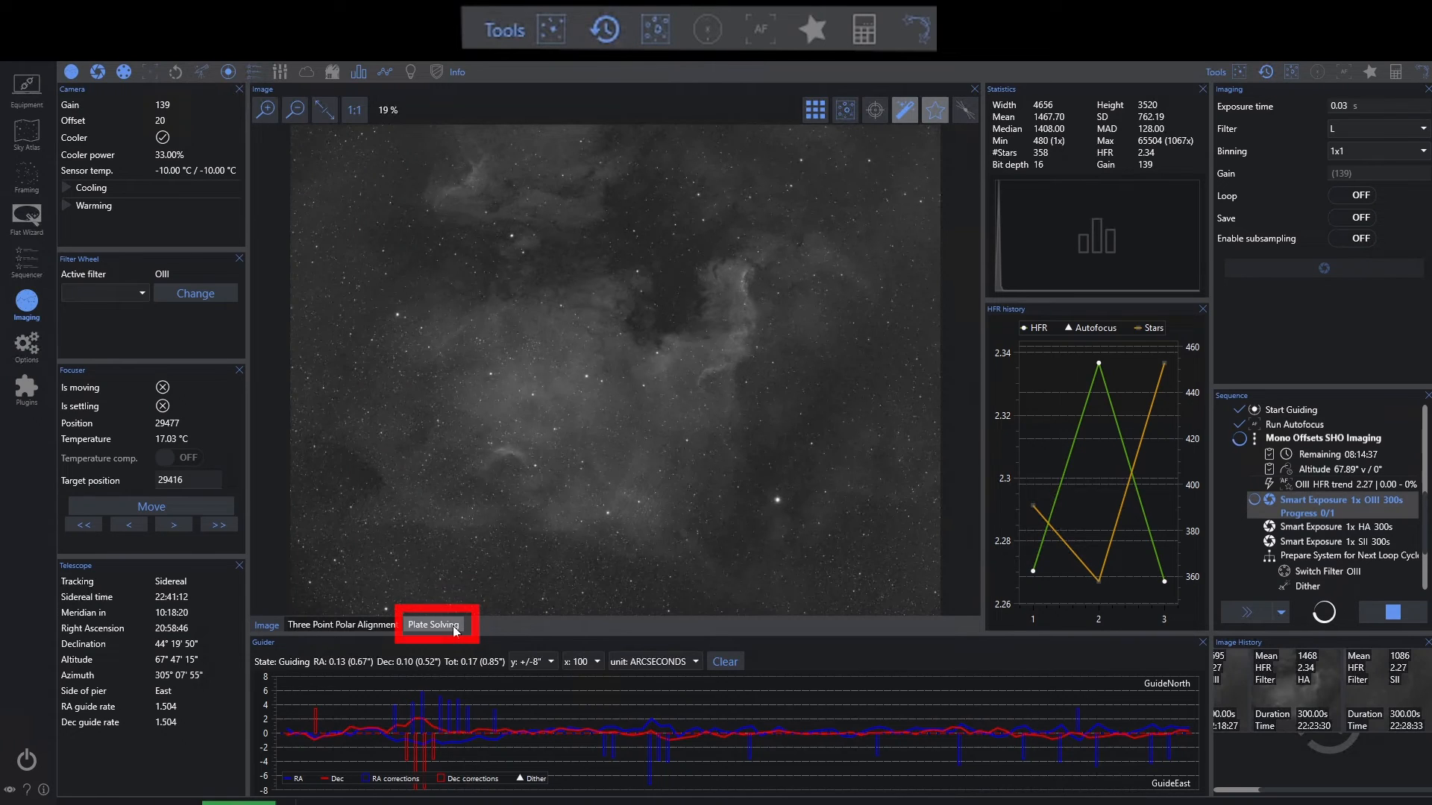
left_click(434, 624)
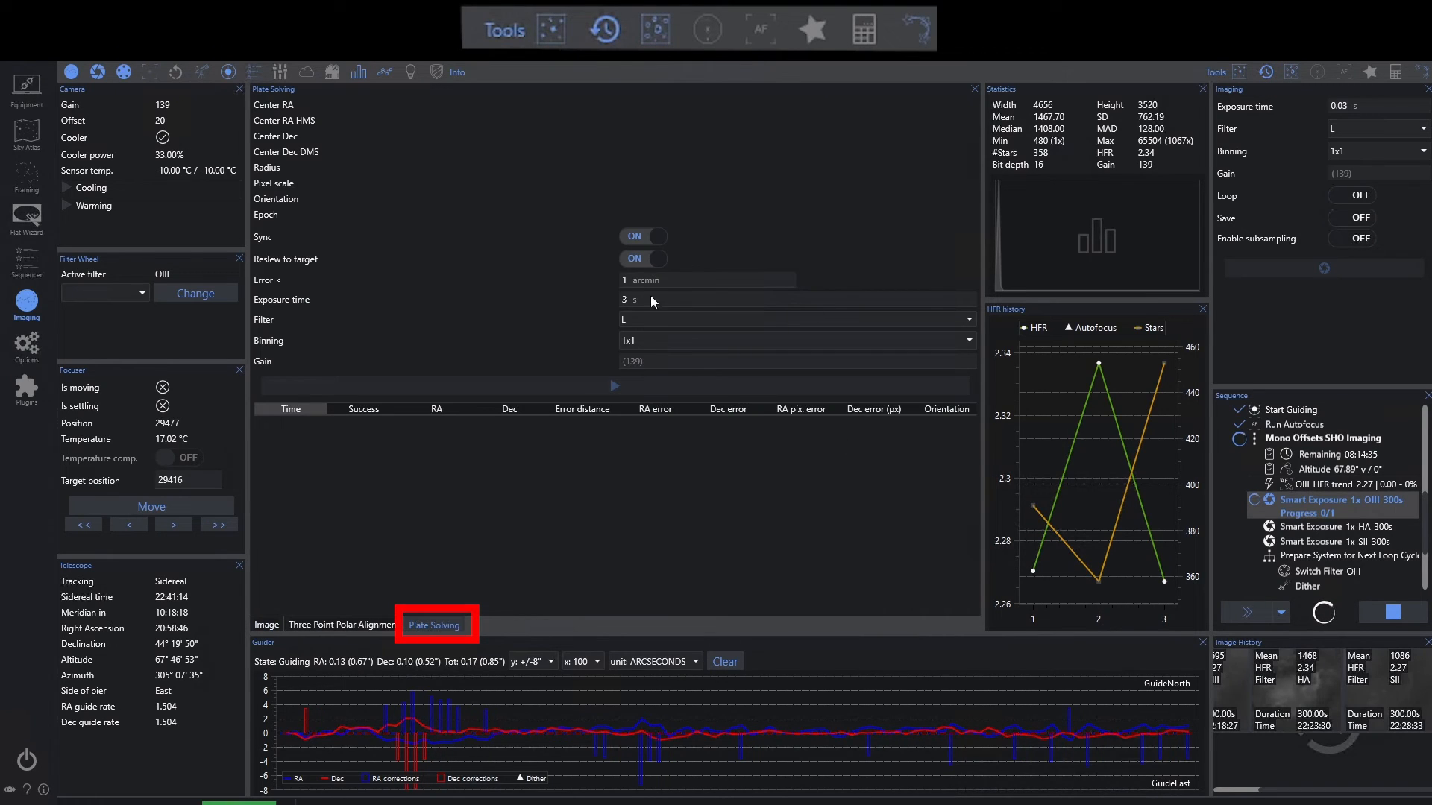
mouse_move(639, 403)
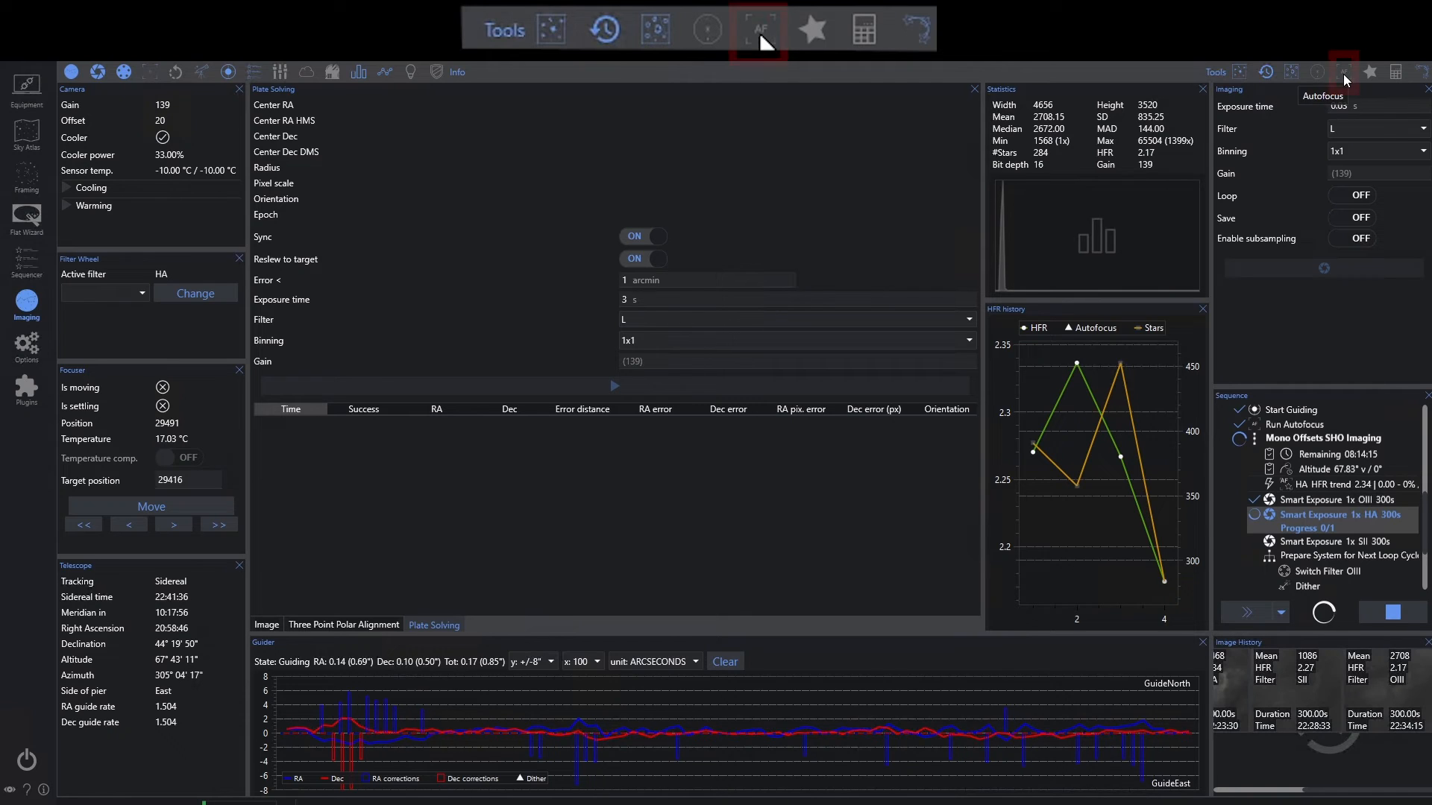
left_click(757, 30)
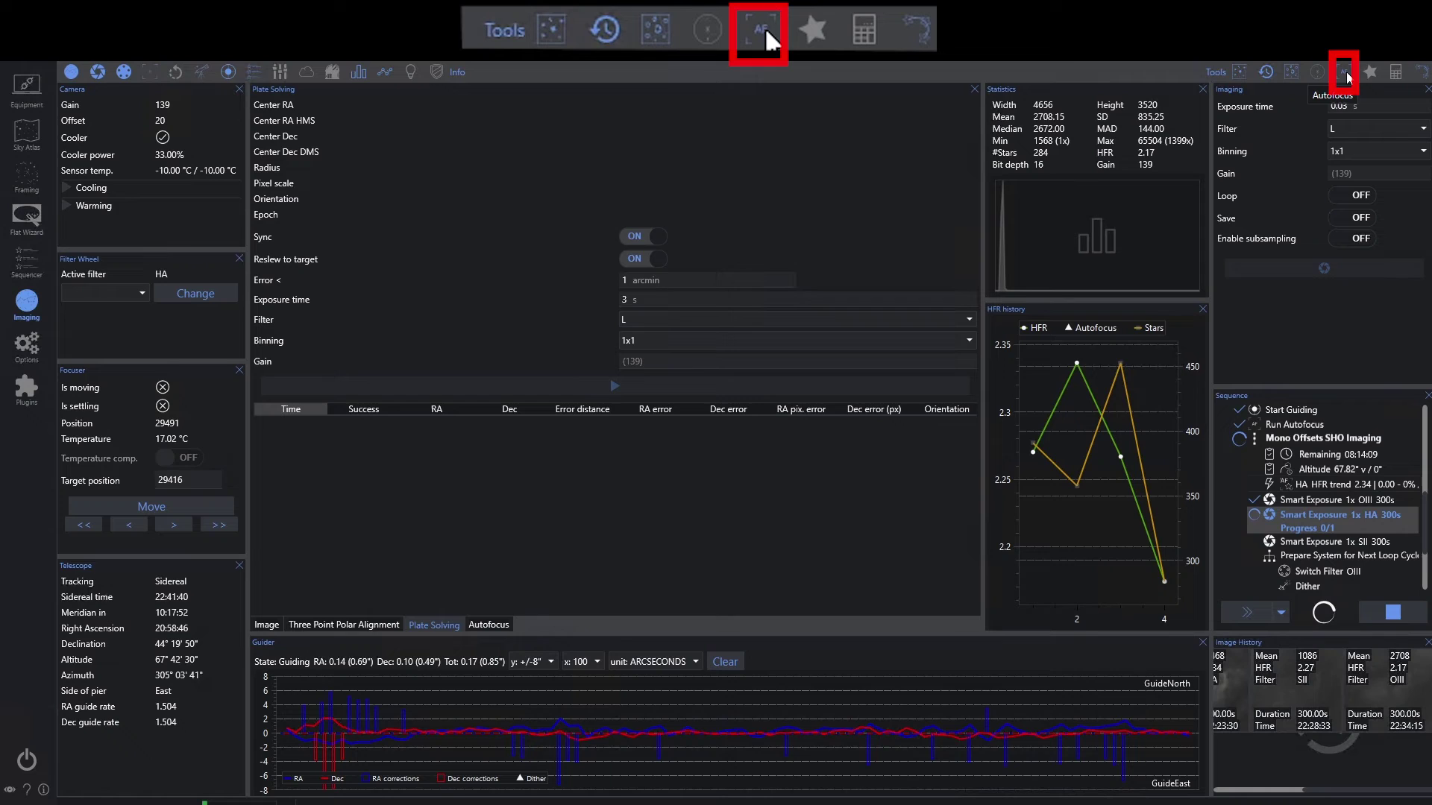
Show the last autofocus curve and bring up the Manual Focus Targets star list
left_click(488, 625)
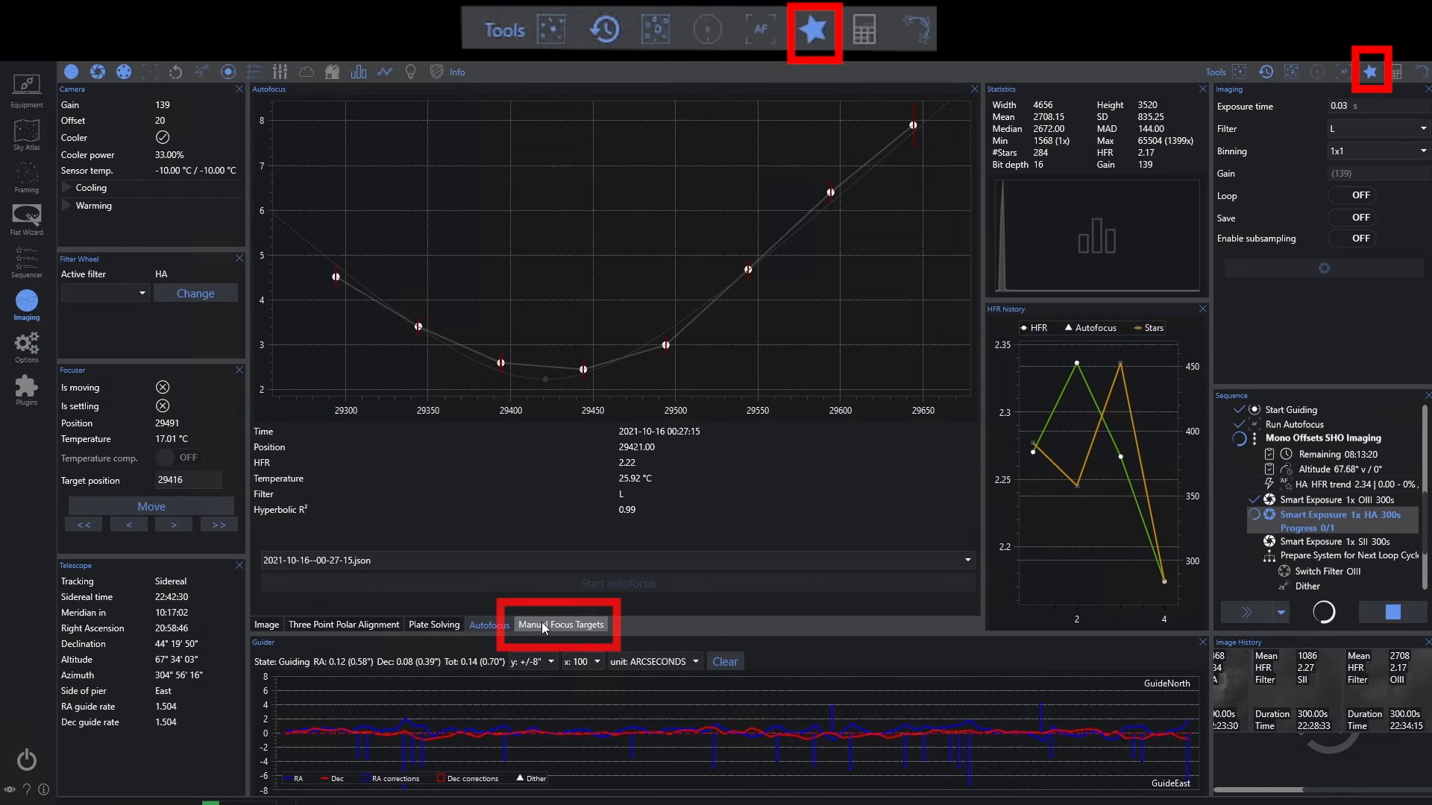
left_click(561, 625)
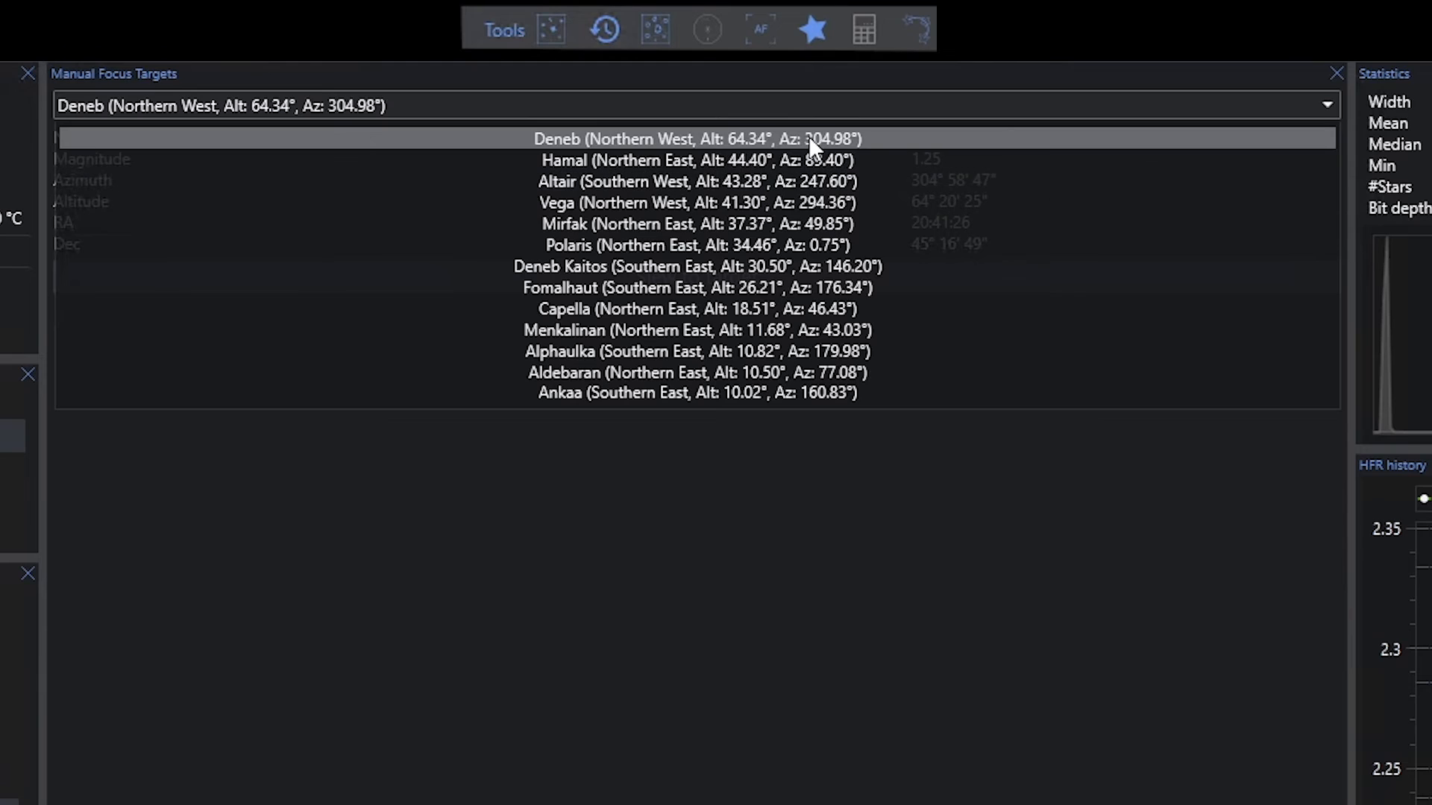
mouse_move(748, 150)
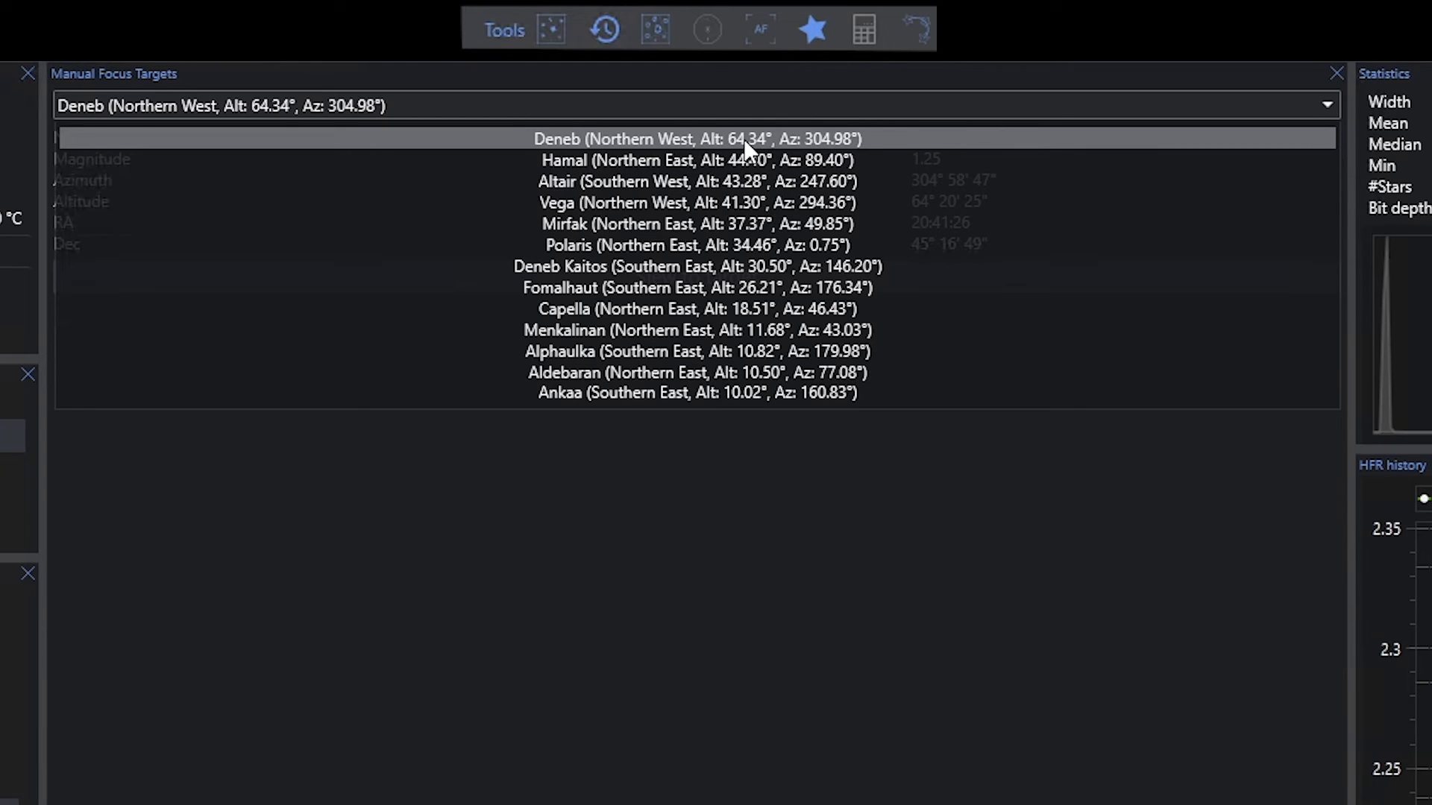
mouse_move(691, 150)
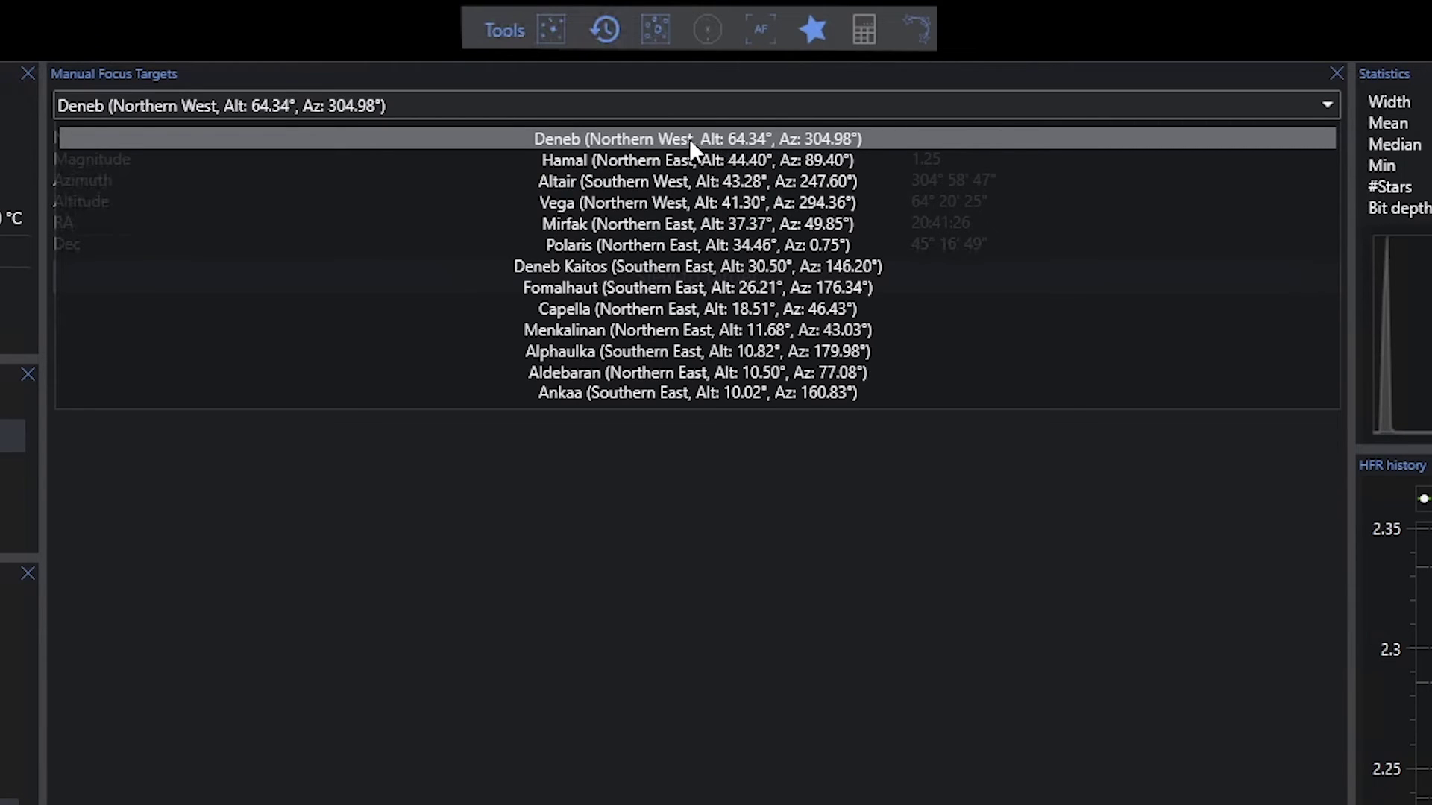
mouse_move(764, 152)
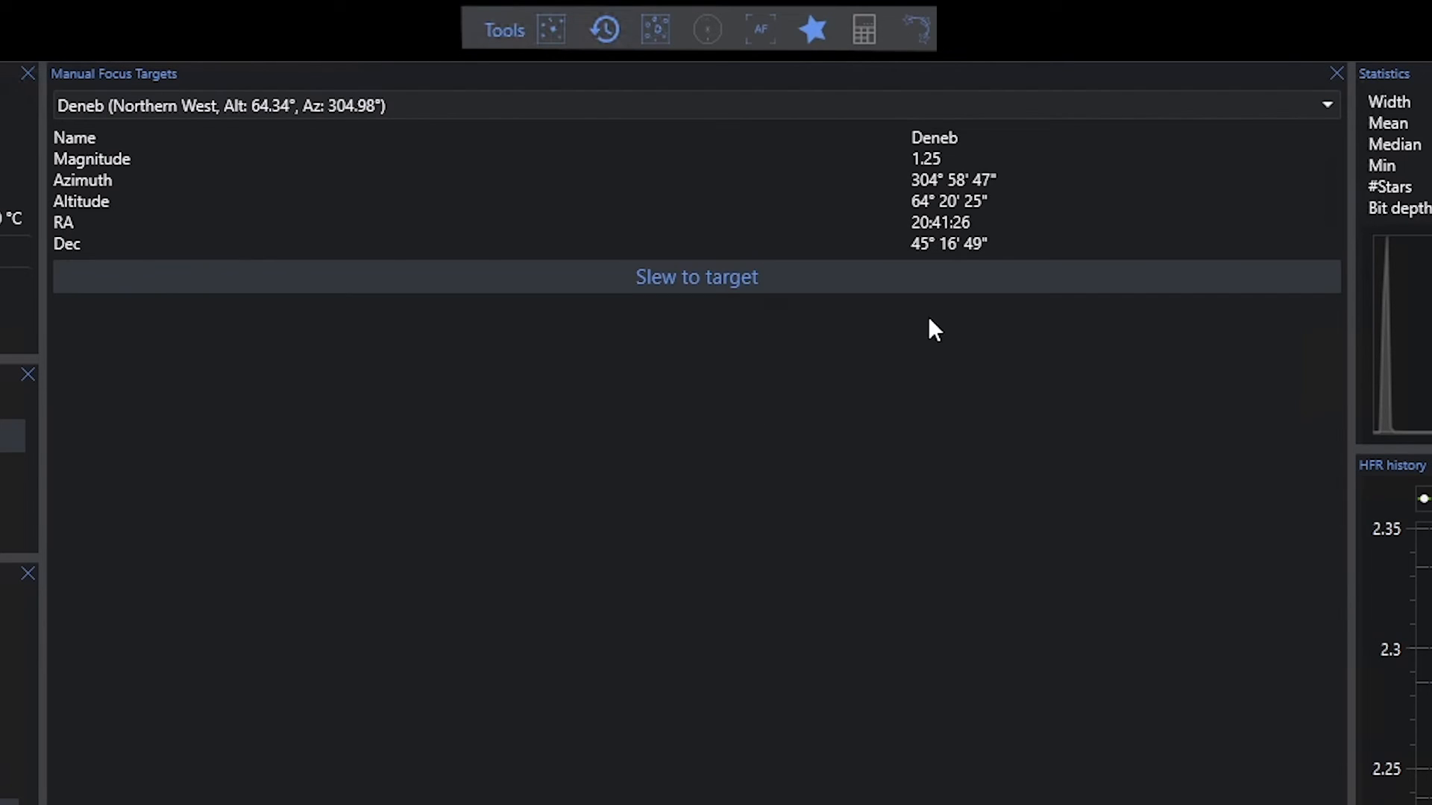
mouse_move(751, 305)
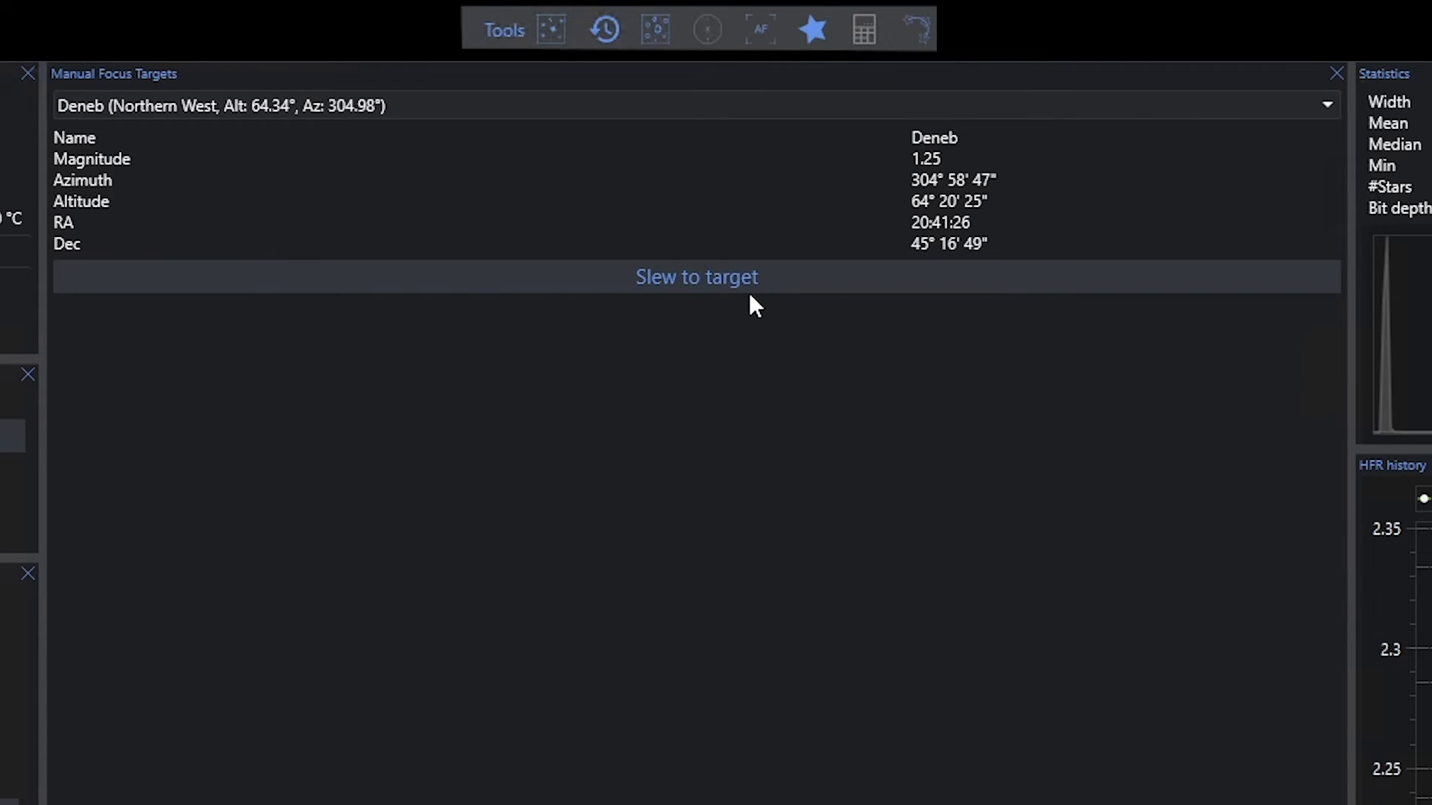
mouse_move(778, 332)
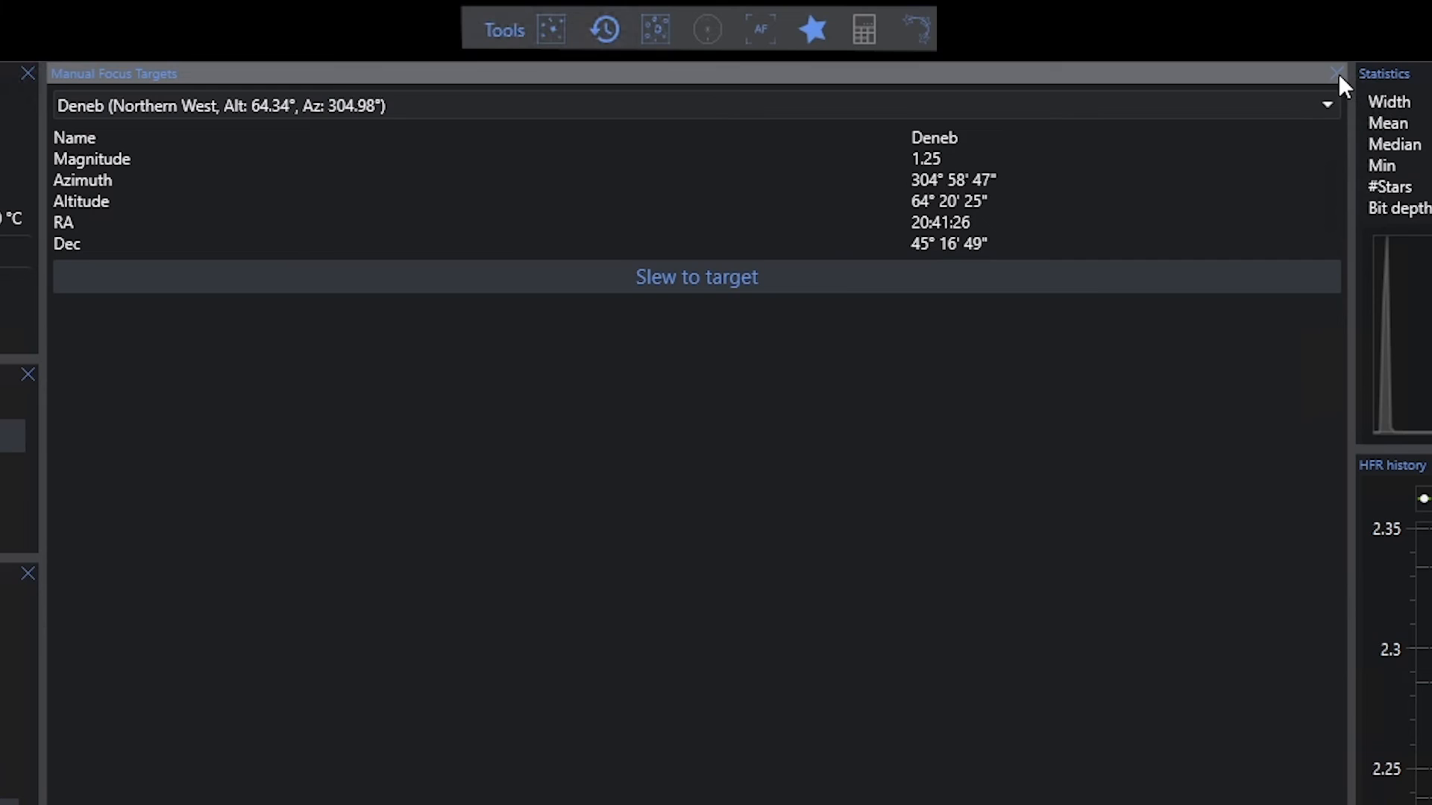
Toggle the Optimal Exposure Calculator panel on and remove it again
left_click(862, 28)
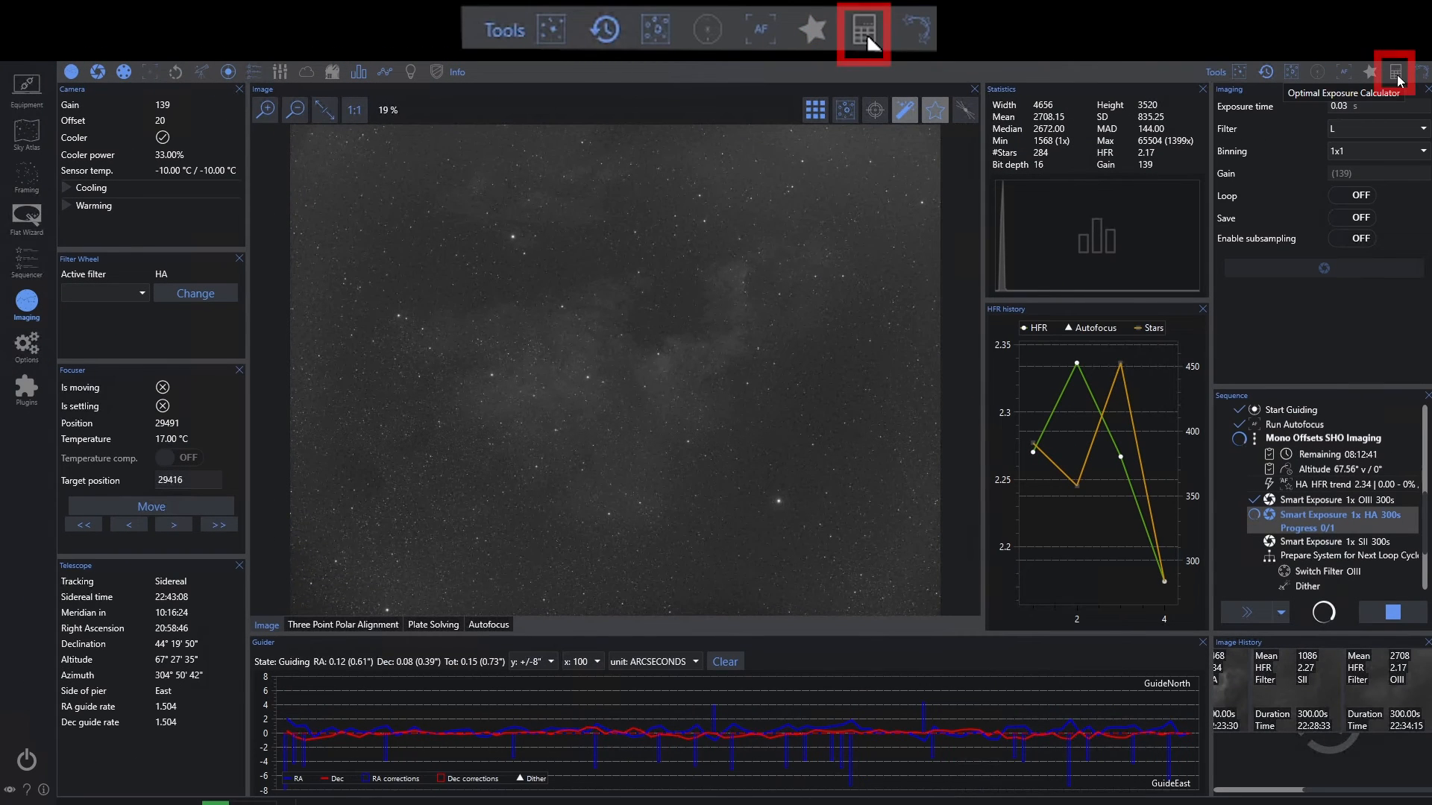
left_click(864, 29)
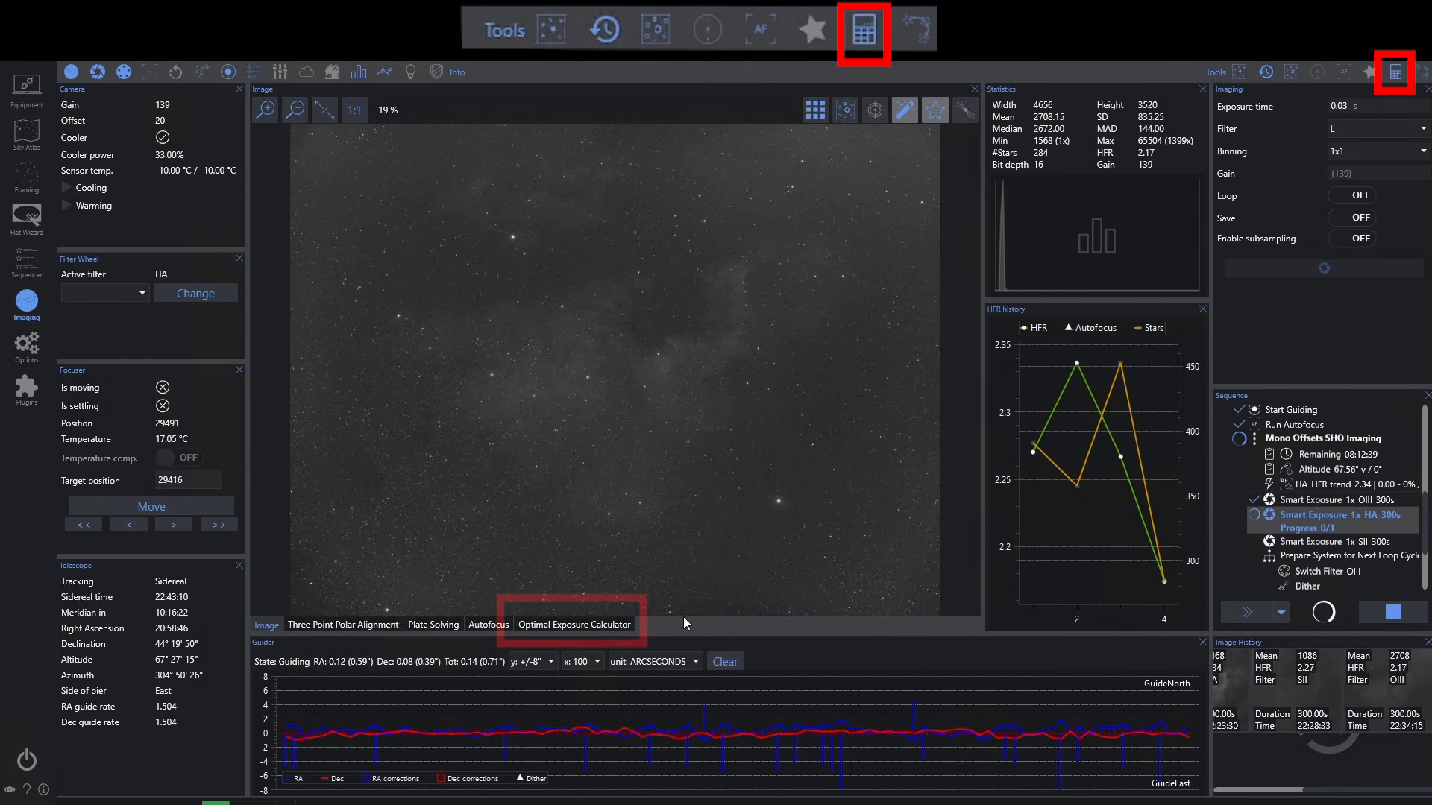
left_click(574, 625)
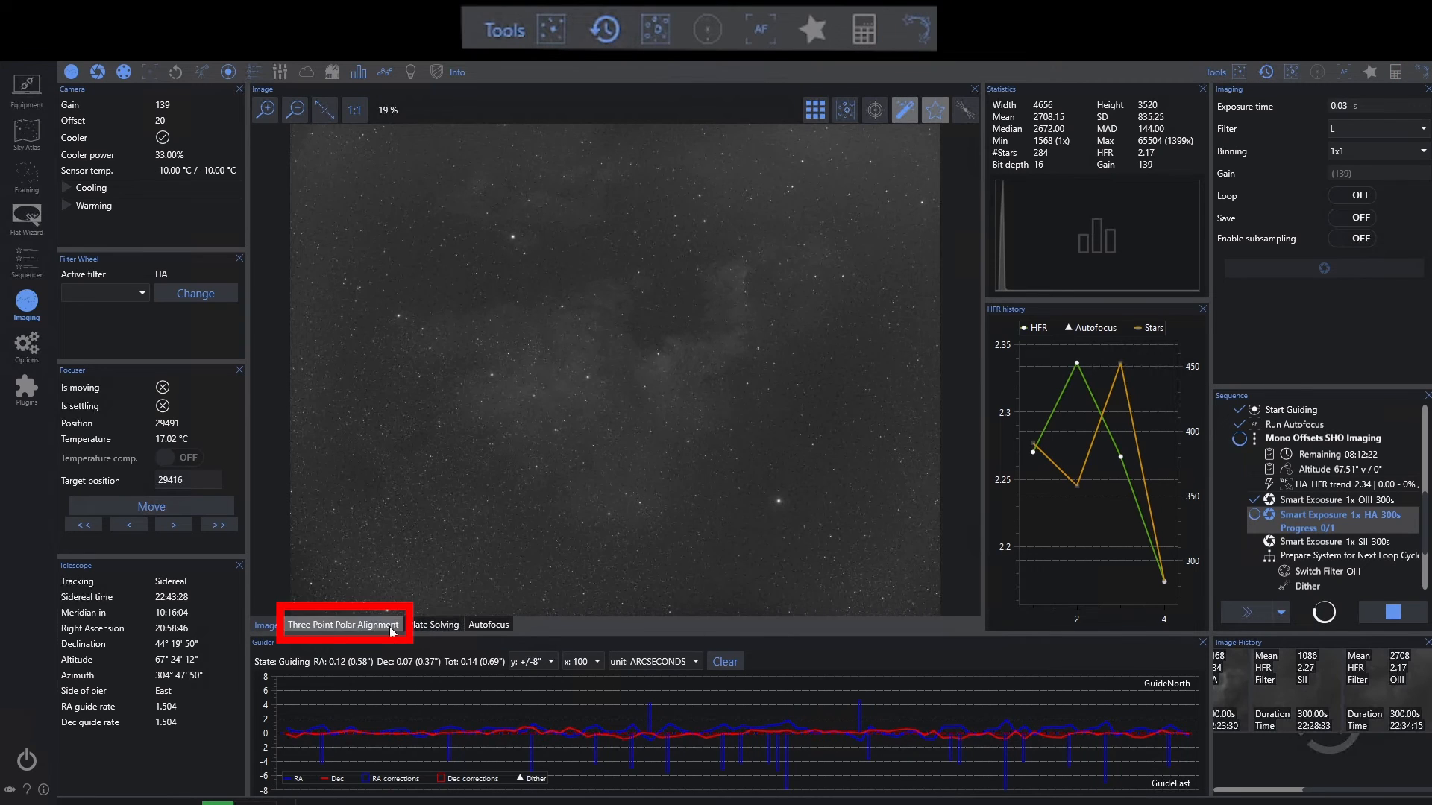
Show the Three Point Polar Alignment panel, then remove it
left_click(343, 625)
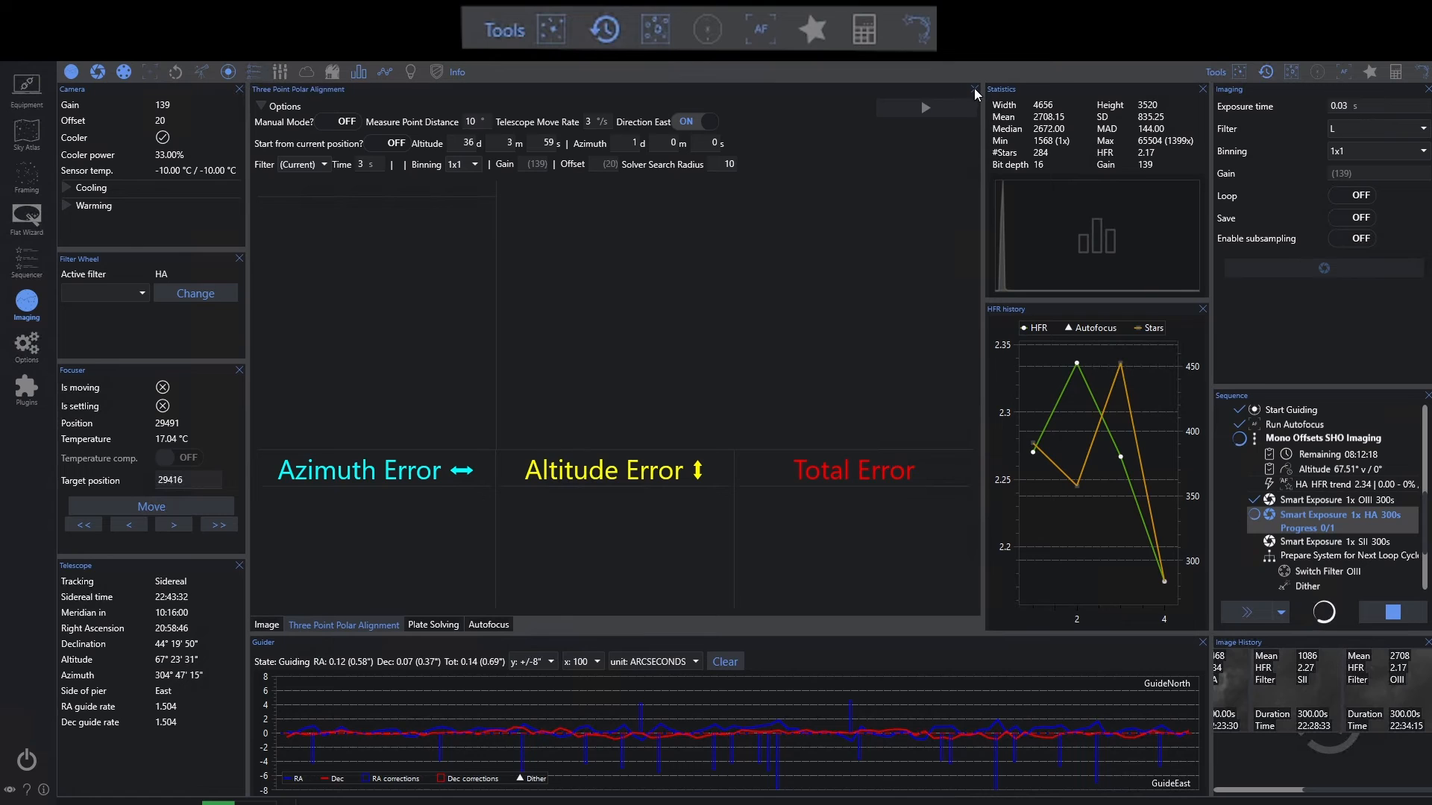
left_click(265, 625)
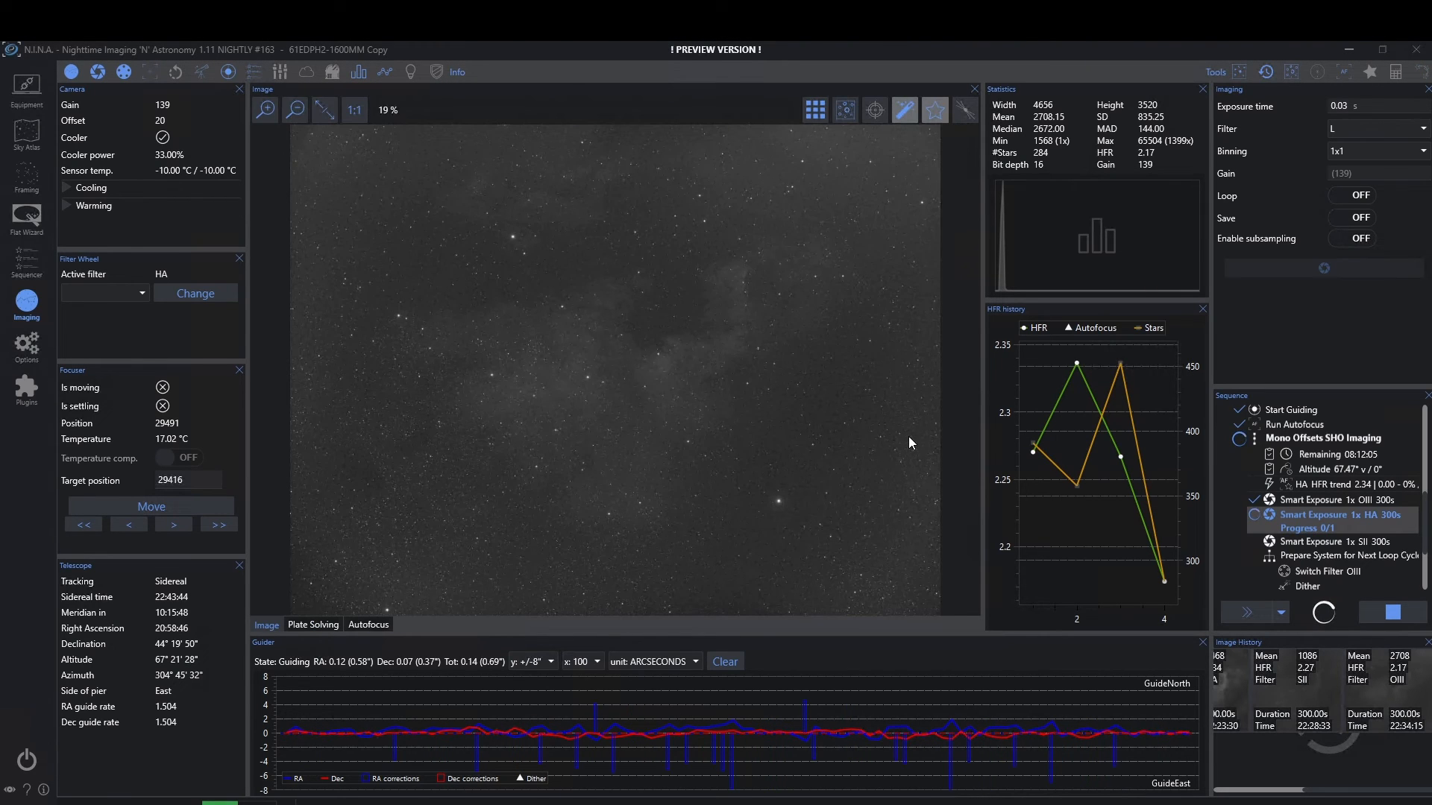
mouse_move(1122, 233)
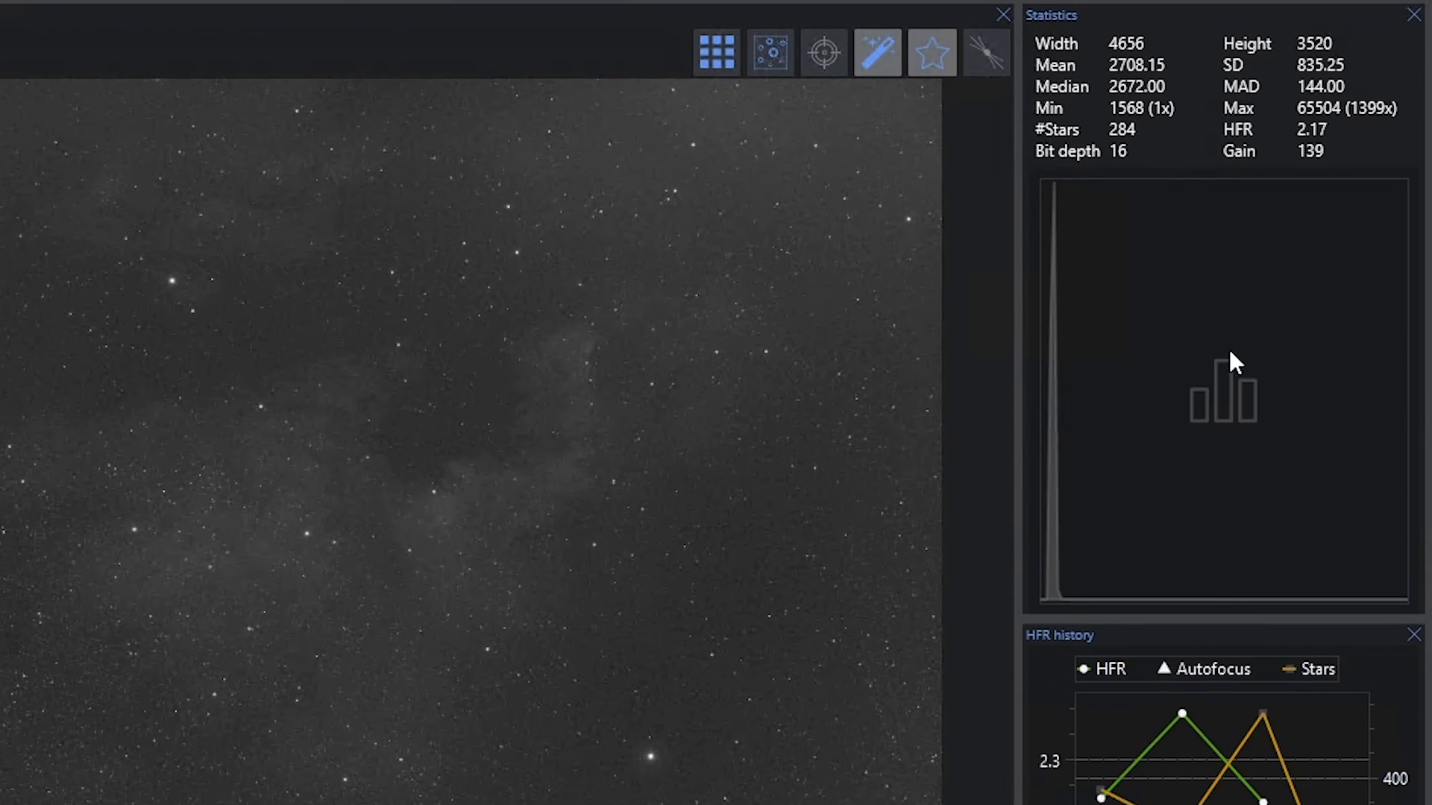
mouse_move(1244, 340)
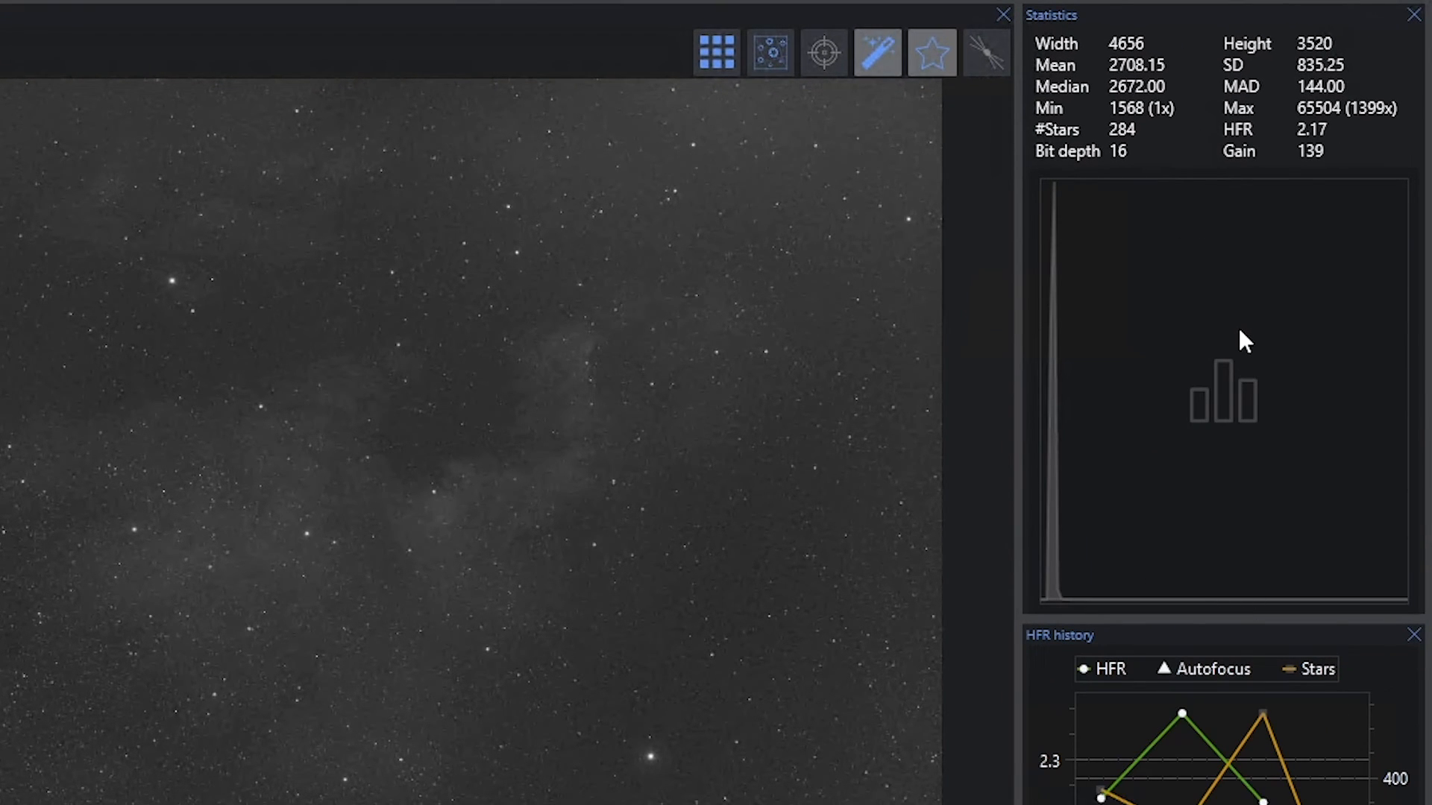
mouse_move(1113, 57)
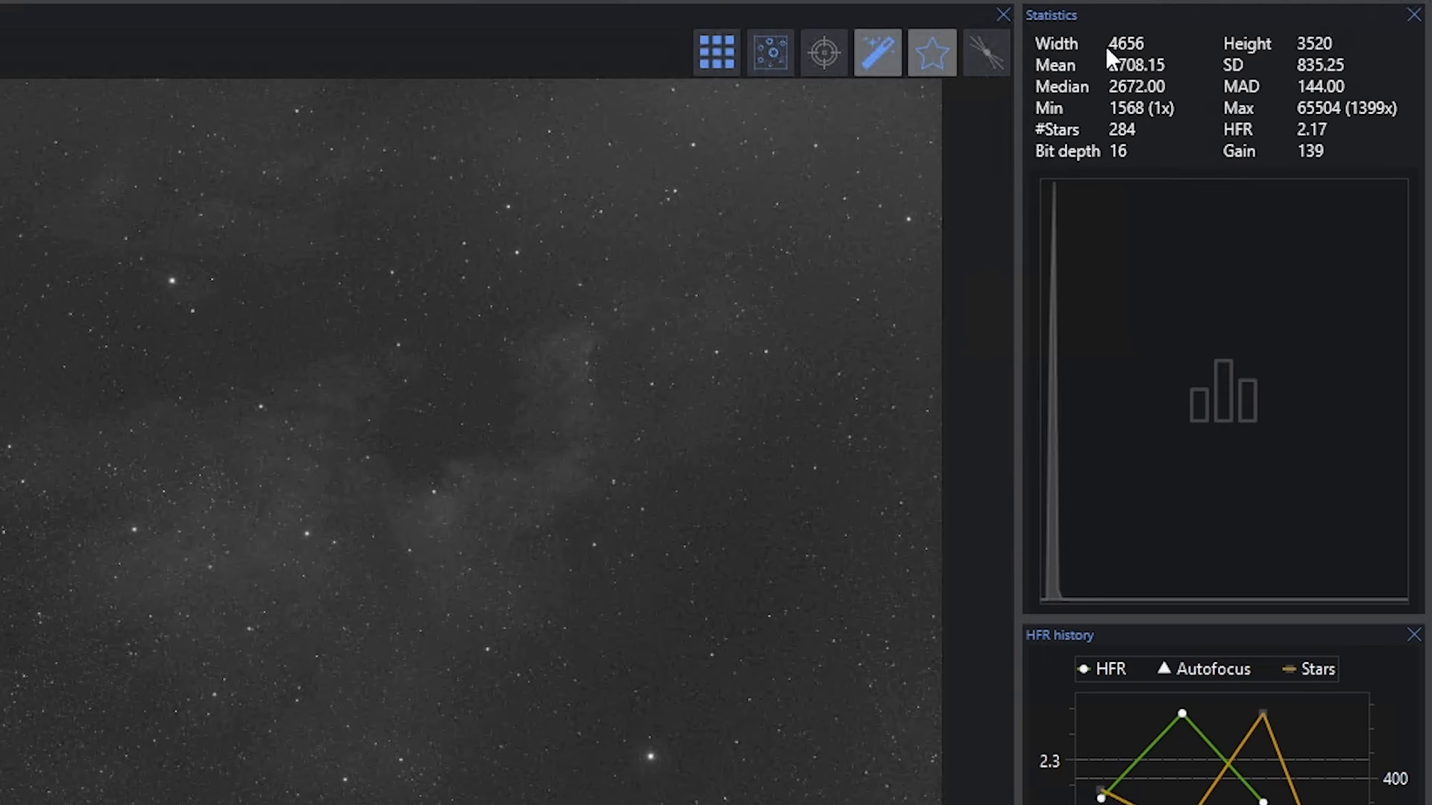
mouse_move(1136, 87)
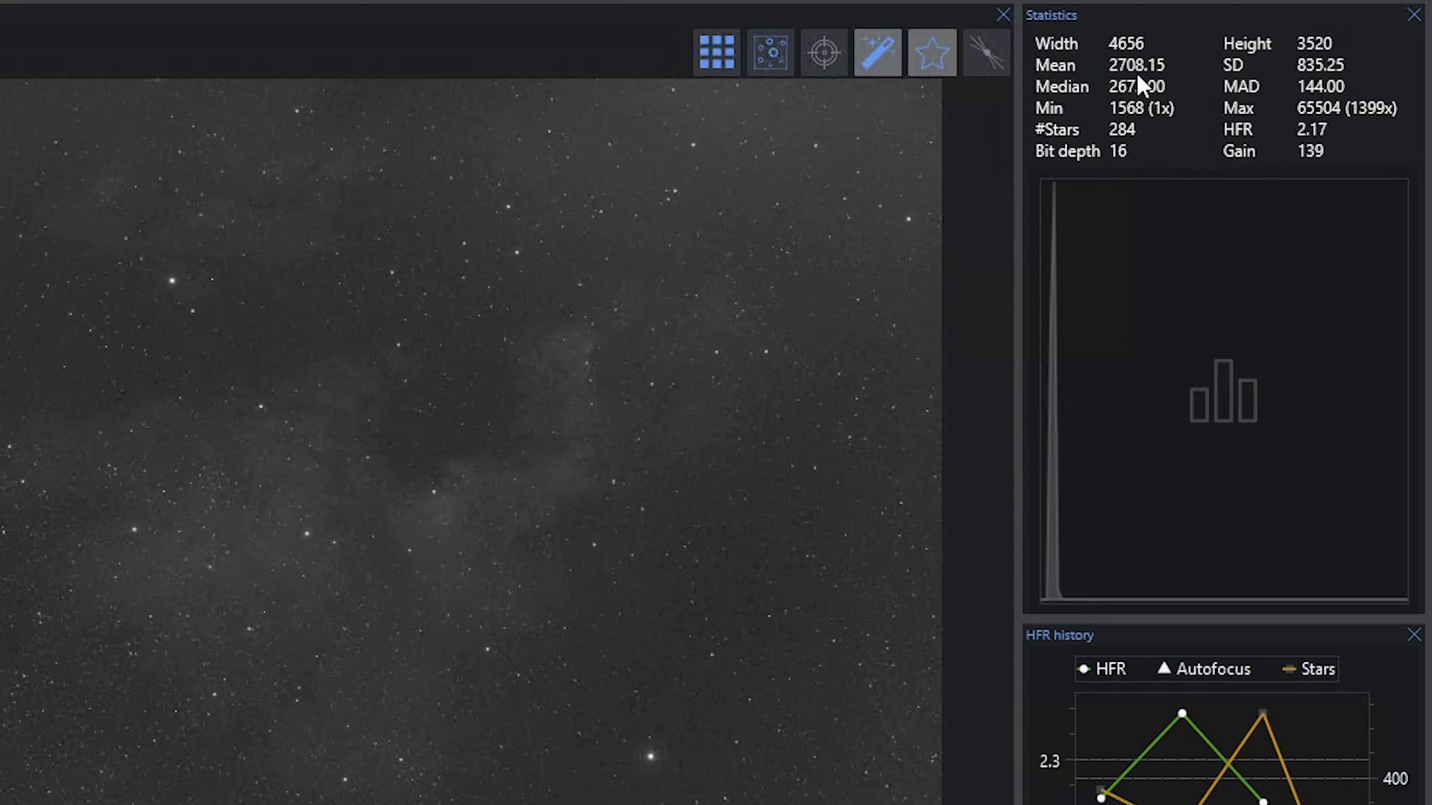
mouse_move(1083, 592)
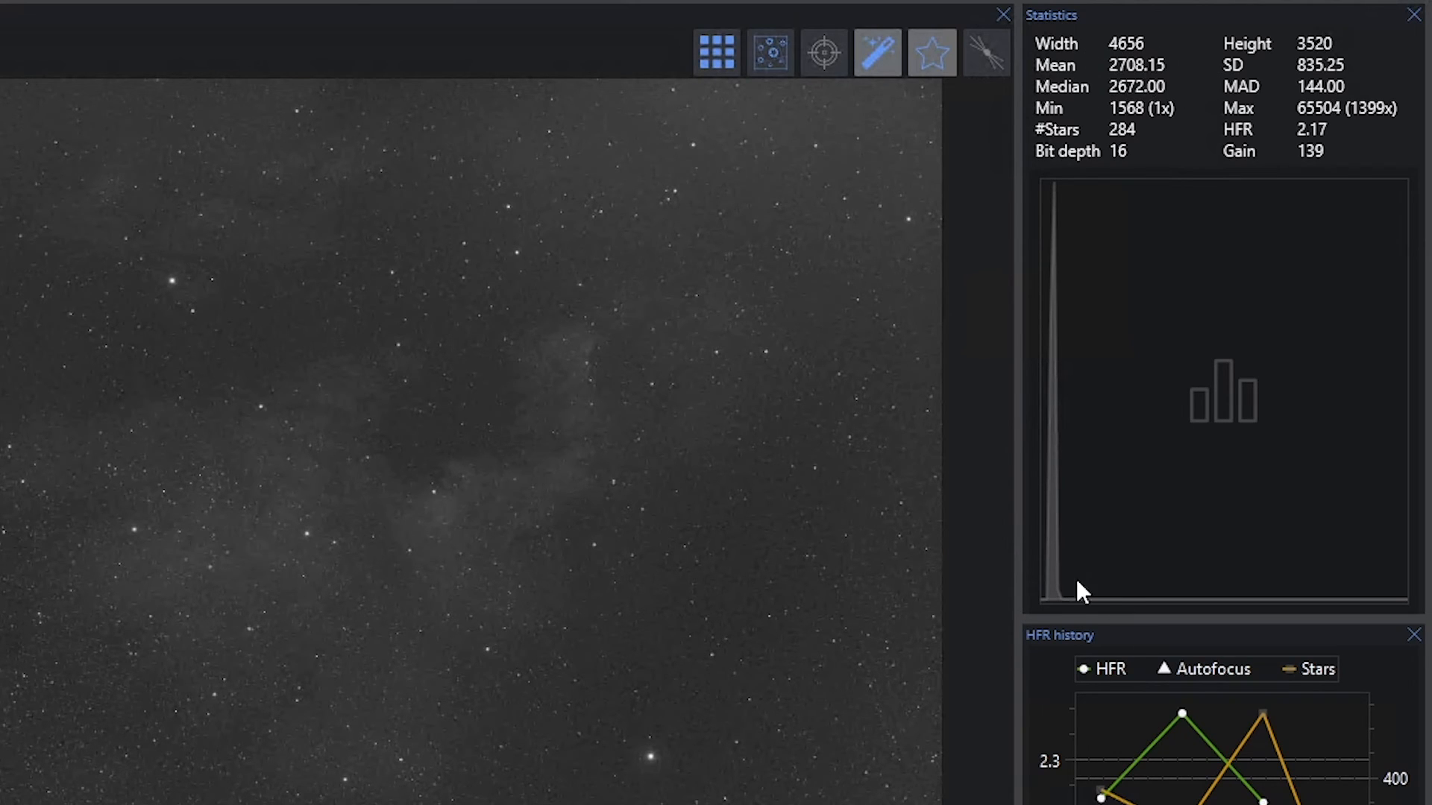
mouse_move(1015, 583)
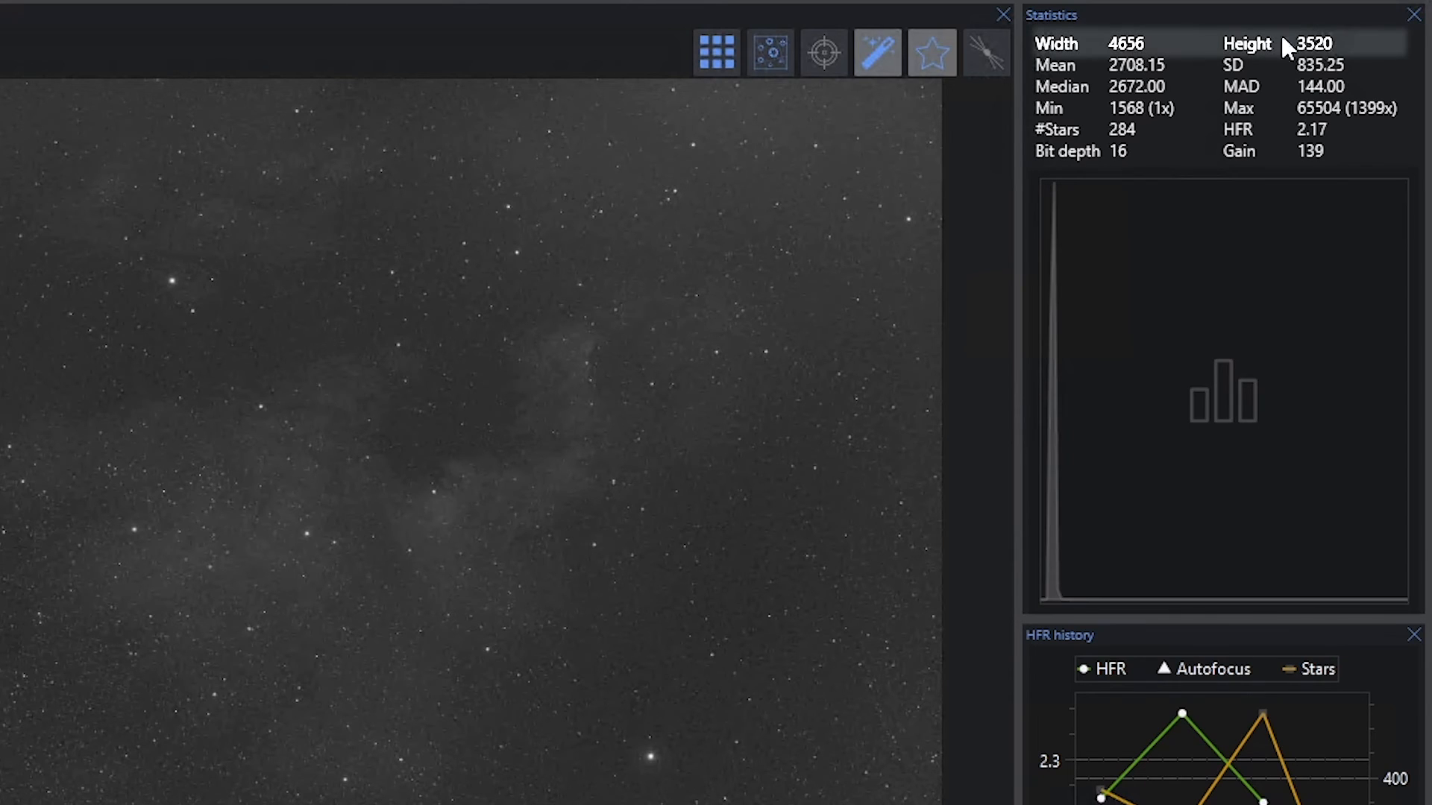
mouse_move(1351, 55)
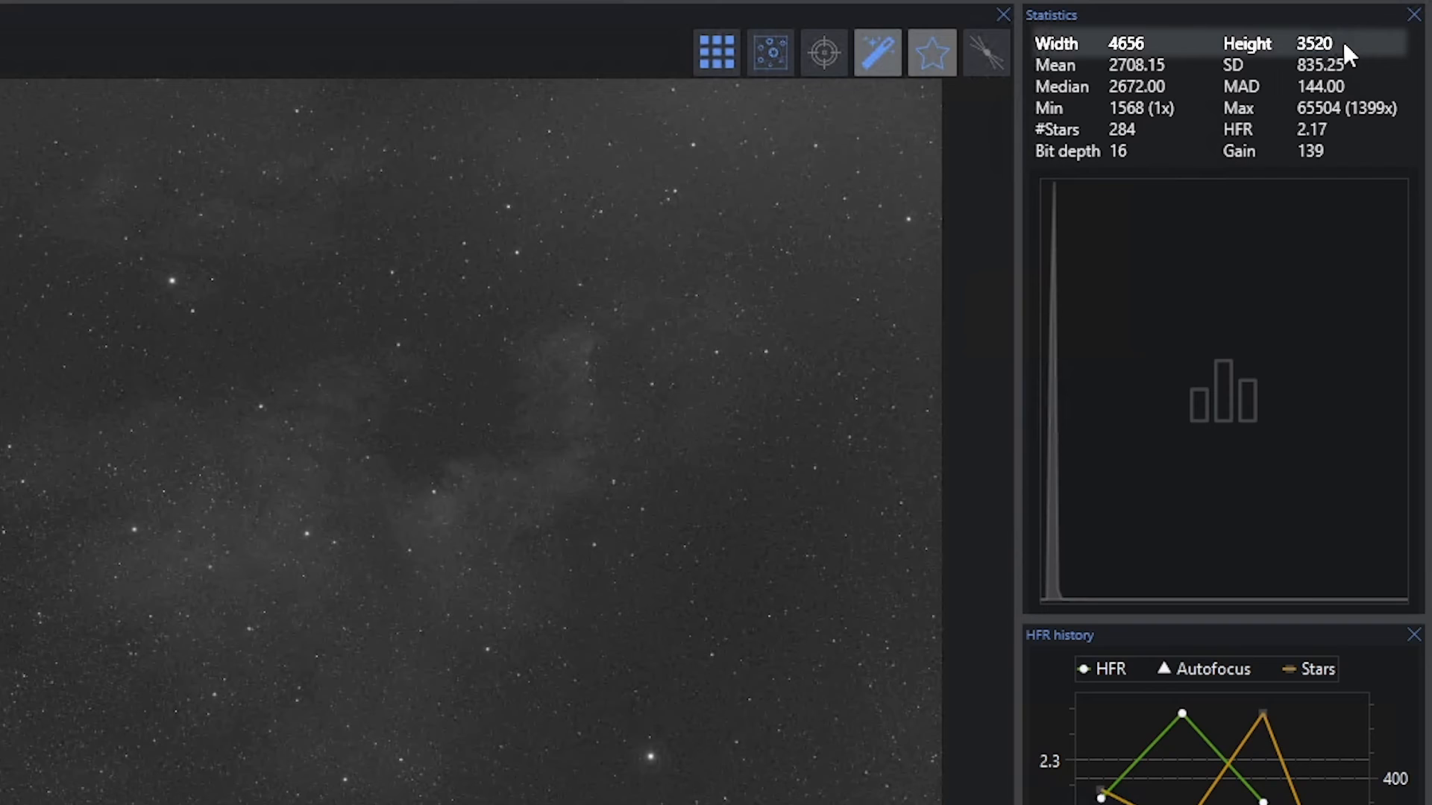
mouse_move(1246, 87)
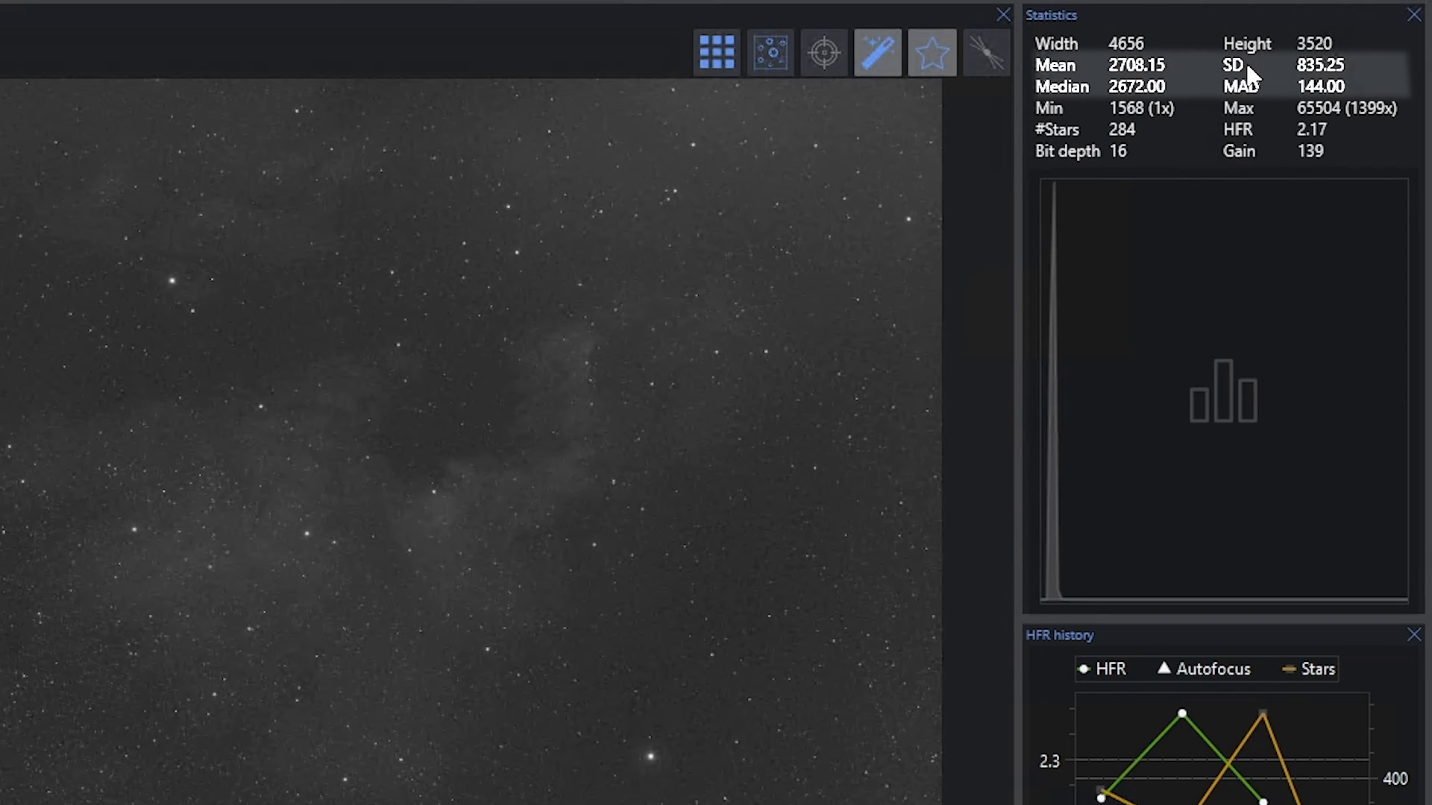
mouse_move(1232, 94)
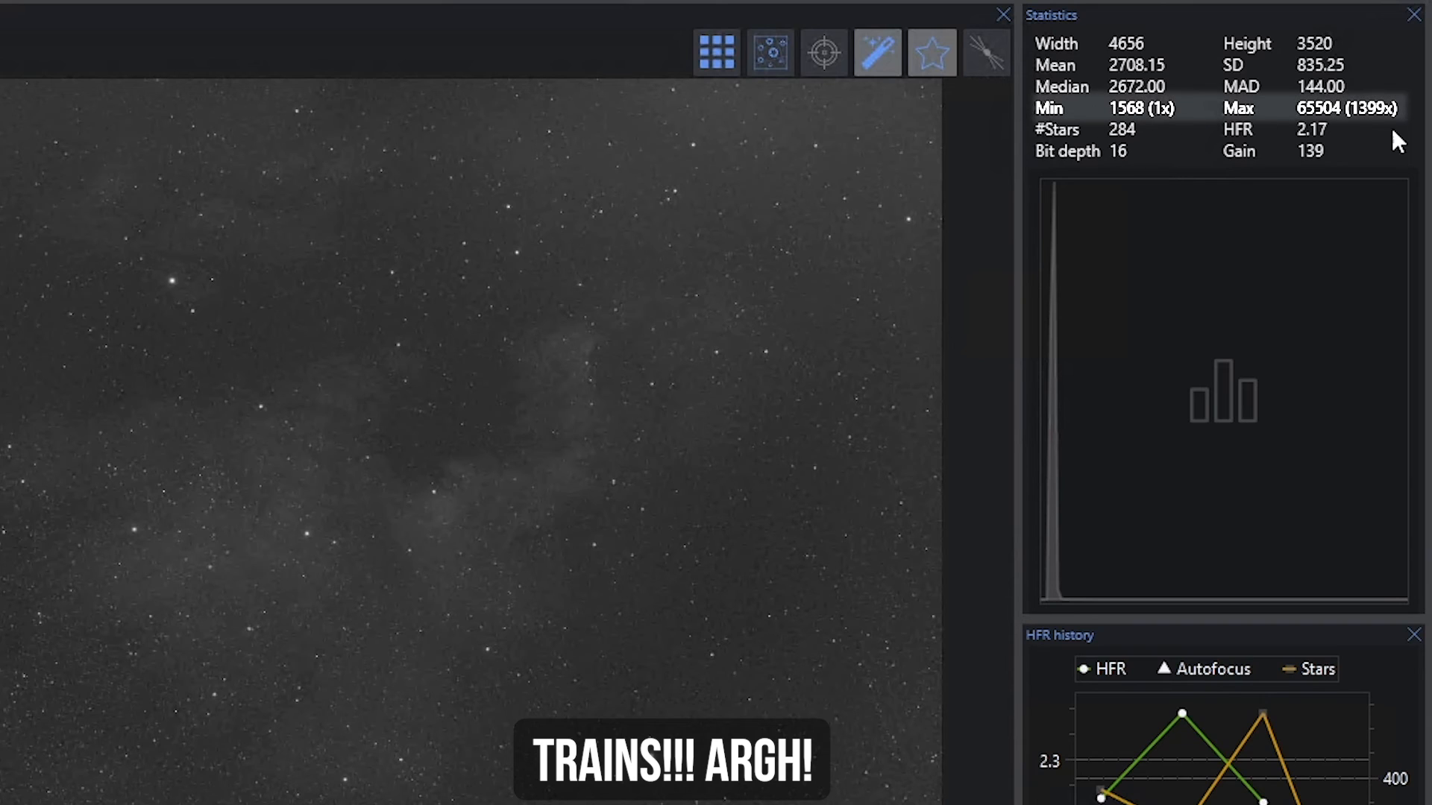
mouse_move(1160, 137)
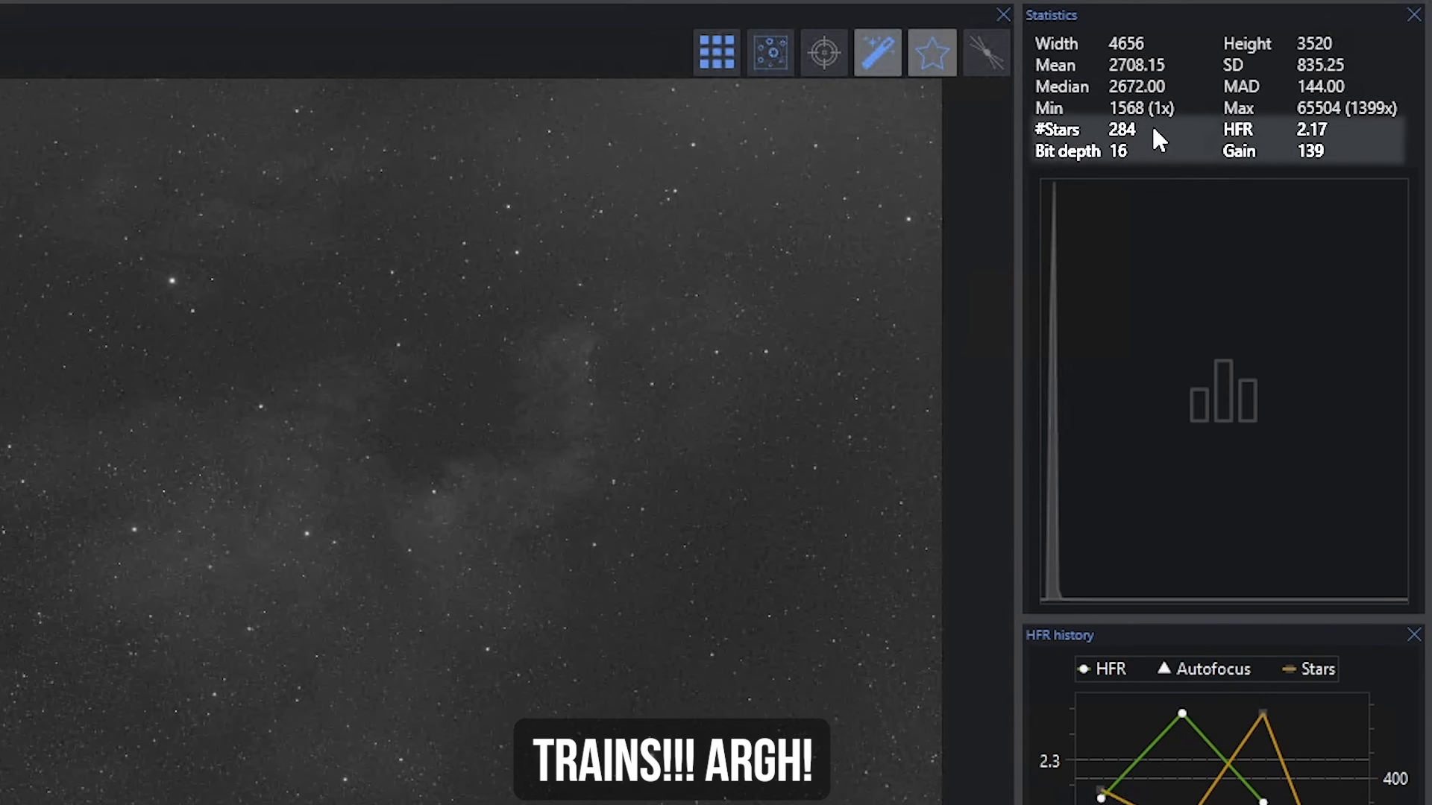
mouse_move(1320, 138)
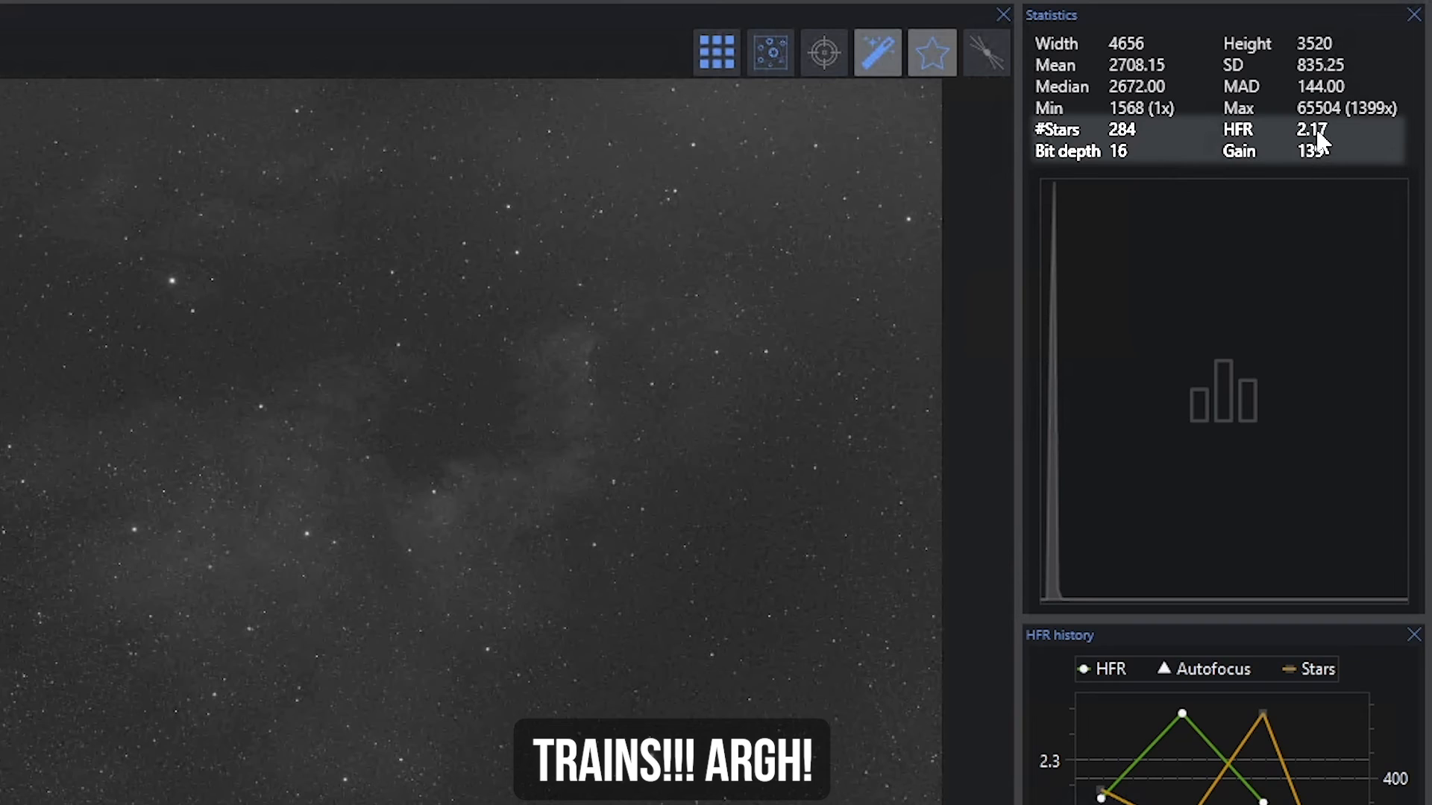
mouse_move(1122, 137)
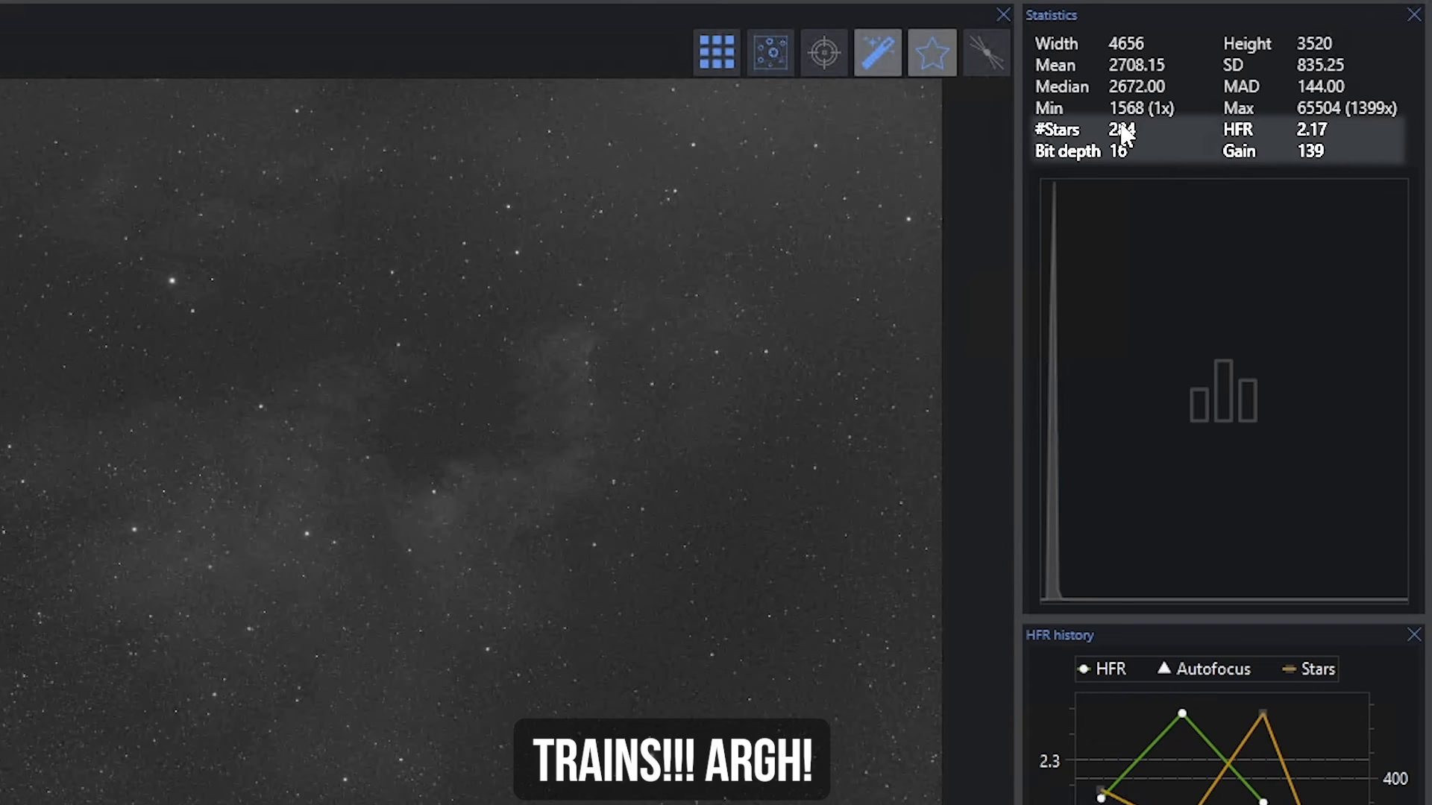
mouse_move(1129, 145)
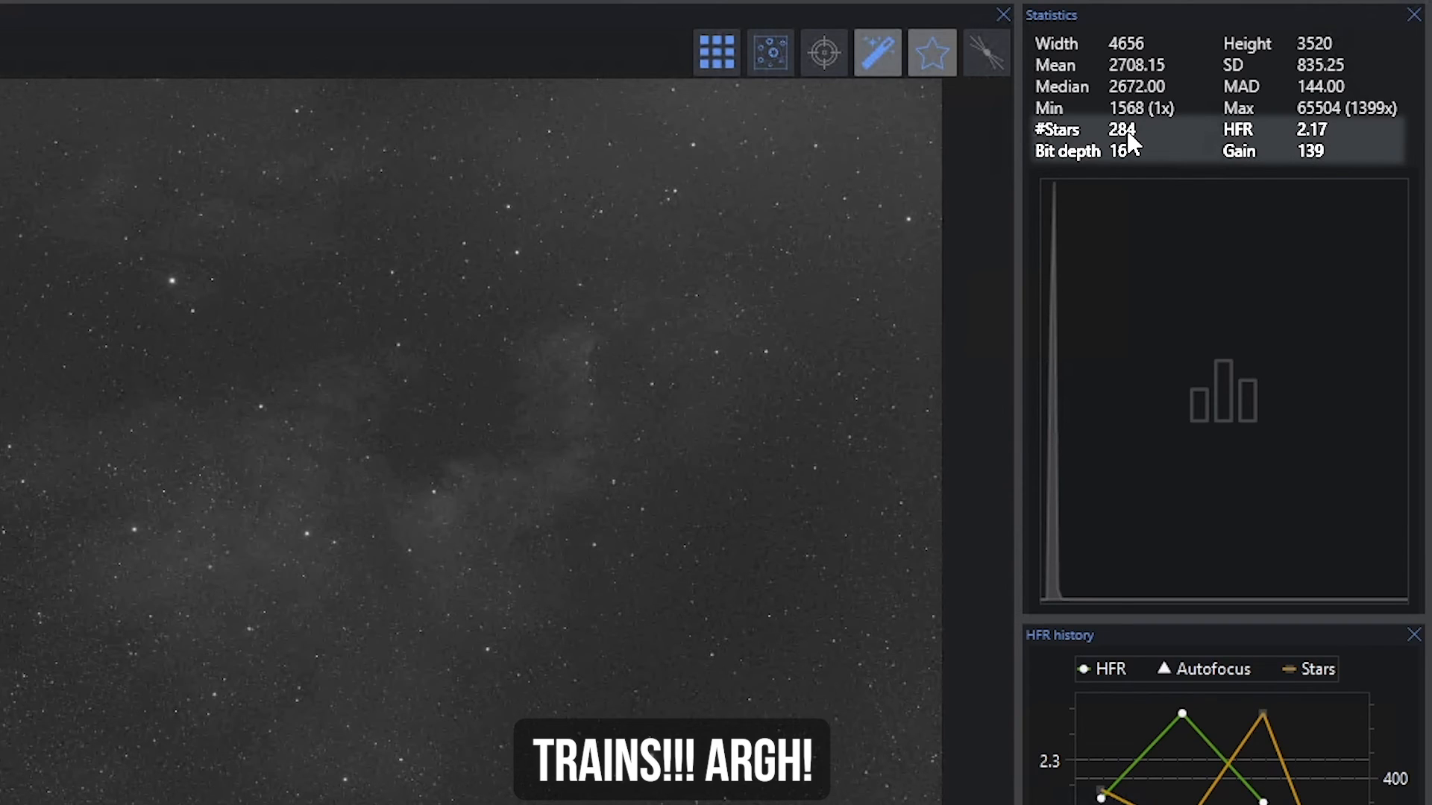
mouse_move(1324, 146)
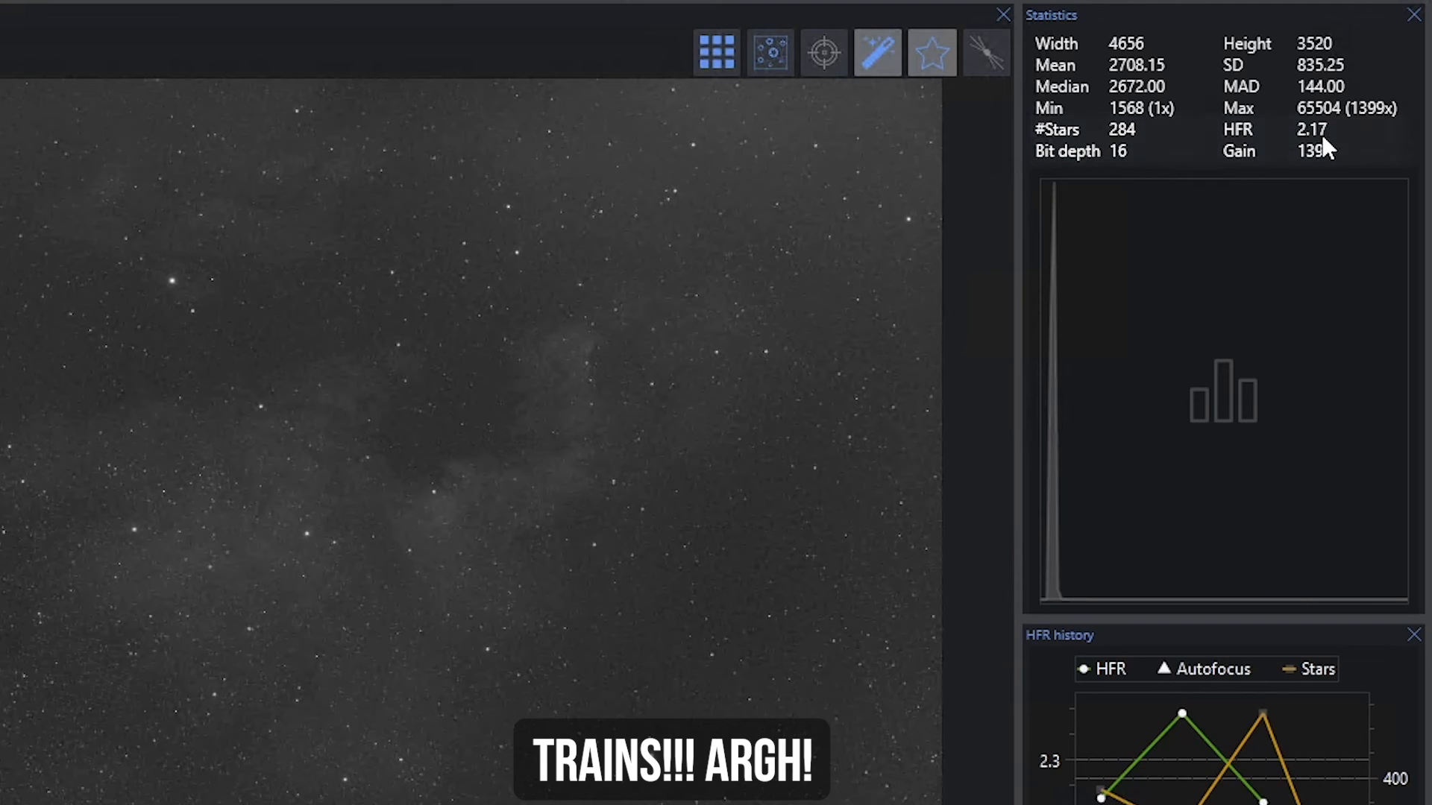
mouse_move(455, 459)
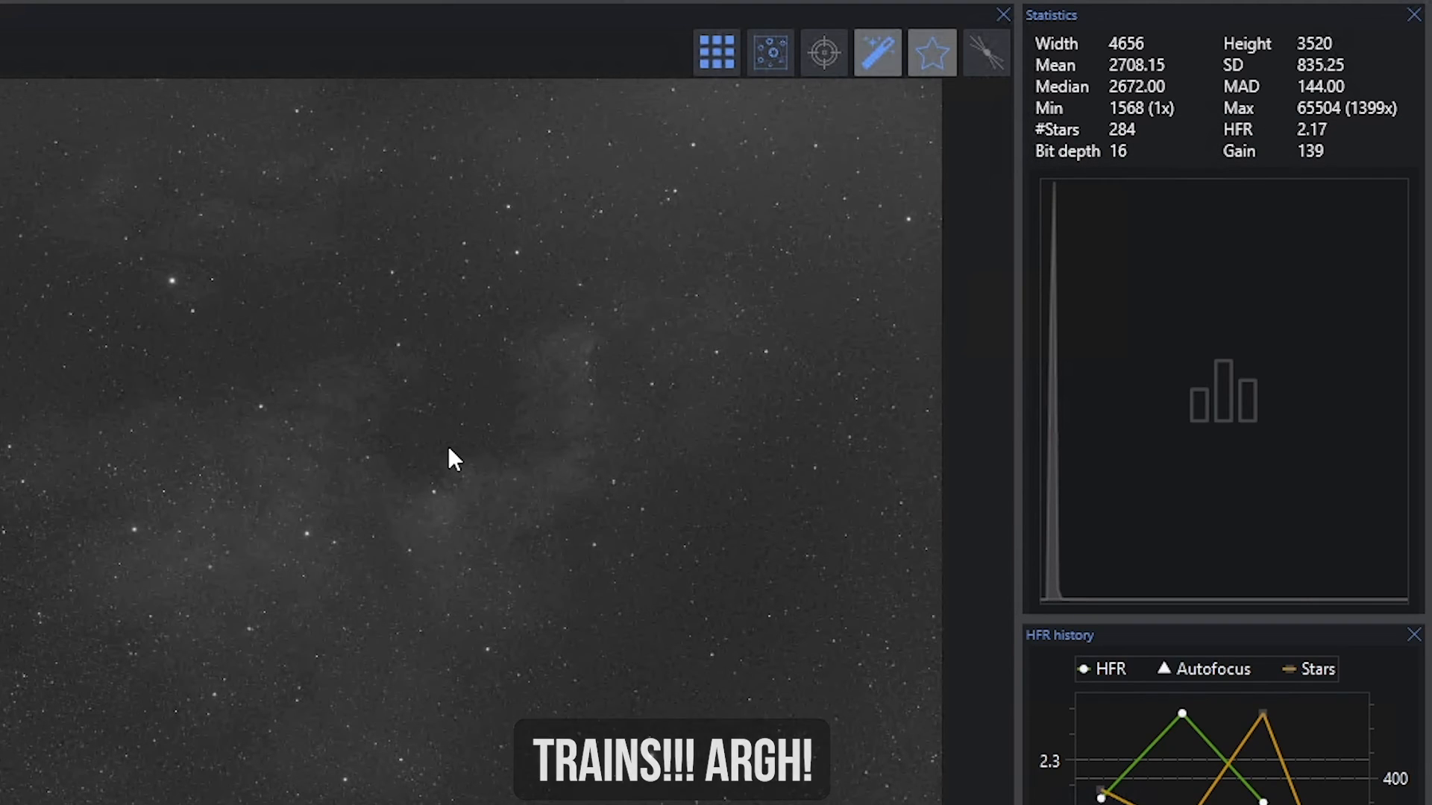
mouse_move(394, 459)
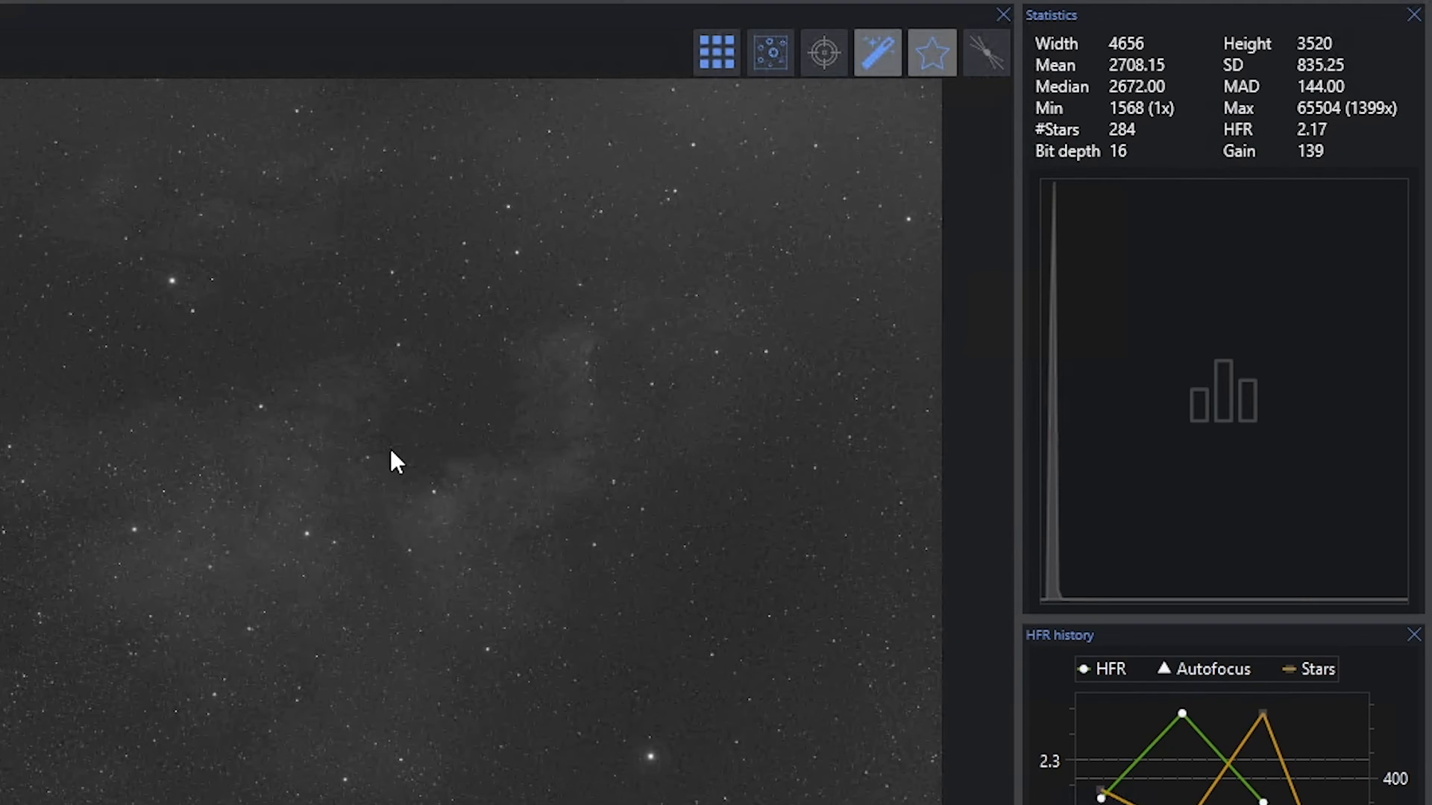
mouse_move(376, 411)
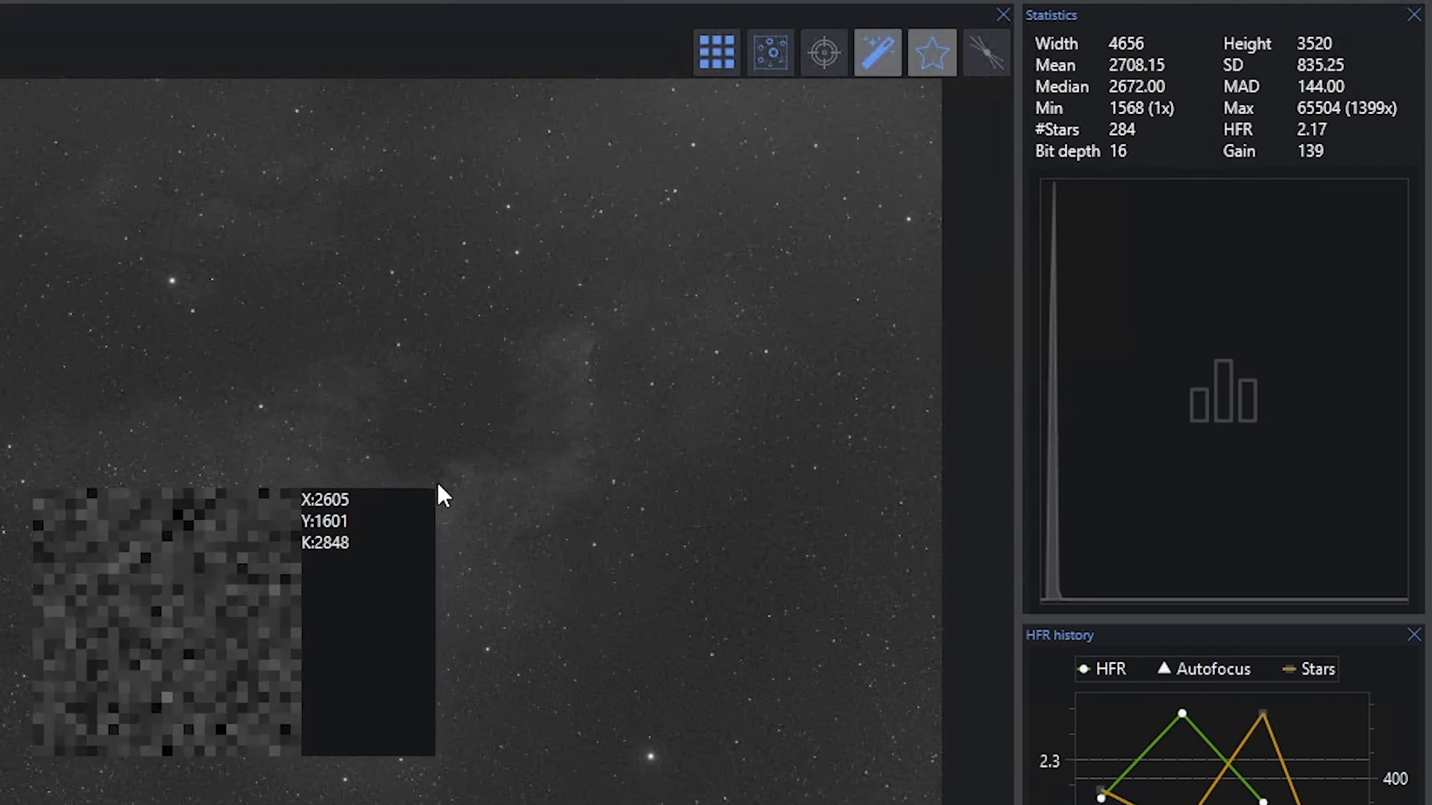
mouse_move(438, 503)
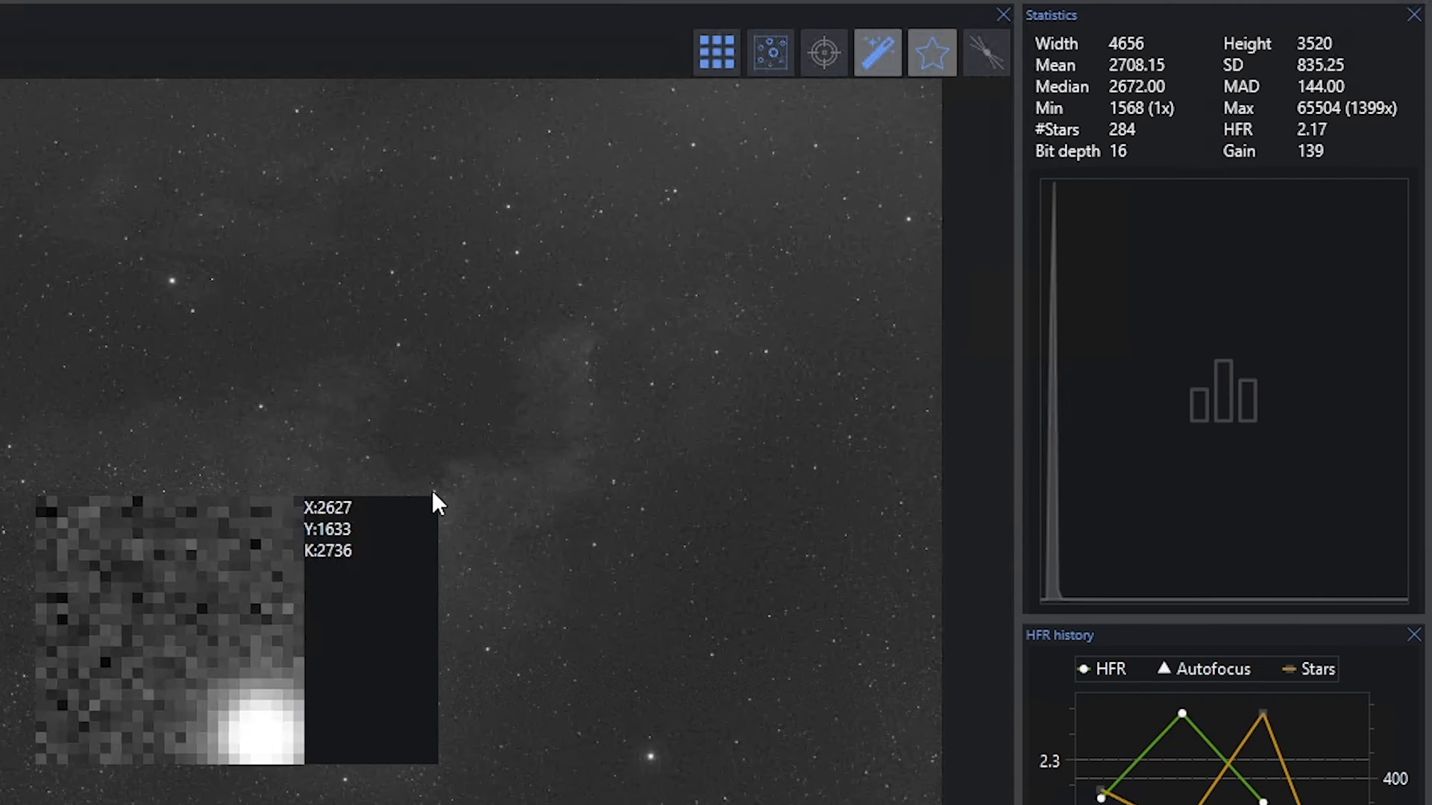
mouse_move(439, 506)
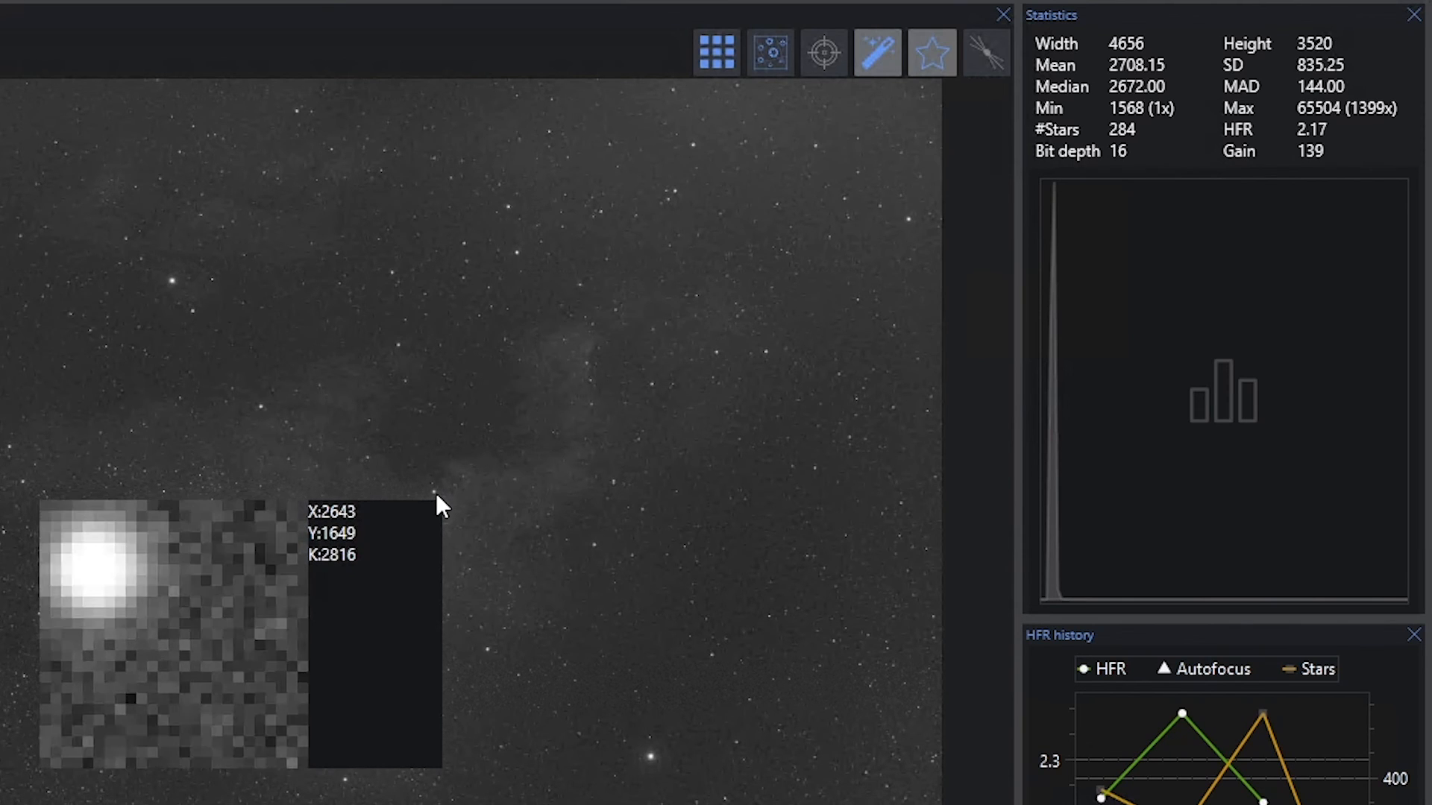
mouse_move(439, 502)
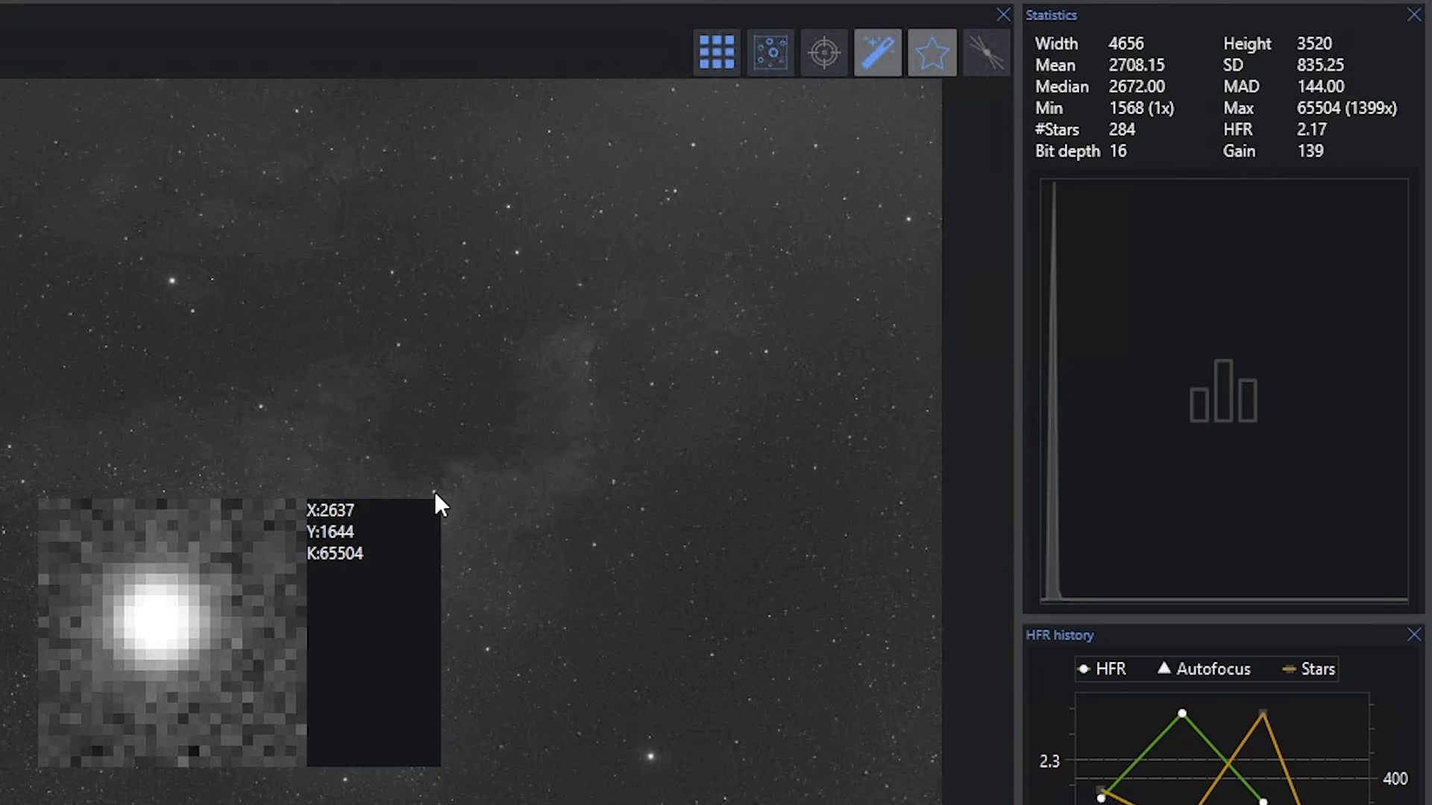
mouse_move(437, 506)
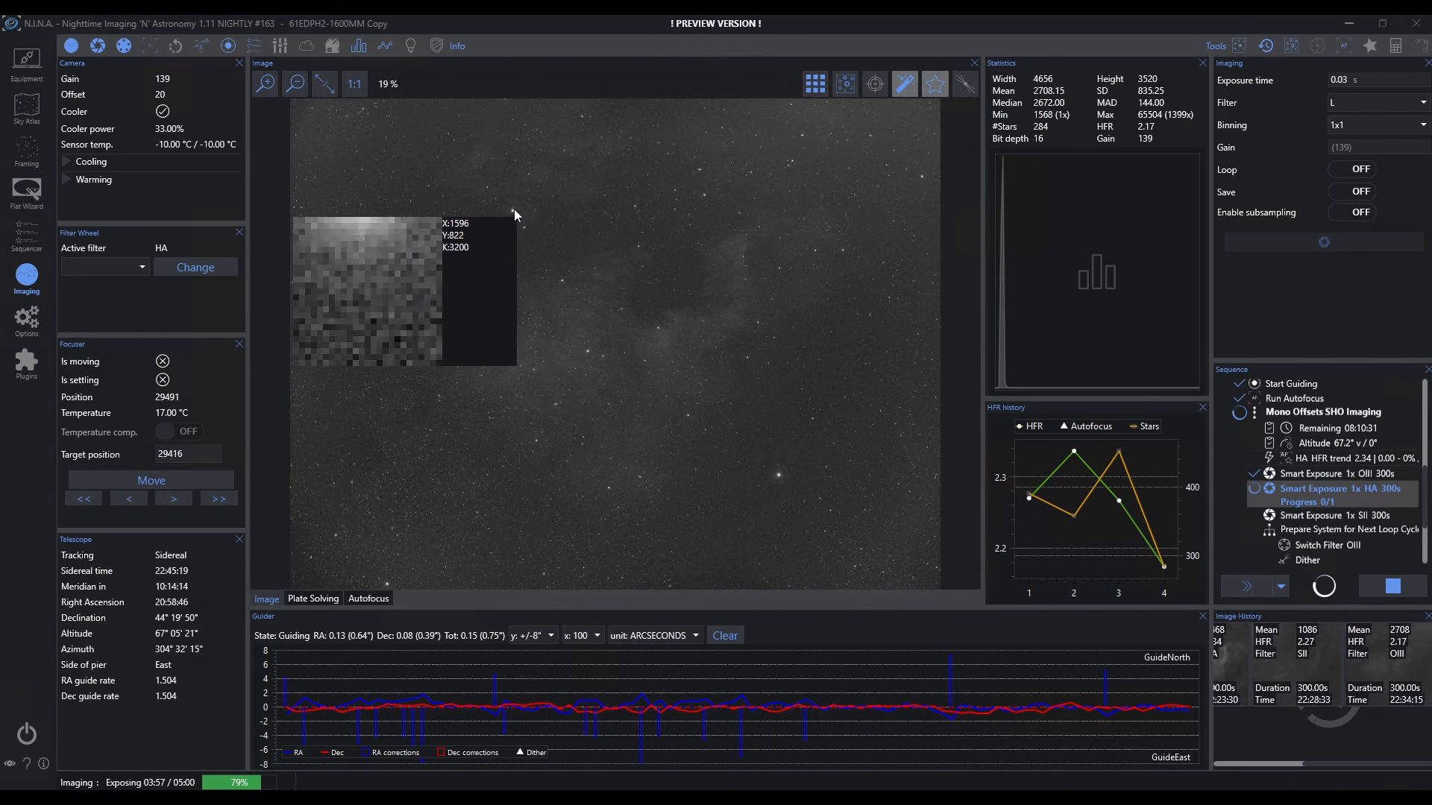
mouse_move(718, 245)
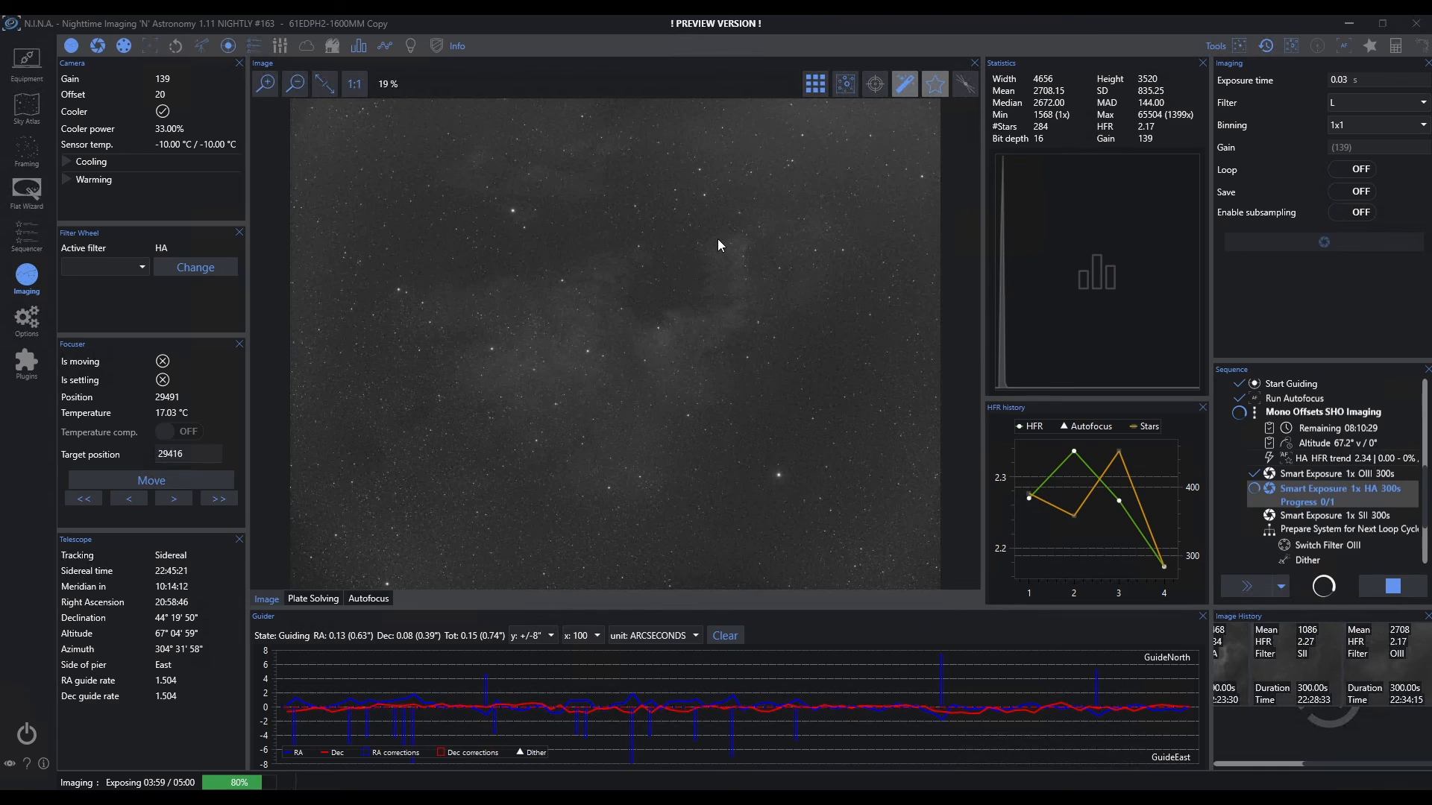
mouse_move(739, 239)
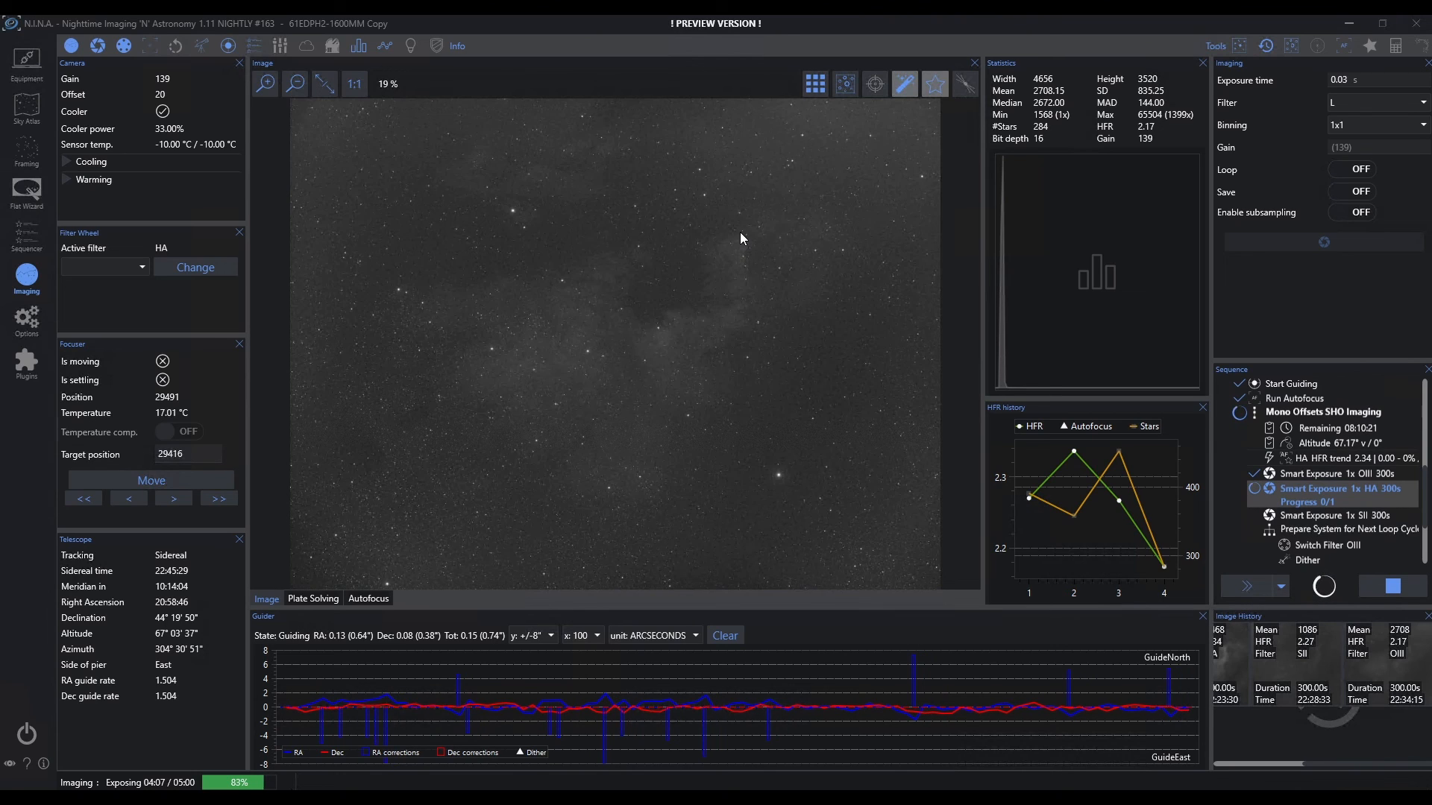
mouse_move(722, 212)
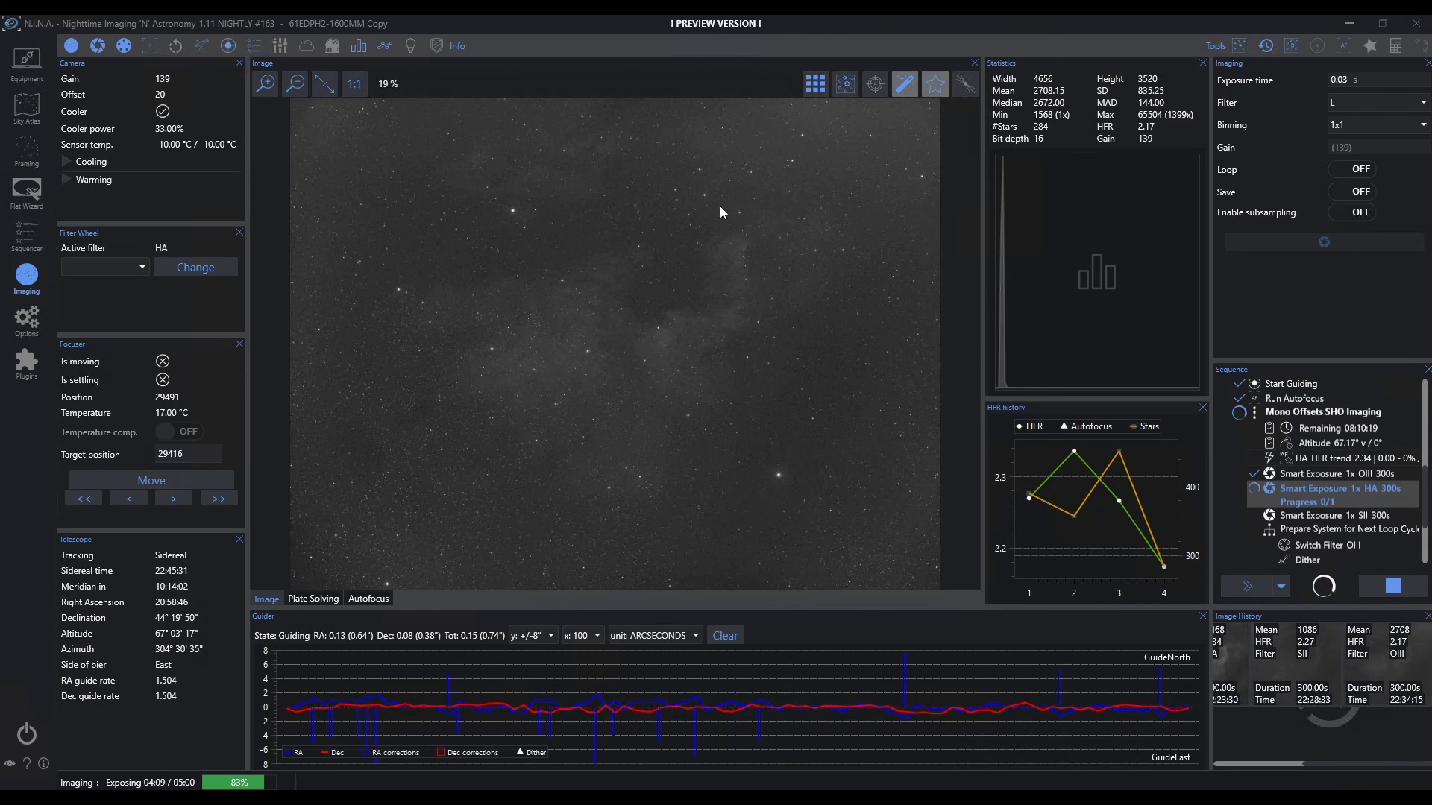